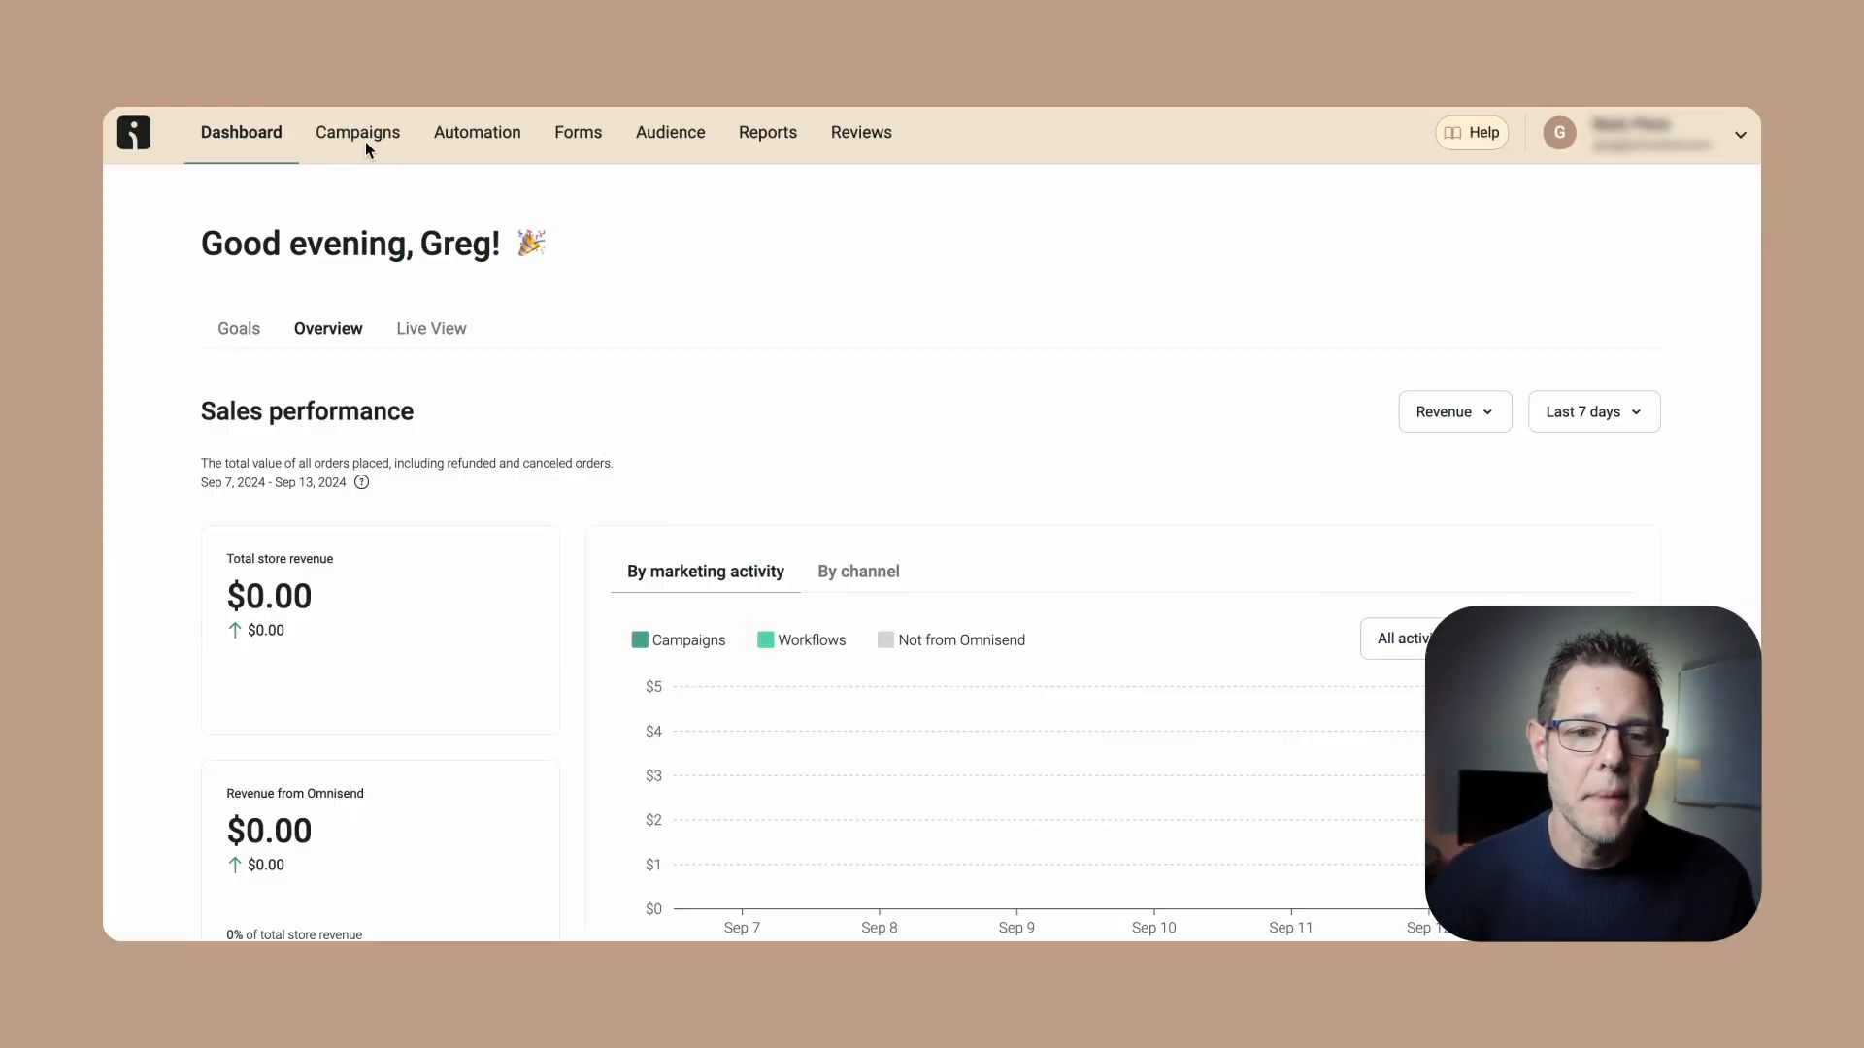
pyautogui.moveTo(491, 155)
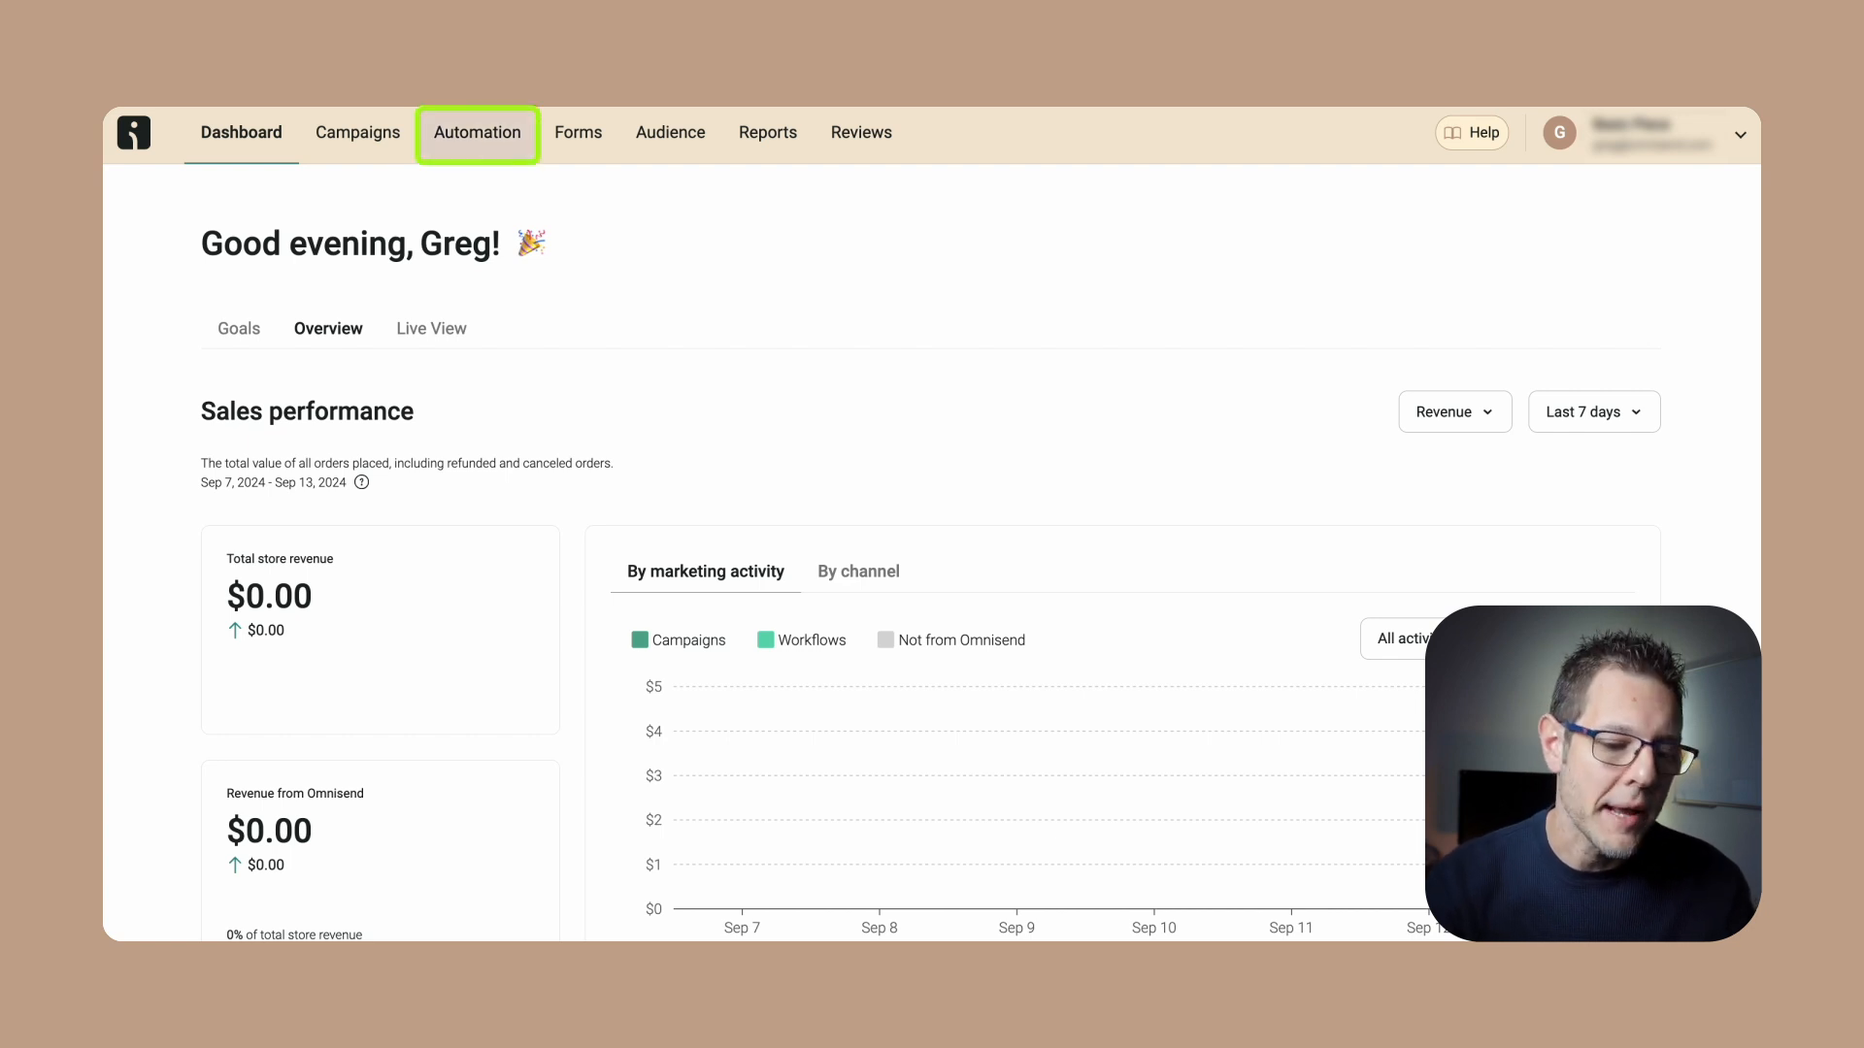
# From Automation, open the Greg Abandoned Cart workflow in the editor
pyautogui.click(478, 132)
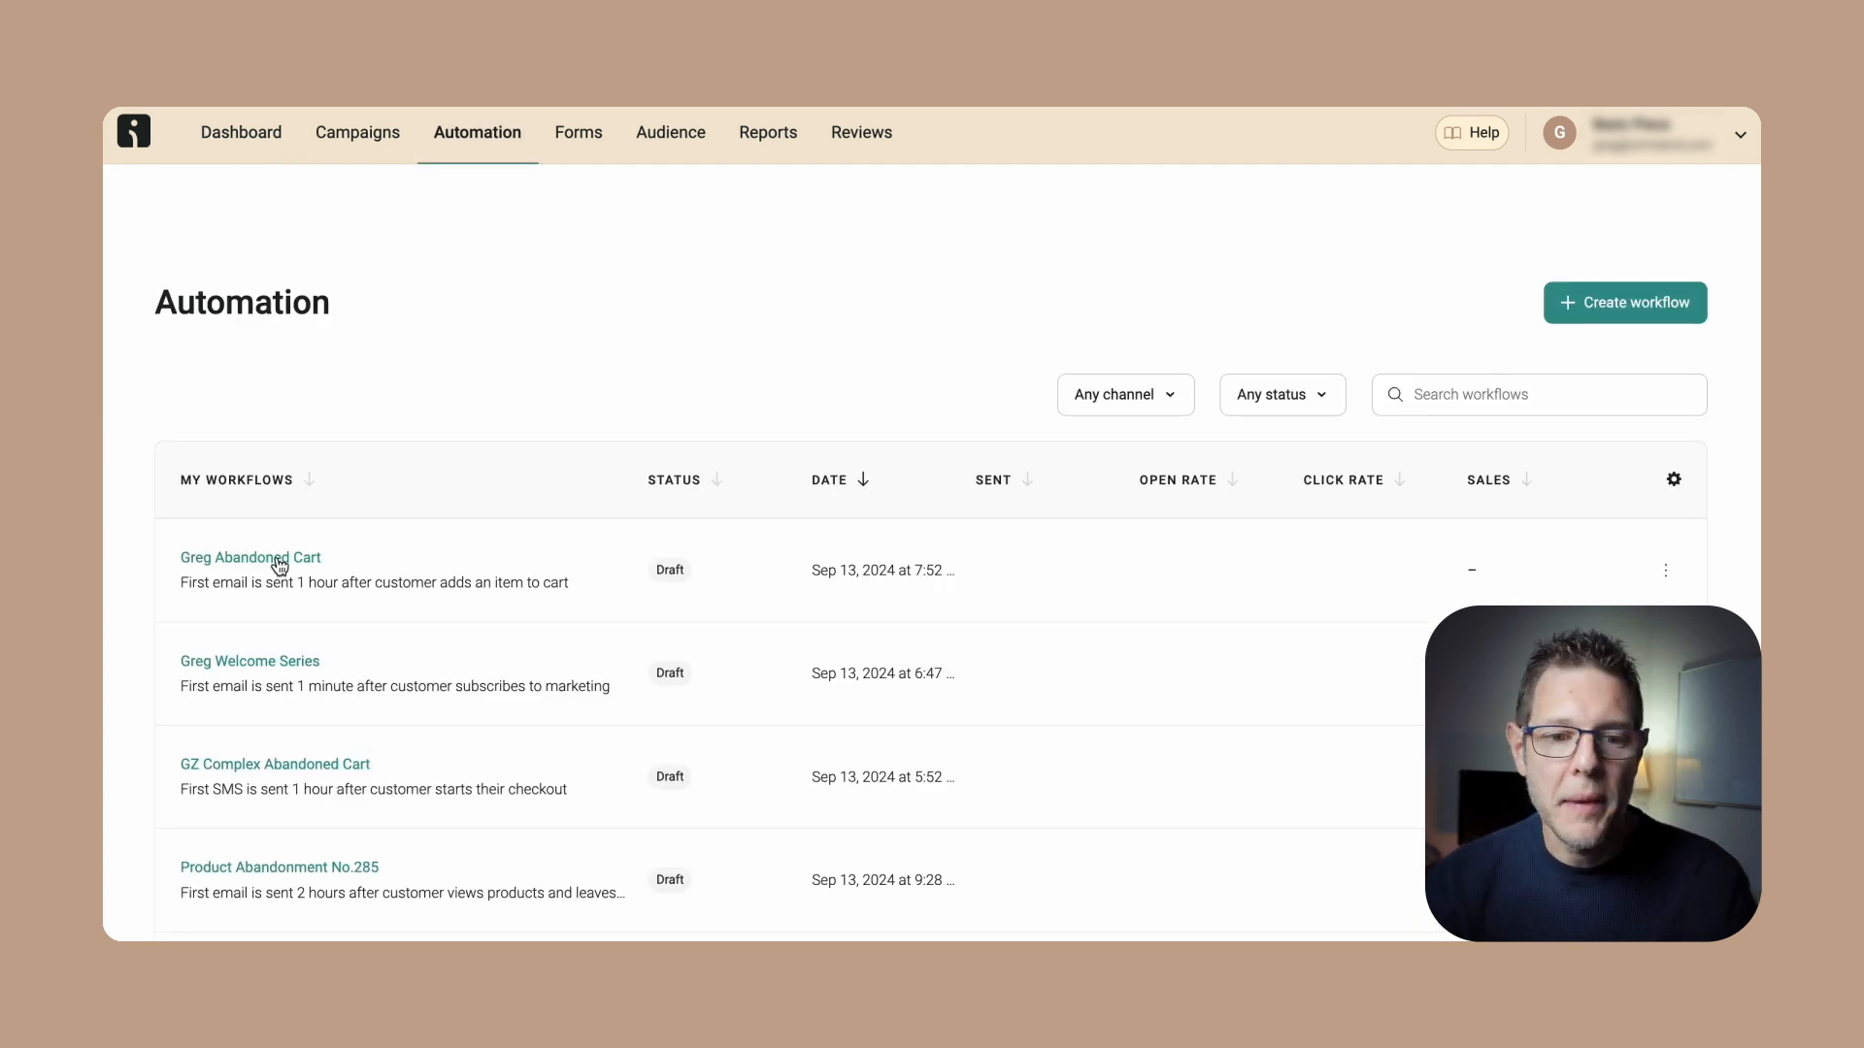
pyautogui.click(251, 557)
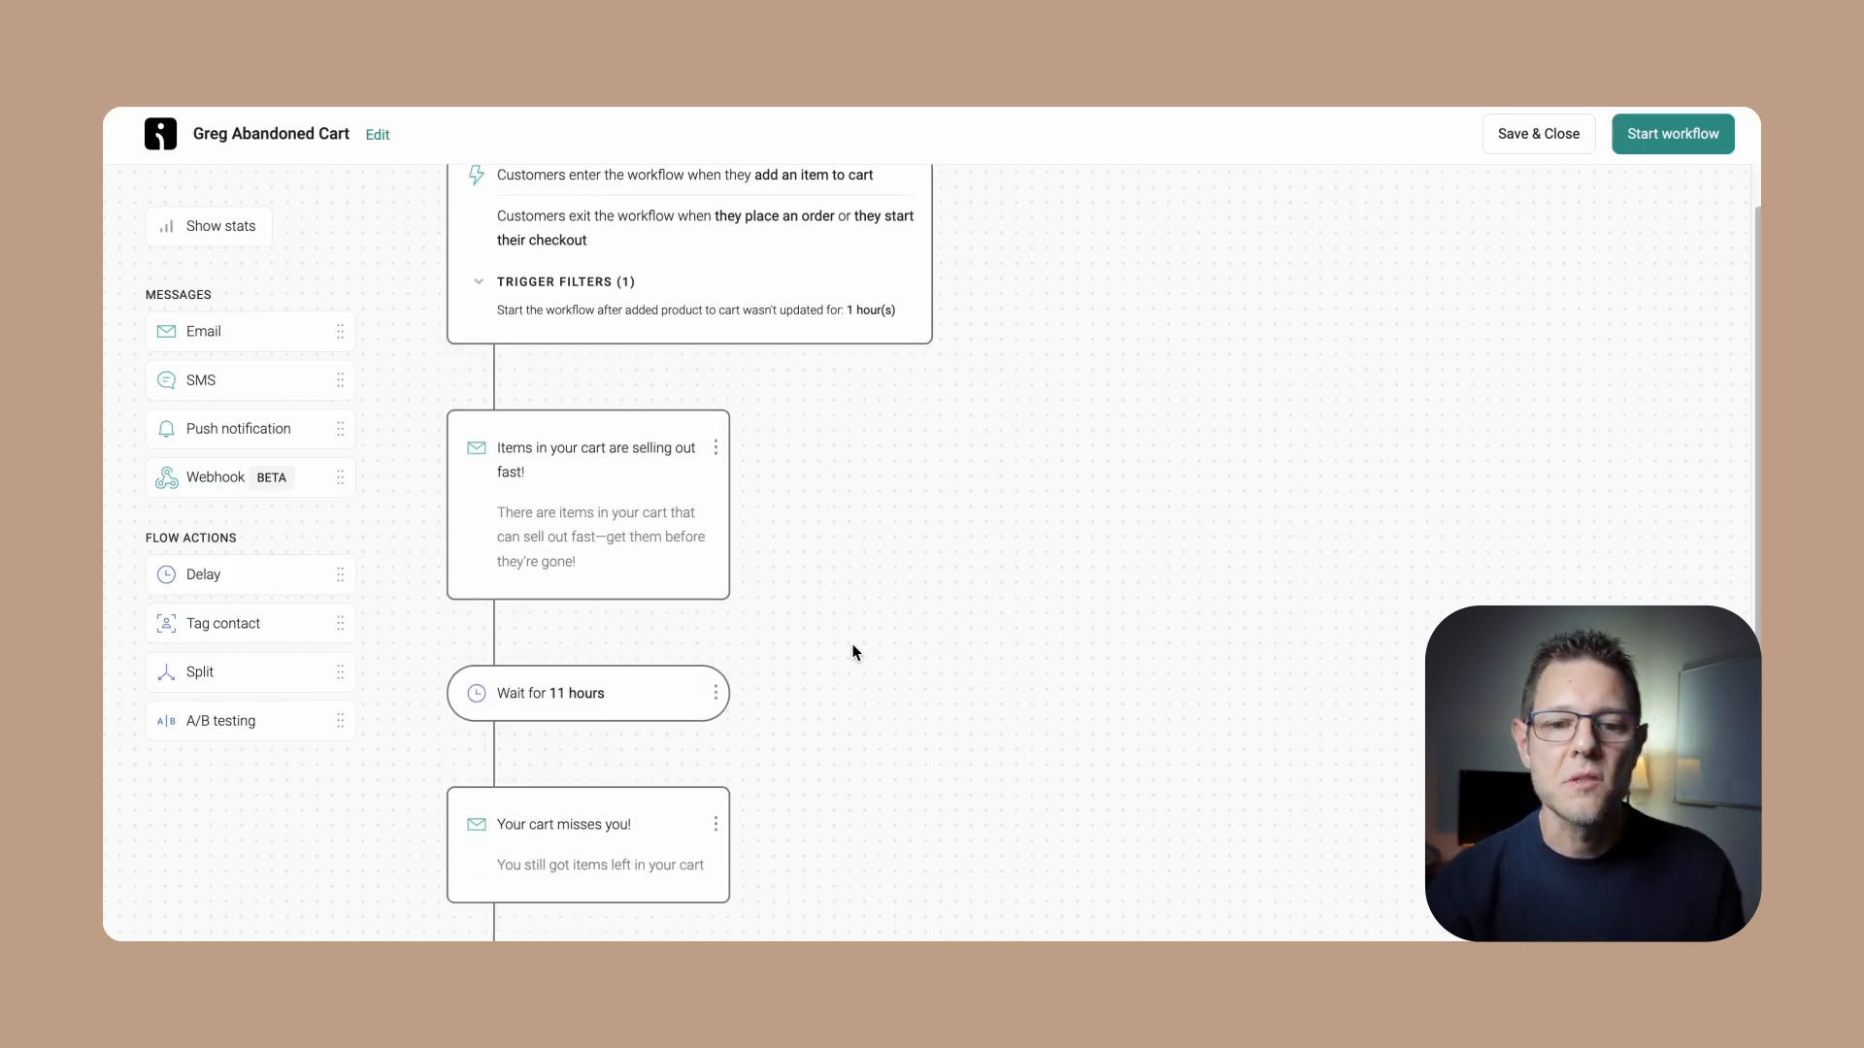
pyautogui.scroll(-3)
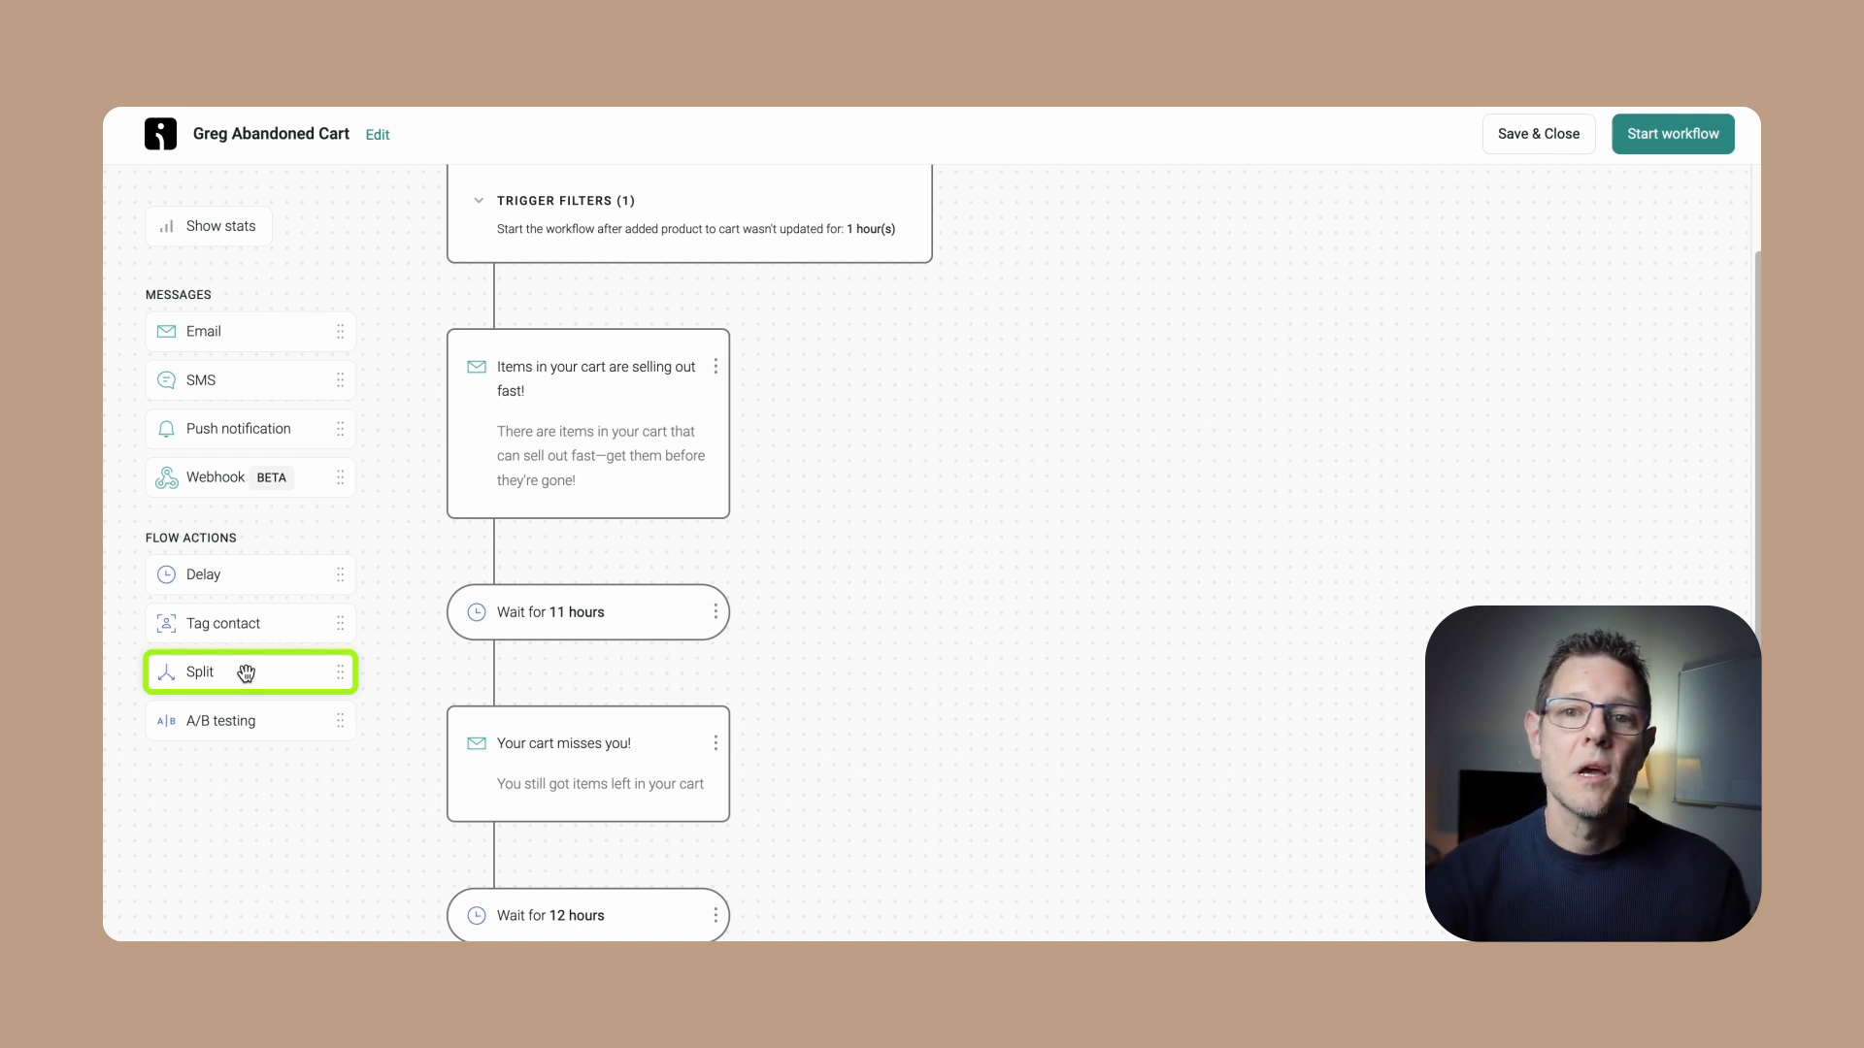
# Add a split after the trigger with a Trigger filters rule: Cart Total more than 35, saved
pyautogui.moveTo(237, 672); pyautogui.dragTo(541, 396)
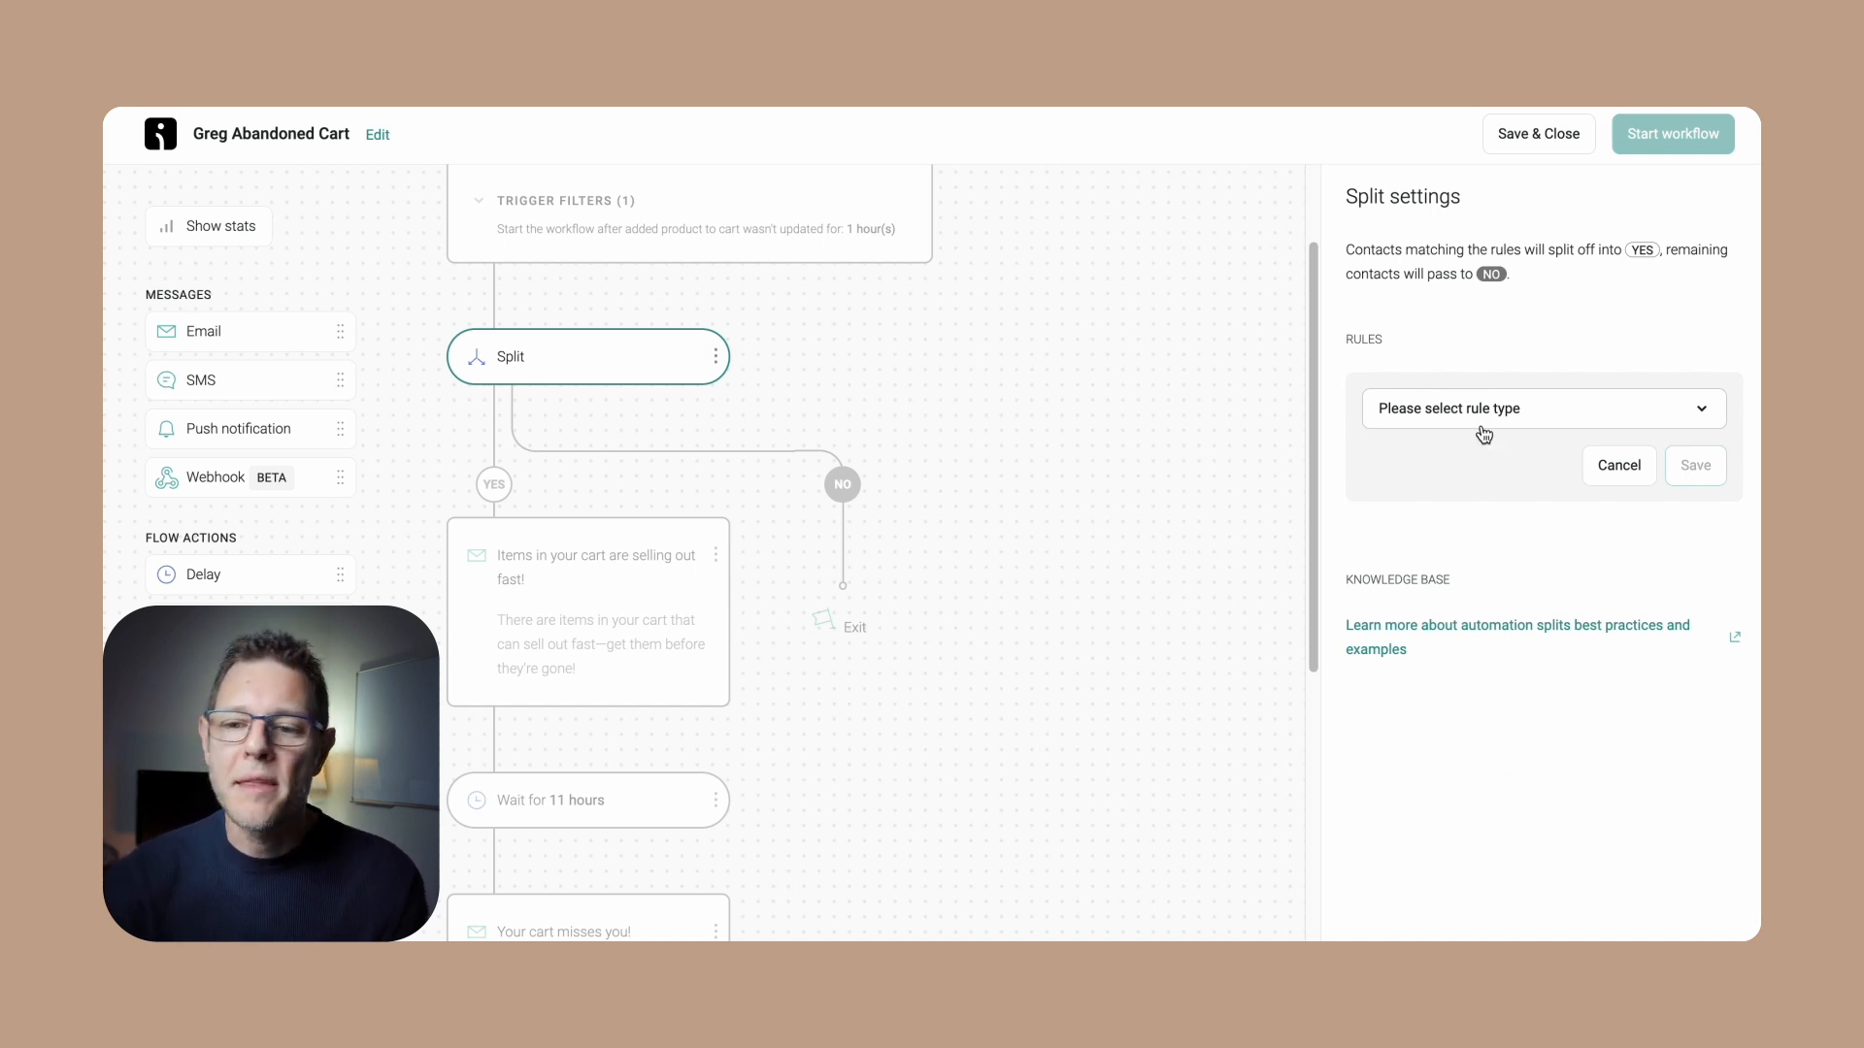
pyautogui.click(1543, 408)
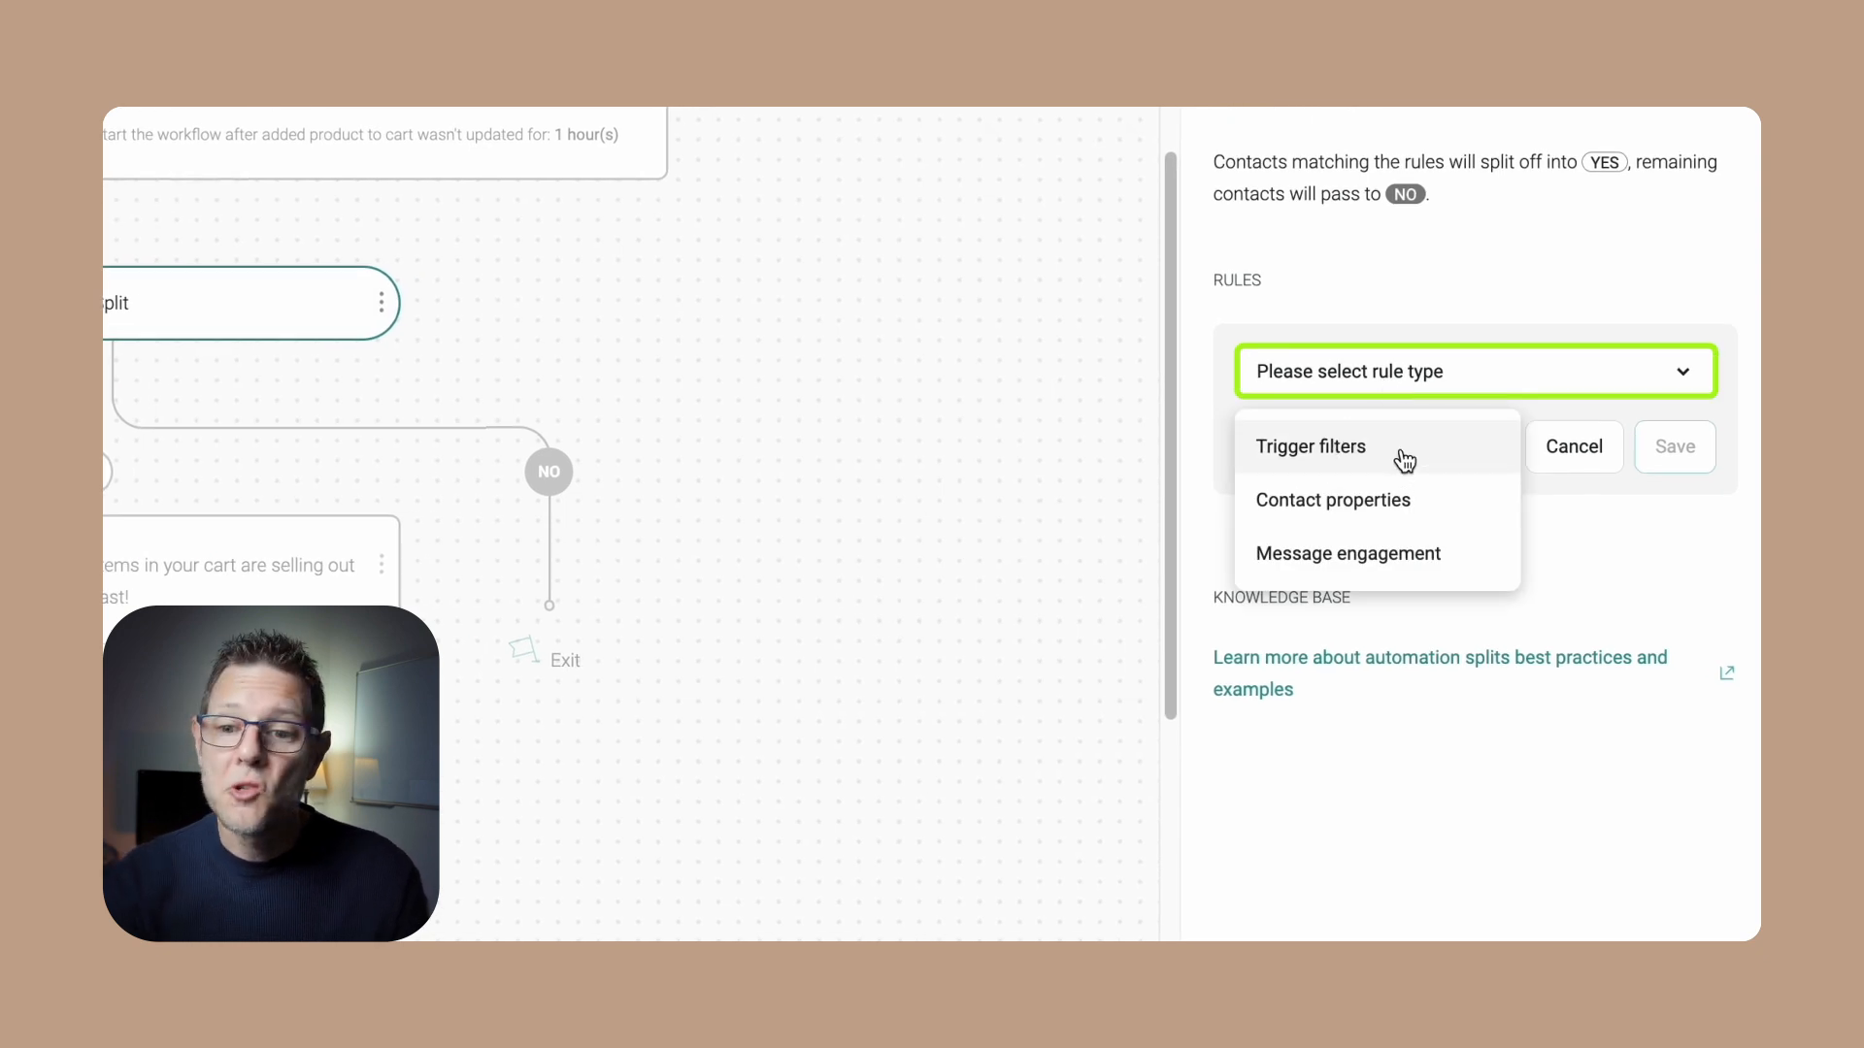
pyautogui.click(1310, 446)
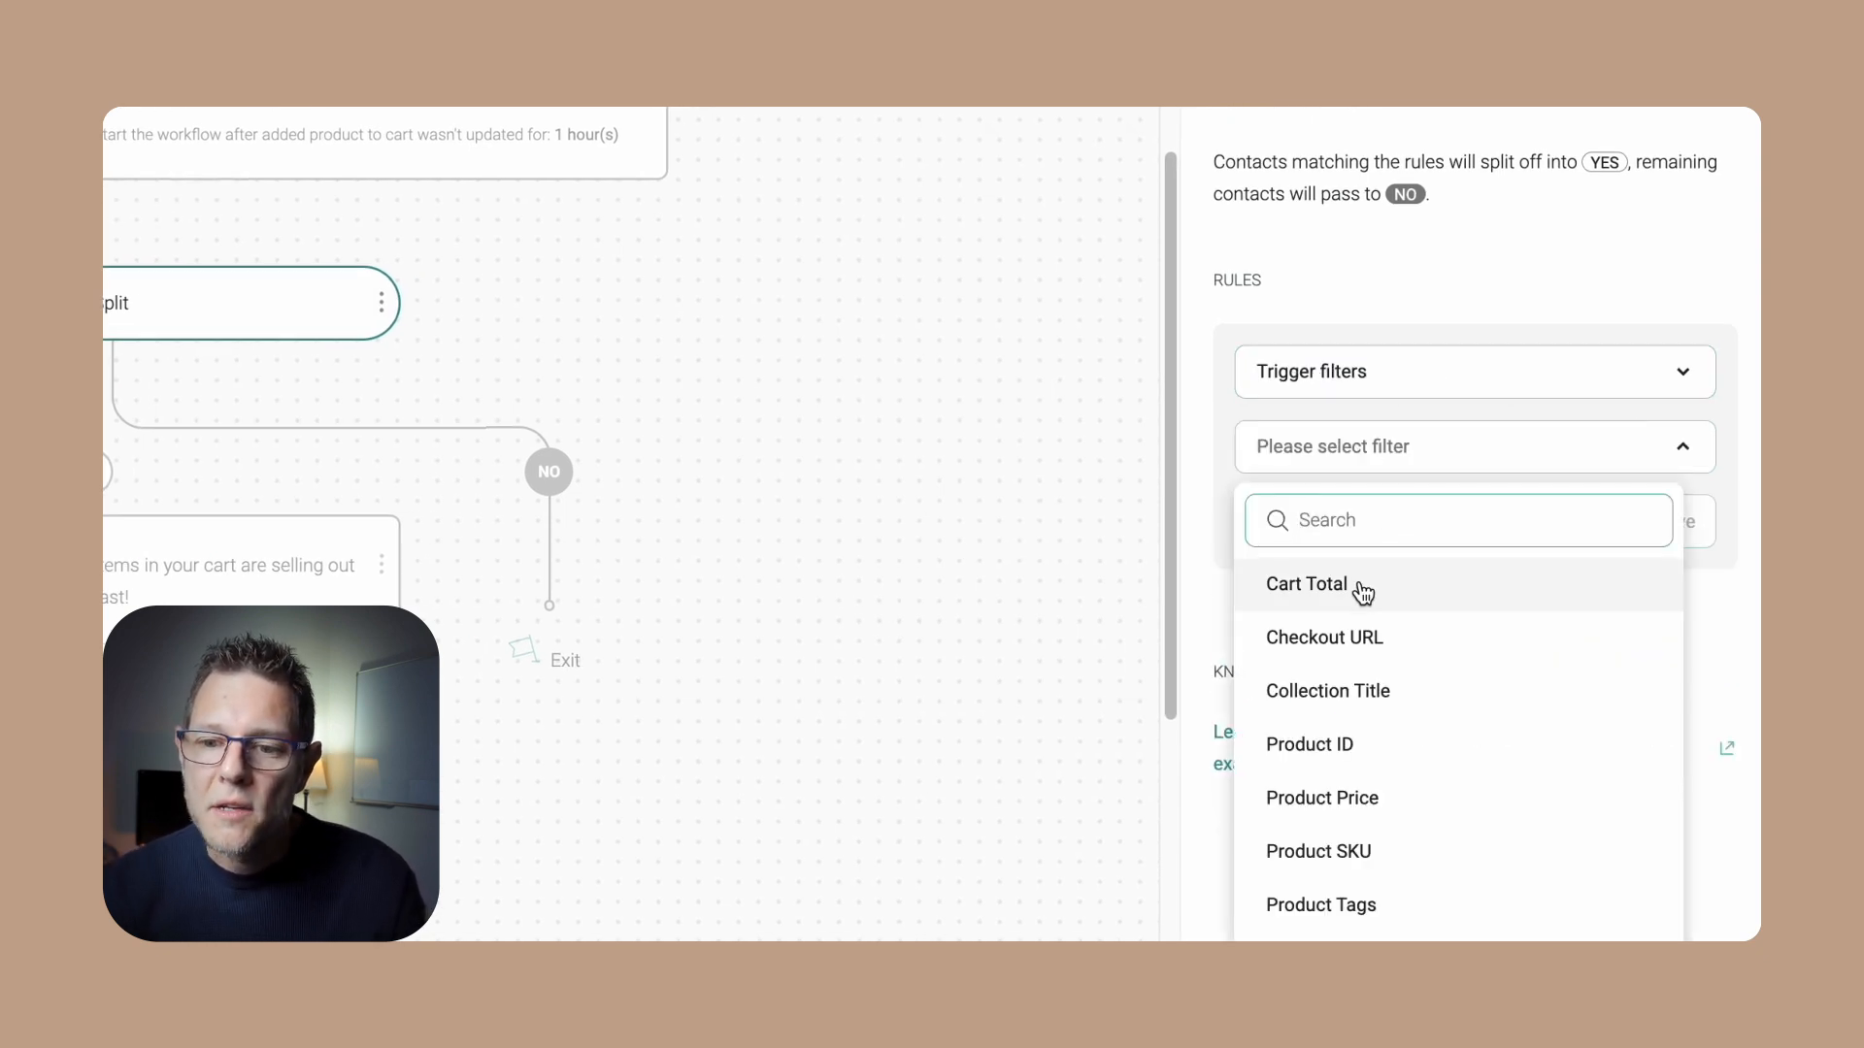
pyautogui.click(1304, 584)
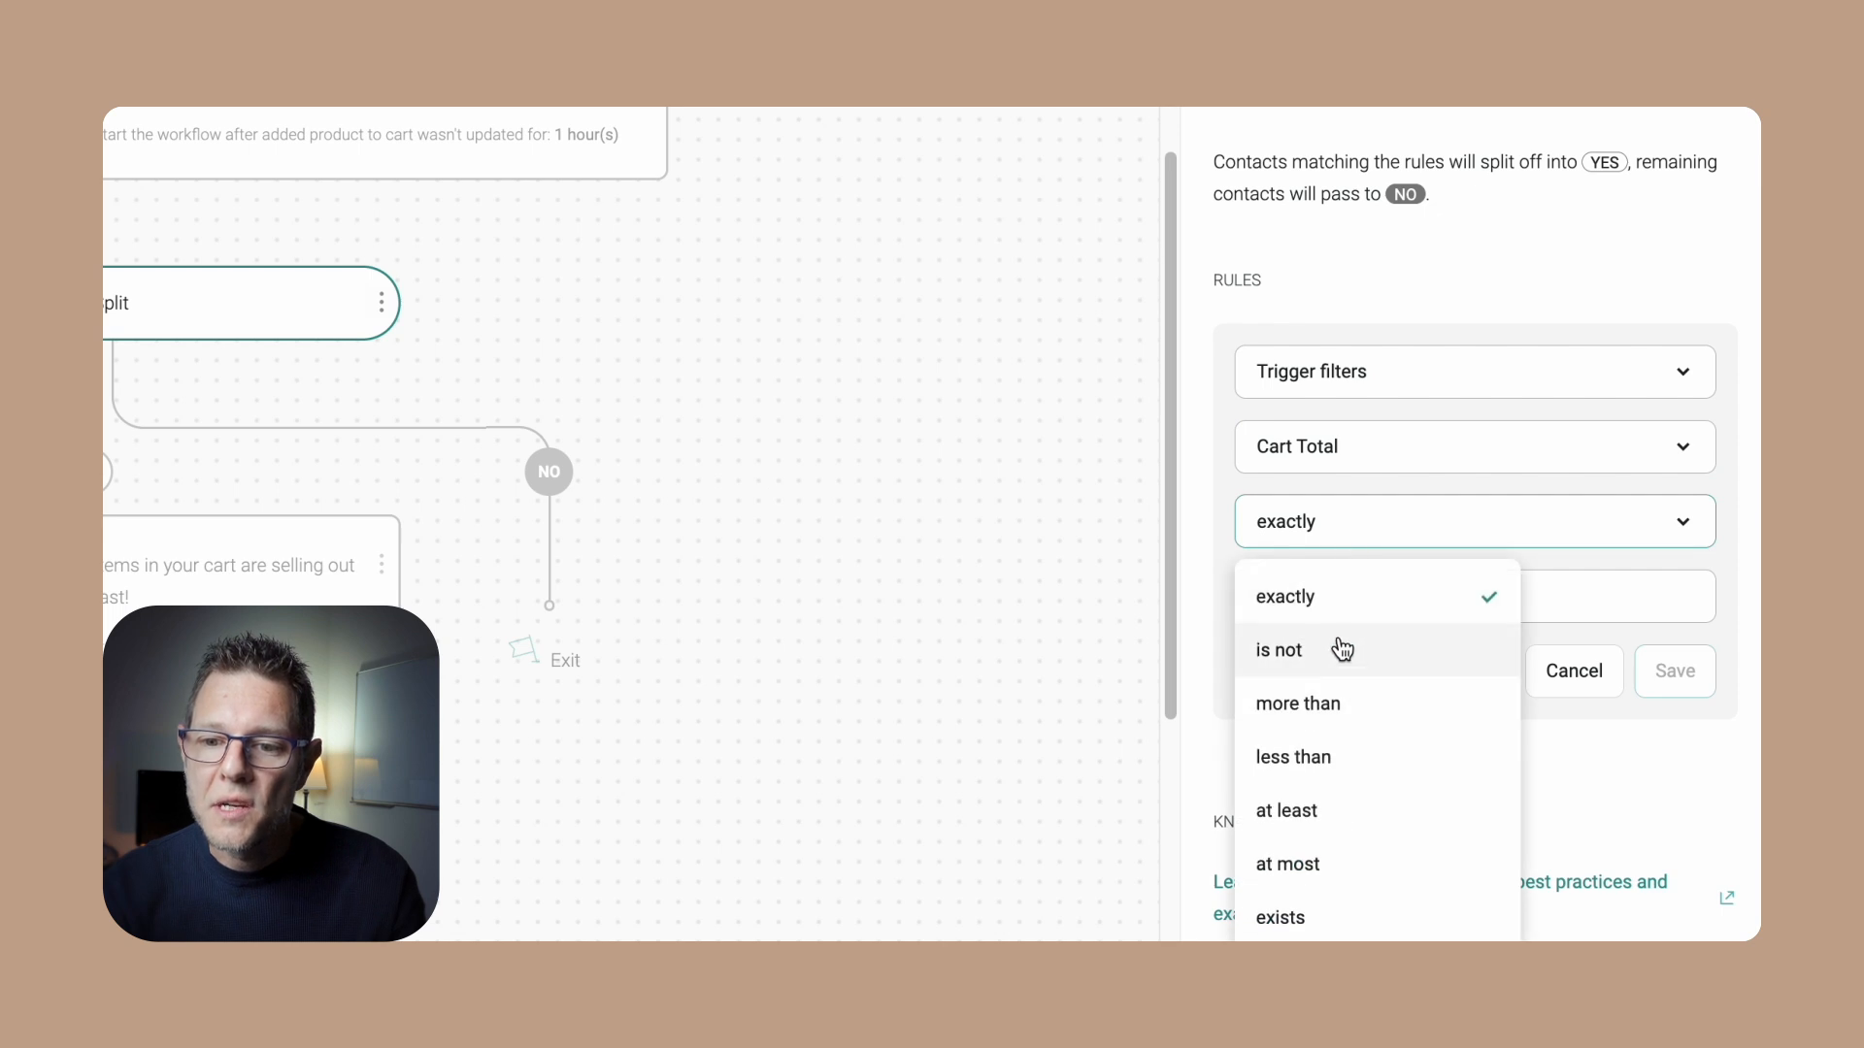
pyautogui.click(1299, 702)
pyautogui.write('35')
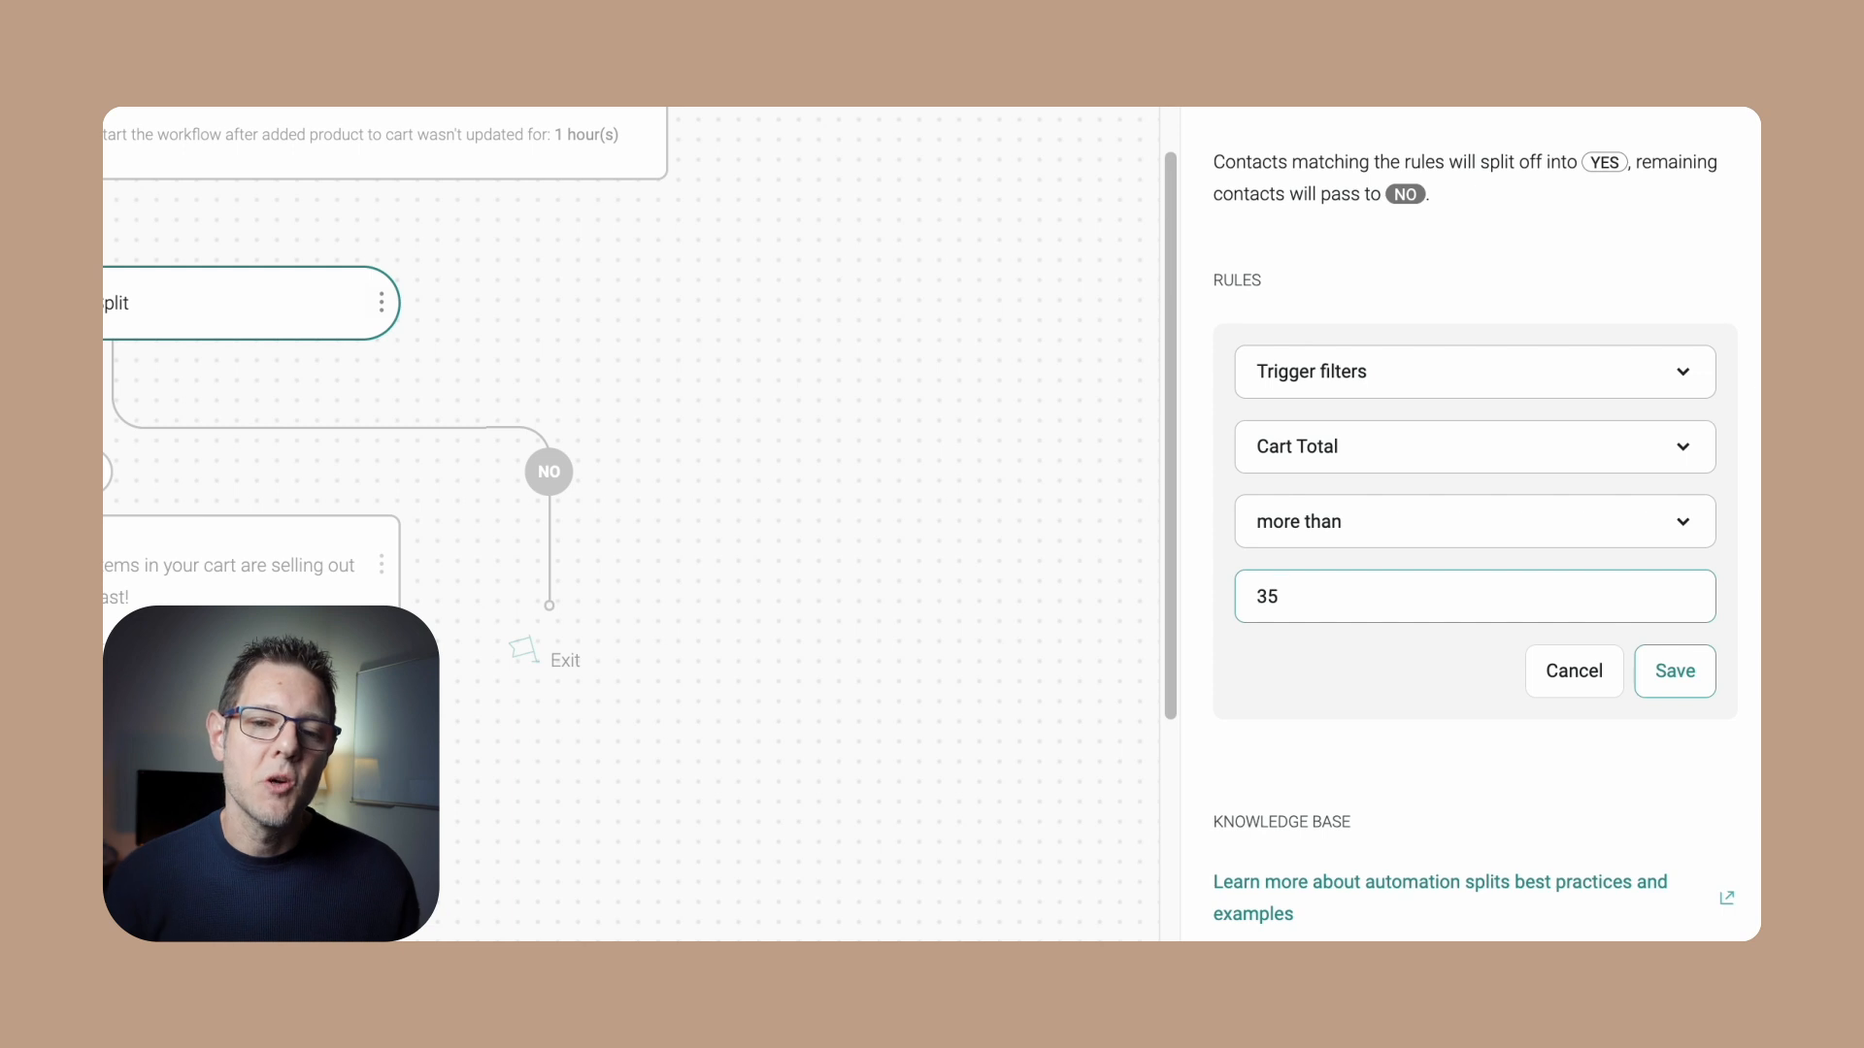
pyautogui.click(1674, 672)
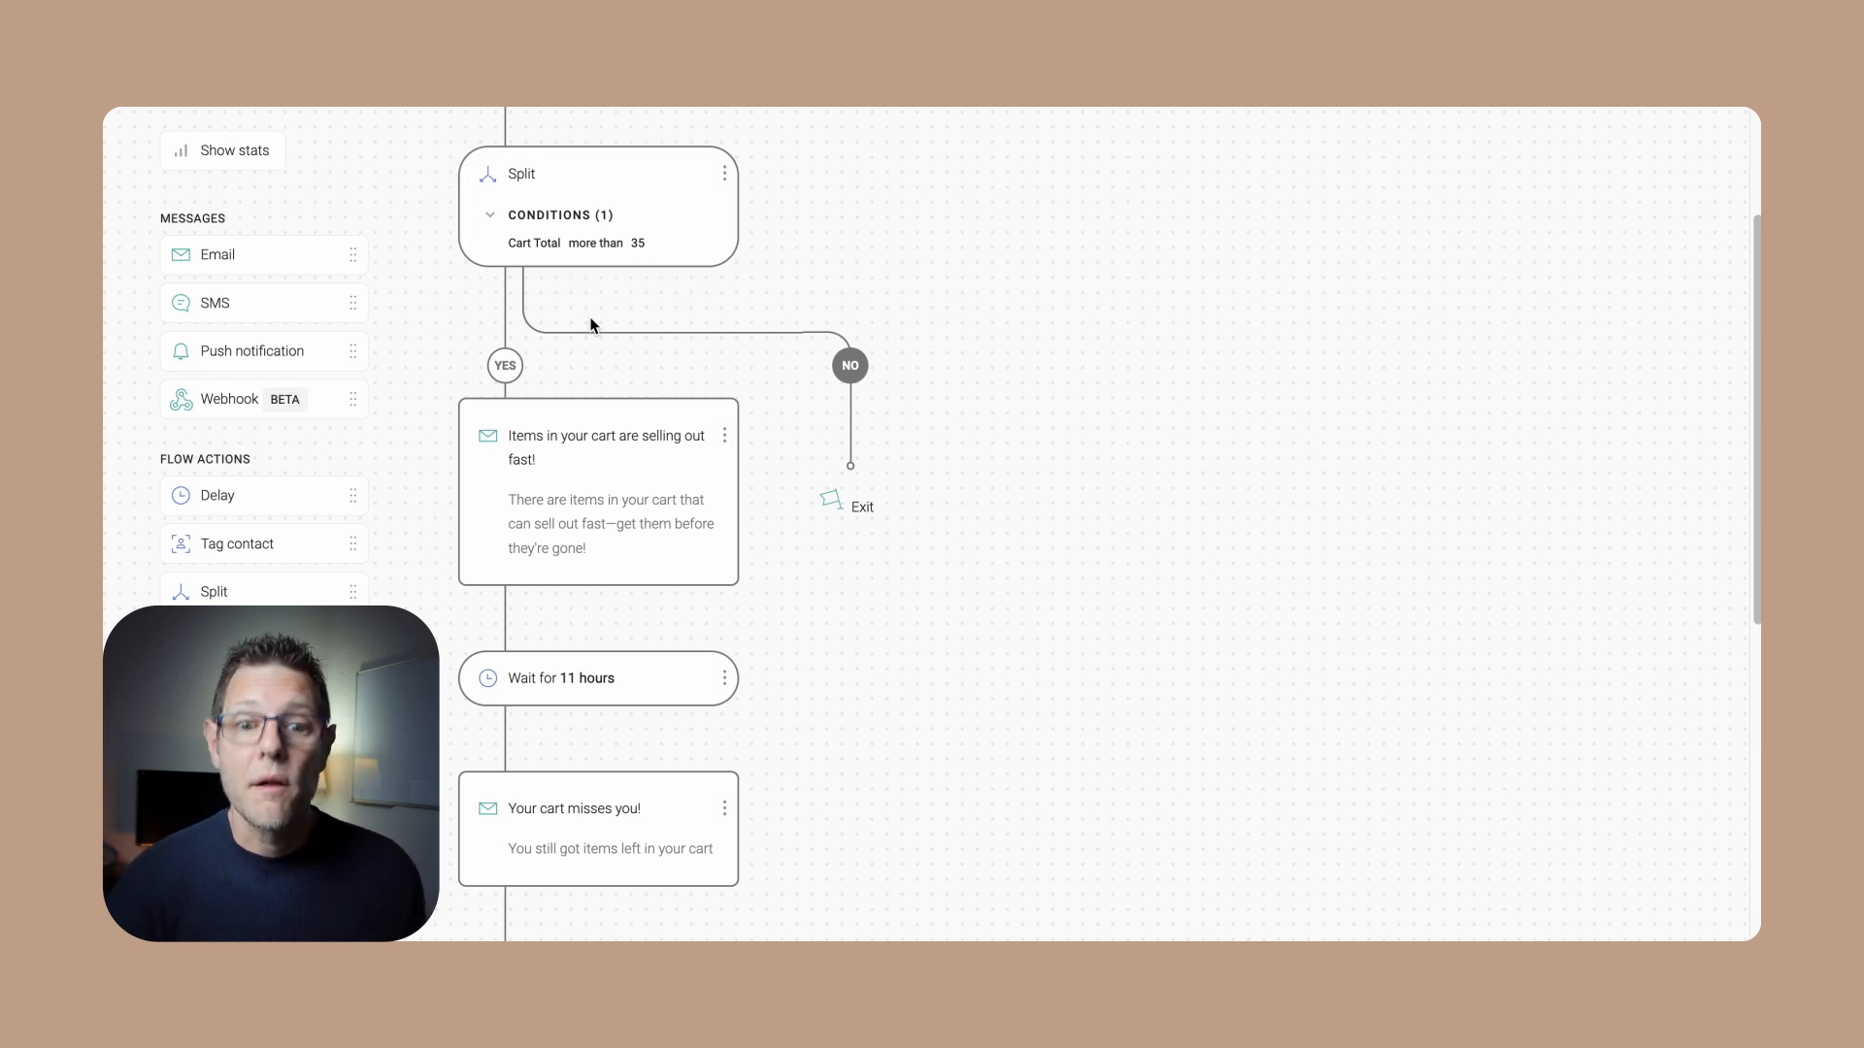
# Clone the 'selling out fast' email onto the NO branch and open the copy's settings
pyautogui.scroll(-3)
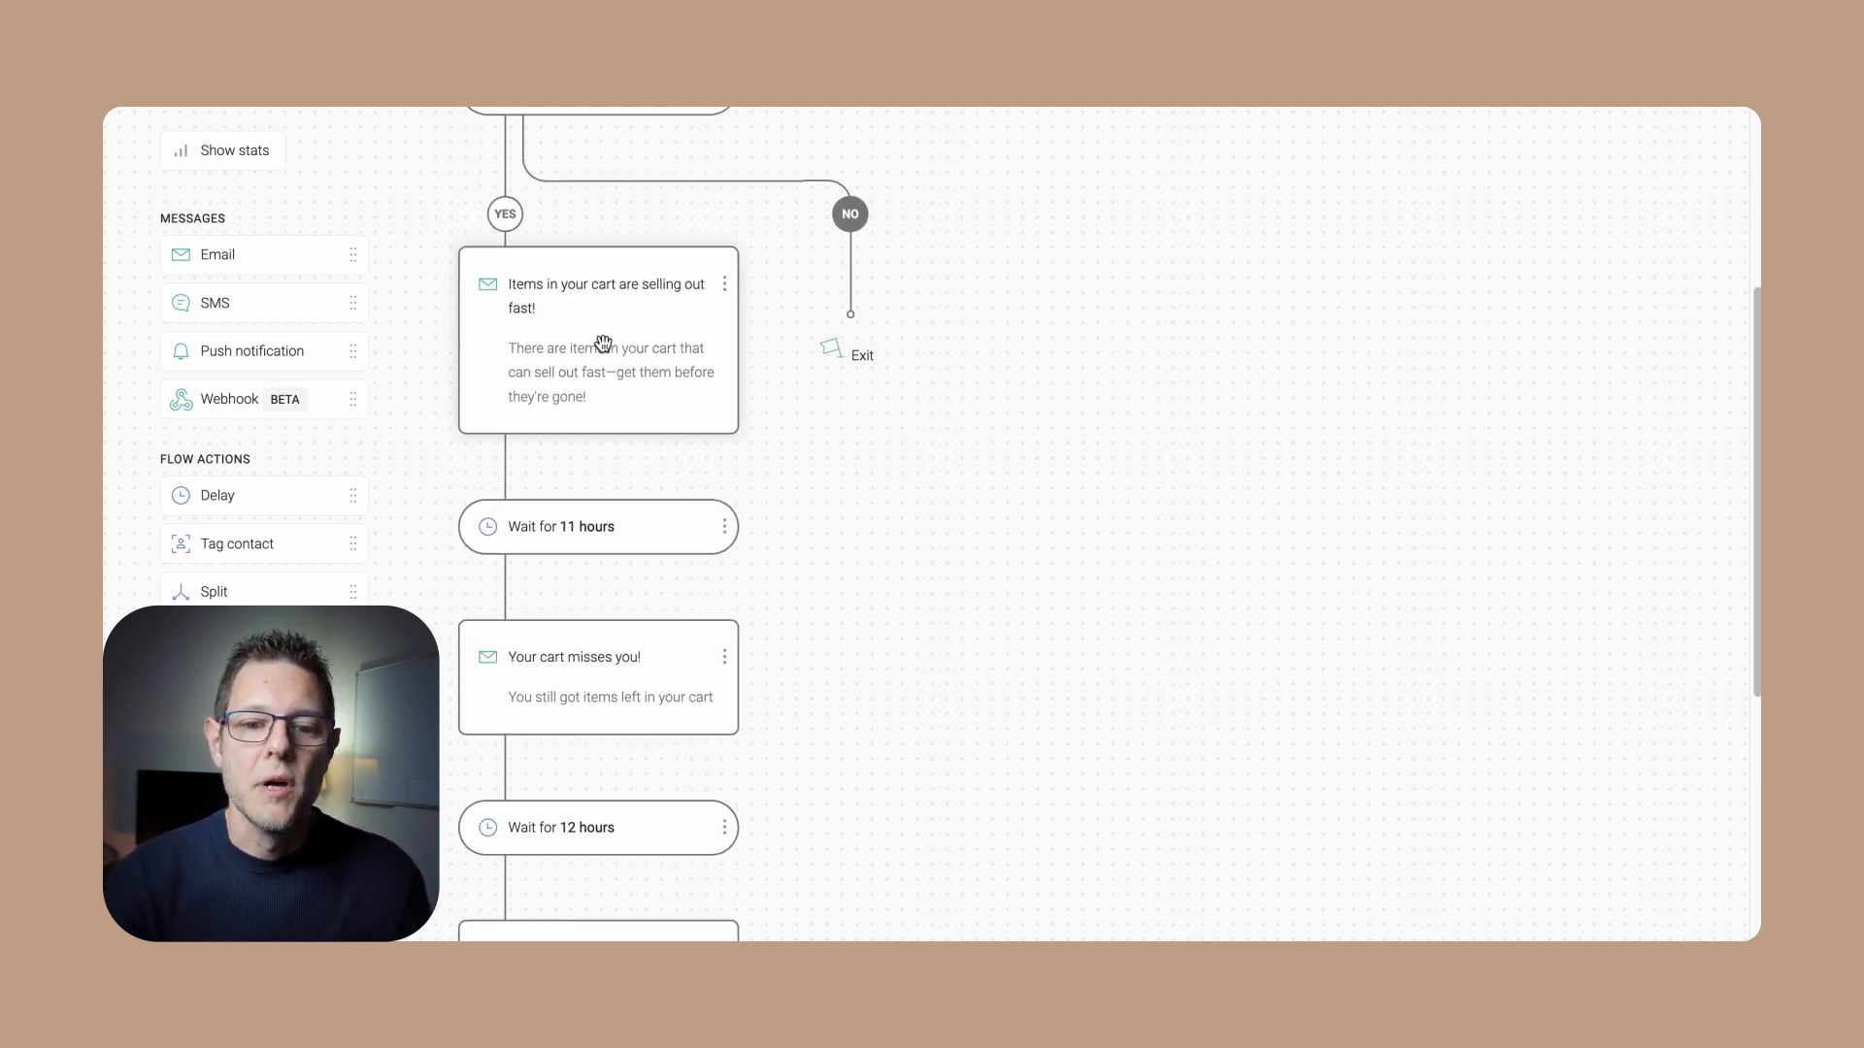
pyautogui.click(598, 339)
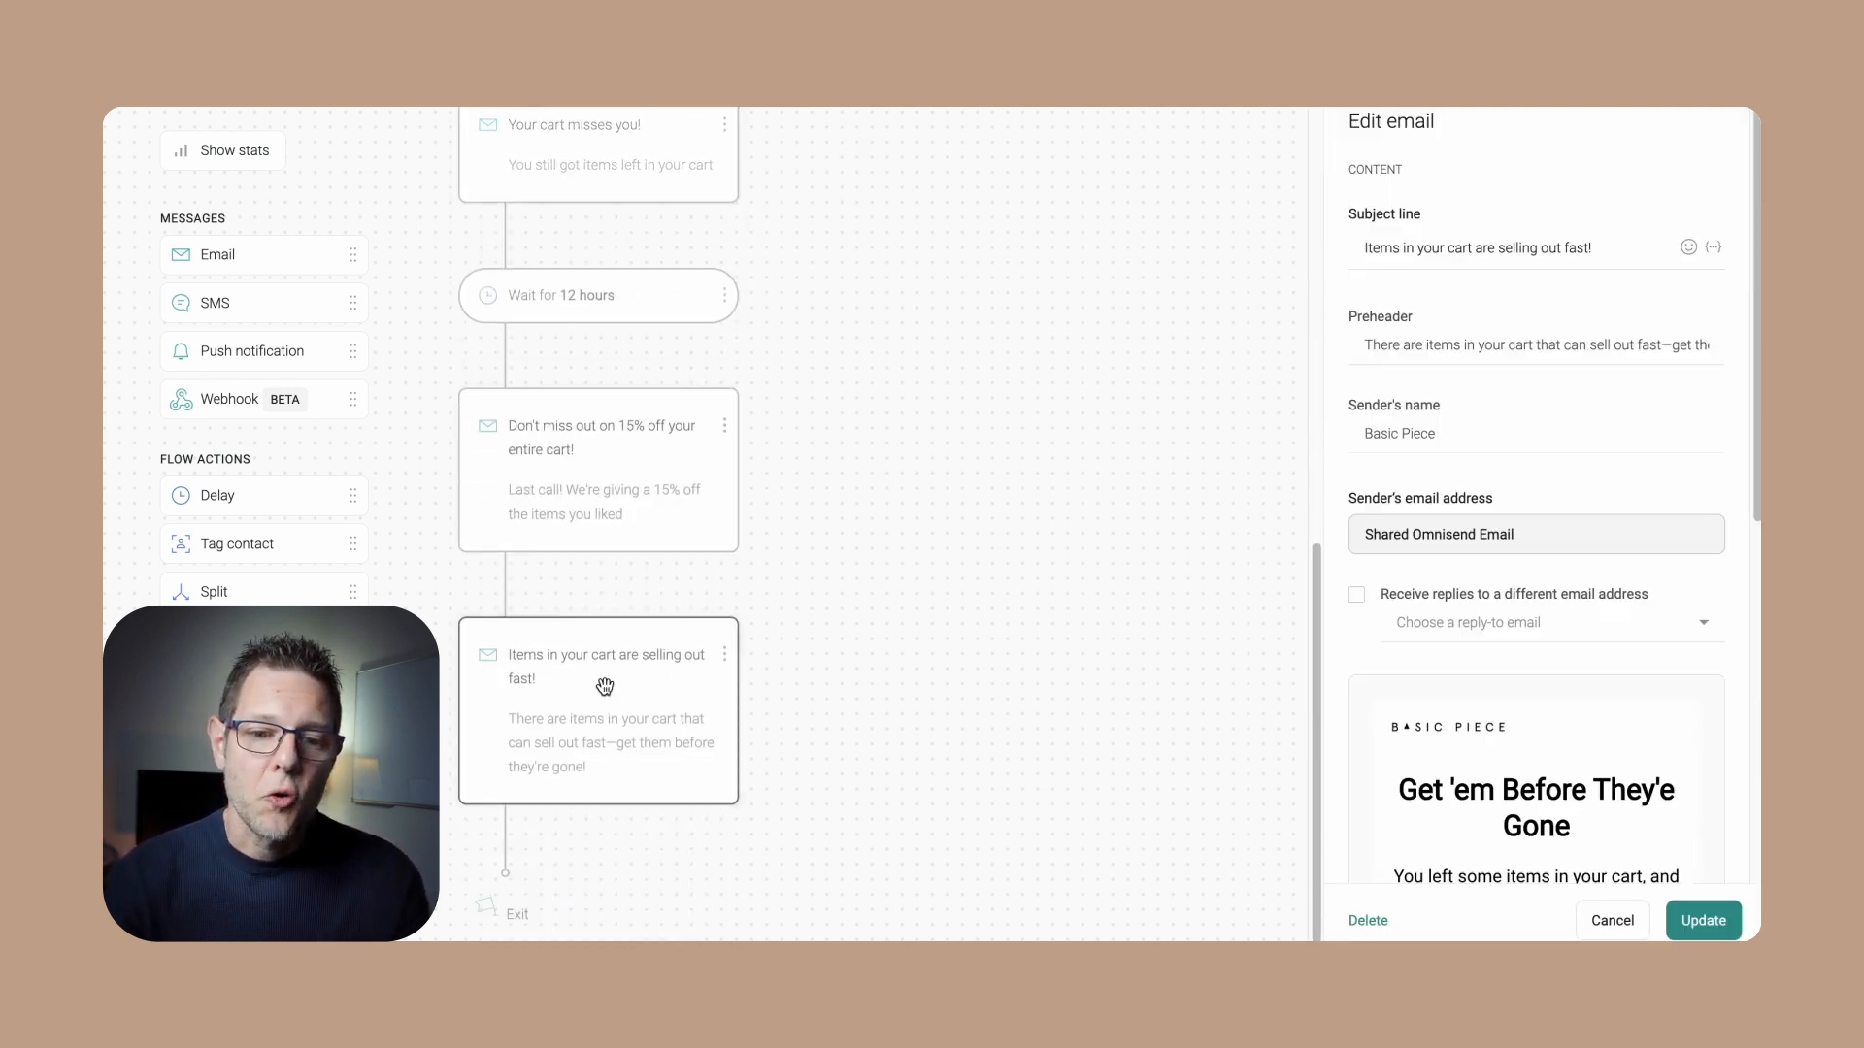
pyautogui.scroll(-3)
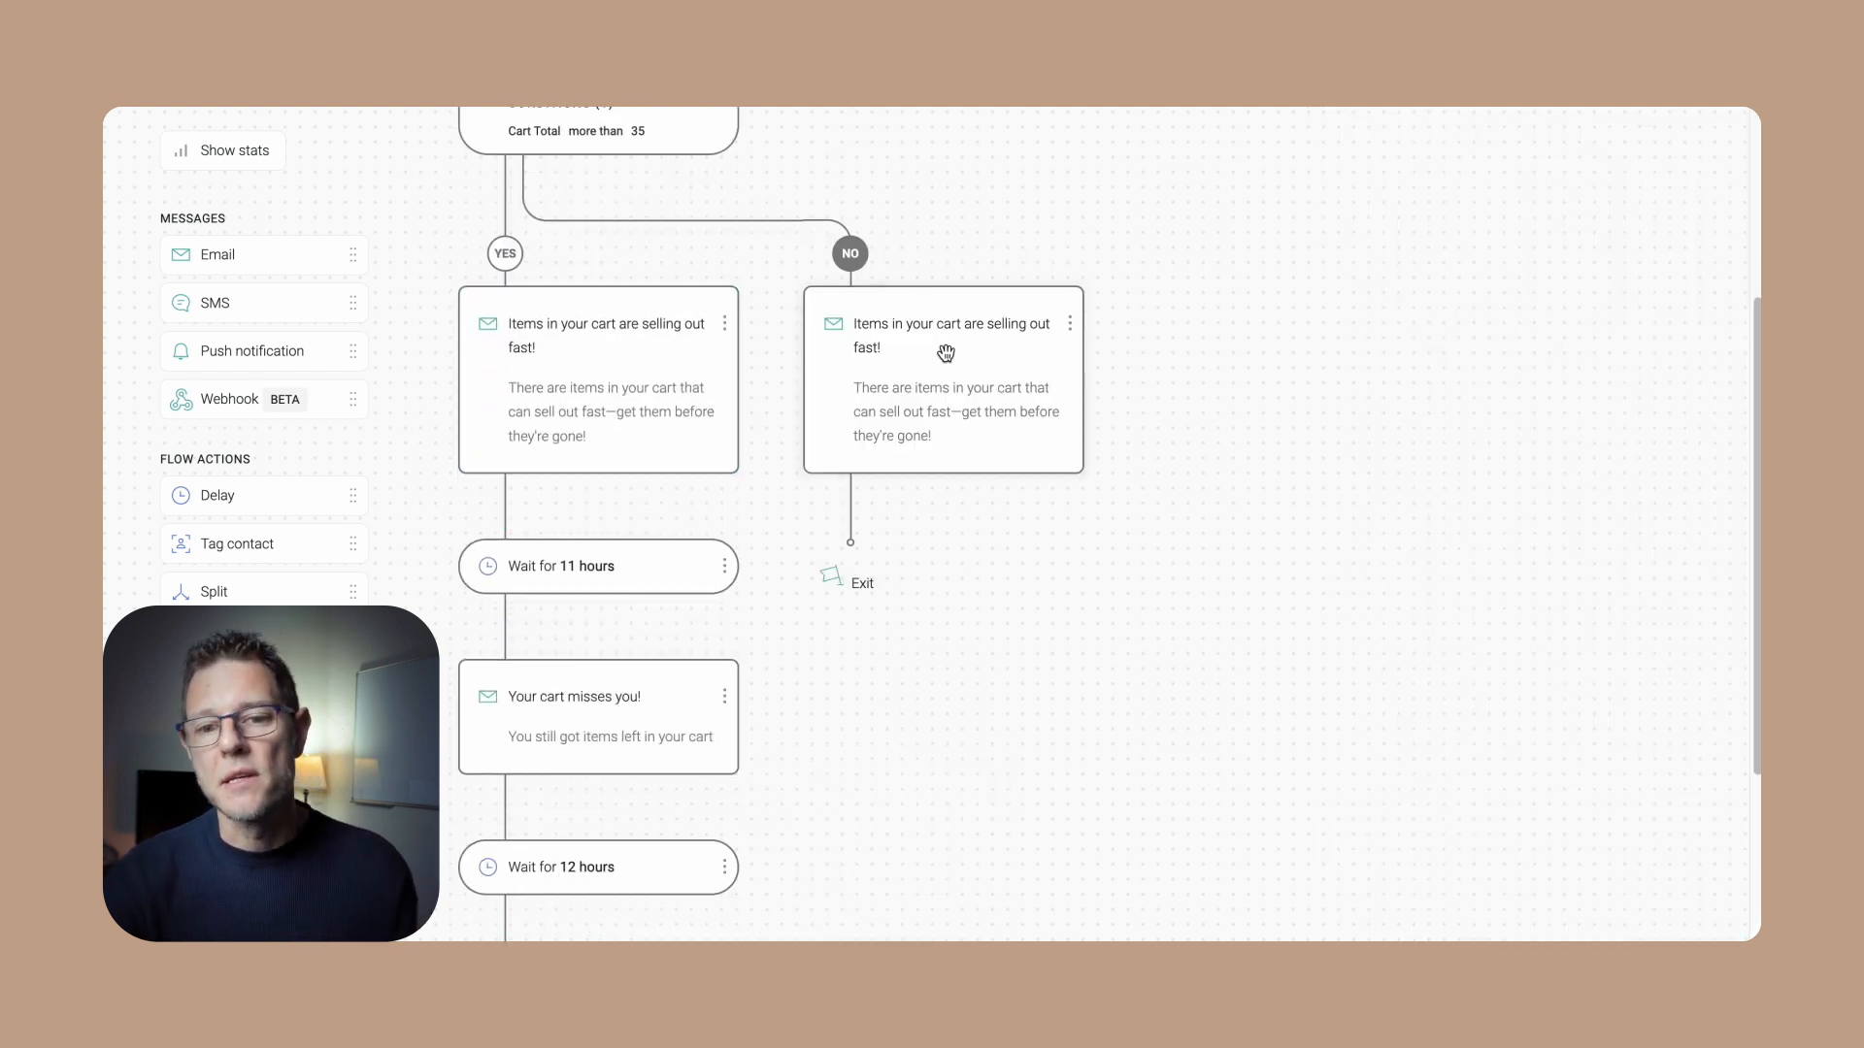
pyautogui.moveTo(599, 800)
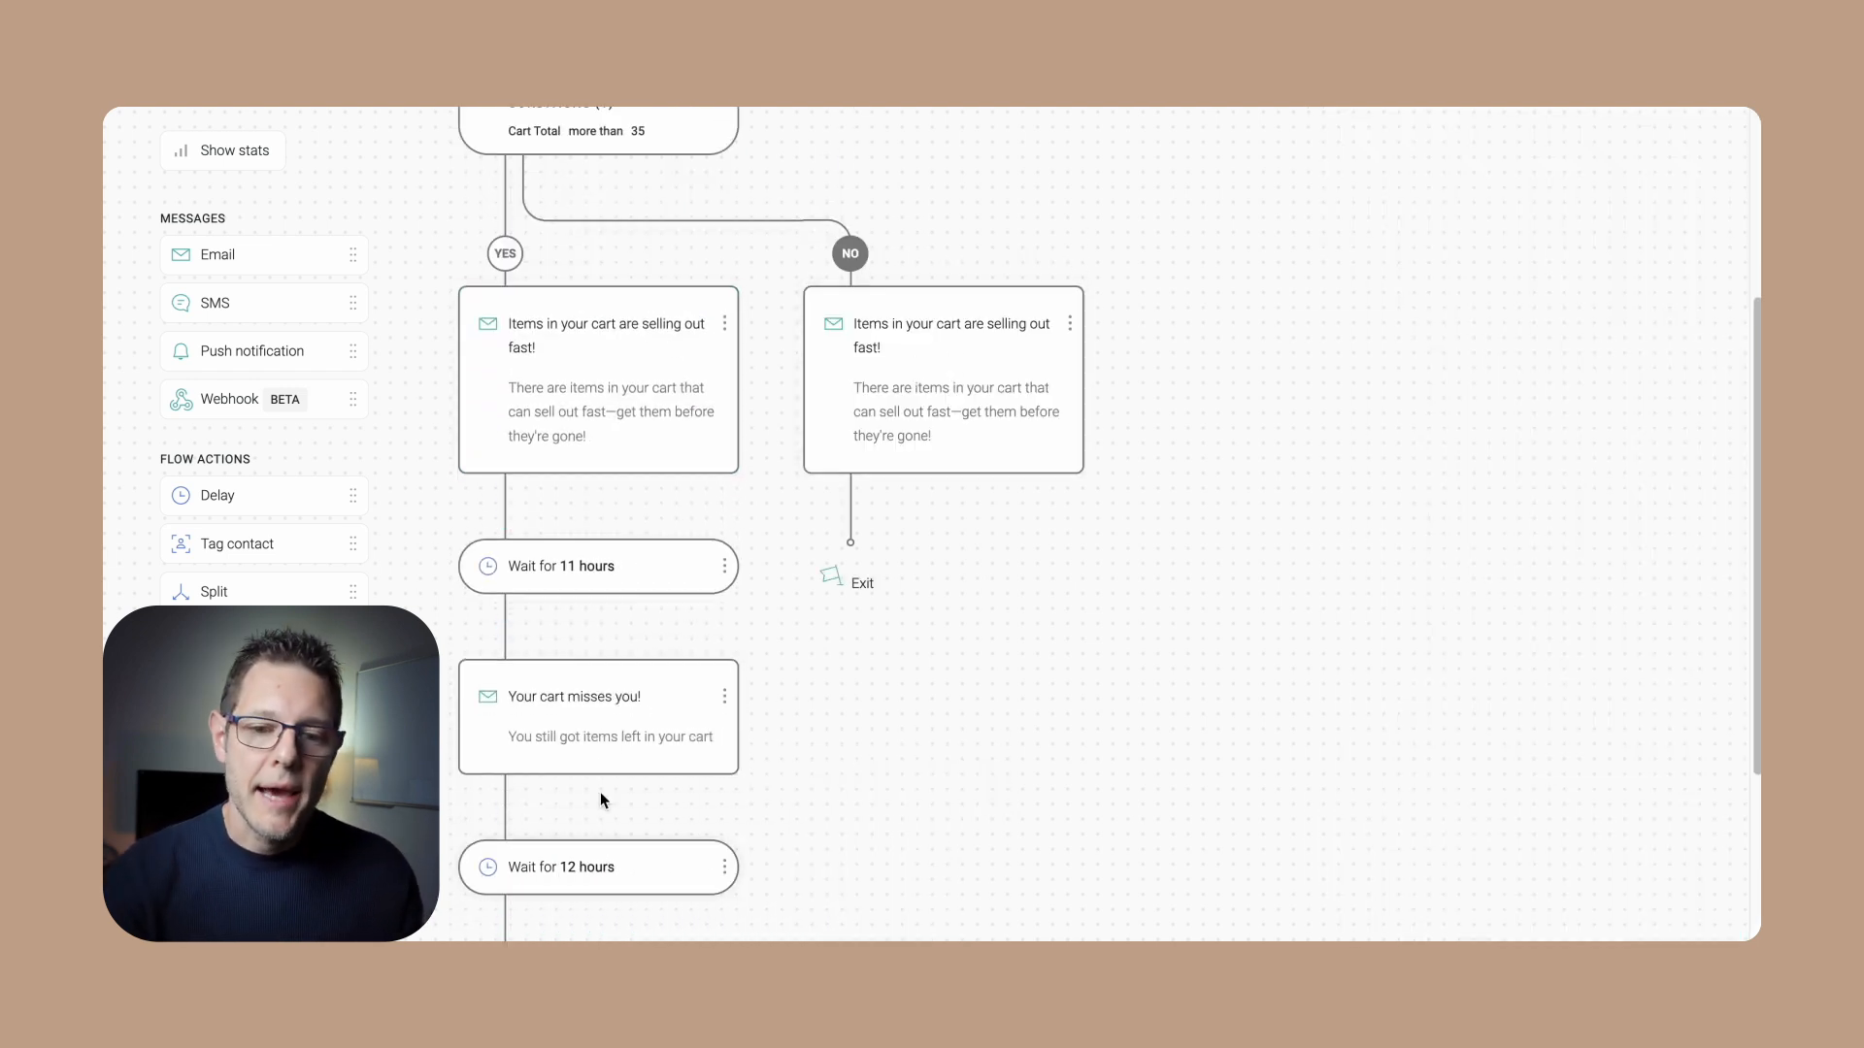
pyautogui.moveTo(874, 687)
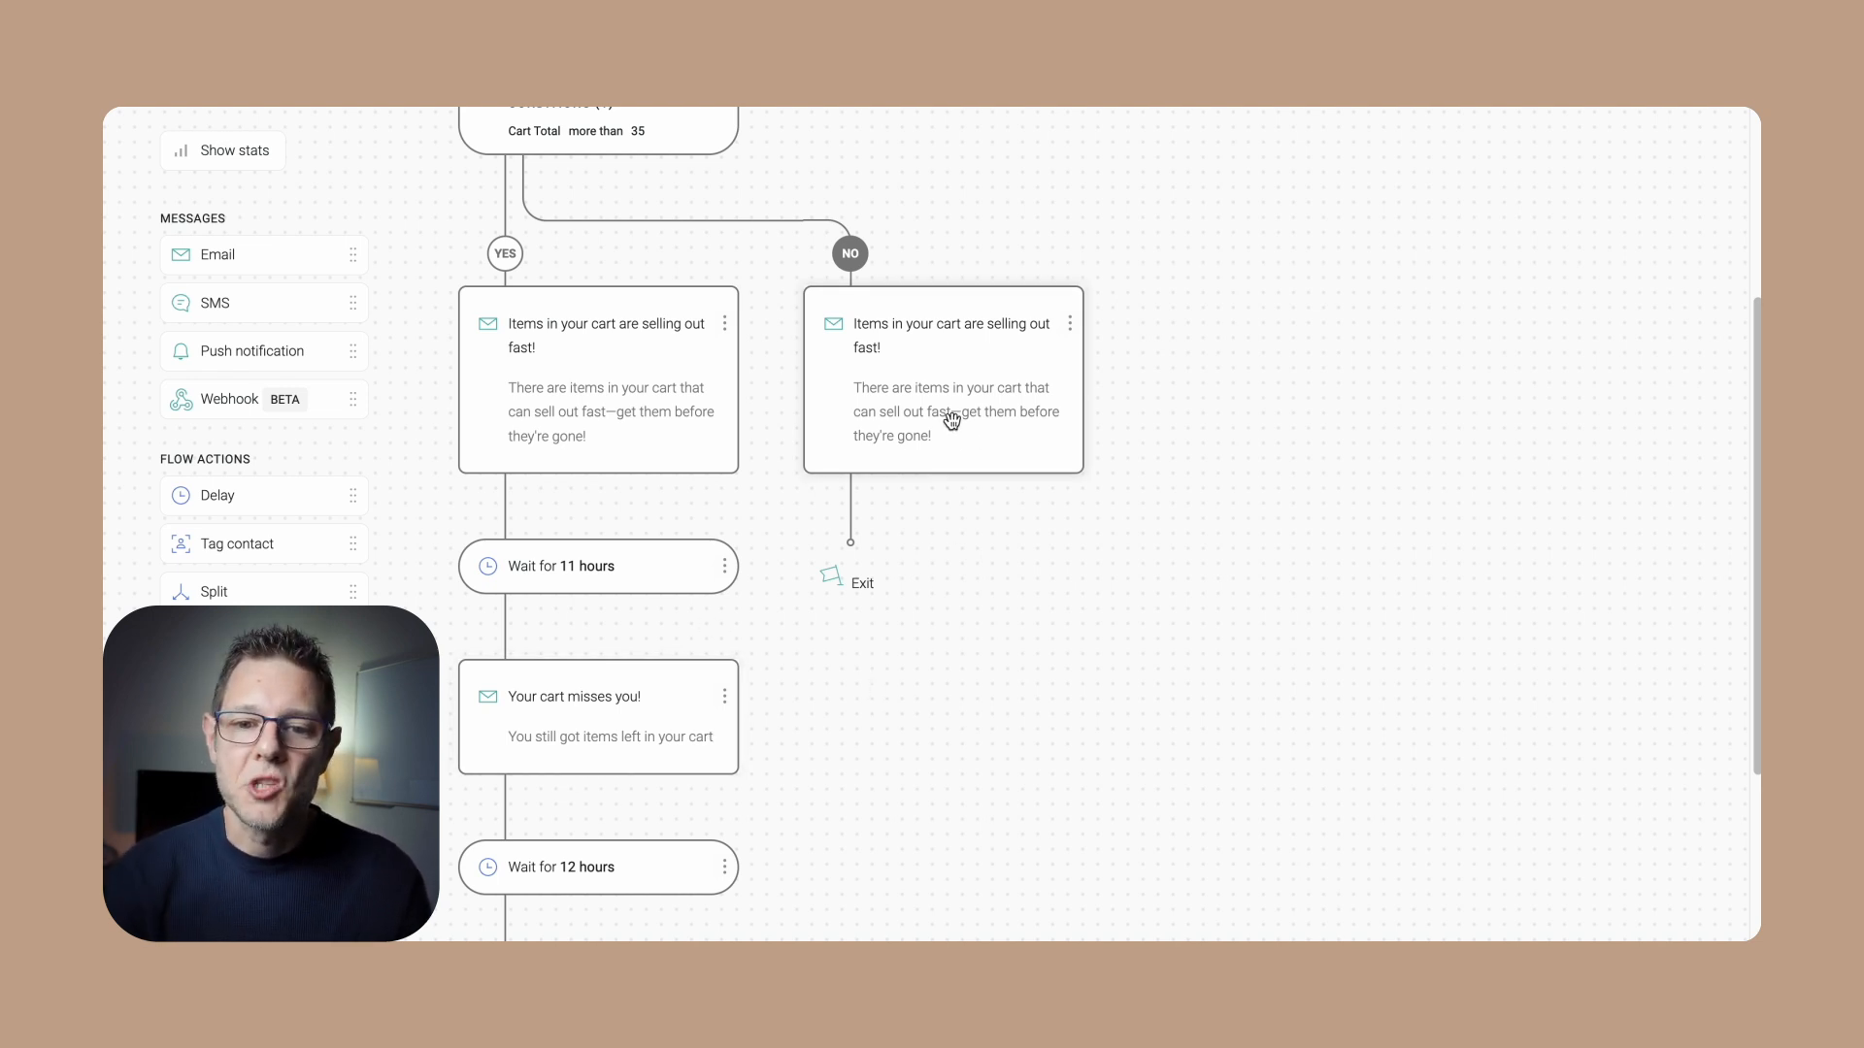
pyautogui.click(942, 380)
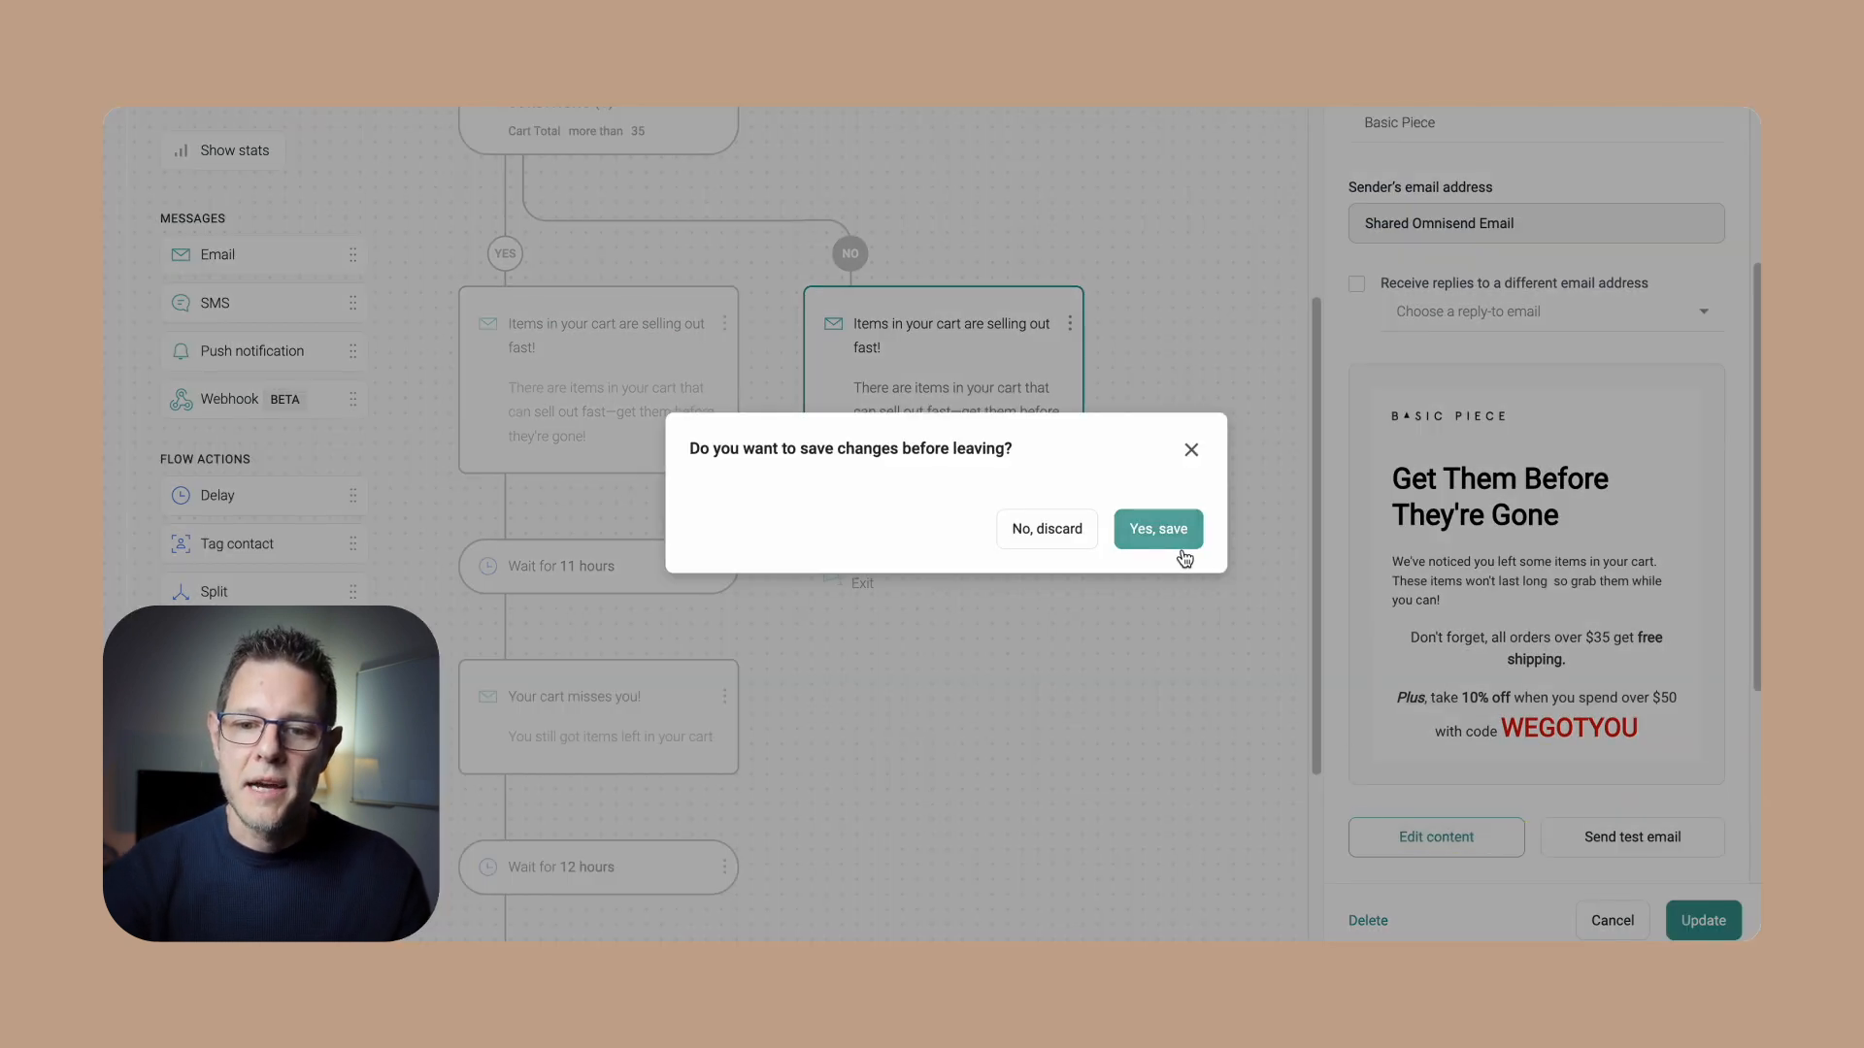
# Confirm 'Yes, save' to keep the NO-branch email changes before editing its content
pyautogui.click(1157, 528)
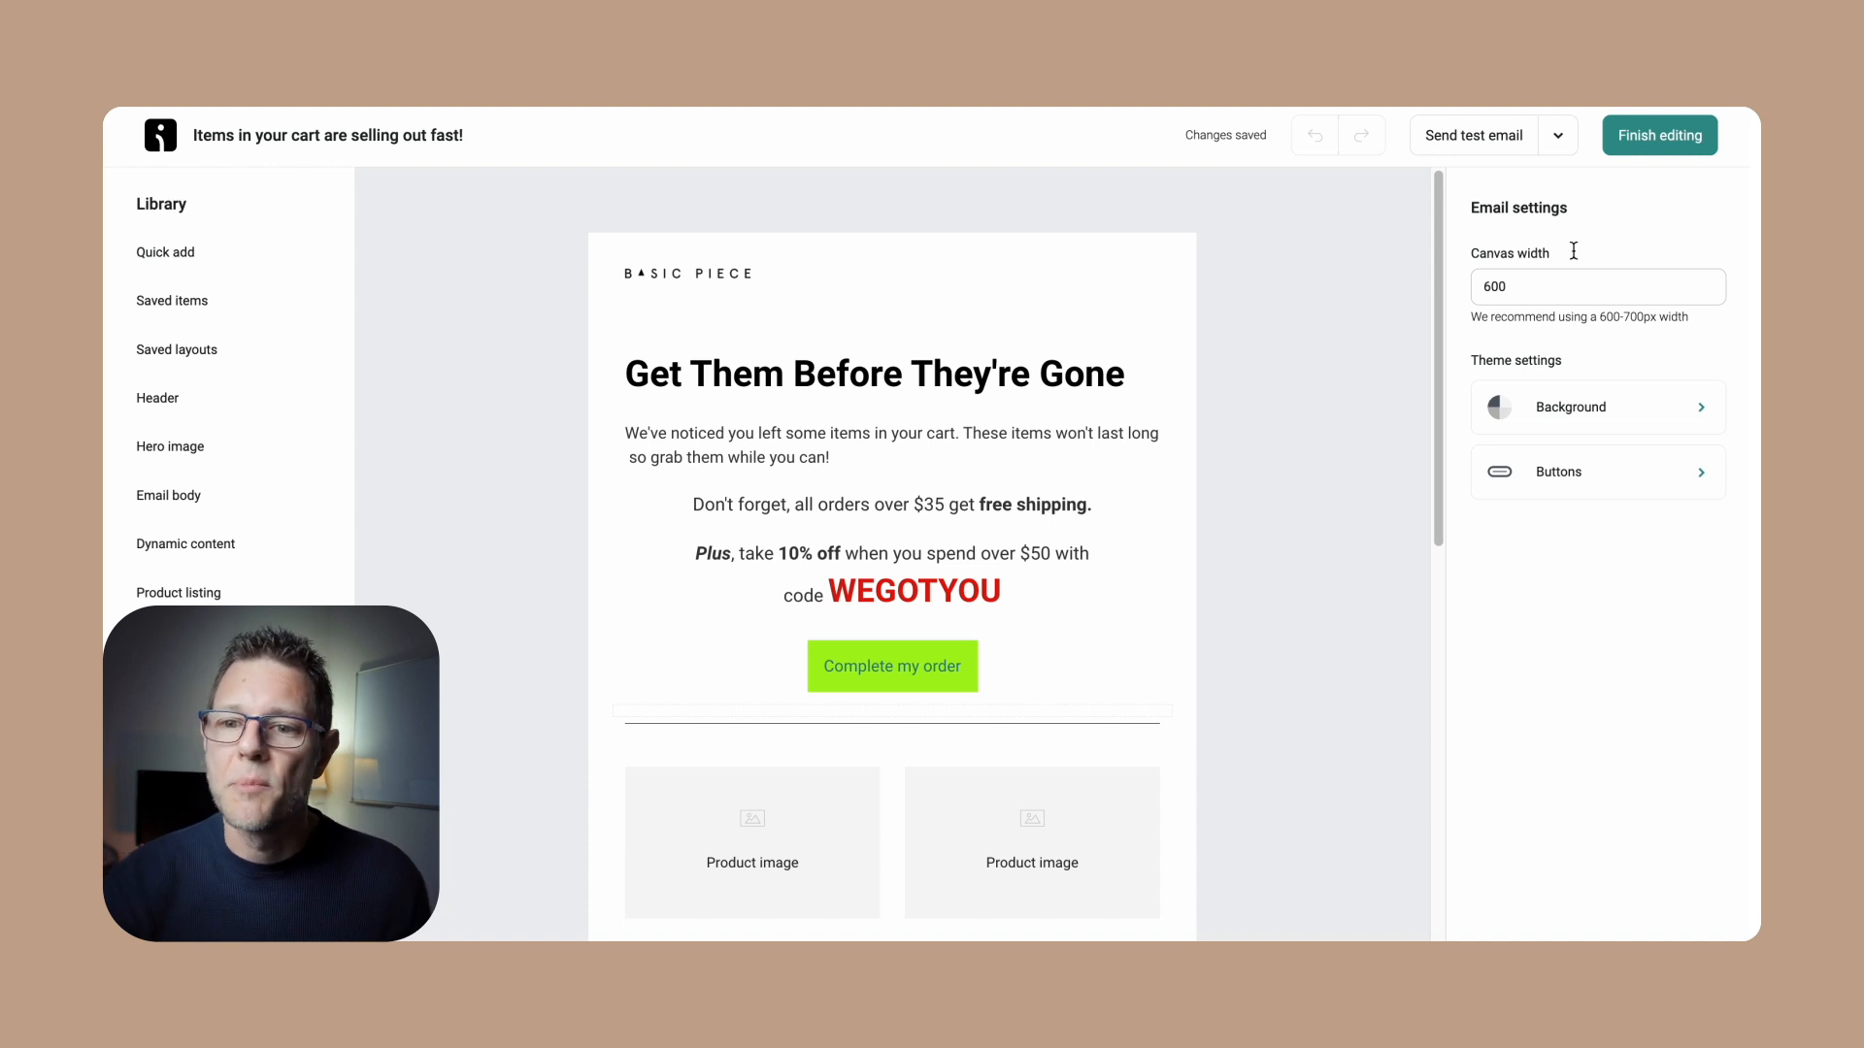
# Finish editing, clone 'Your cart misses you!' onto the NO branch after an 11-hour wait
pyautogui.click(1656, 134)
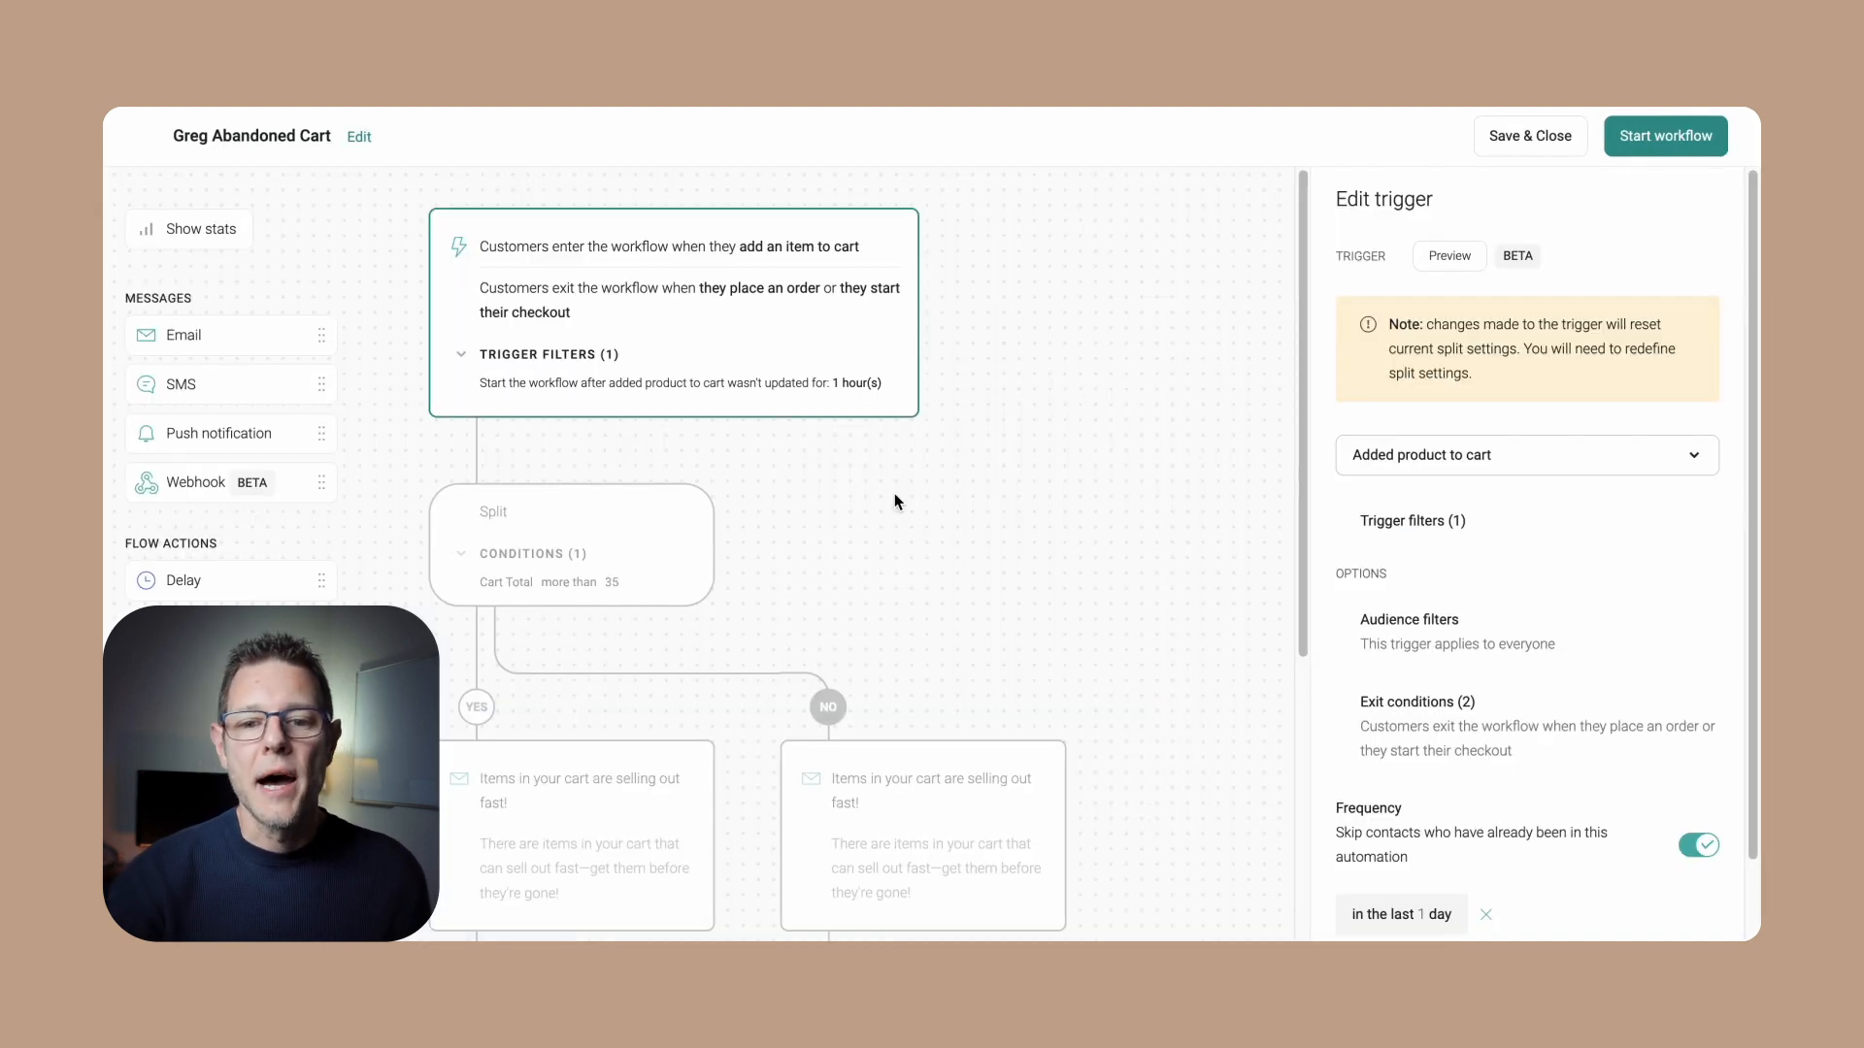
pyautogui.scroll(-3)
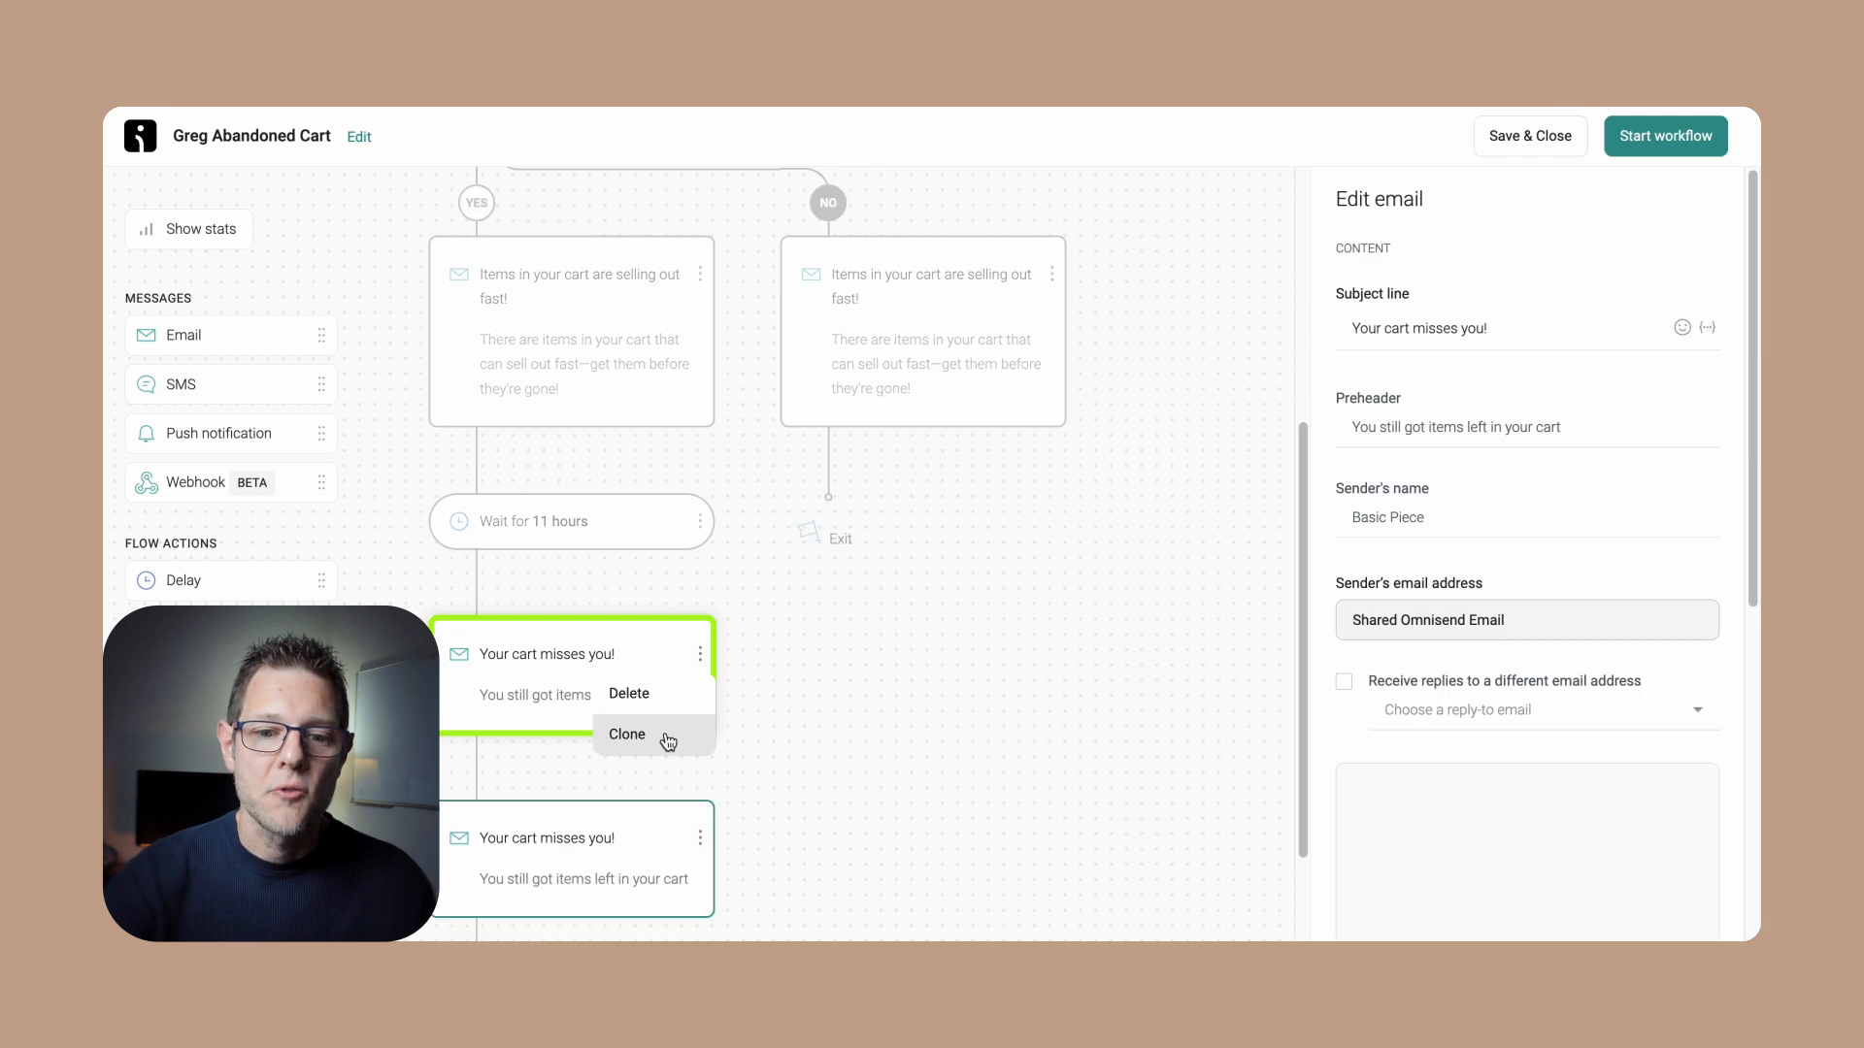
pyautogui.click(627, 734)
pyautogui.write('11')
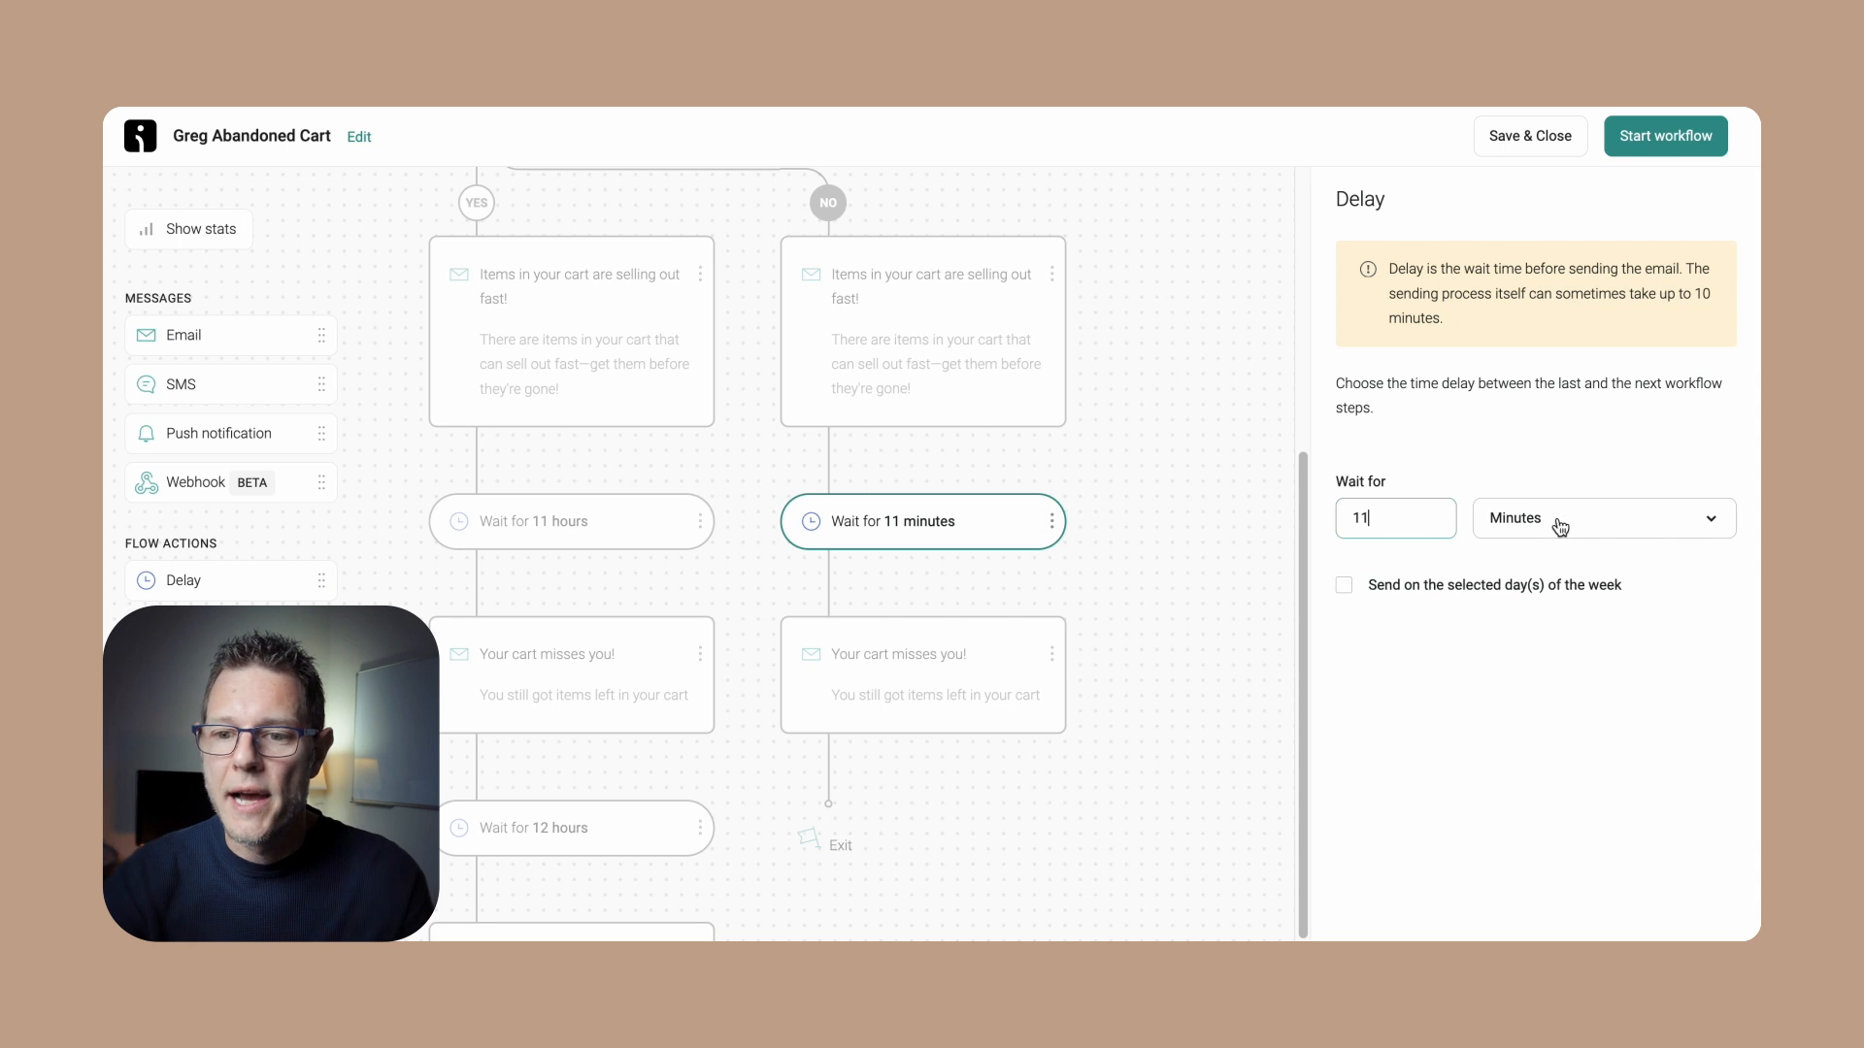
pyautogui.click(1601, 517)
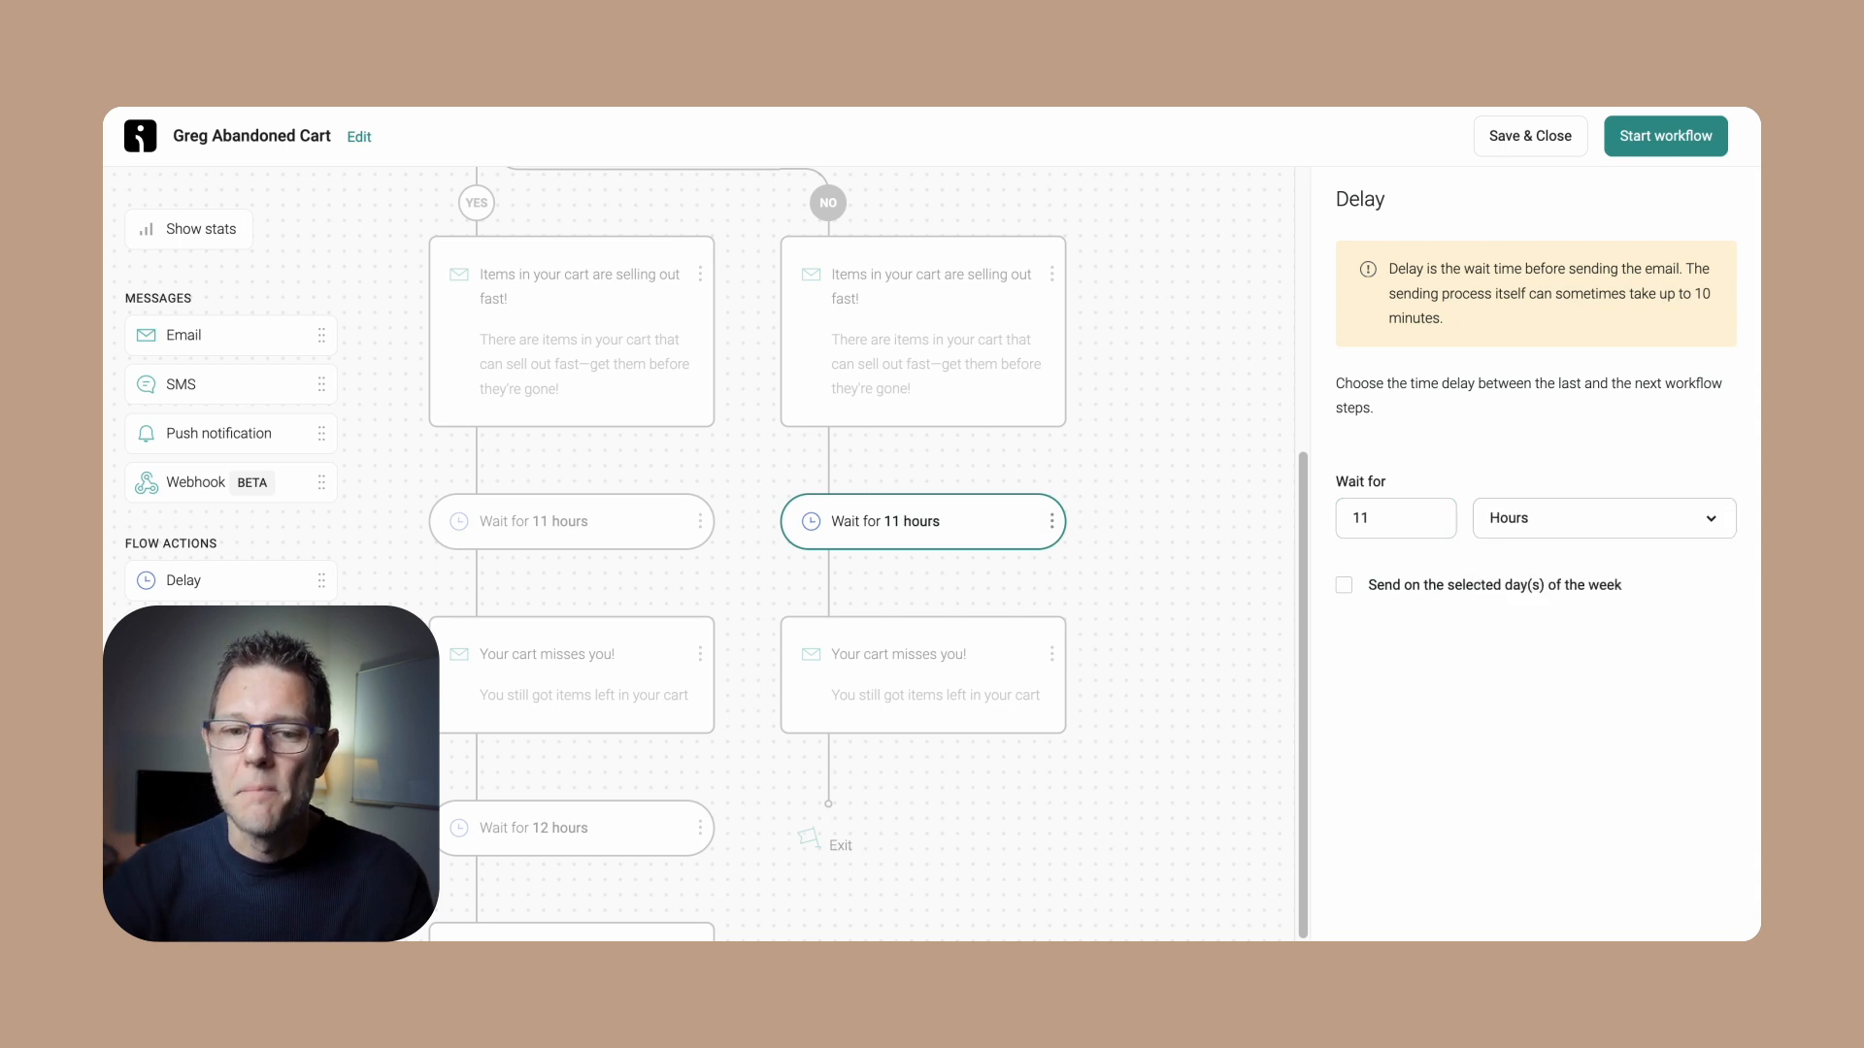
pyautogui.click(570, 394)
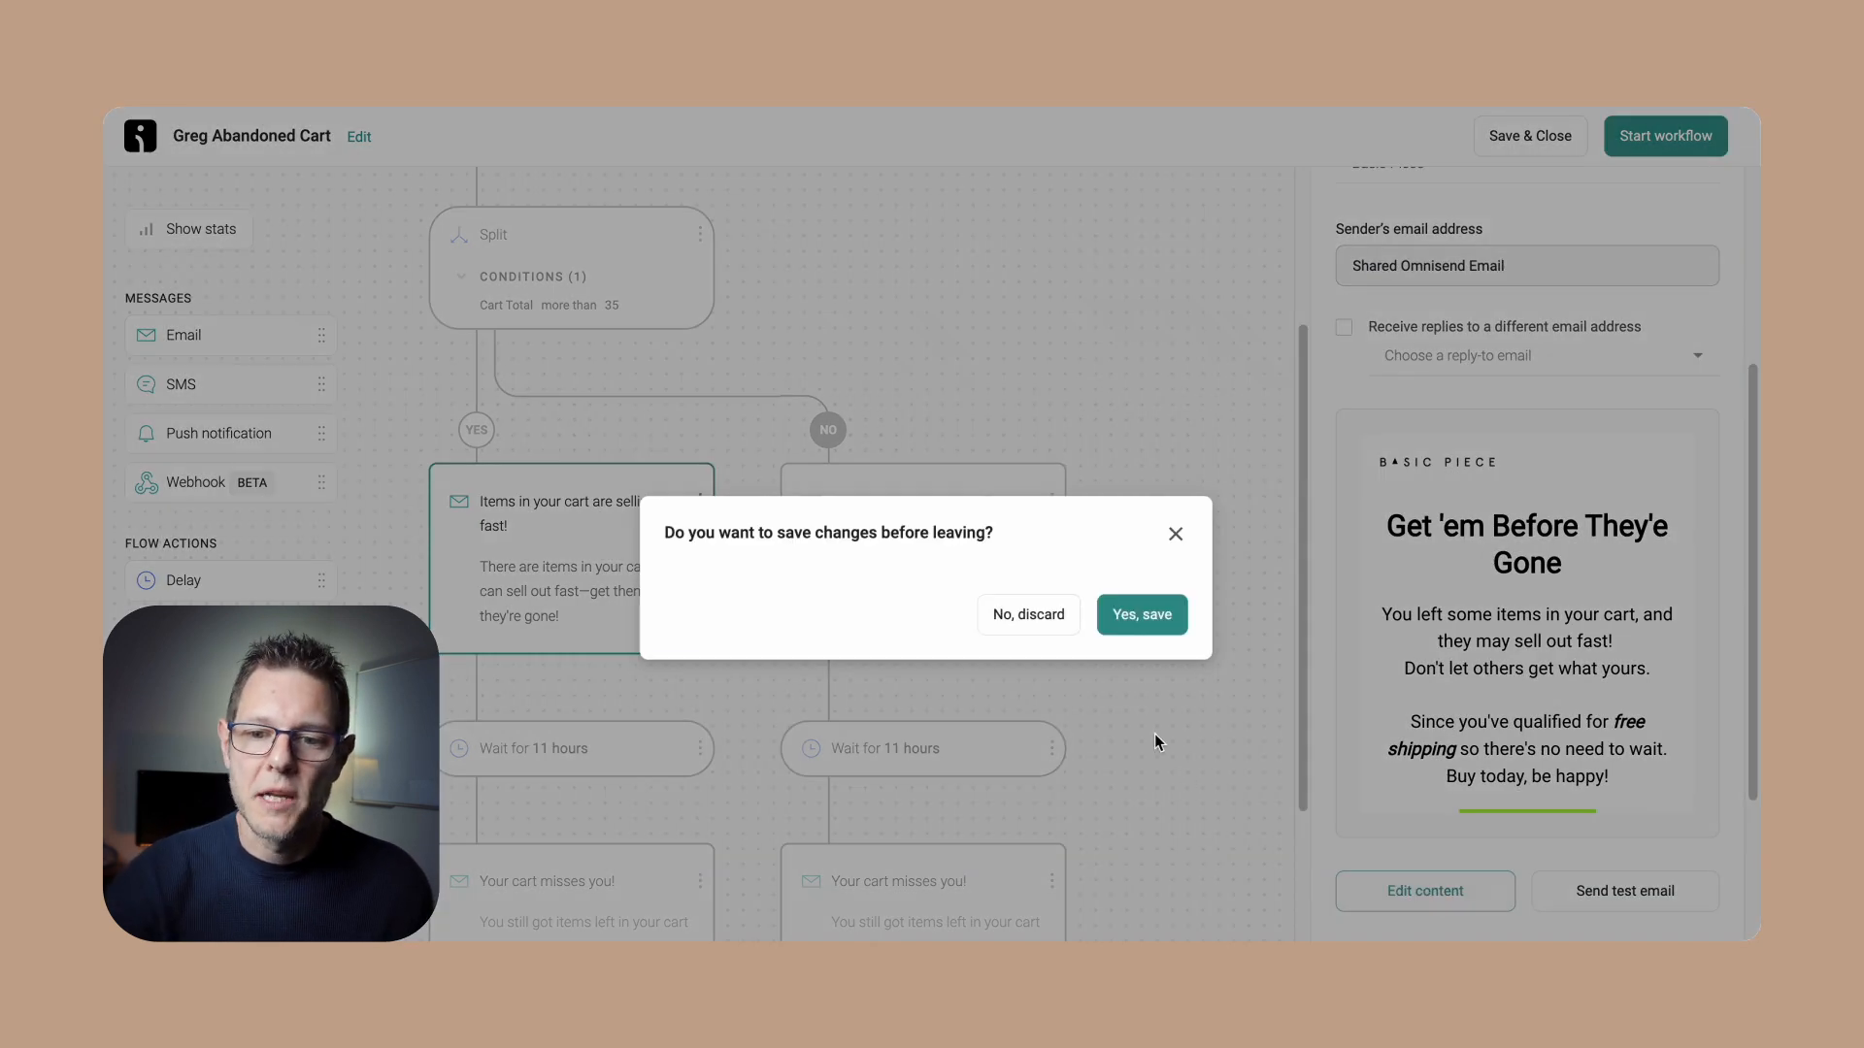
# Confirm 'Yes, save' to keep the YES-branch email changes and close its panel
pyautogui.click(1139, 615)
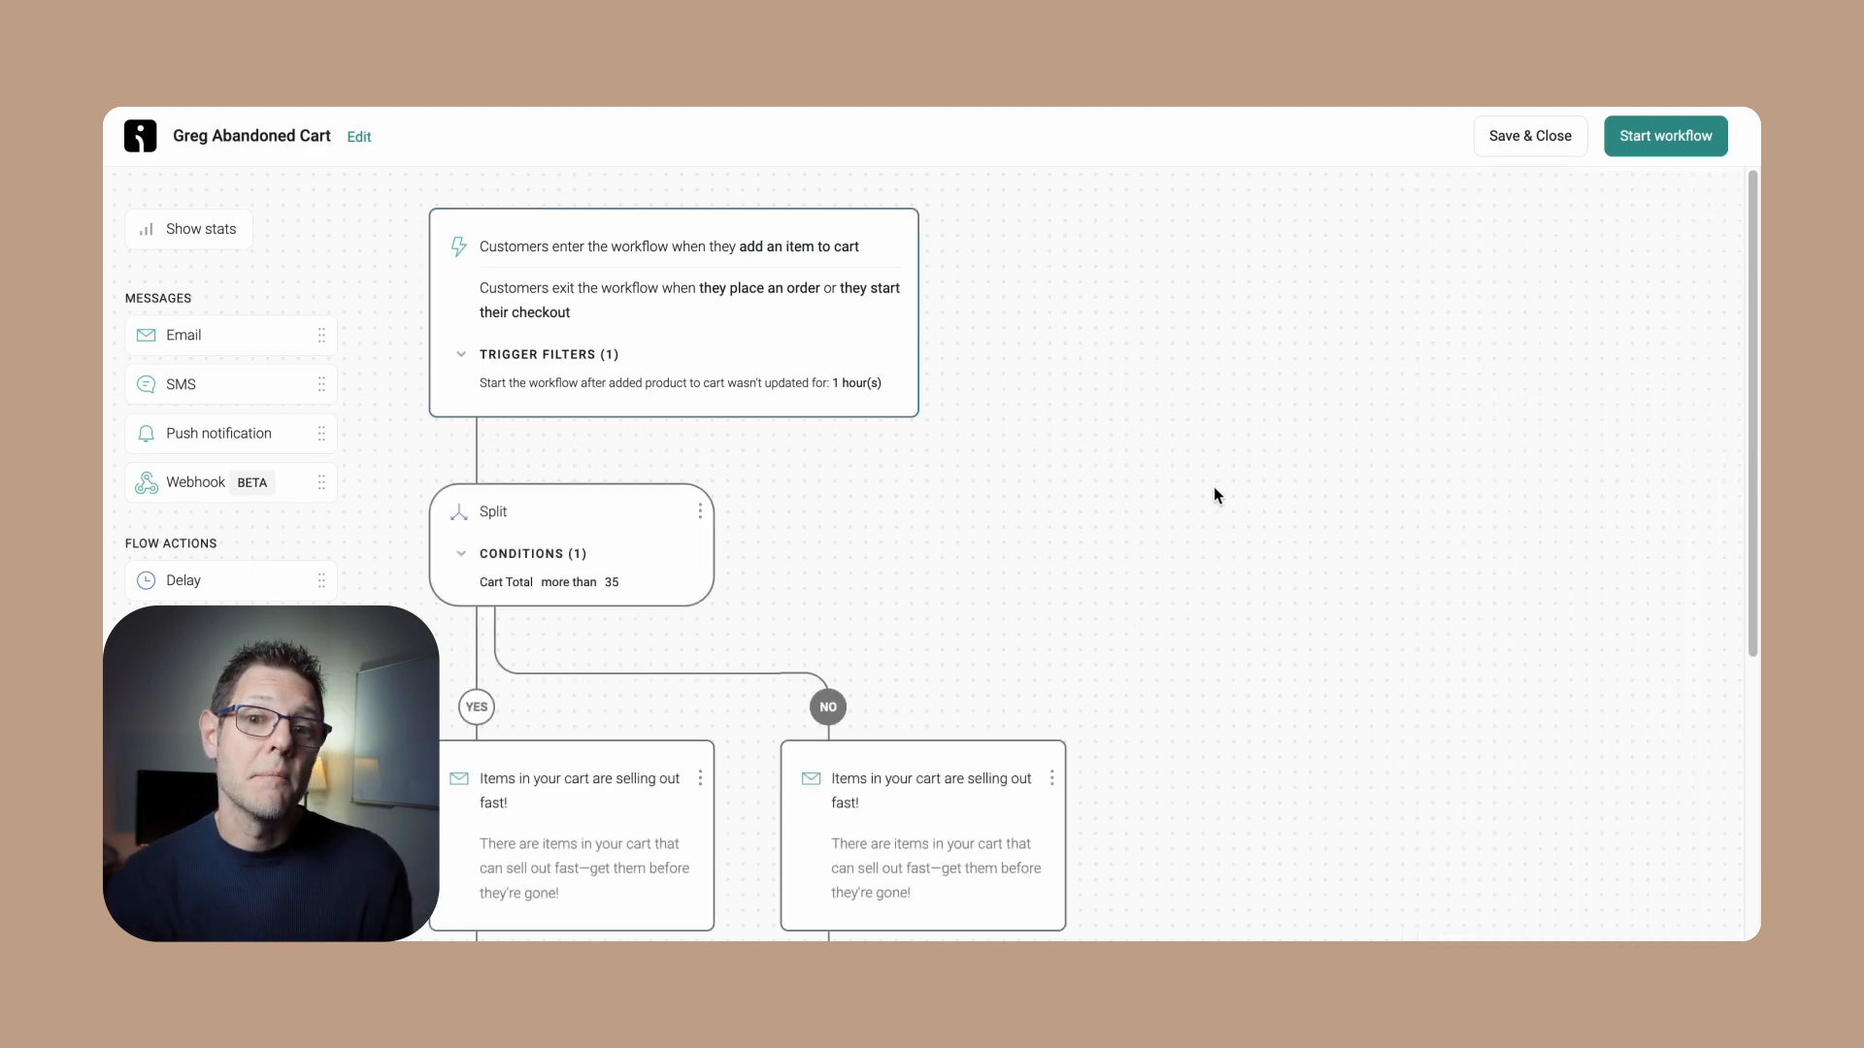
pyautogui.scroll(-3)
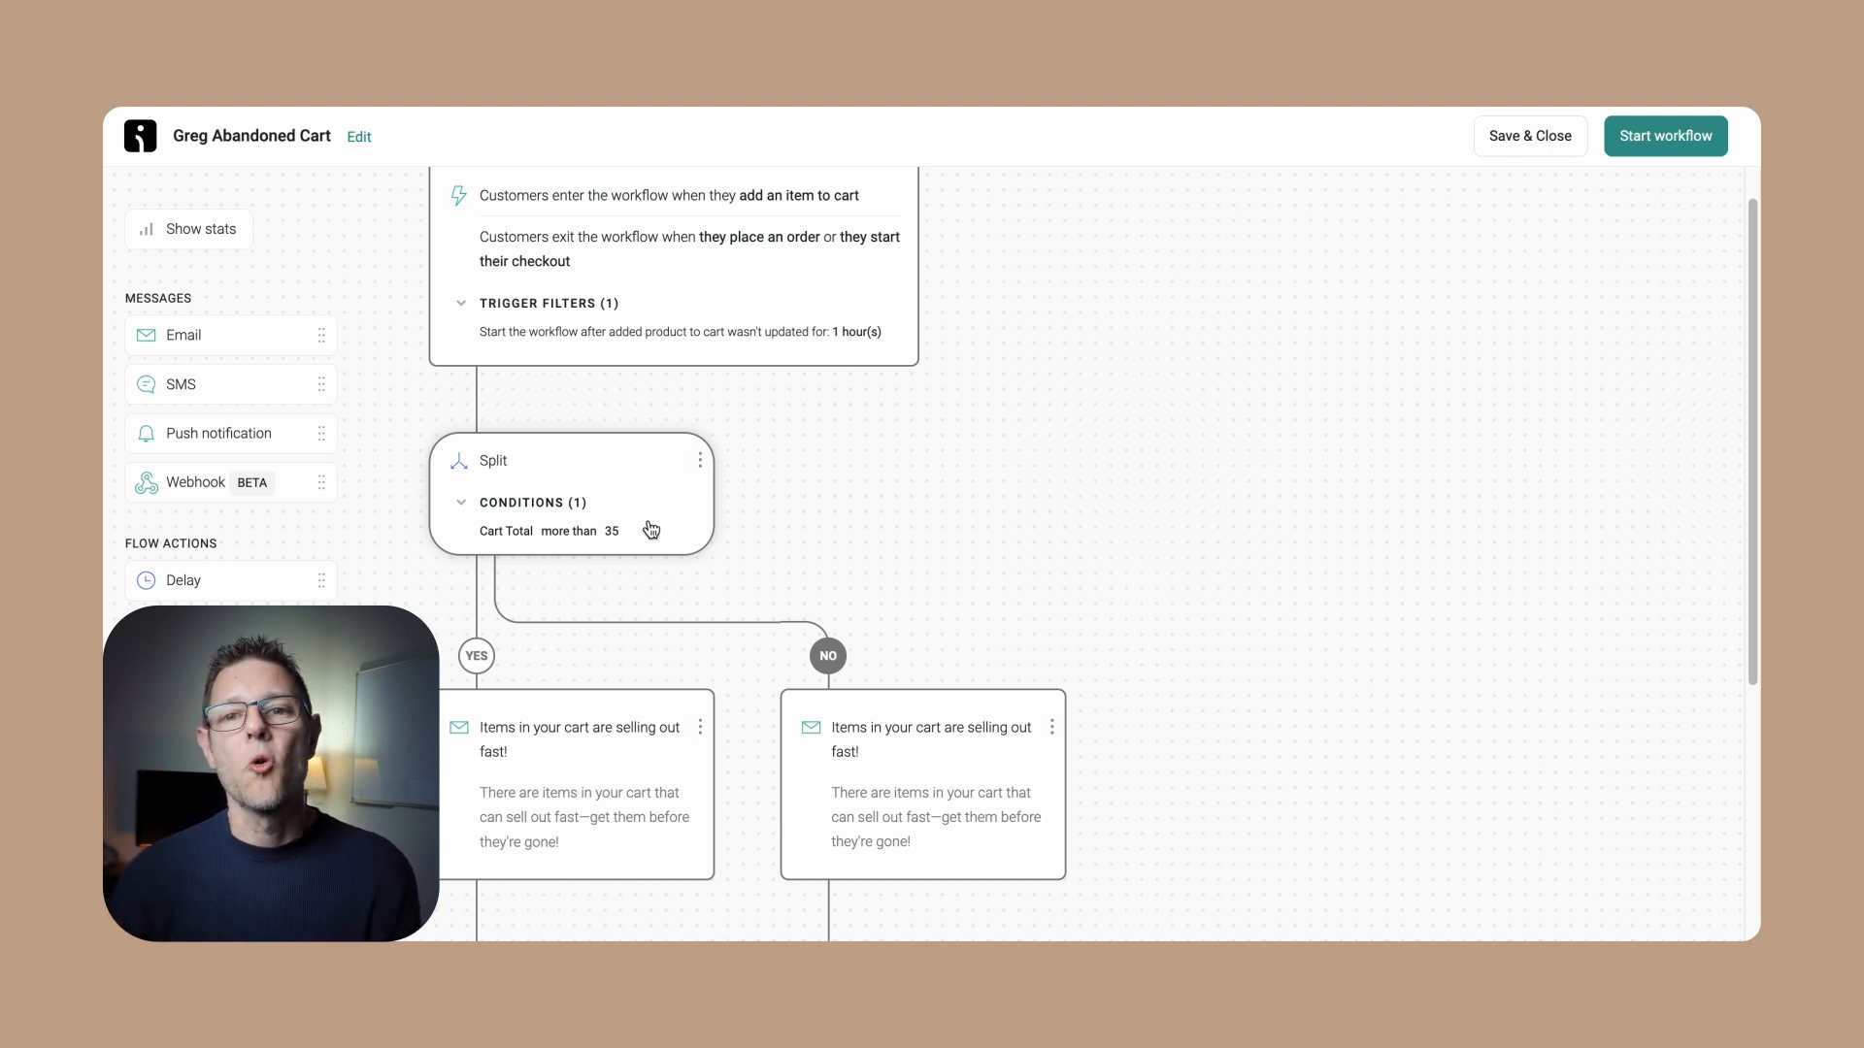
pyautogui.moveTo(753, 510)
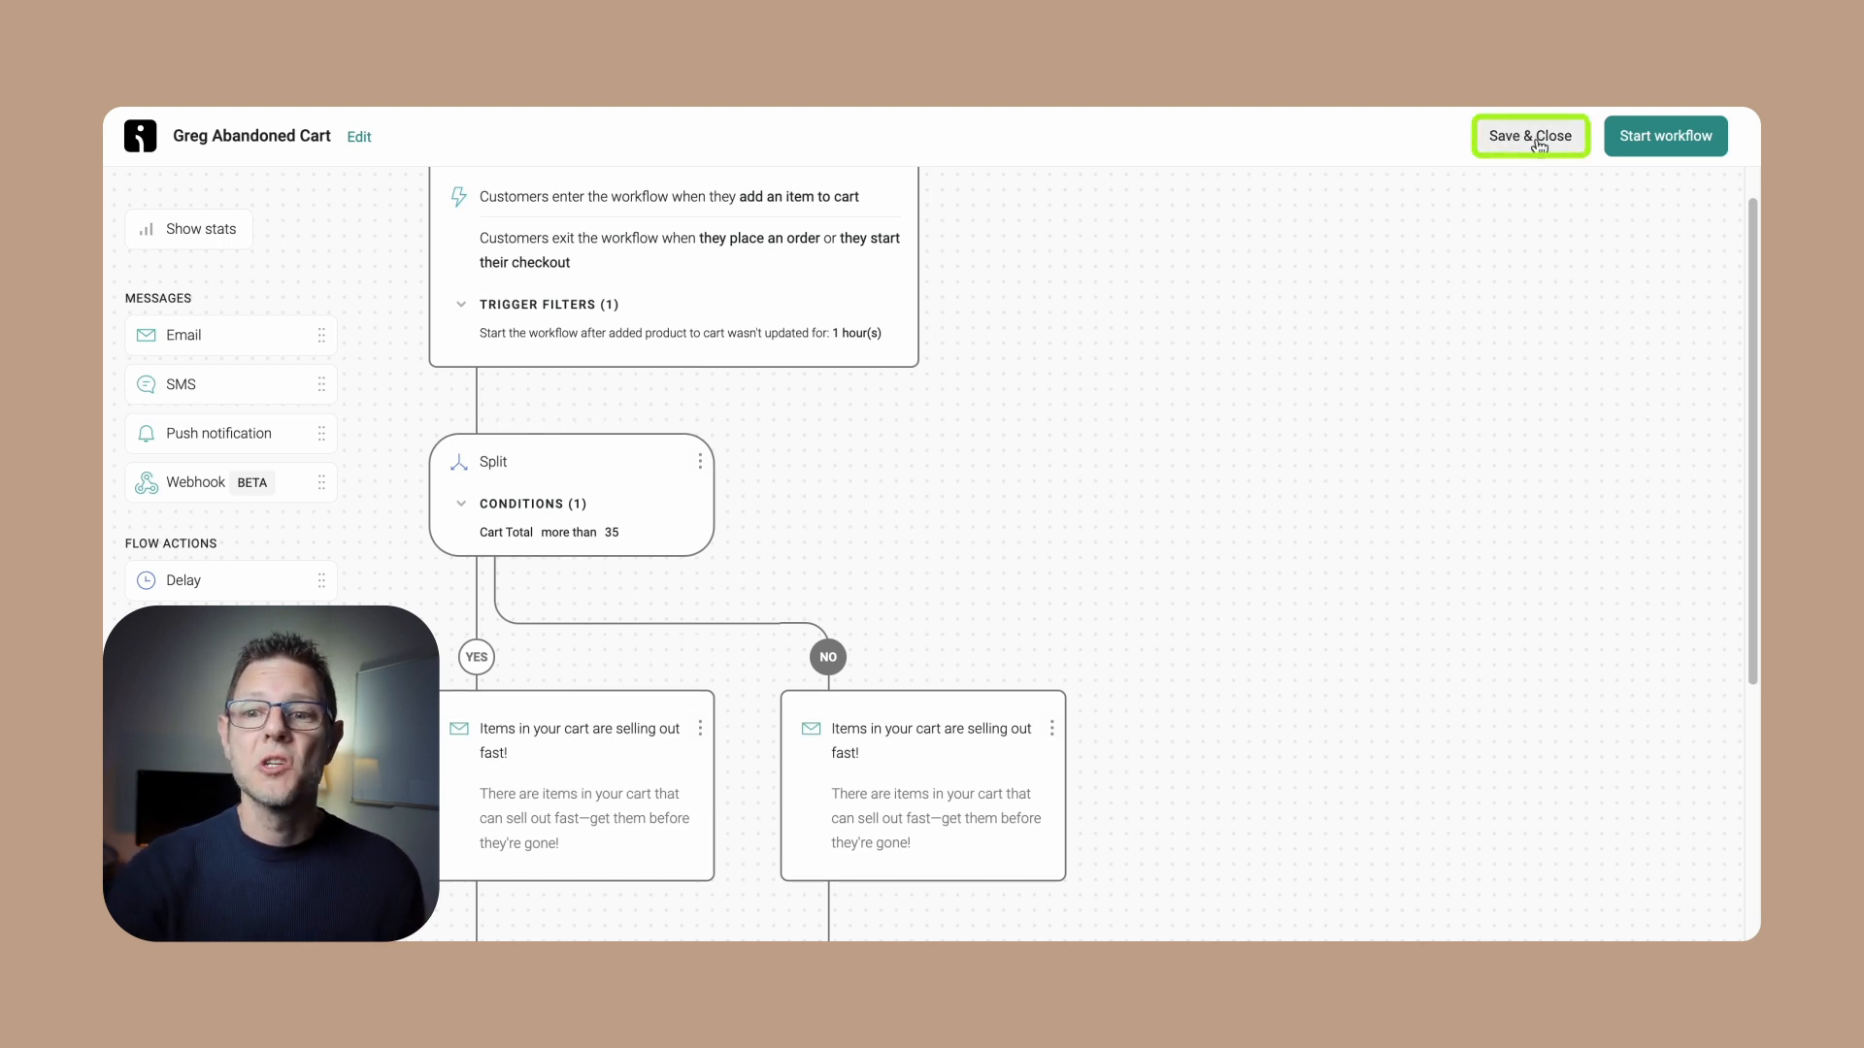
pyautogui.click(1530, 136)
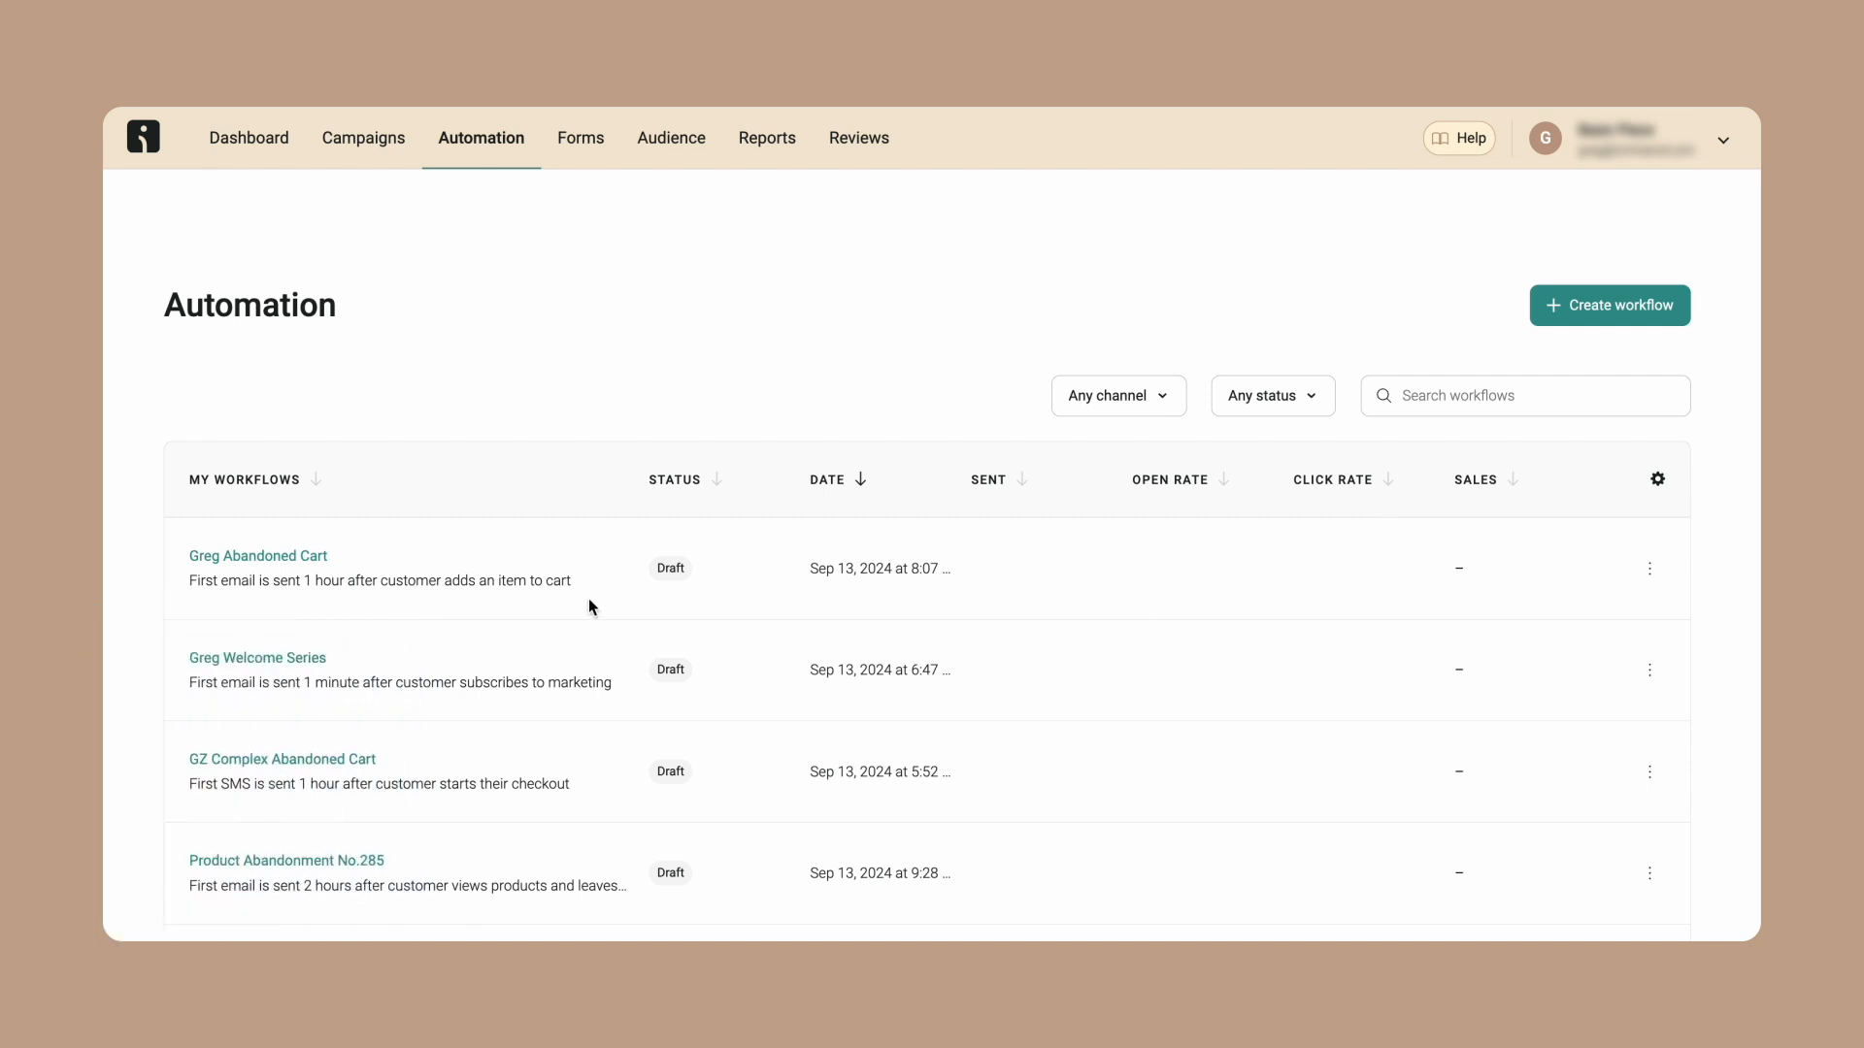
pyautogui.click(256, 658)
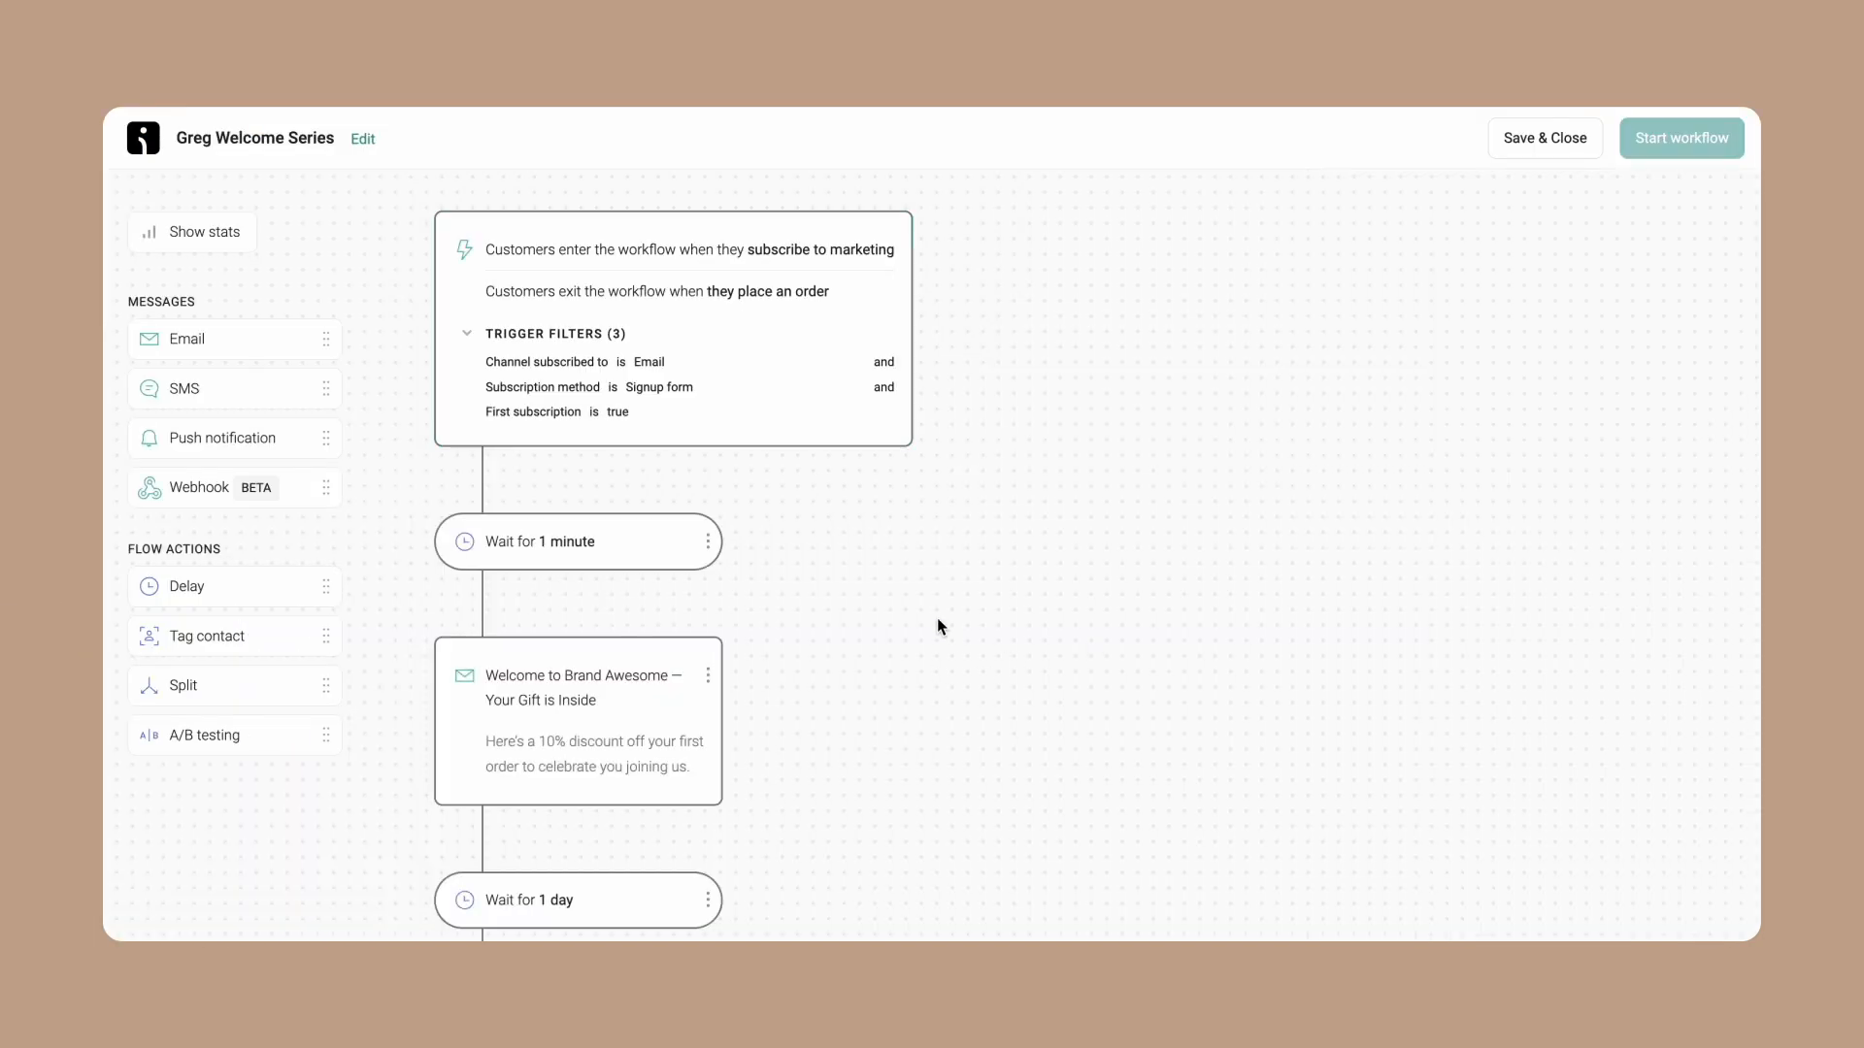
pyautogui.scroll(-3)
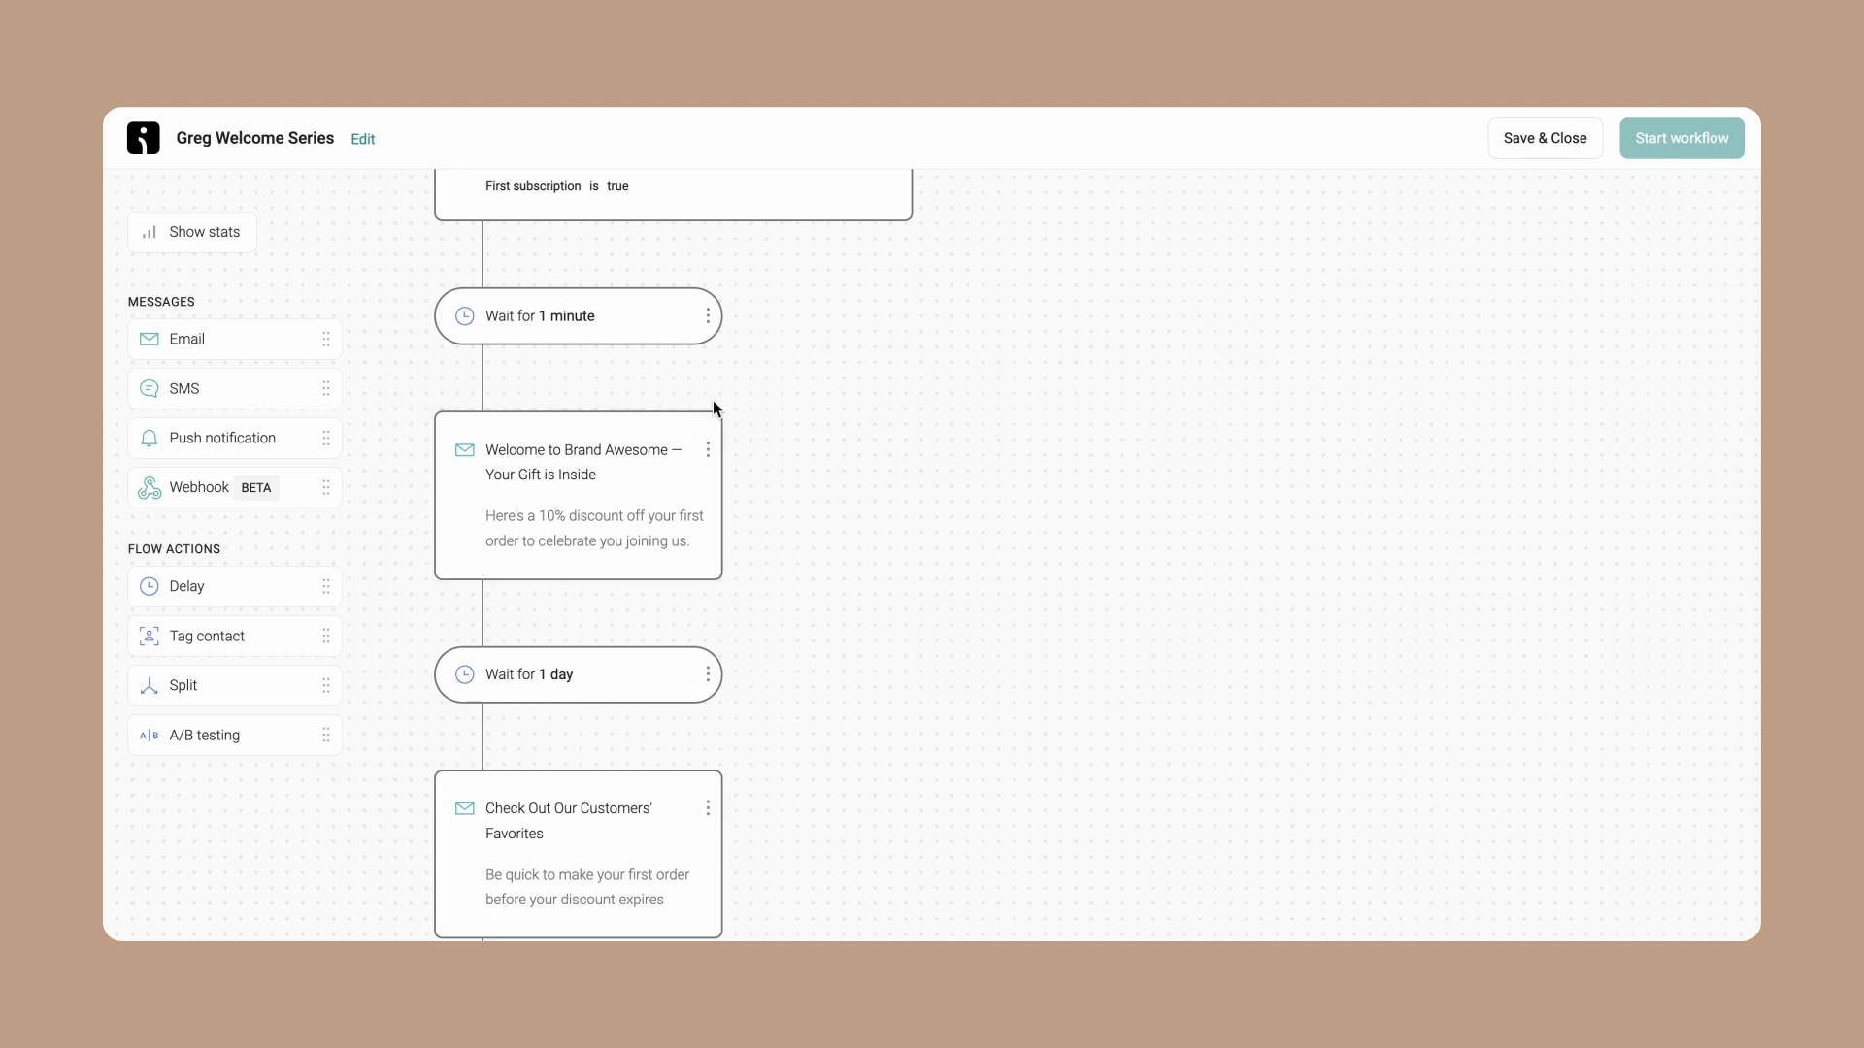
pyautogui.scroll(-3)
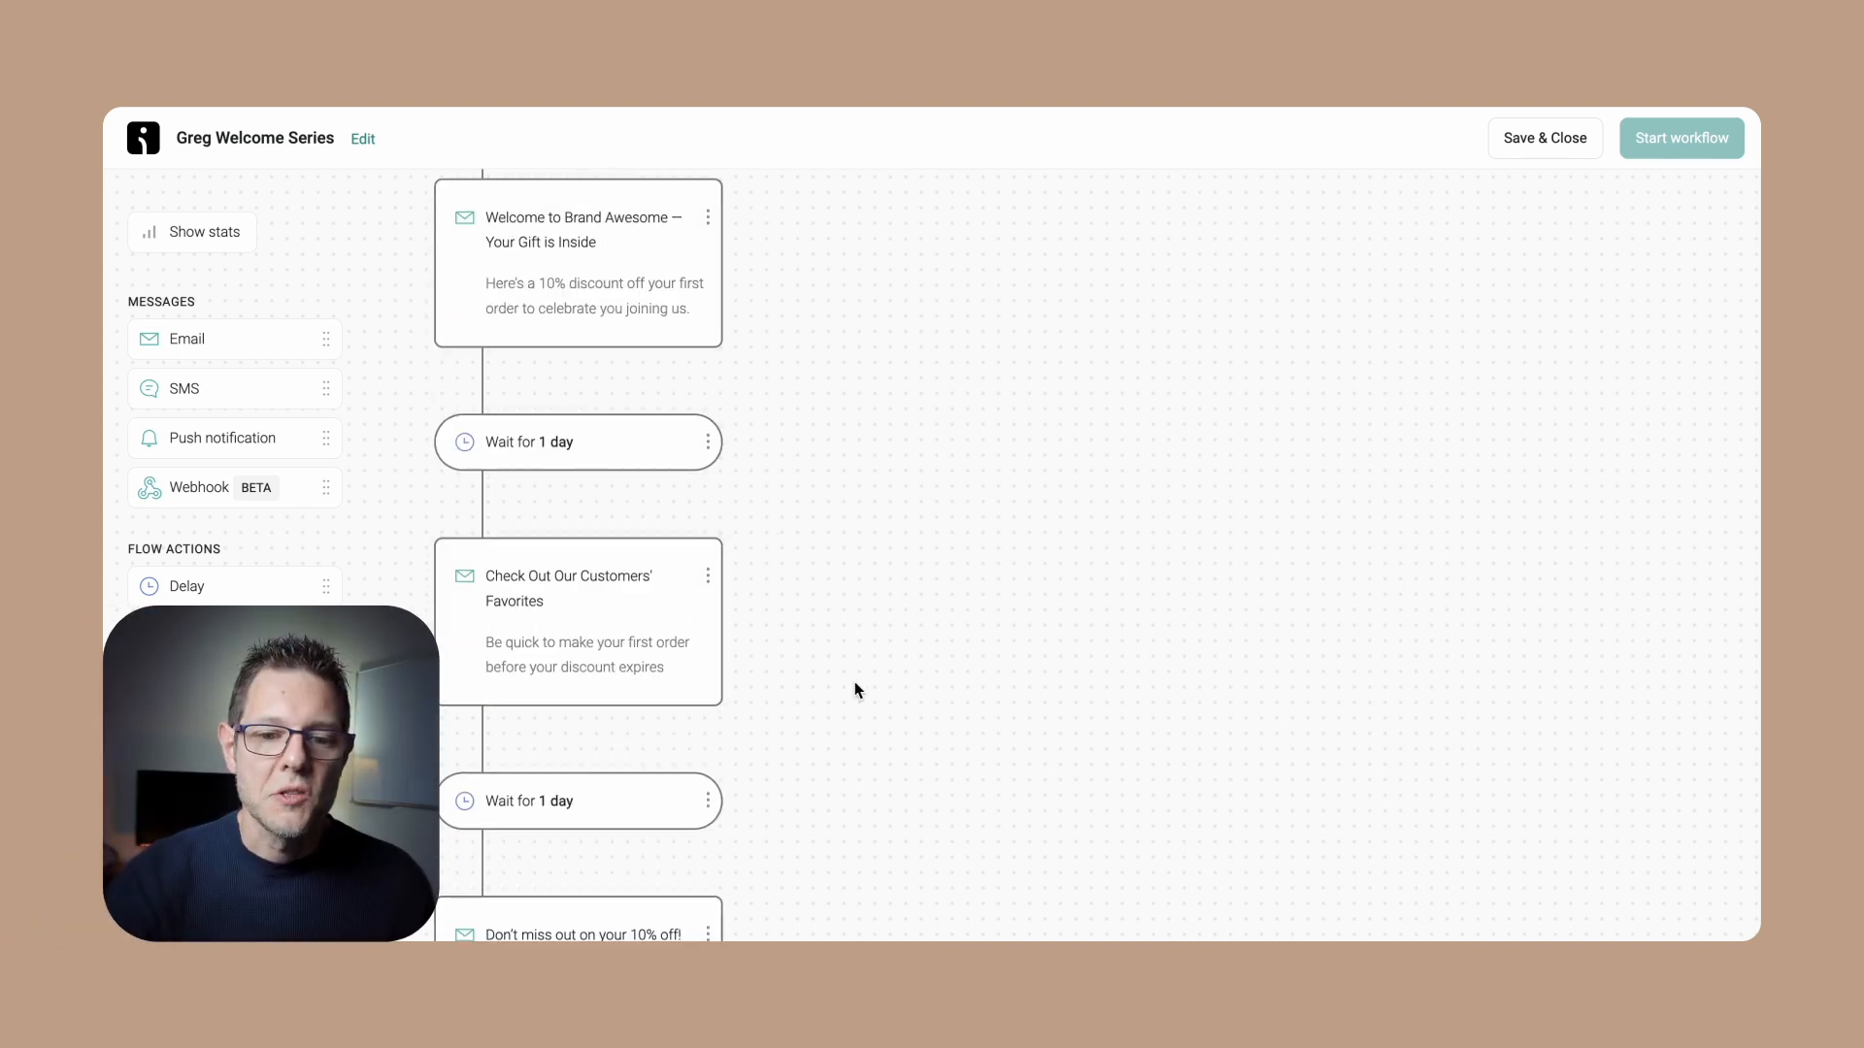
pyautogui.scroll(-3)
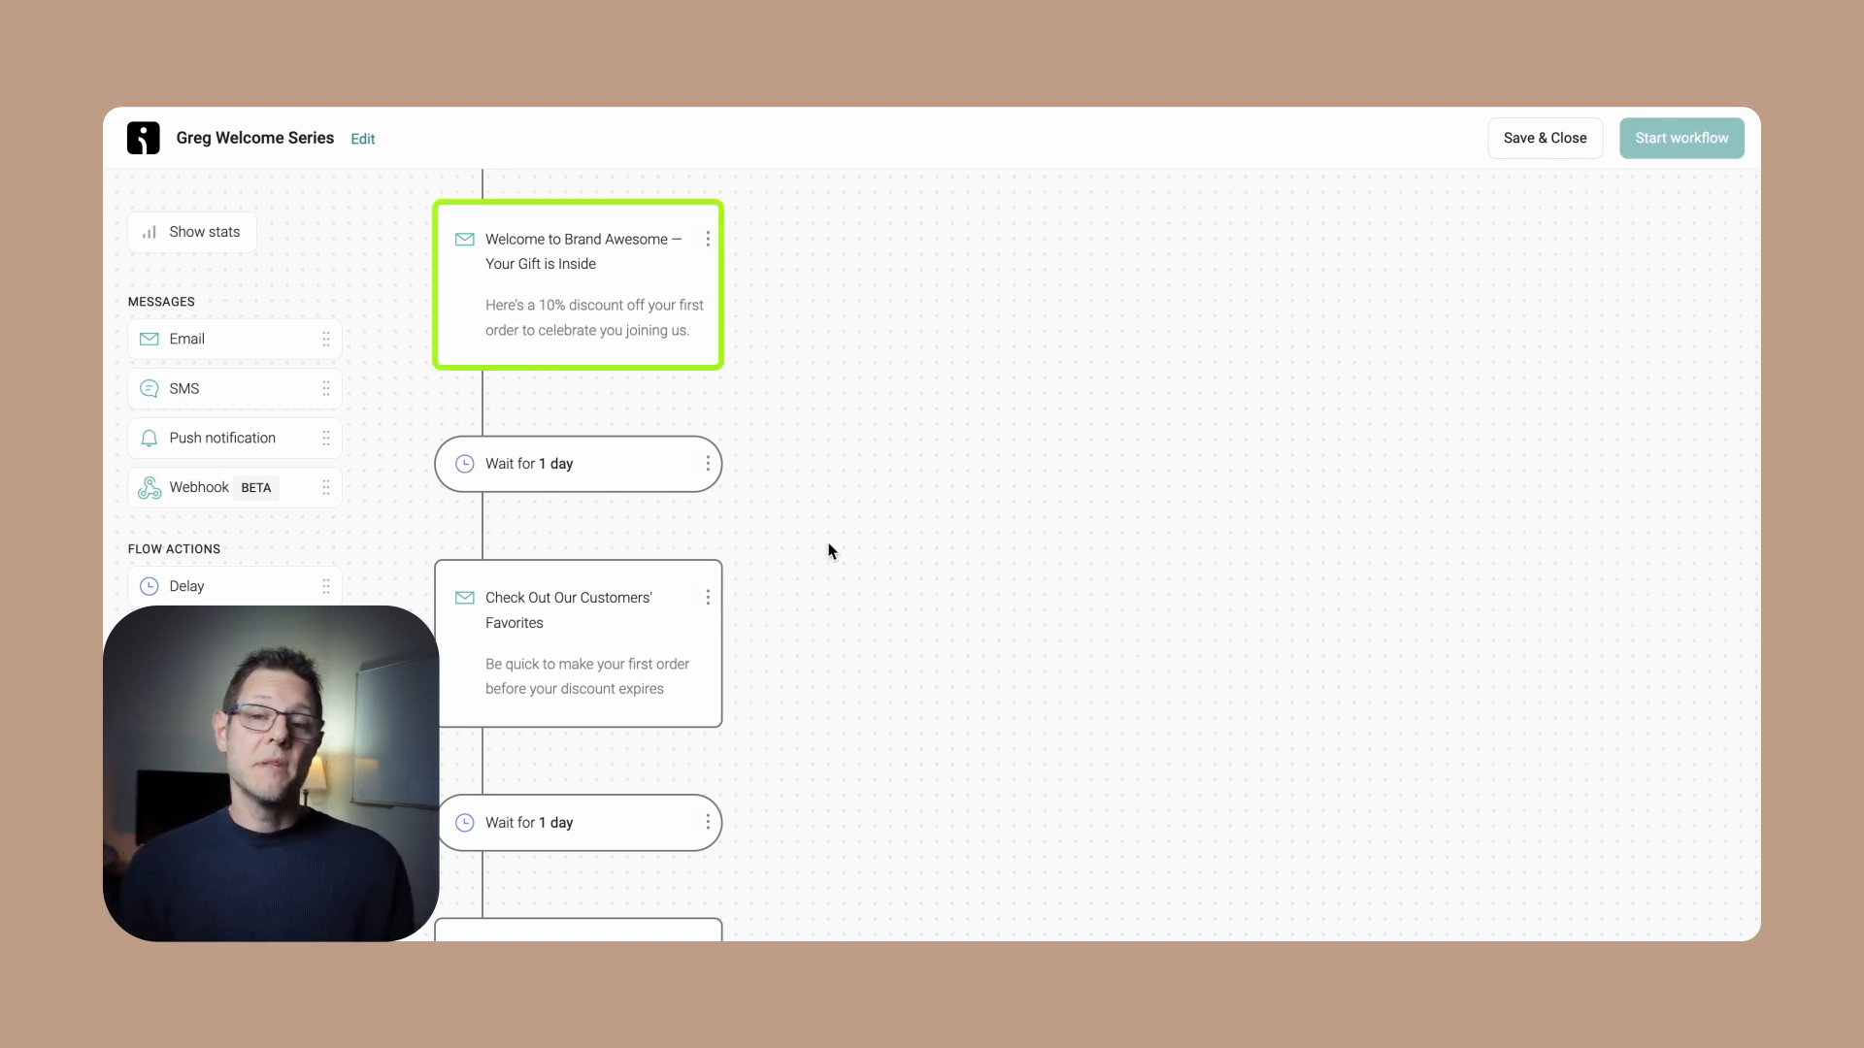
pyautogui.scroll(-3)
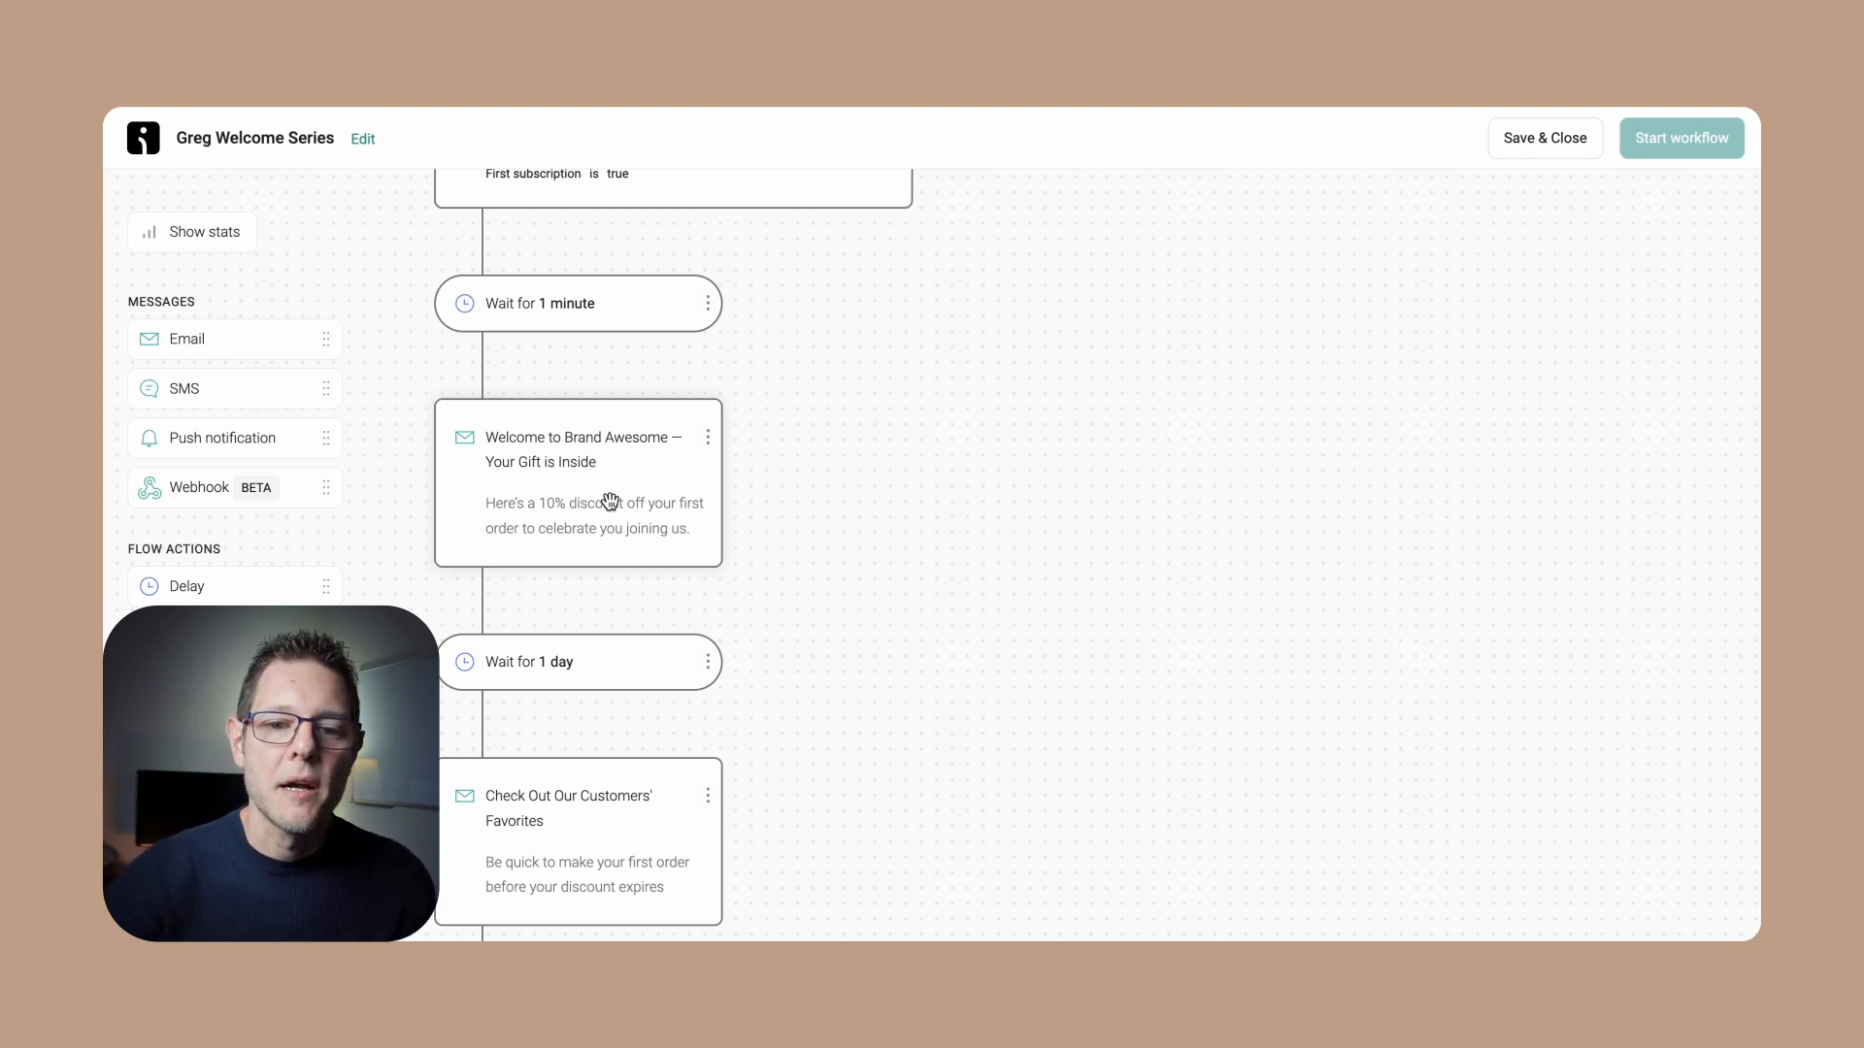
# Open the Welcome to Brand Awesome email and review its header links and Top Categories buttons, including Jeans
pyautogui.click(578, 481)
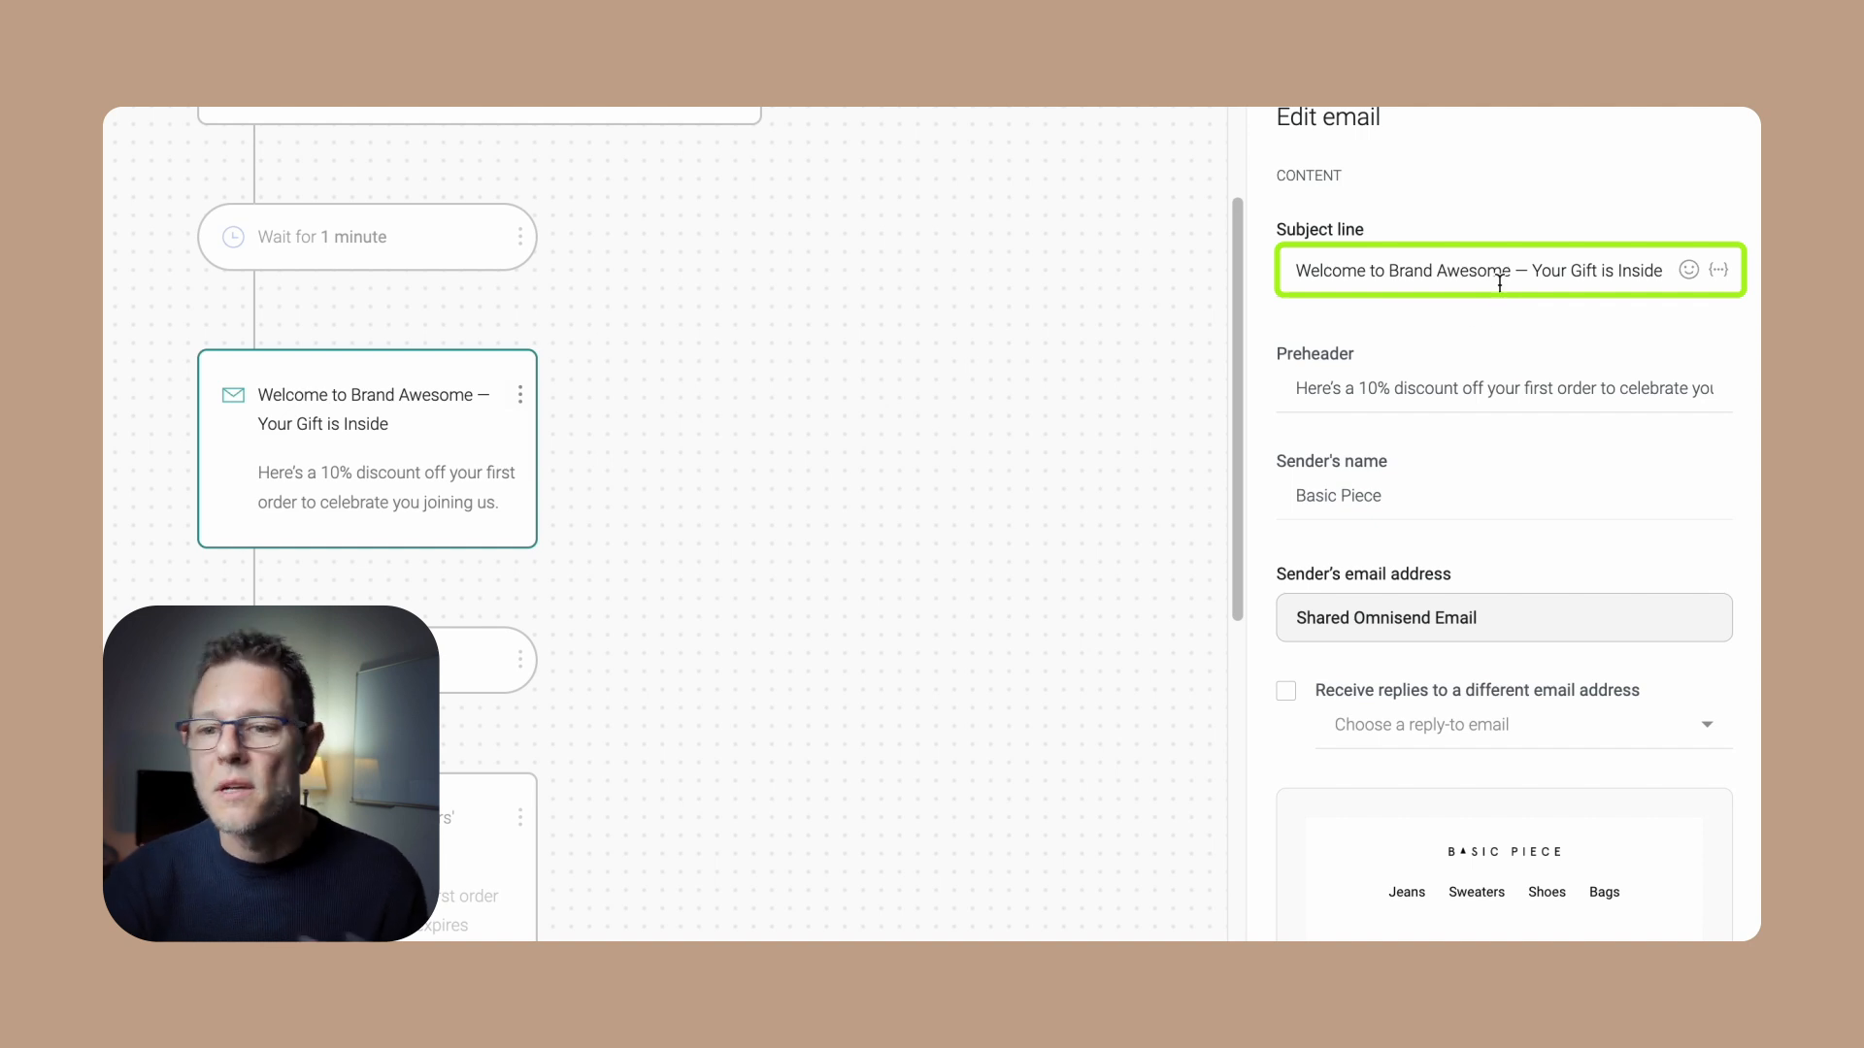
pyautogui.scroll(-3)
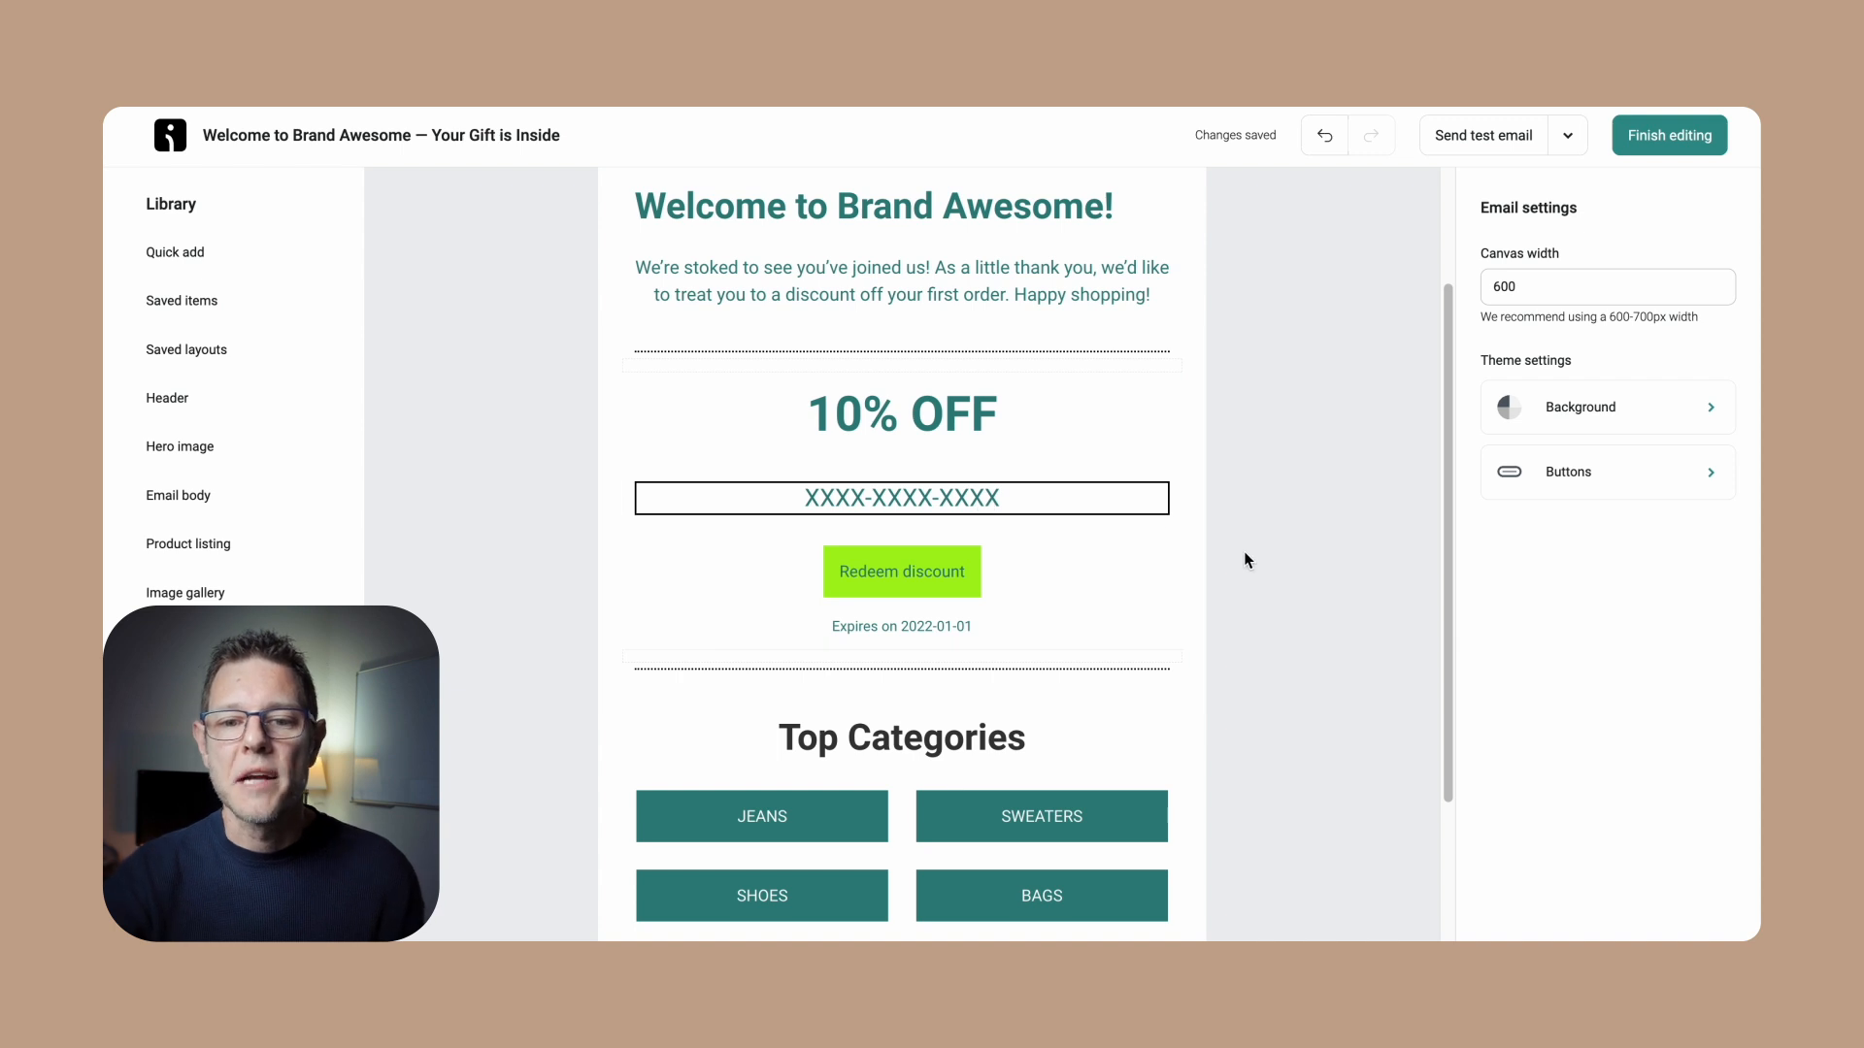
pyautogui.scroll(-3)
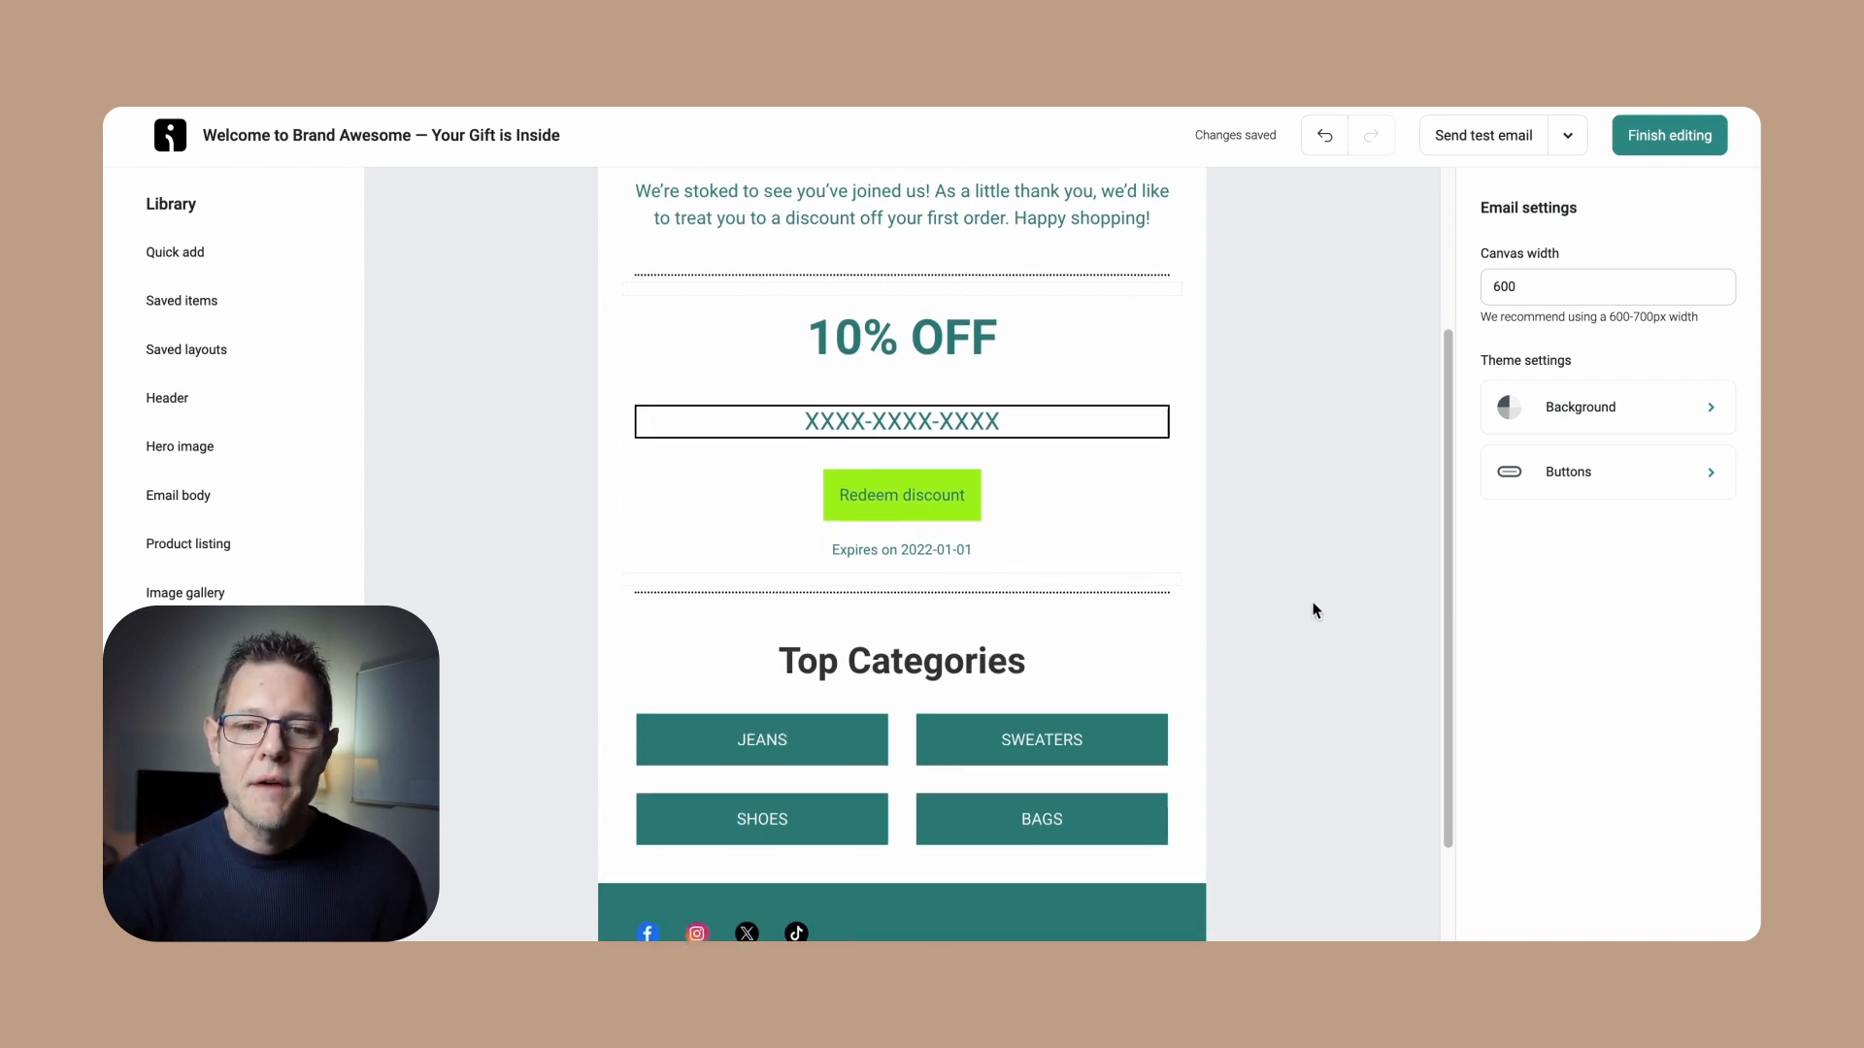
pyautogui.scroll(-3)
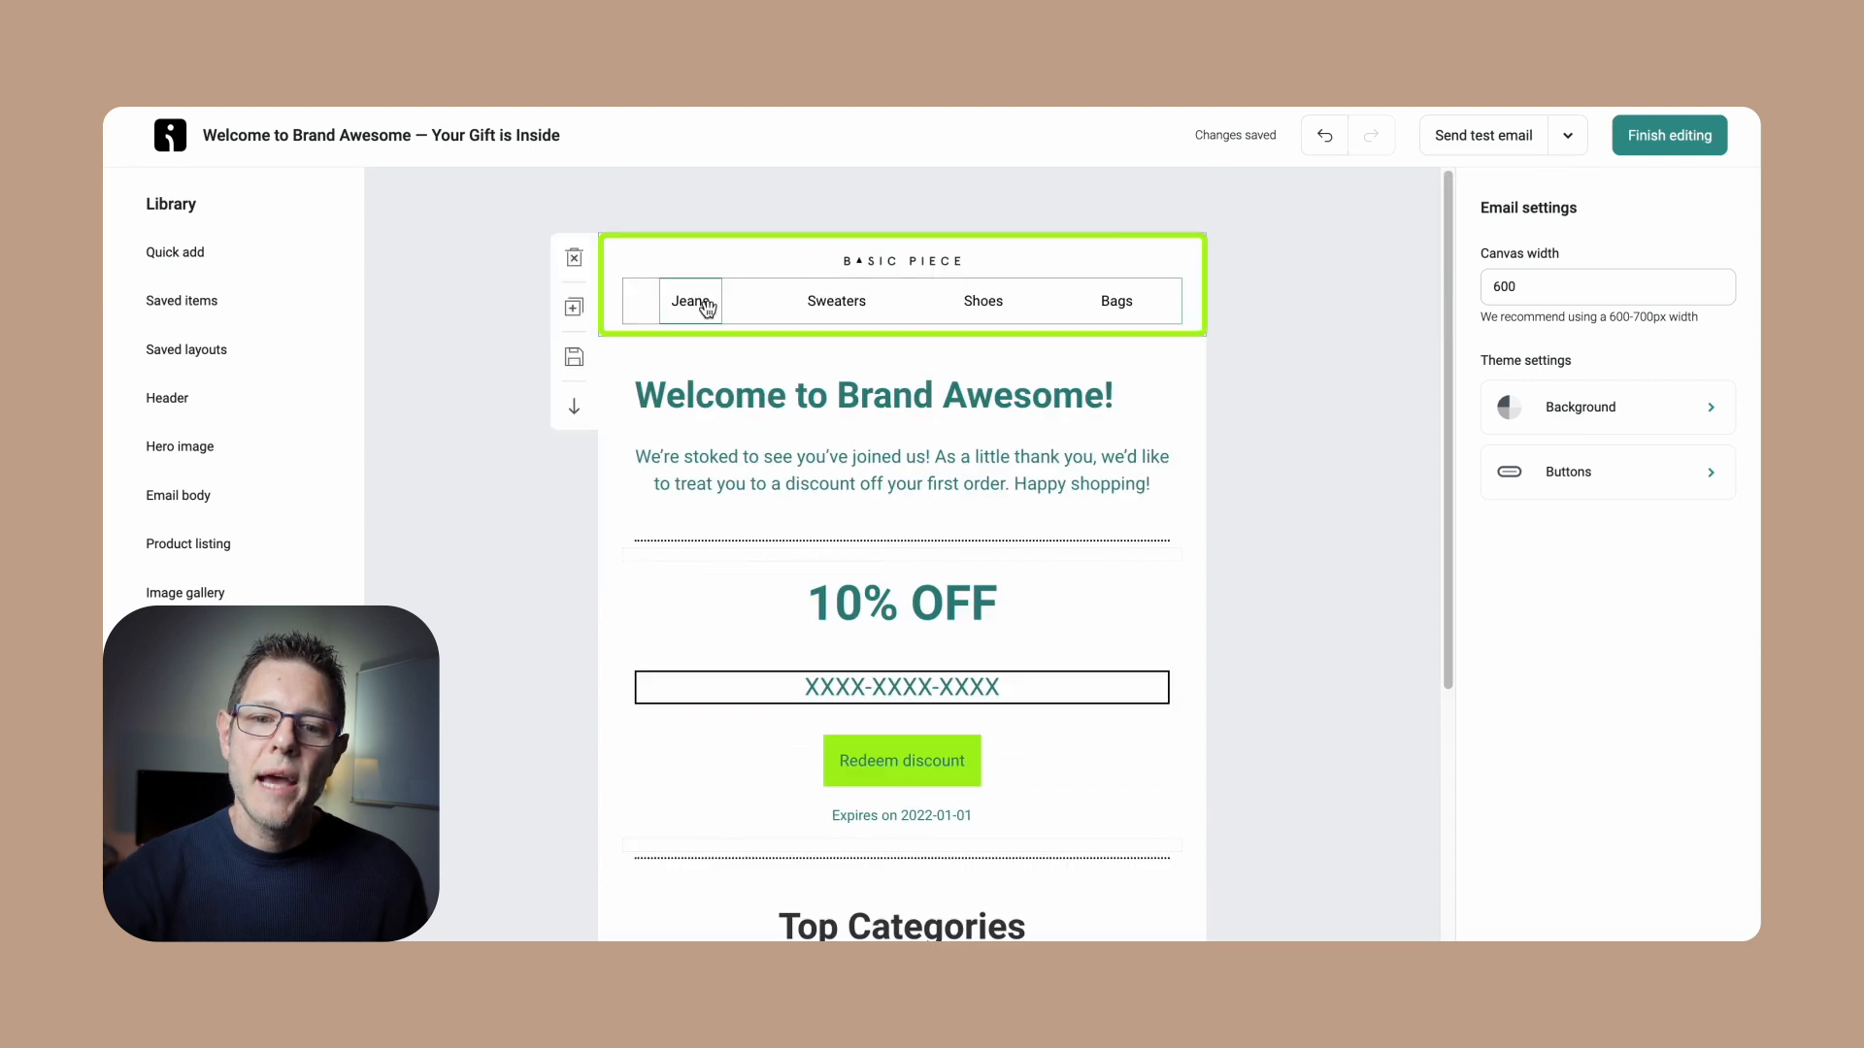
pyautogui.click(1267, 520)
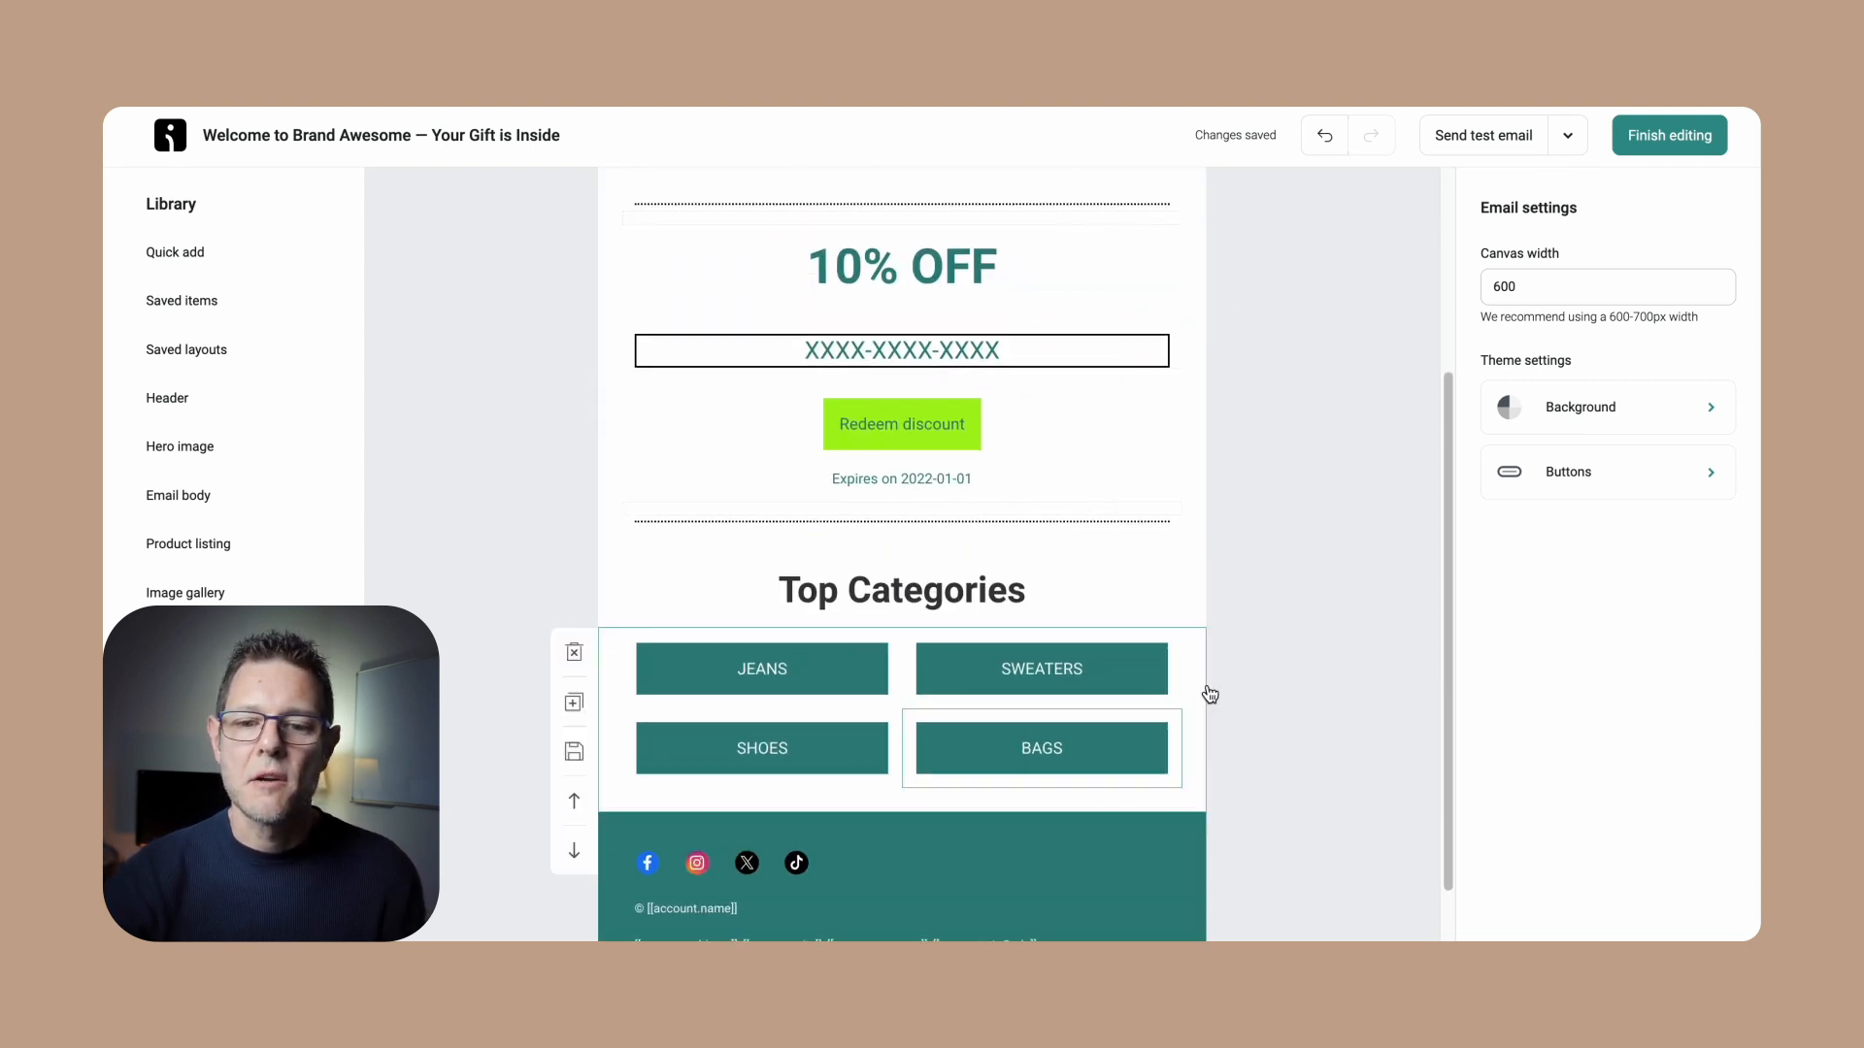
pyautogui.scroll(3)
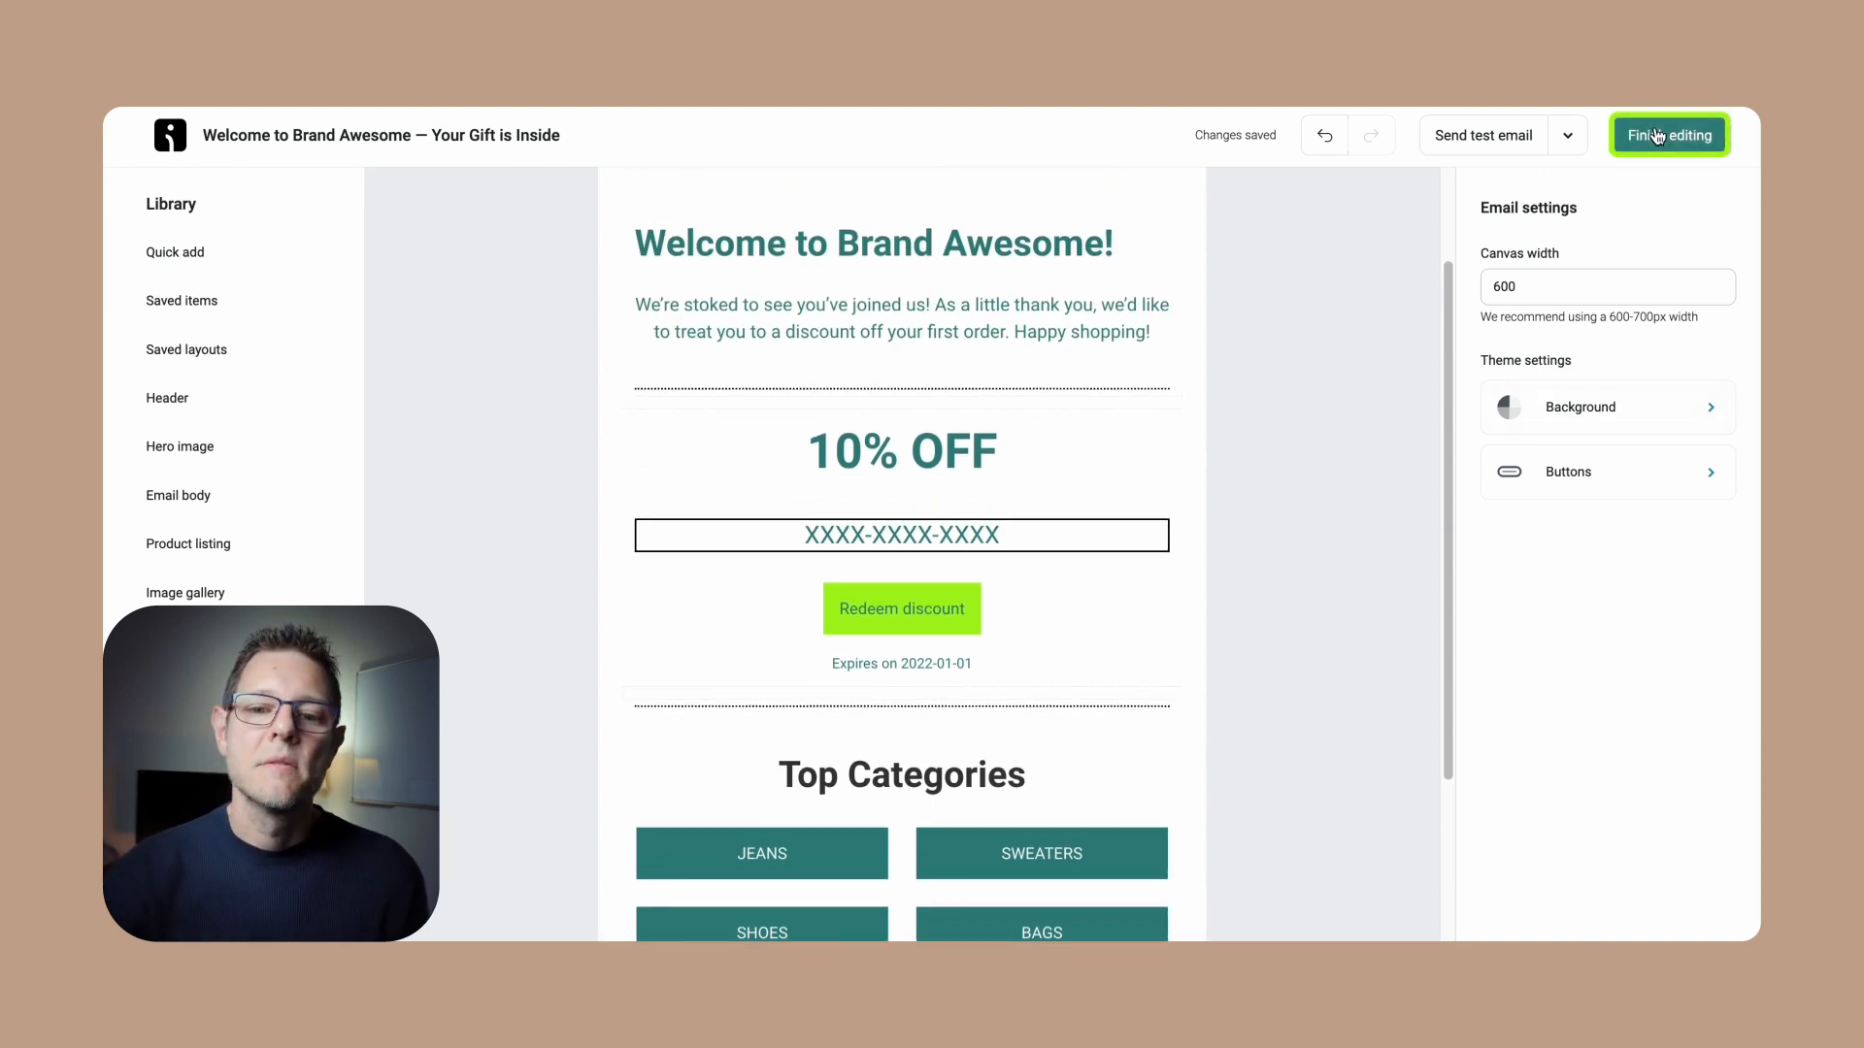
# Finish editing the welcome email and return to the Greg Welcome Series workflow canvas
pyautogui.click(1666, 134)
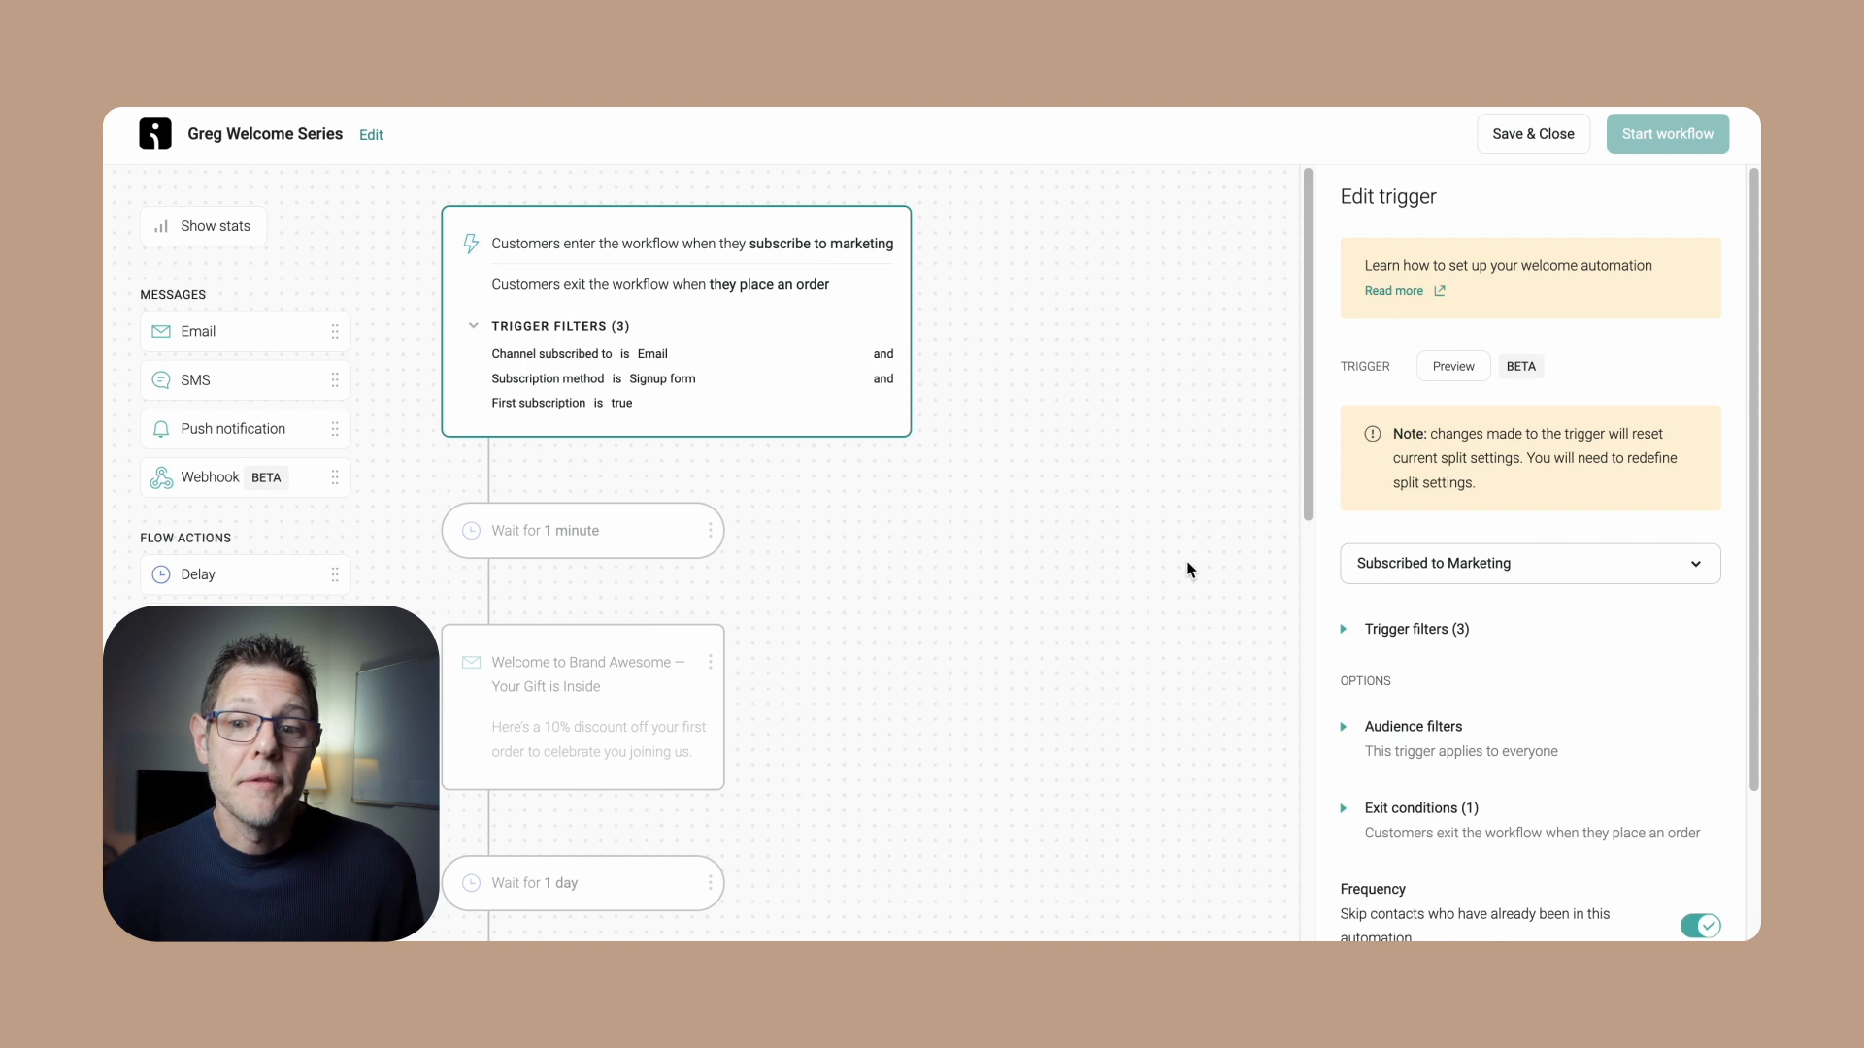
pyautogui.scroll(-3)
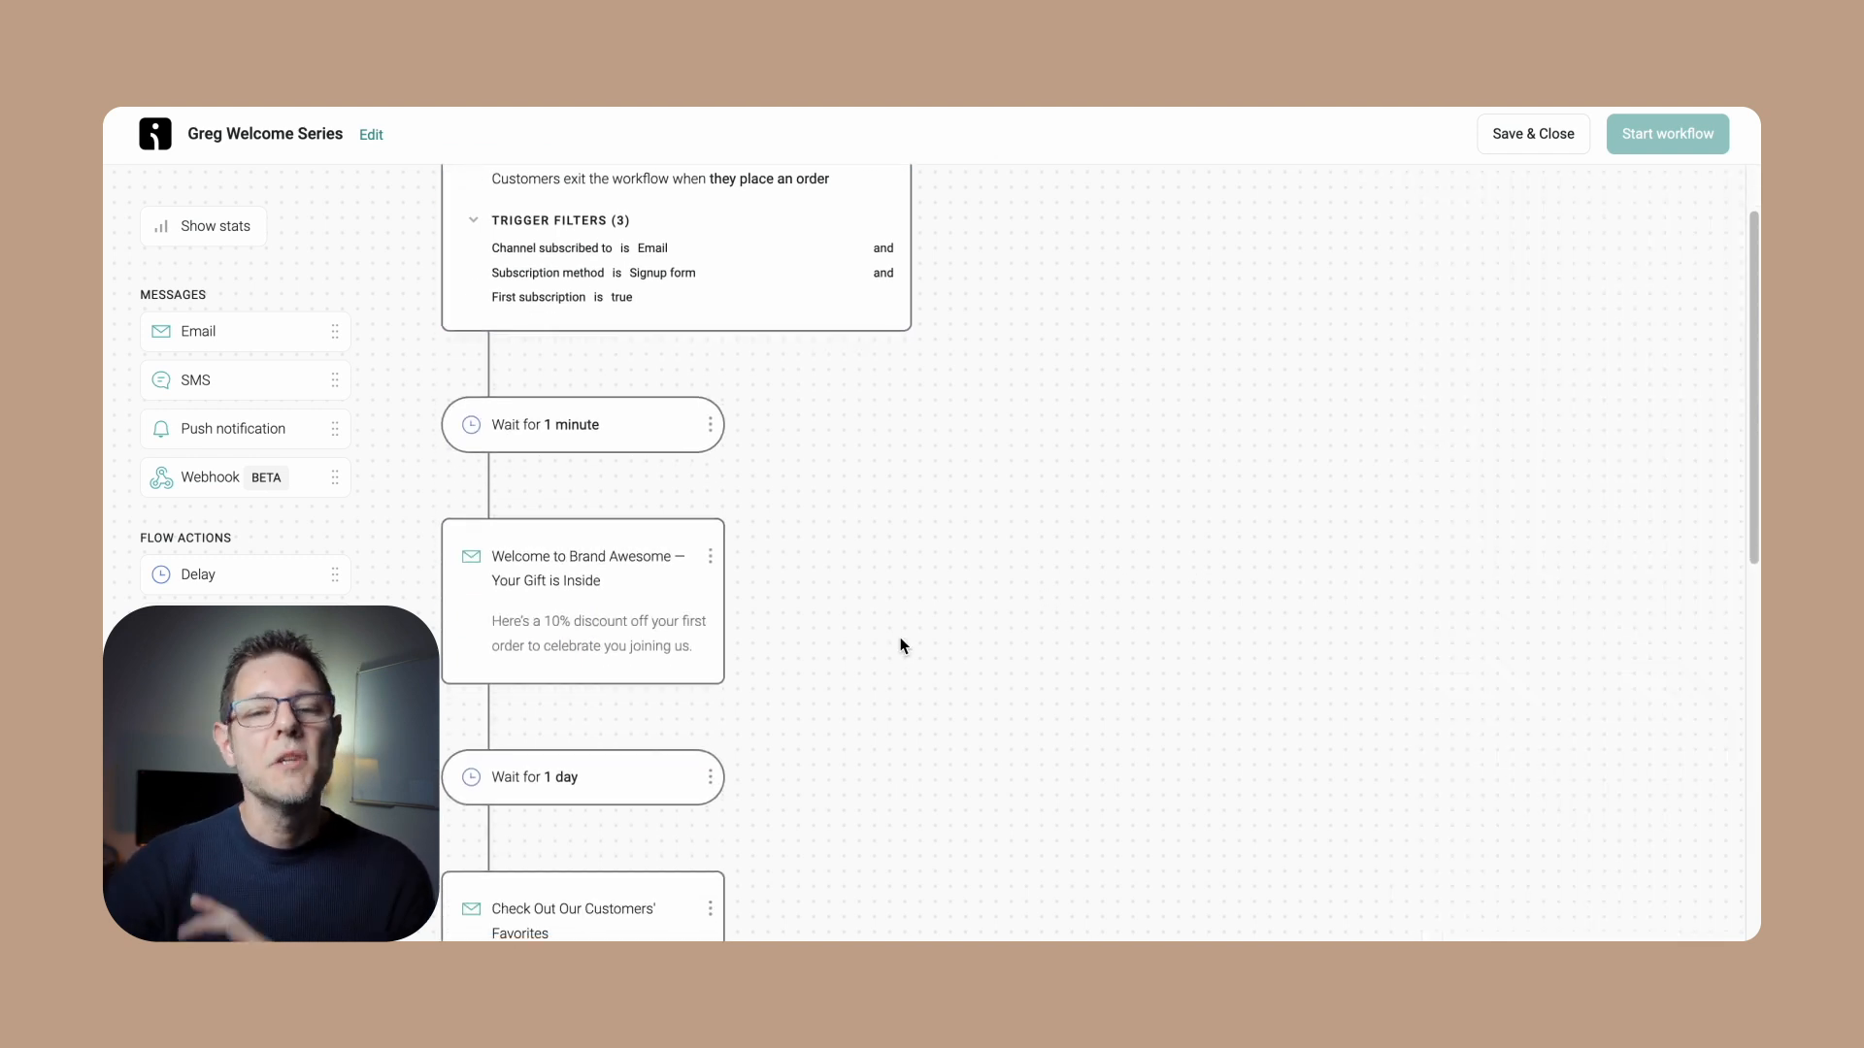
pyautogui.scroll(-3)
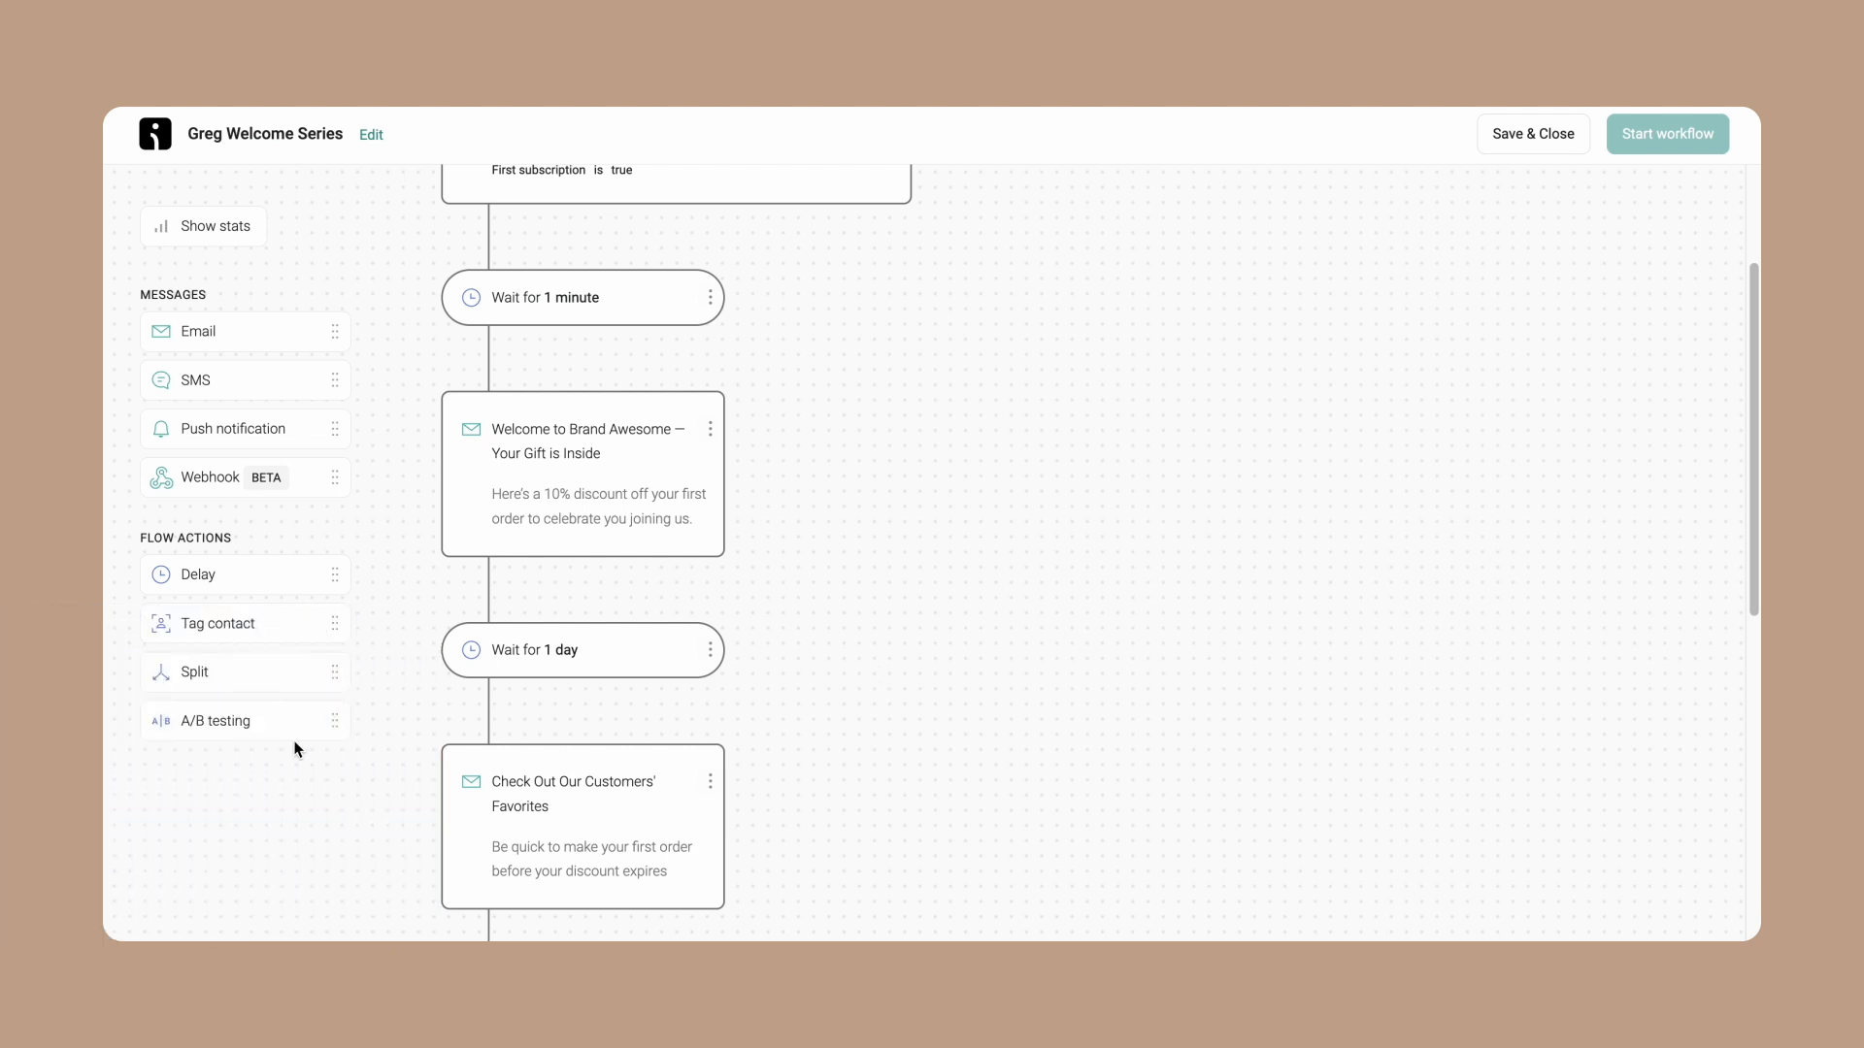
pyautogui.moveTo(221, 674)
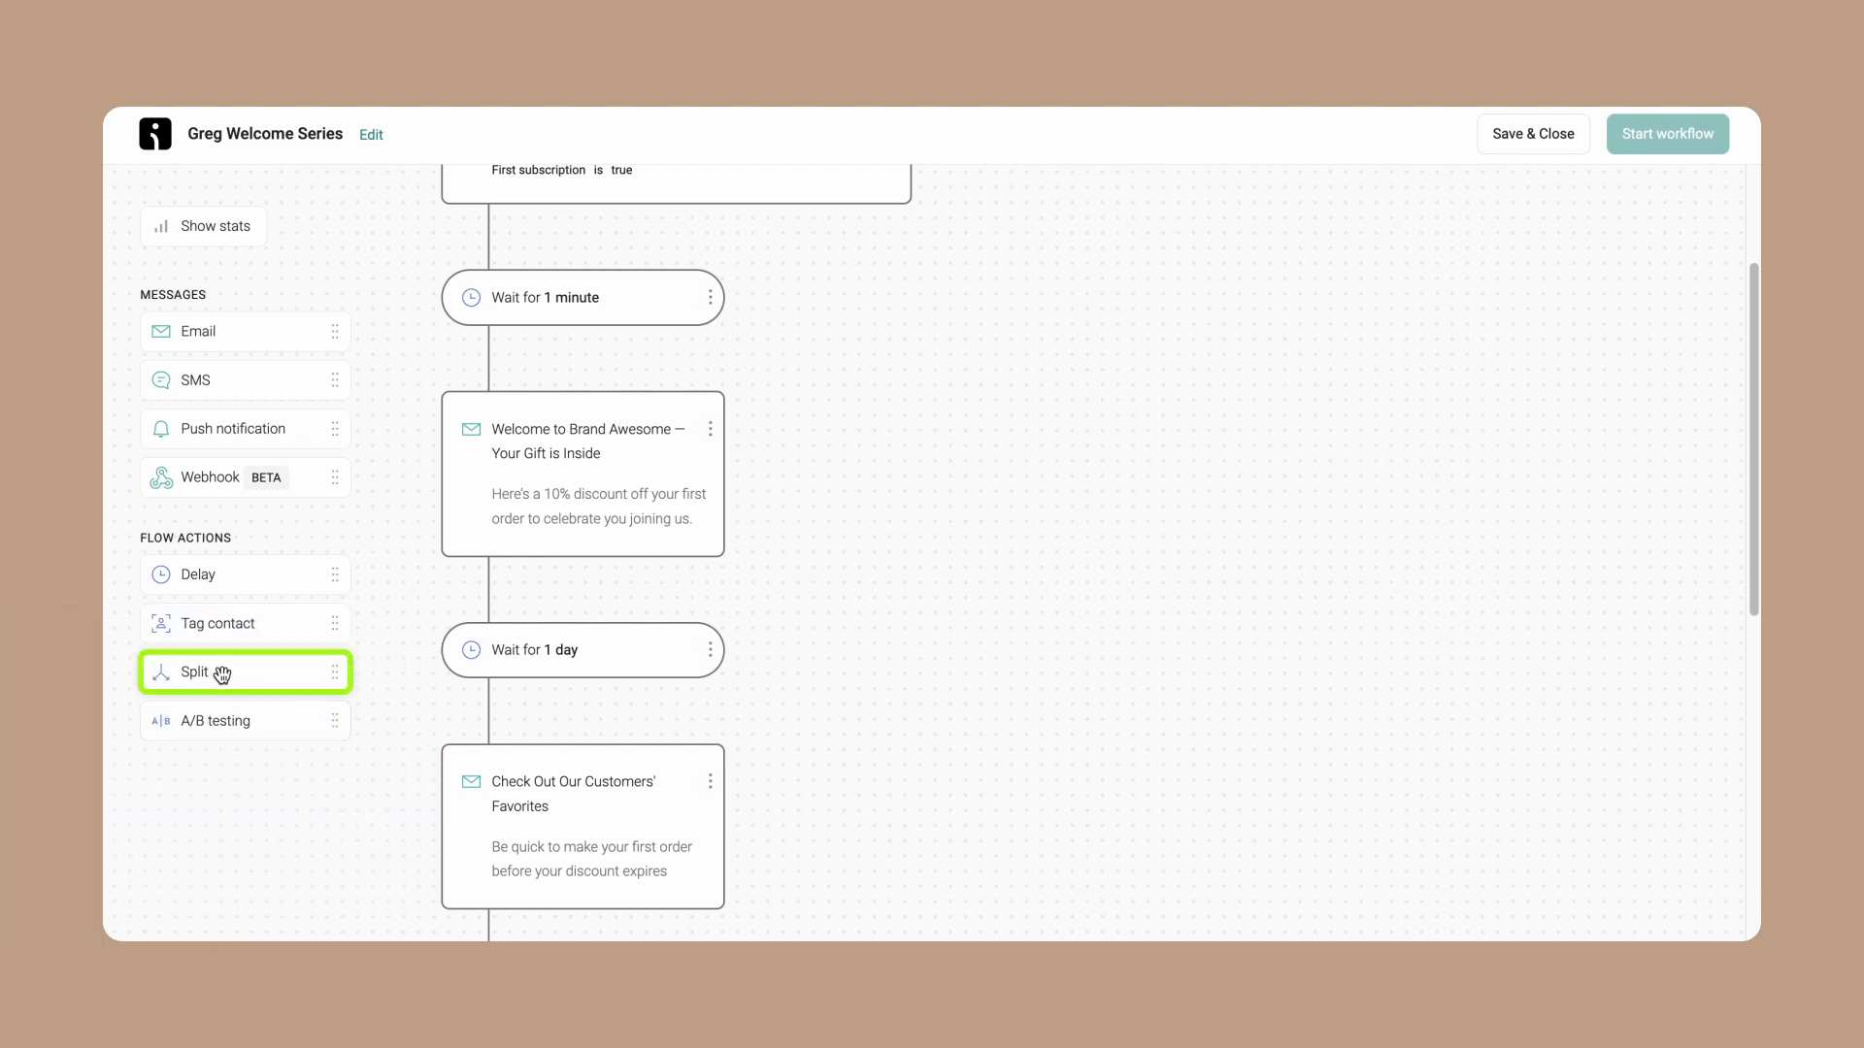
# Add a split after the welcome email ruled on Message engagement: clicked the Welcome to Brand Awesome email
pyautogui.click(190, 672)
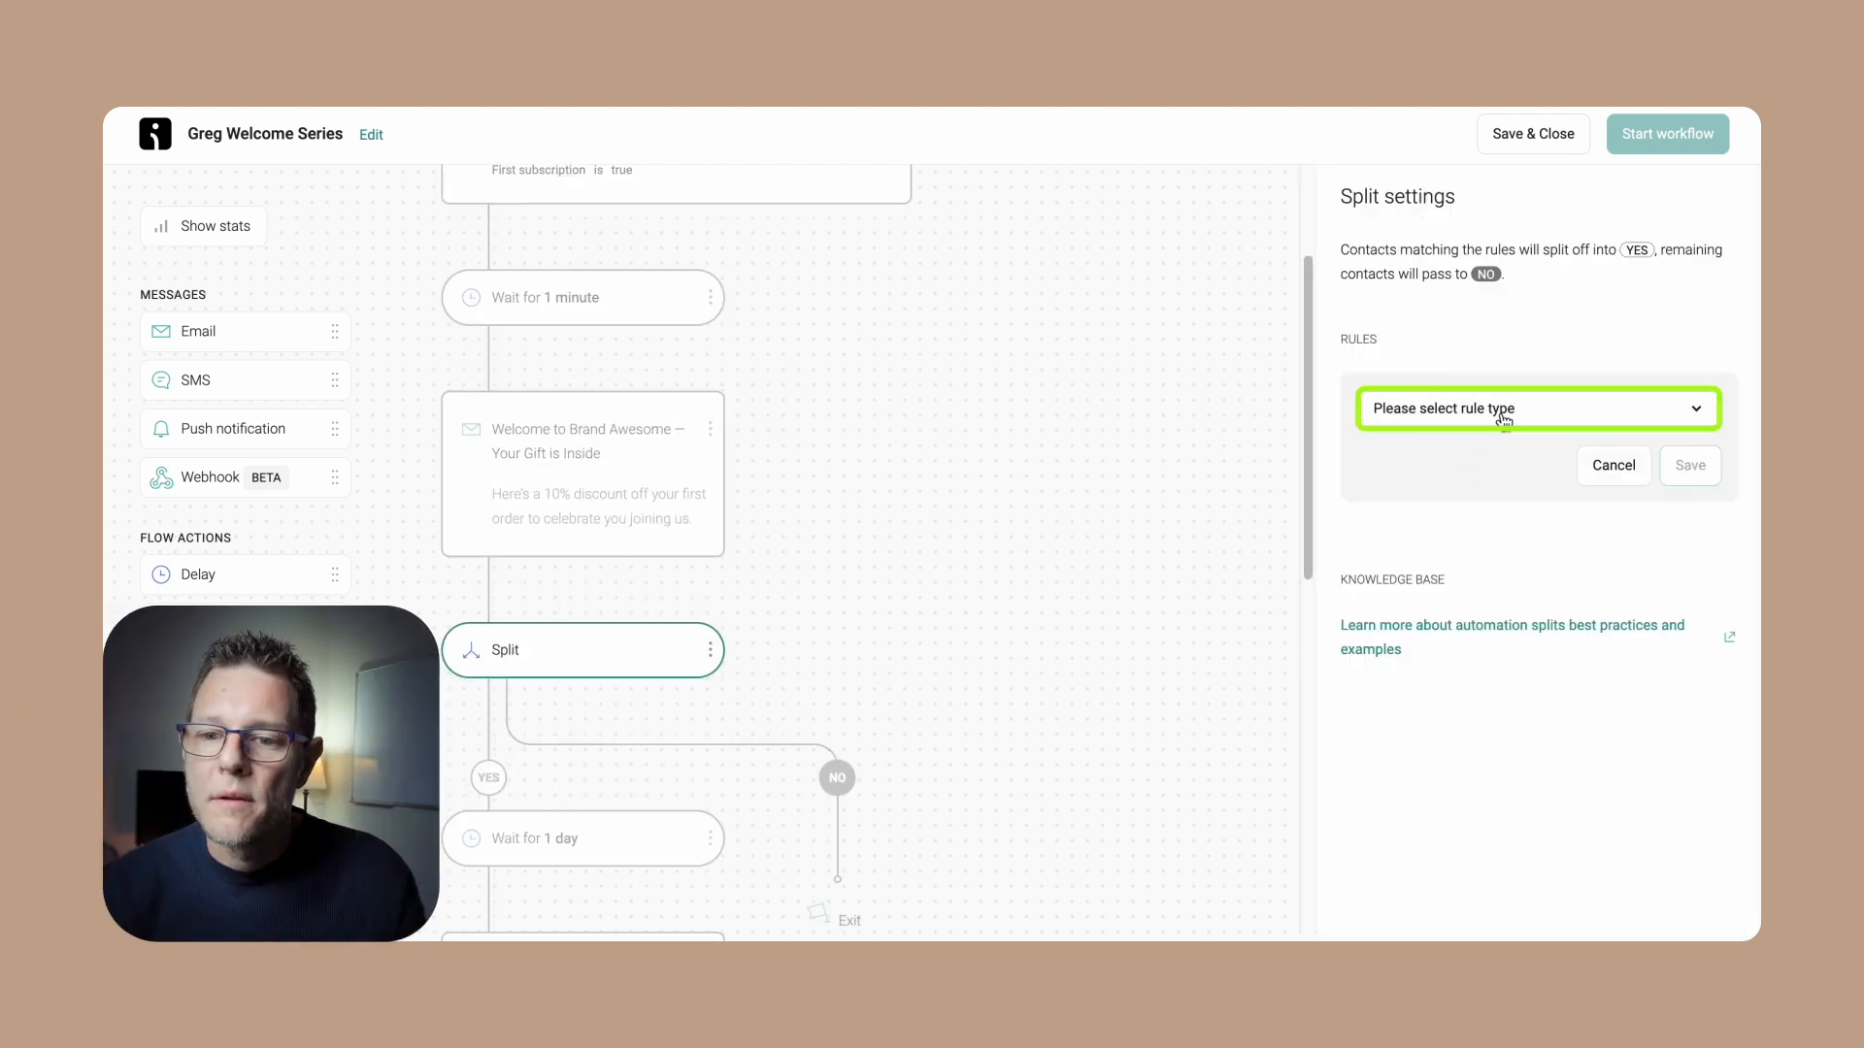
pyautogui.click(1536, 408)
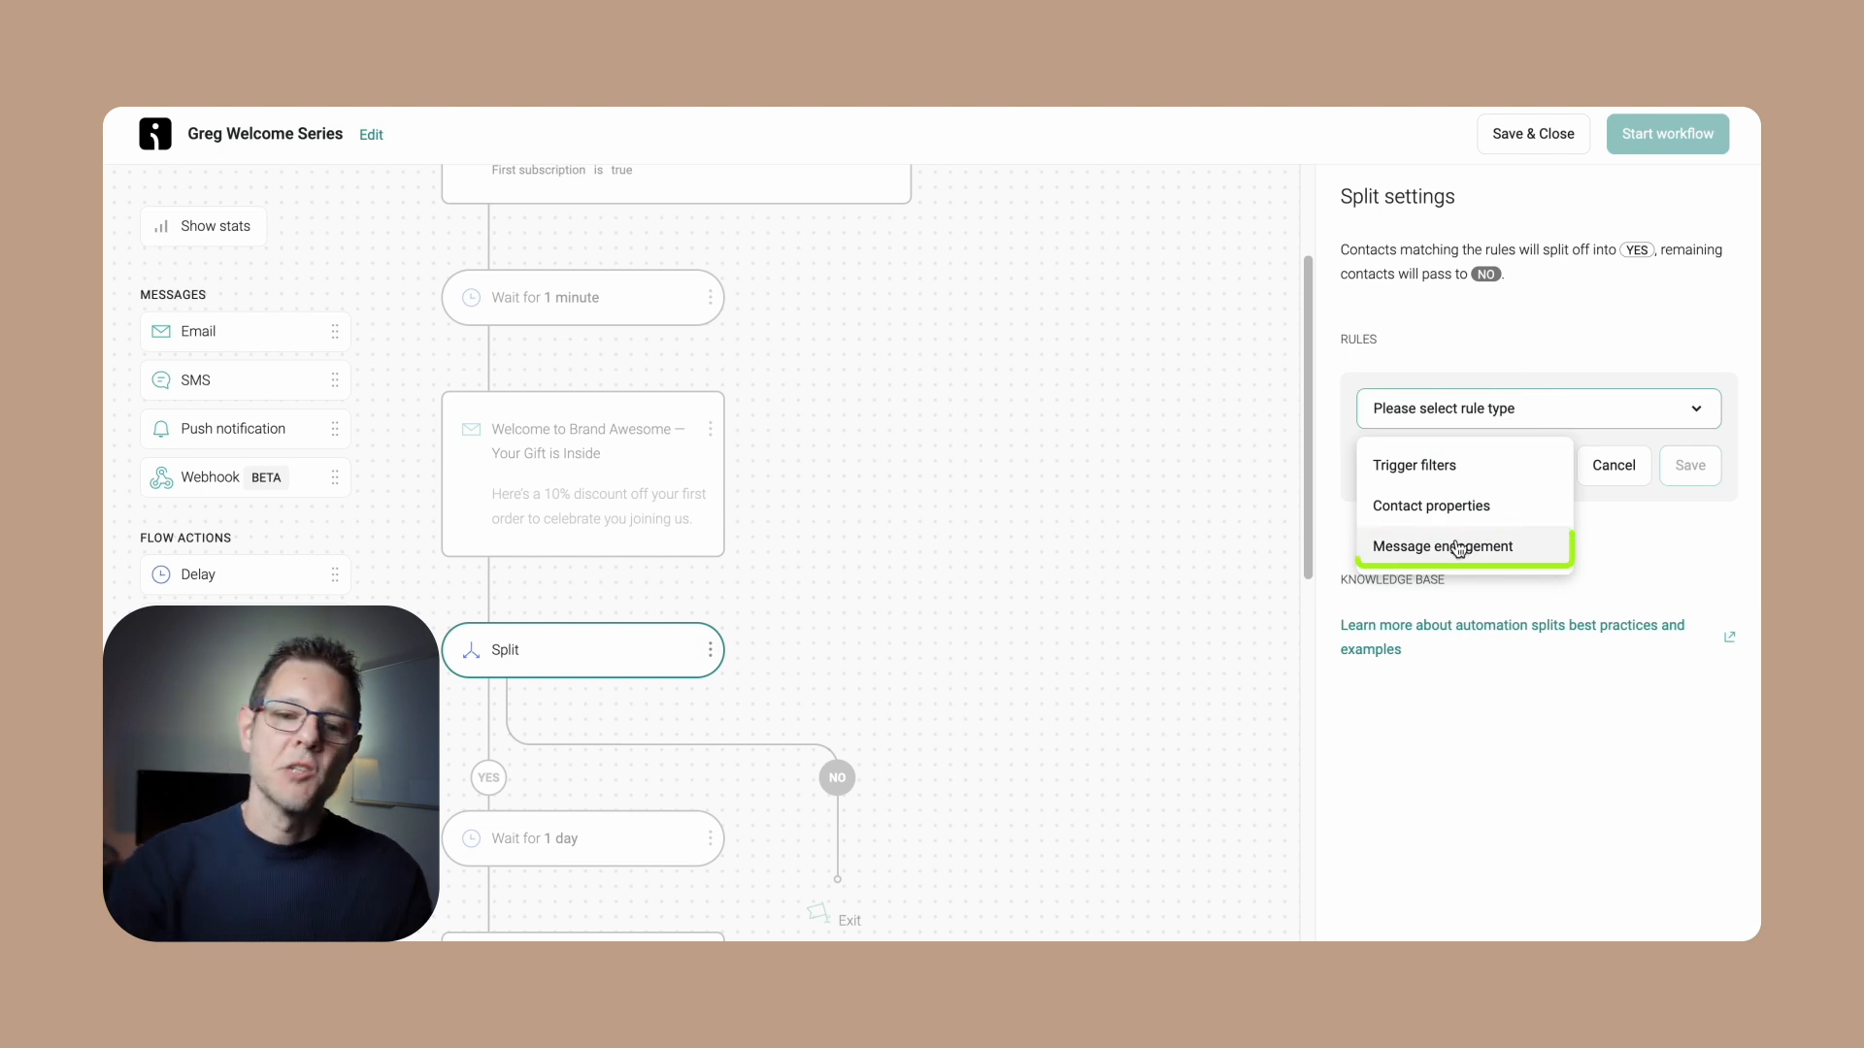
pyautogui.click(1442, 545)
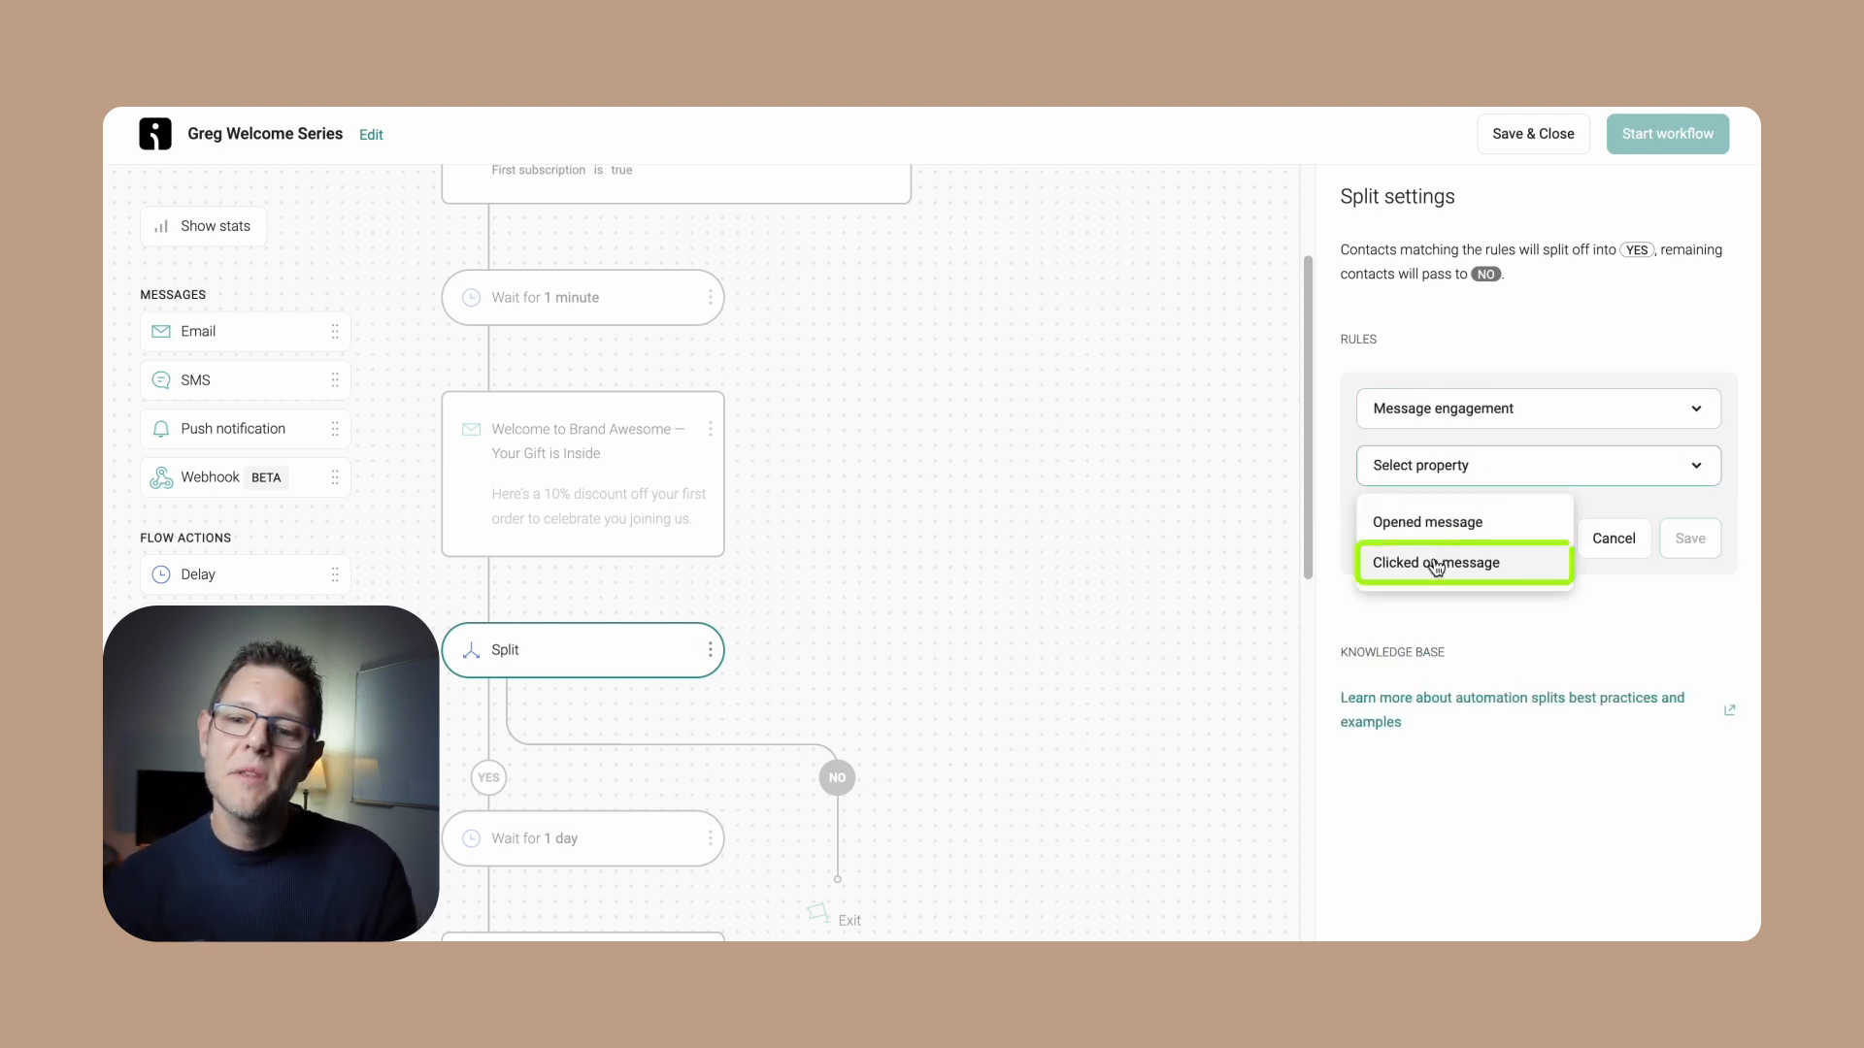
pyautogui.click(1434, 563)
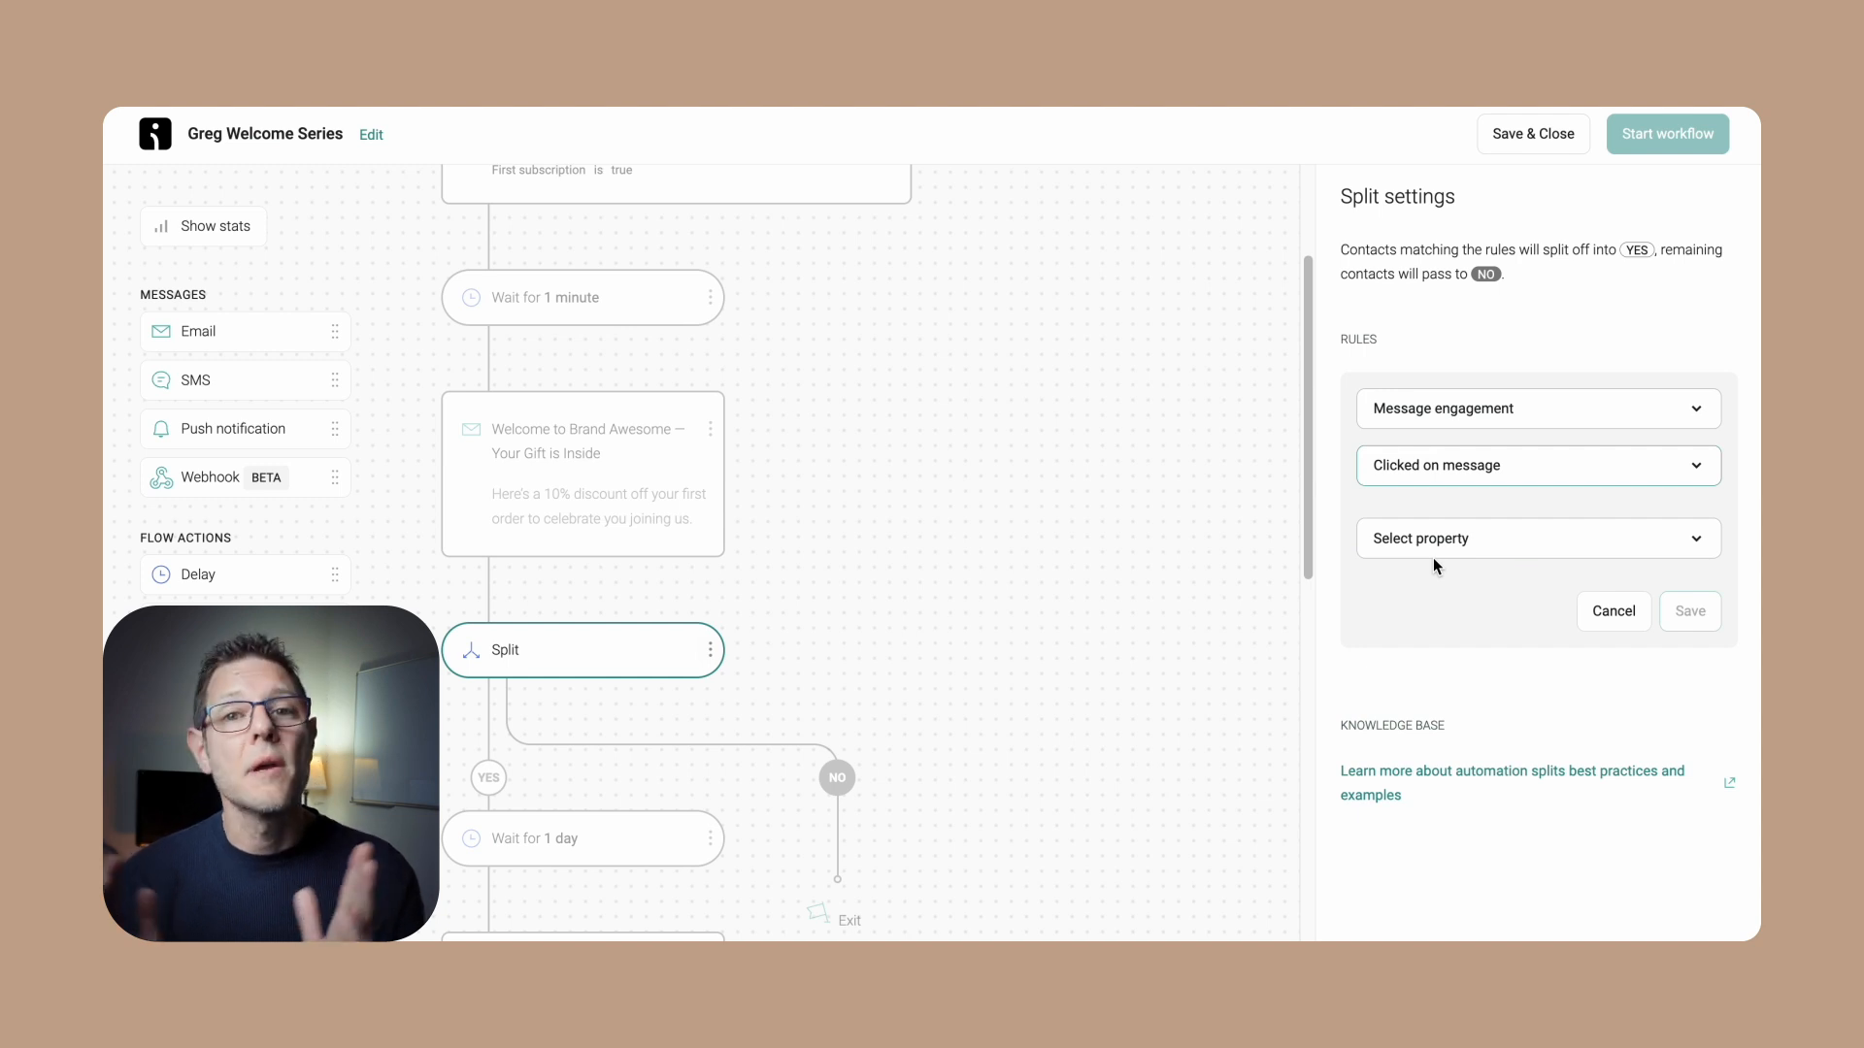
pyautogui.click(1533, 538)
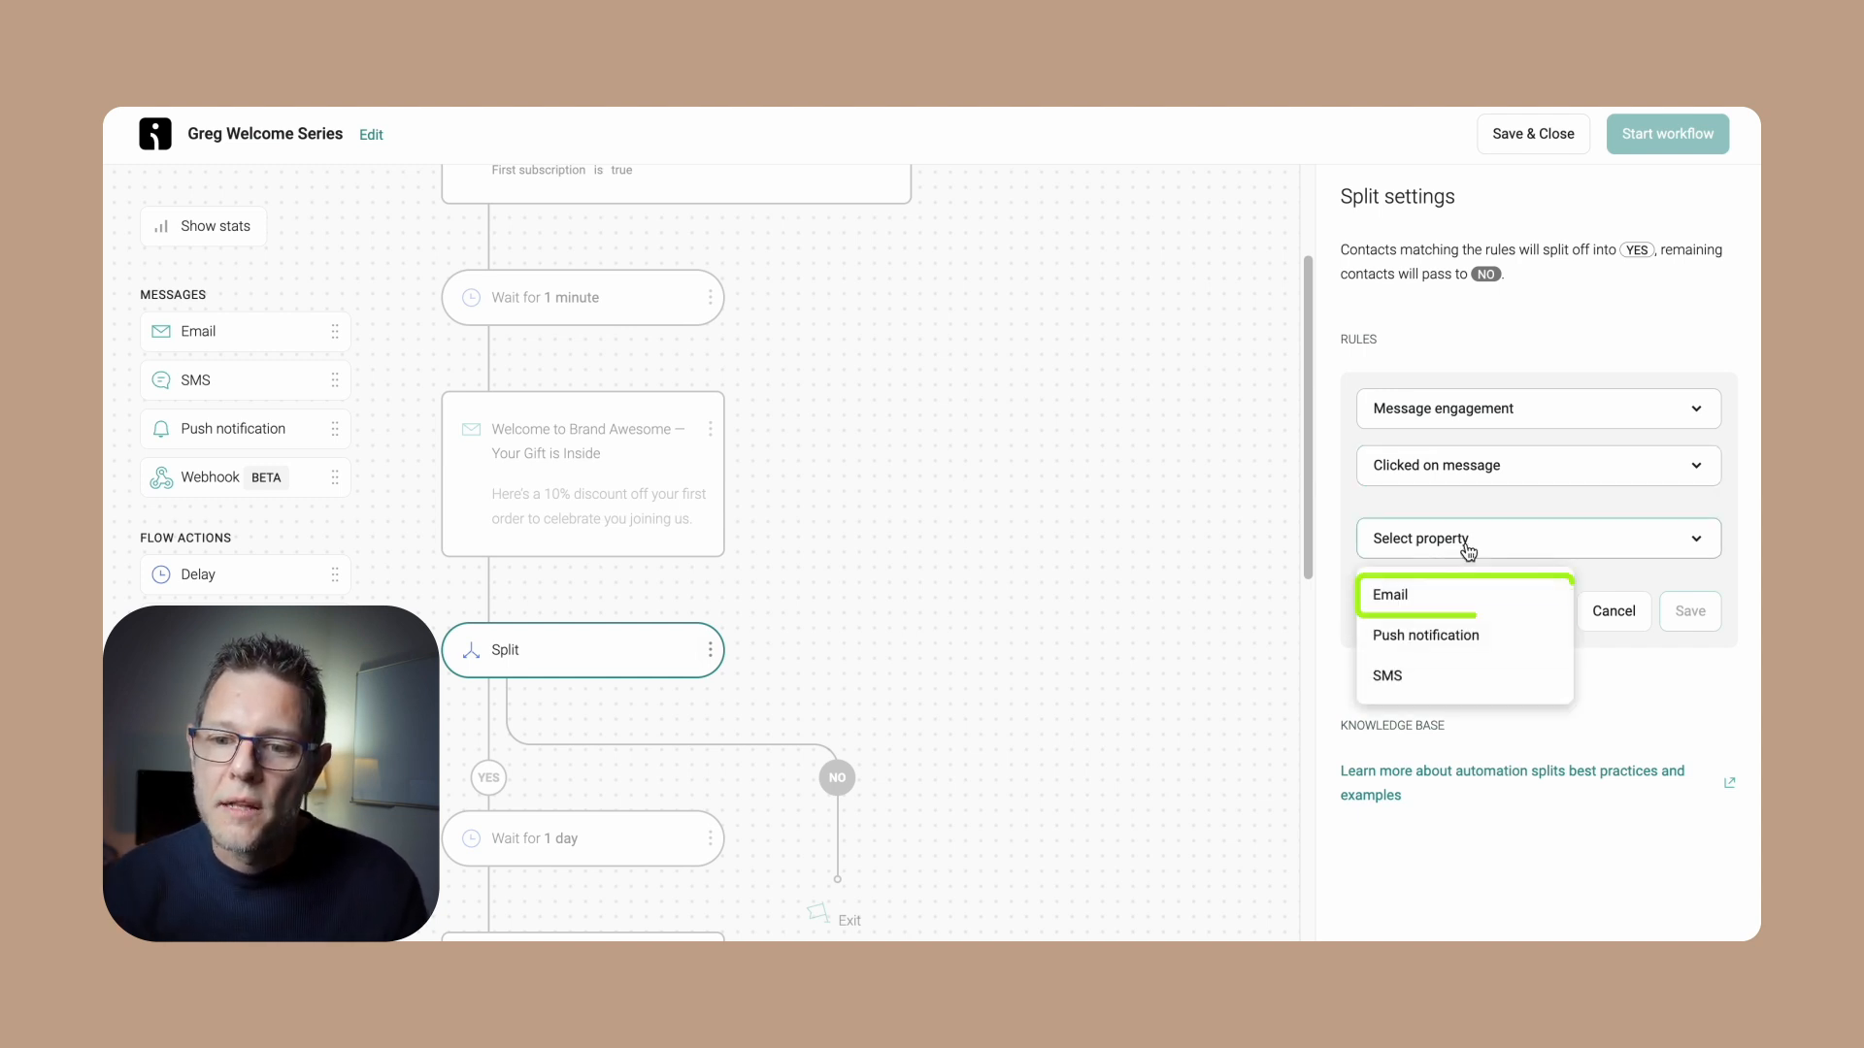
pyautogui.click(1386, 594)
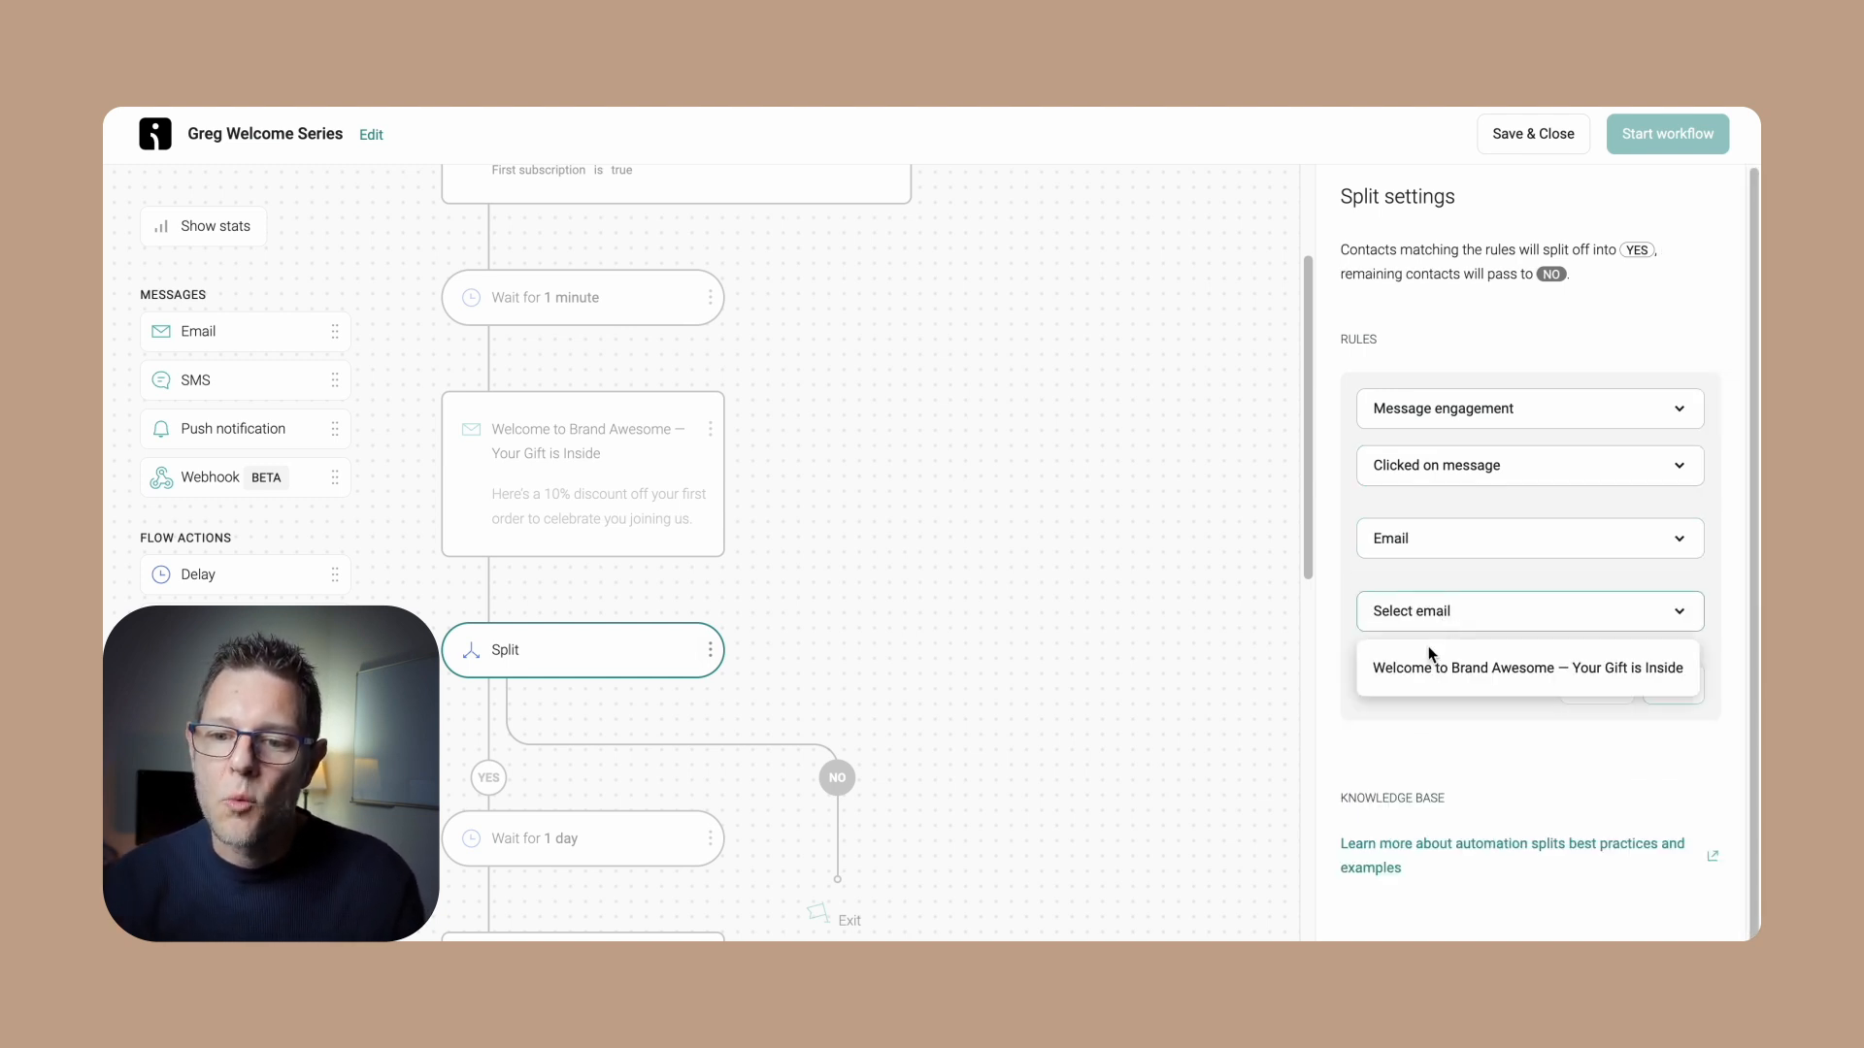
pyautogui.click(1526, 665)
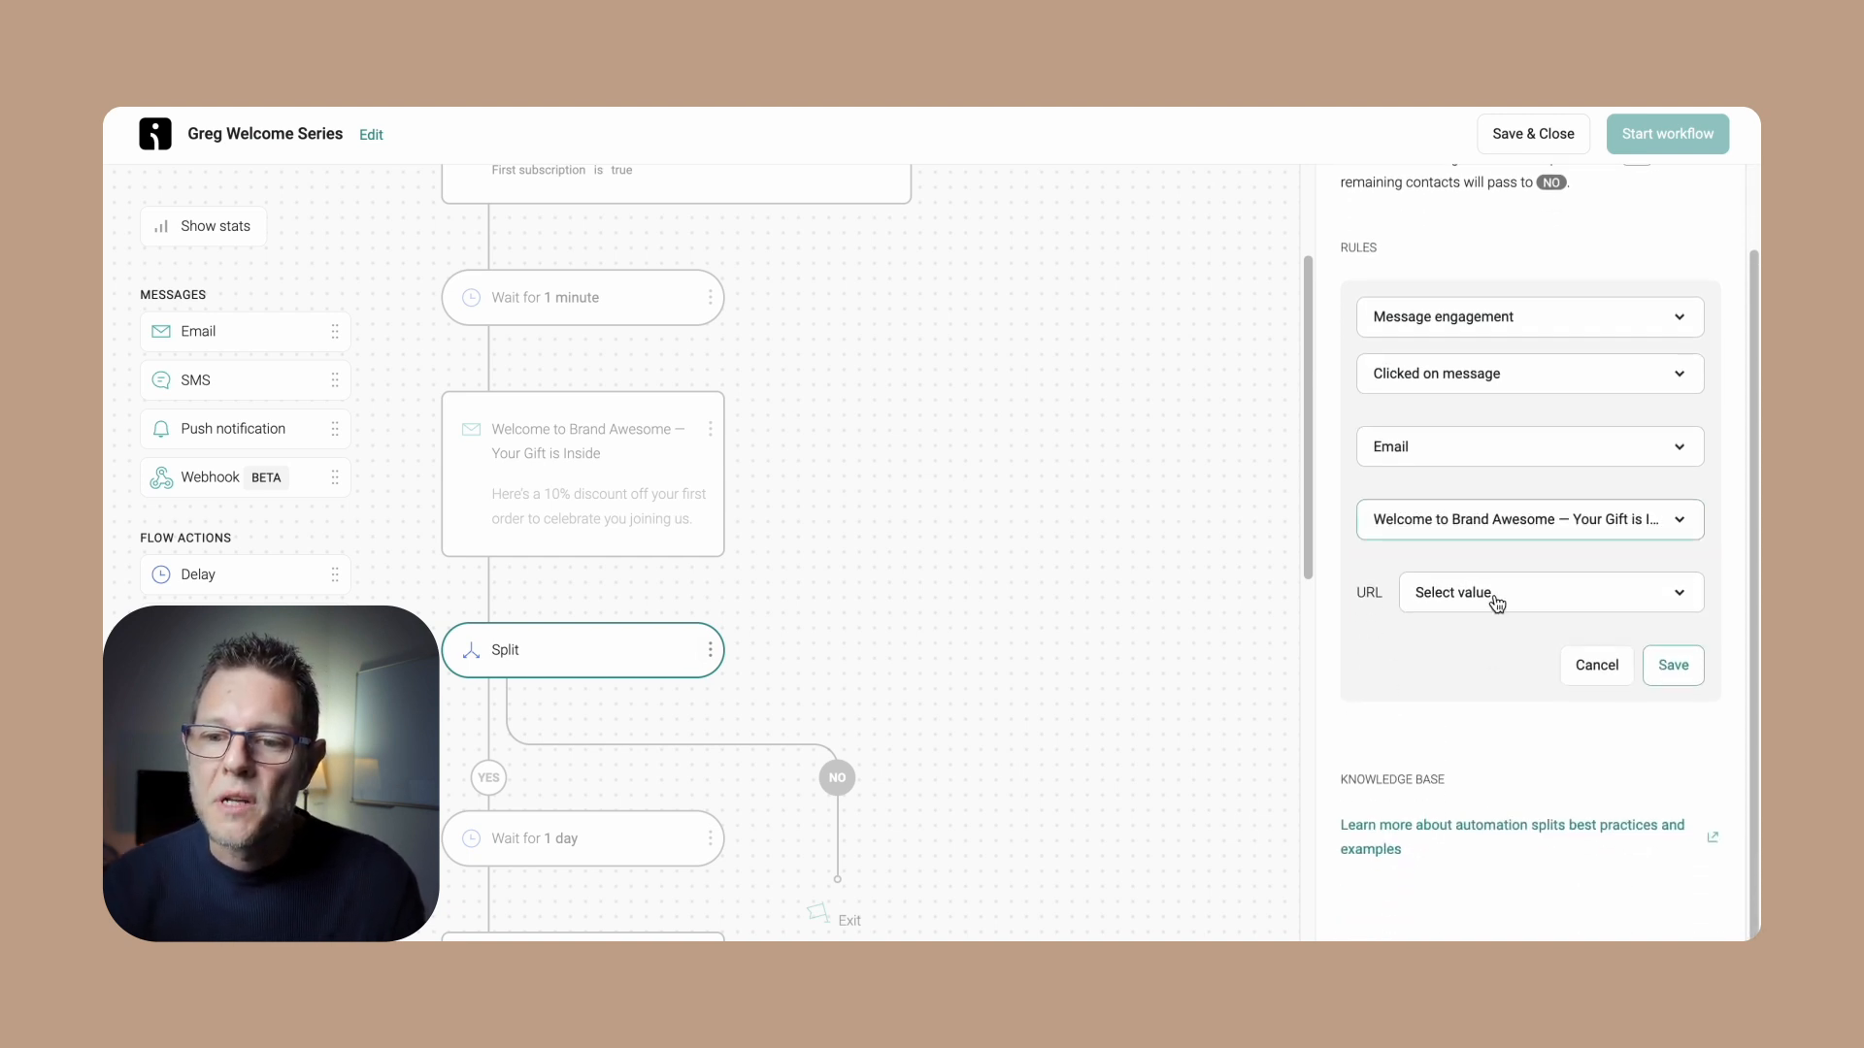
# Restrict the click to the predefined /shoes URL and save the split rule
pyautogui.click(1549, 592)
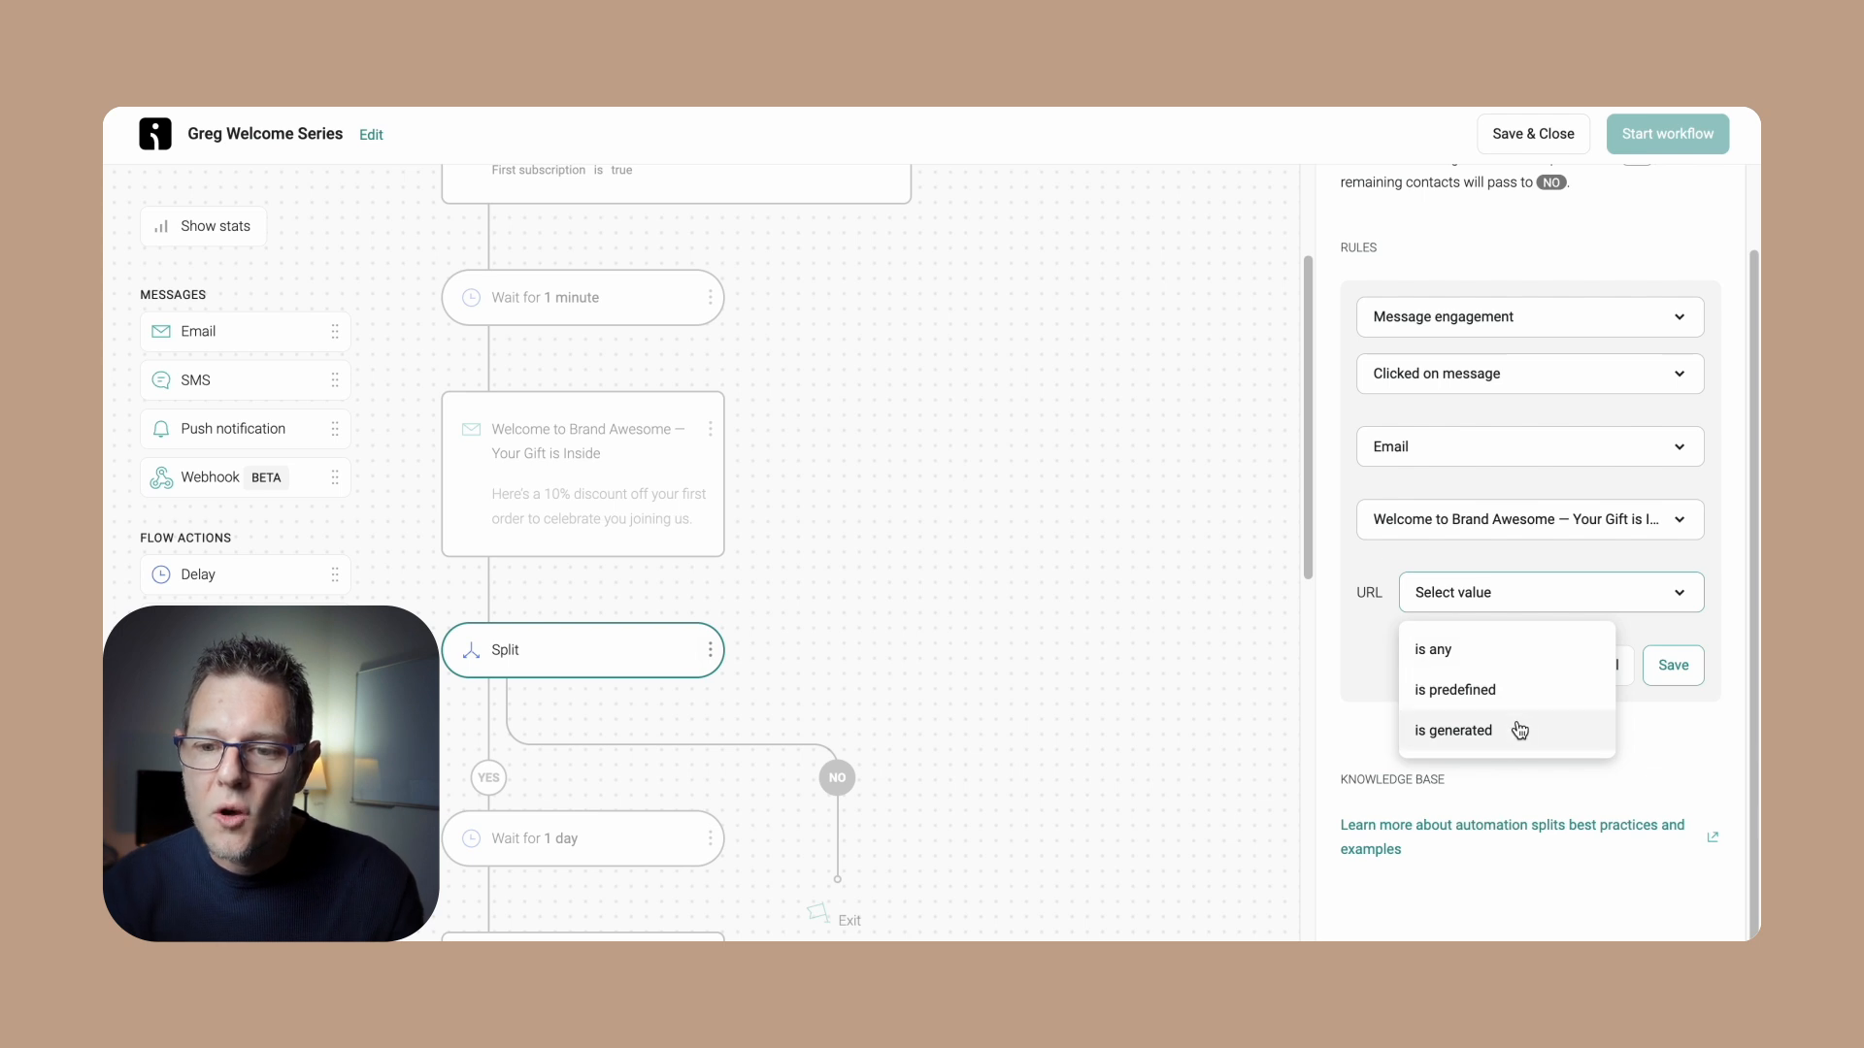
pyautogui.moveTo(1500, 701)
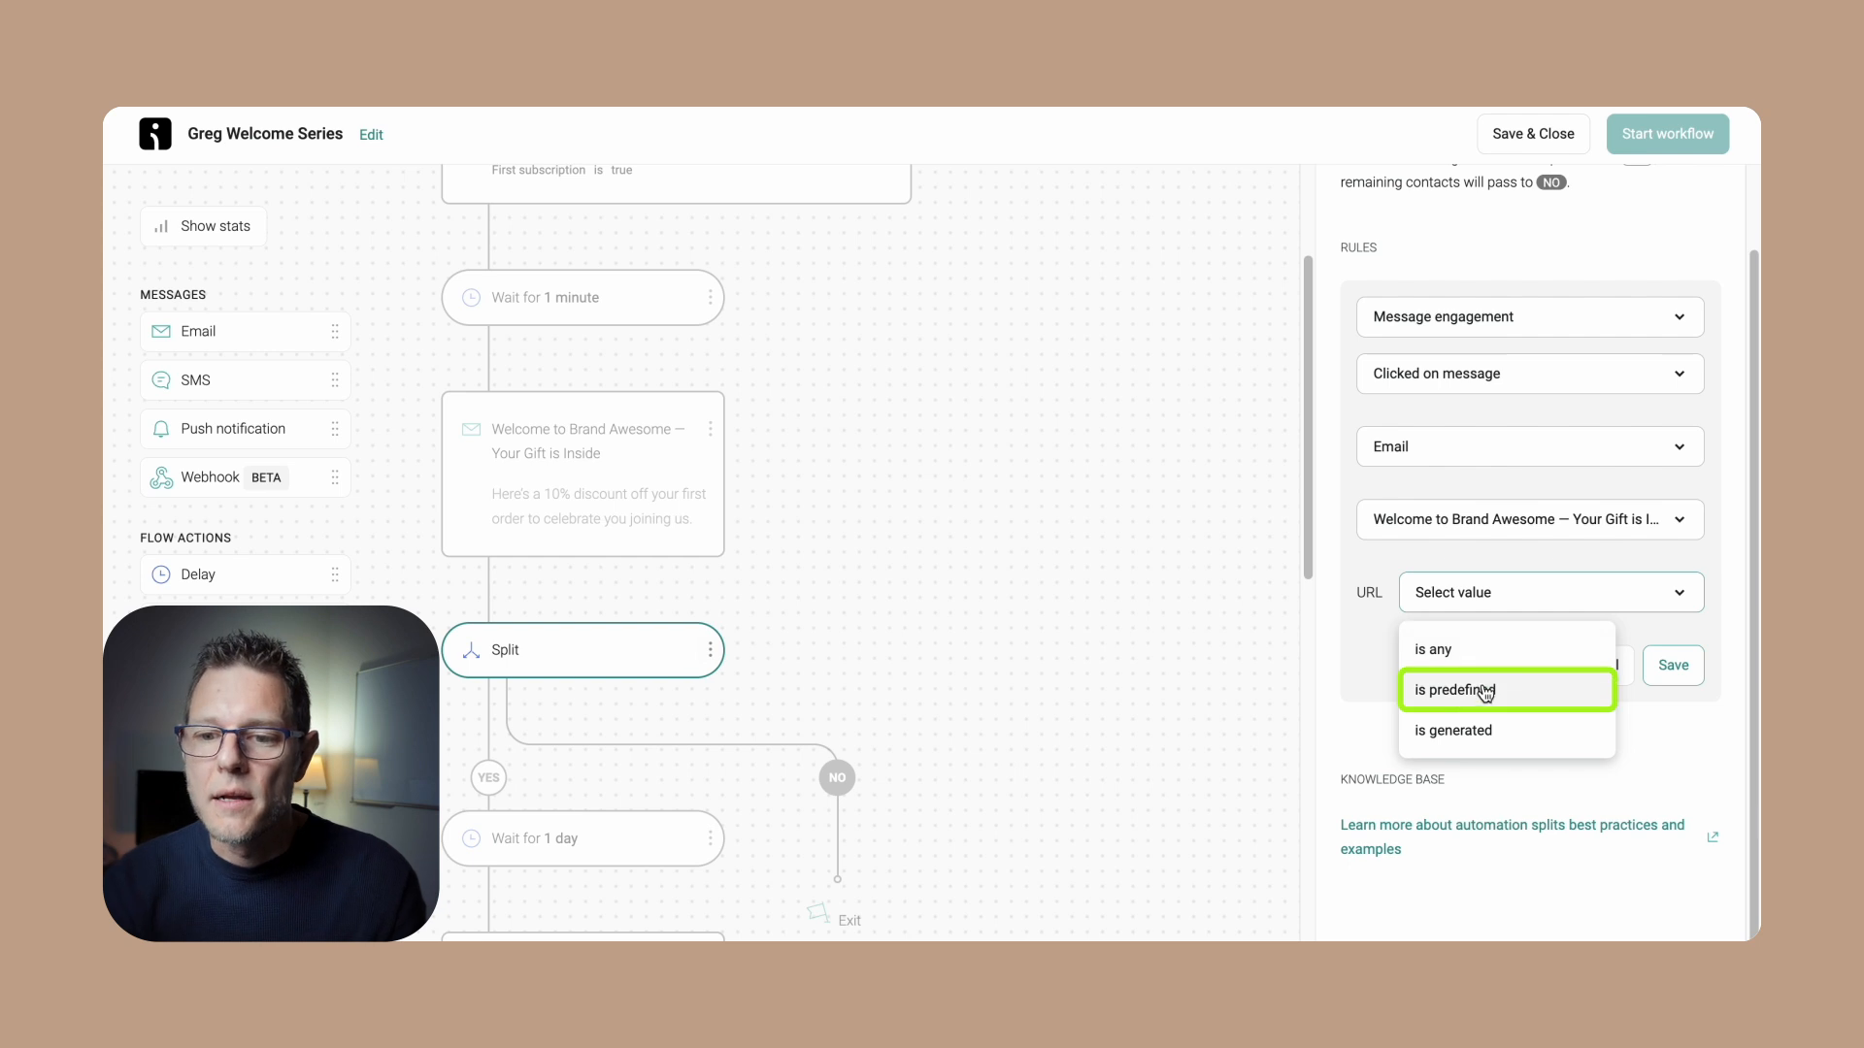
pyautogui.click(1454, 691)
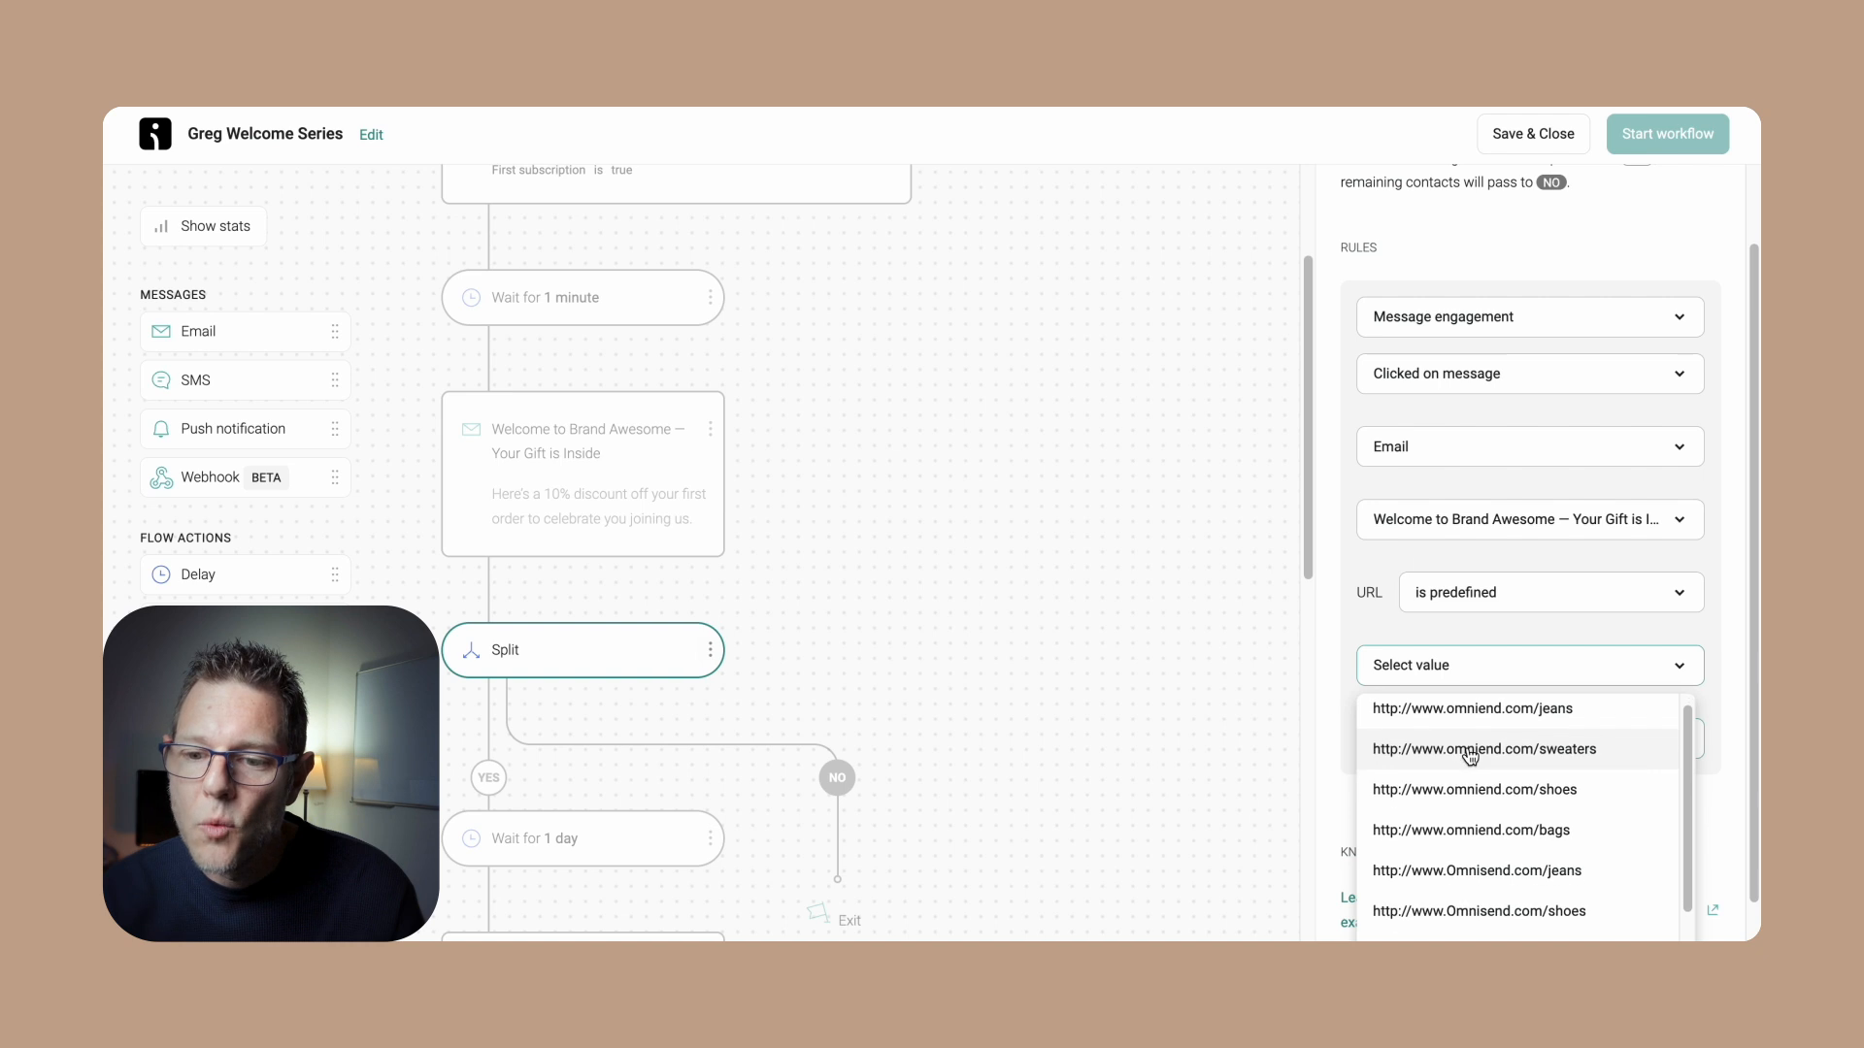
pyautogui.scroll(-3)
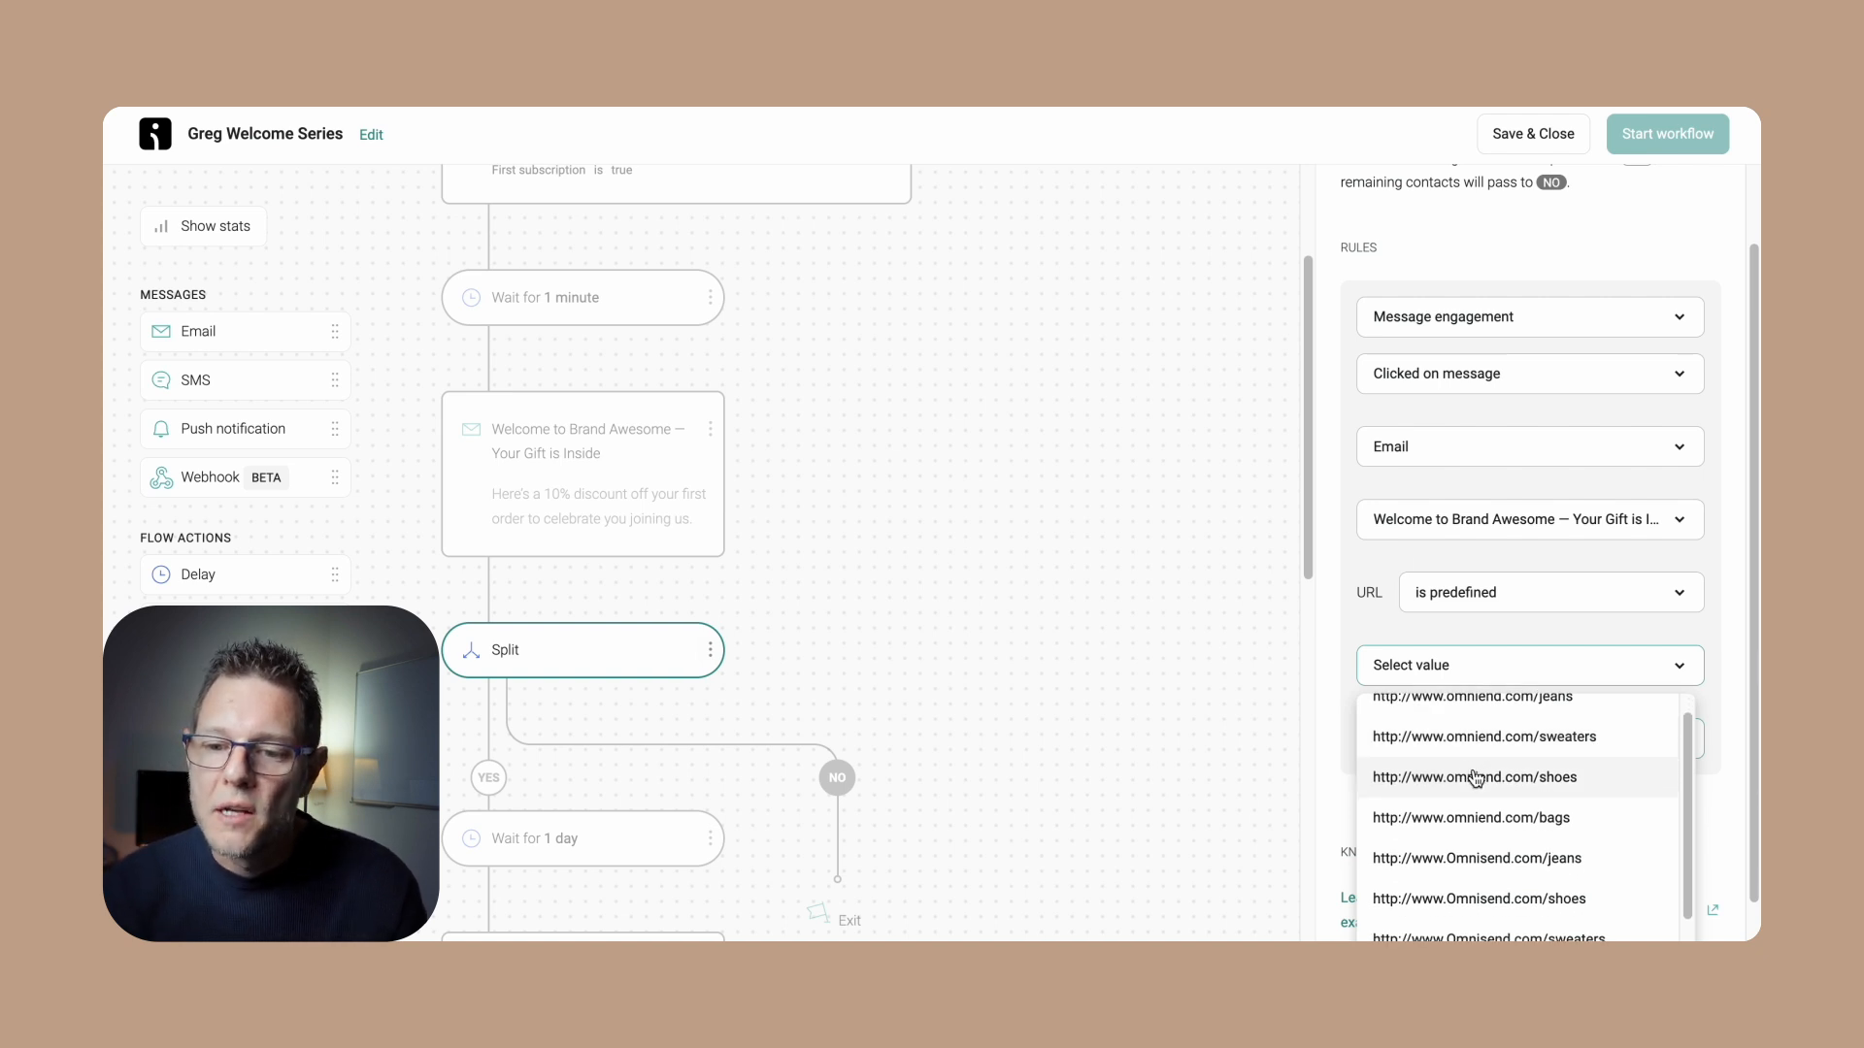
pyautogui.click(1473, 776)
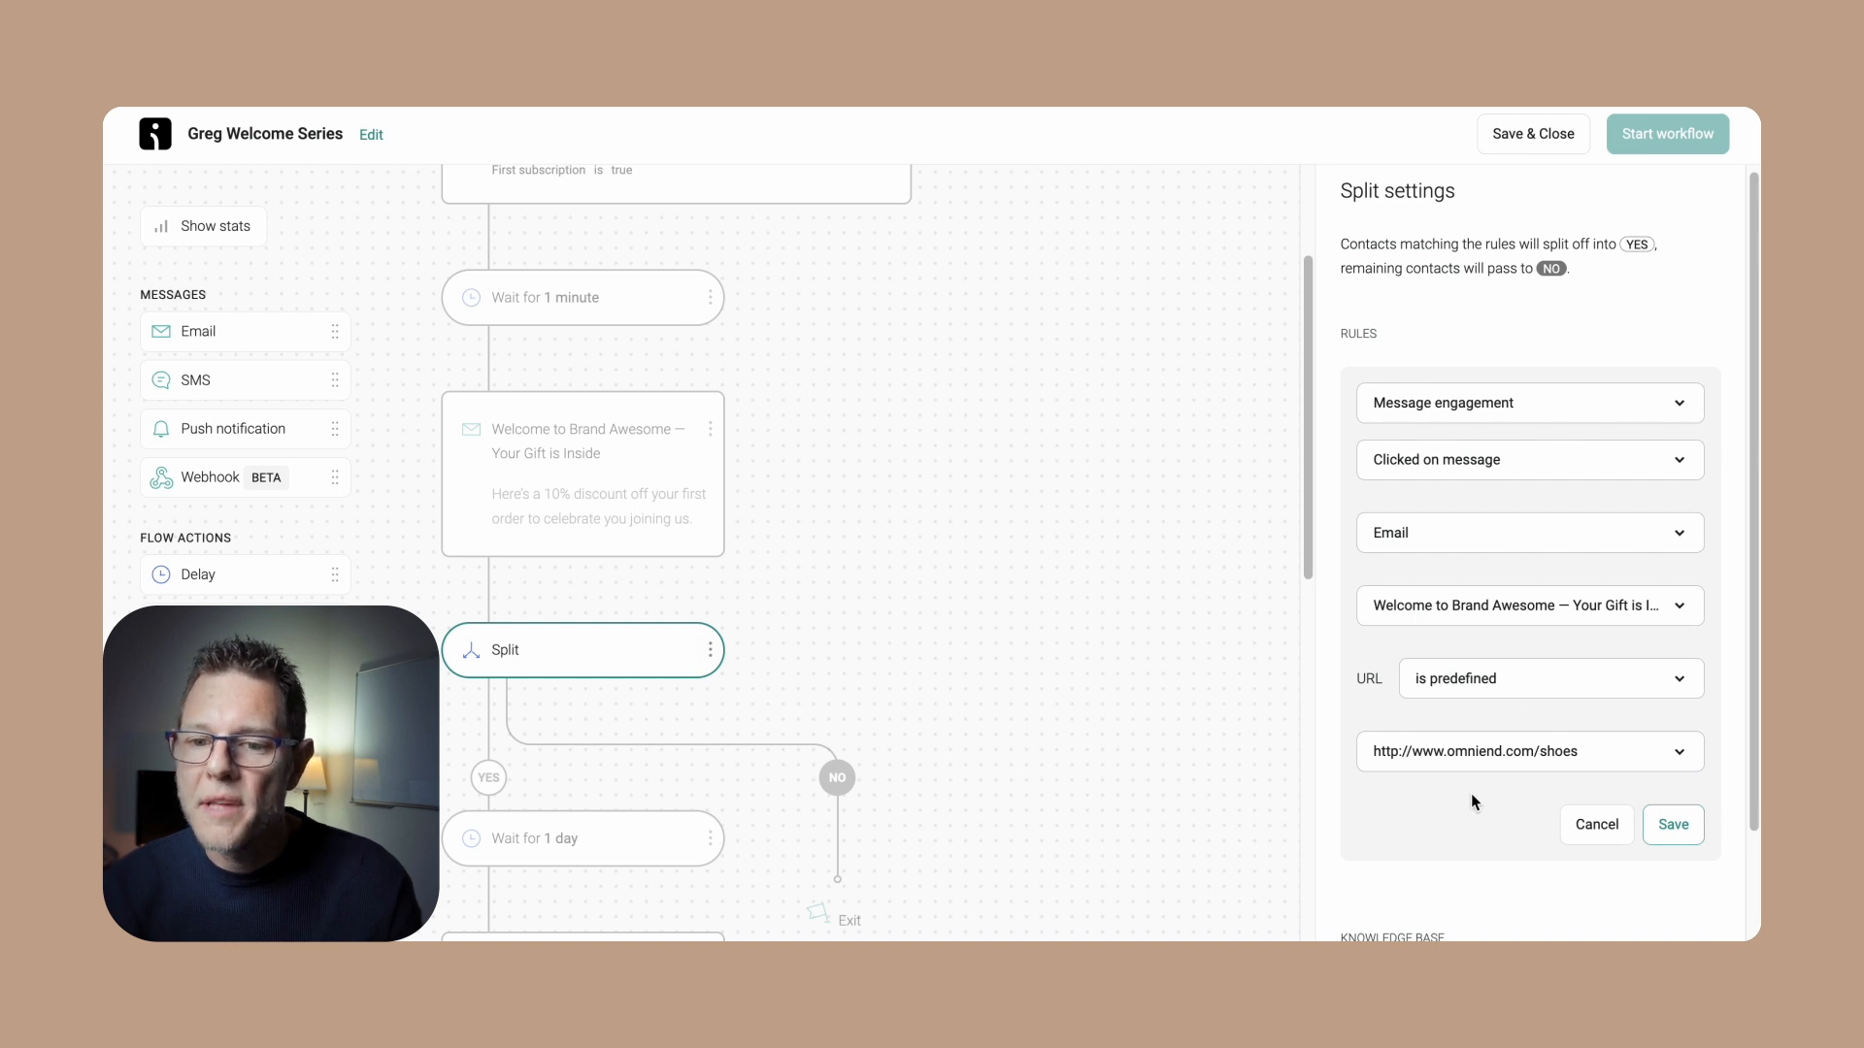
pyautogui.click(1672, 825)
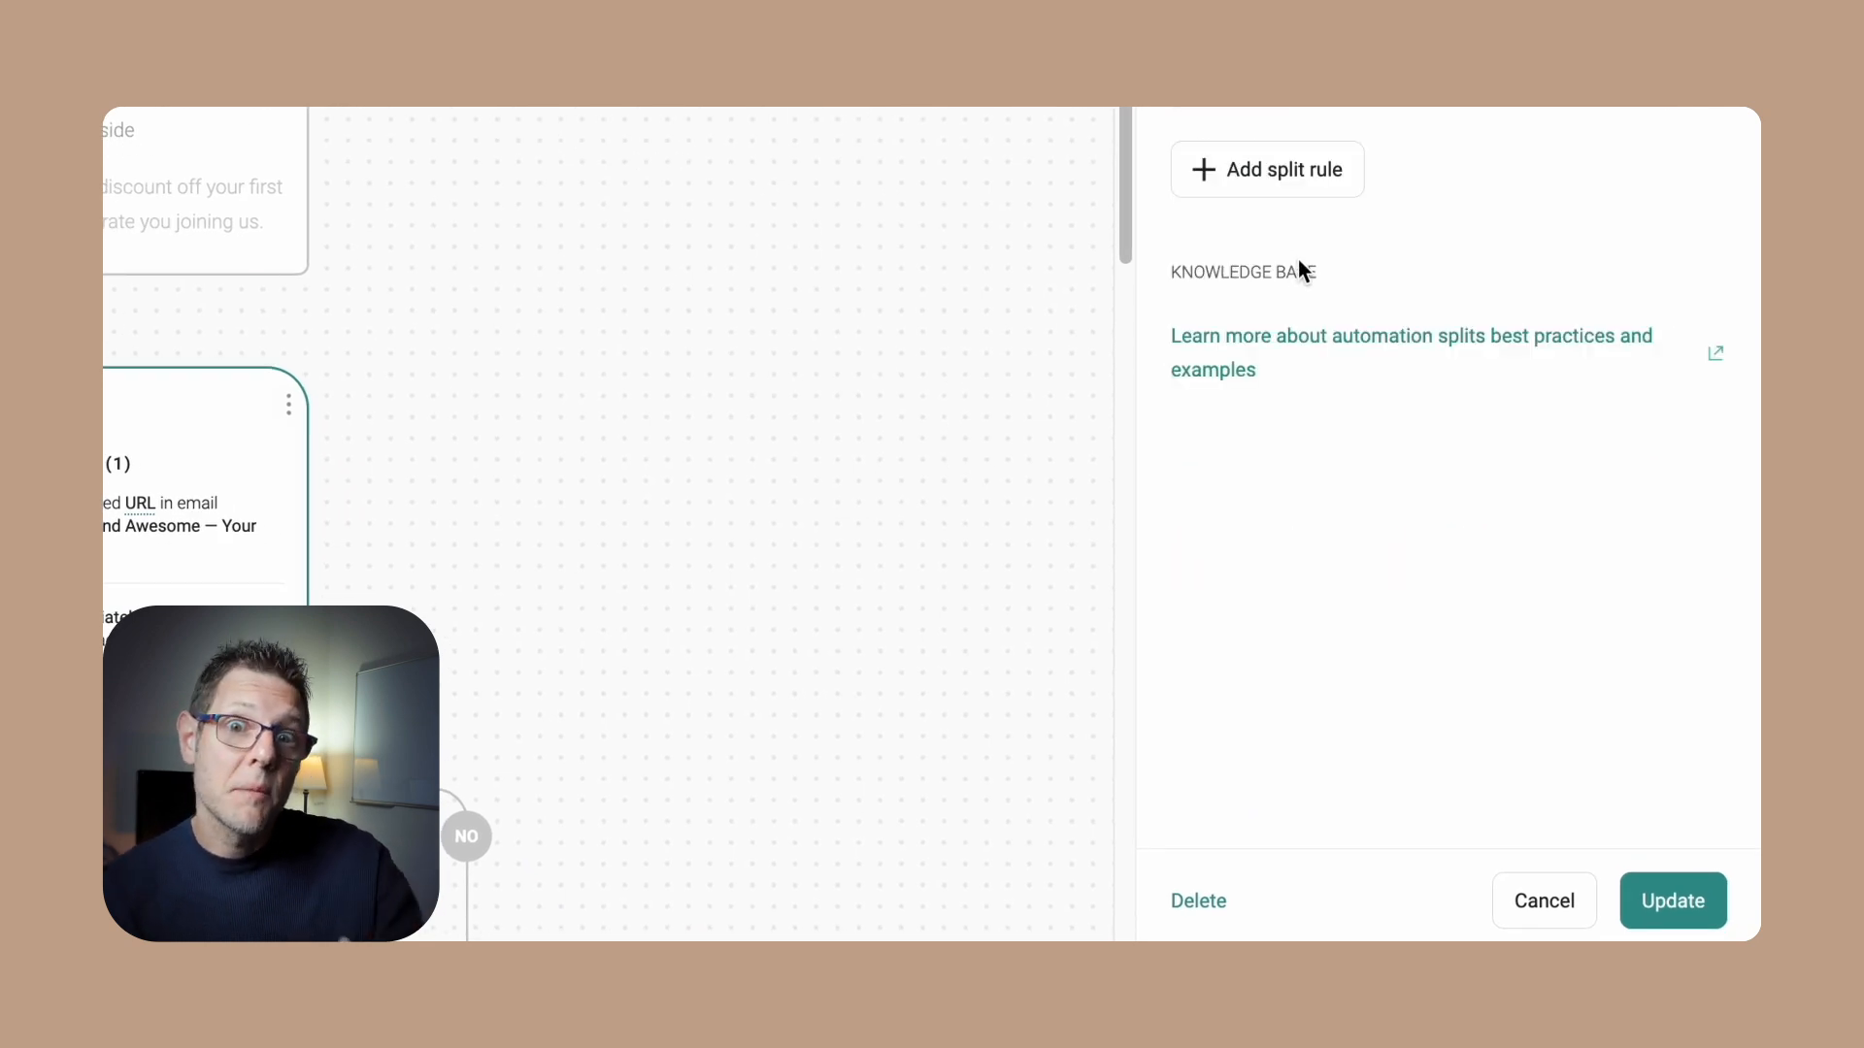
# Add a second rule: clicked the predefined Omnisend.com shoes link in the welcome email, then update the split
pyautogui.click(1266, 169)
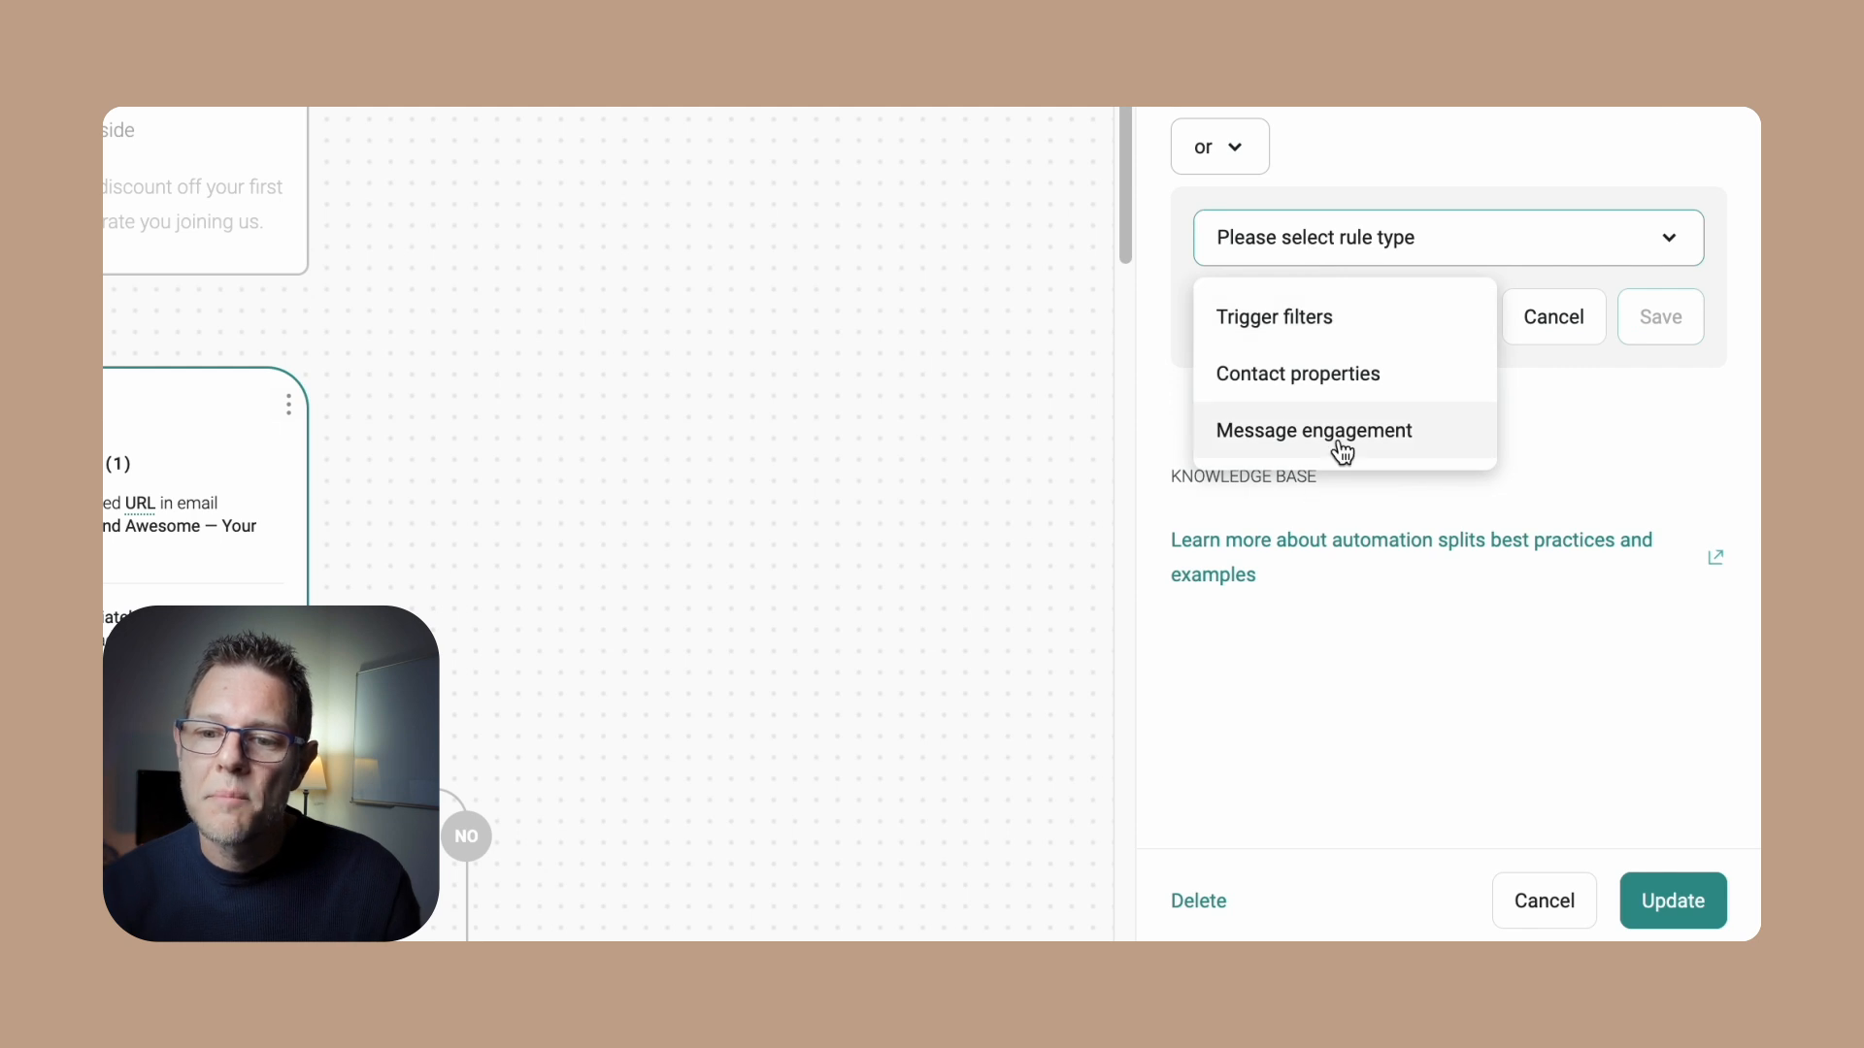
pyautogui.click(1314, 431)
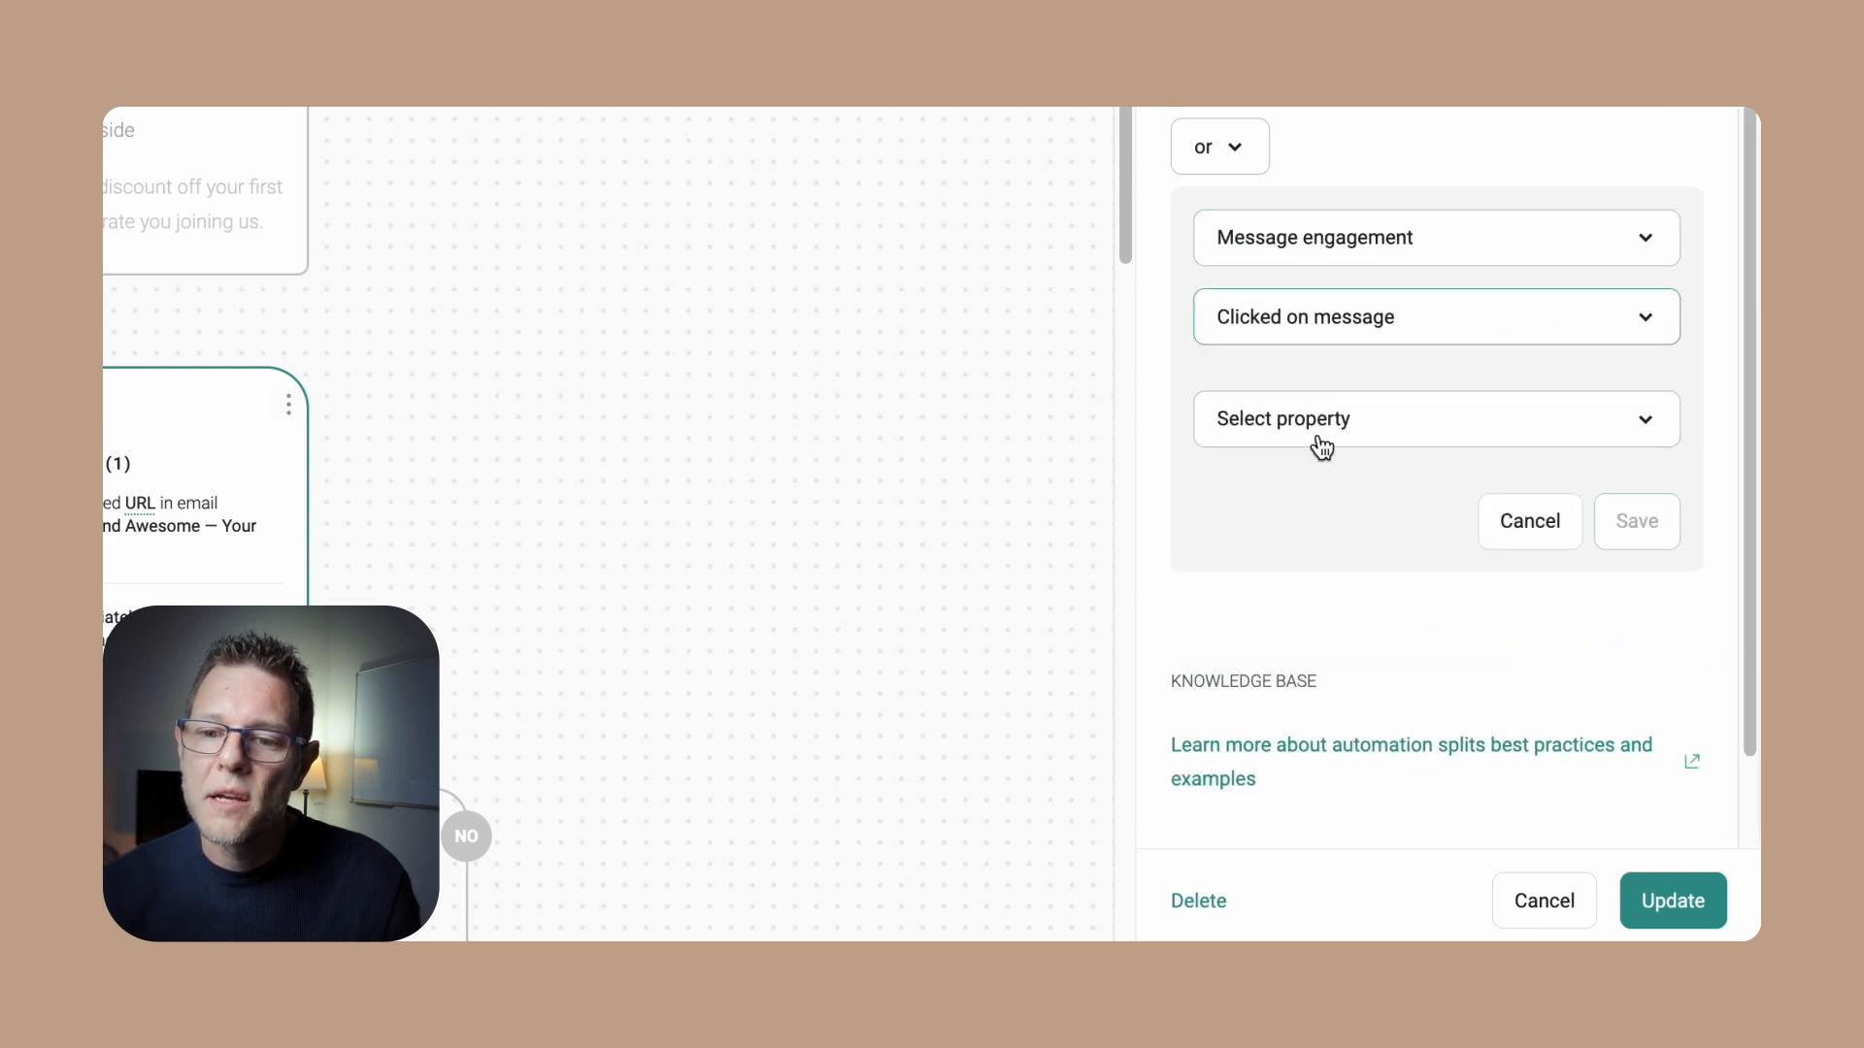
pyautogui.click(1434, 420)
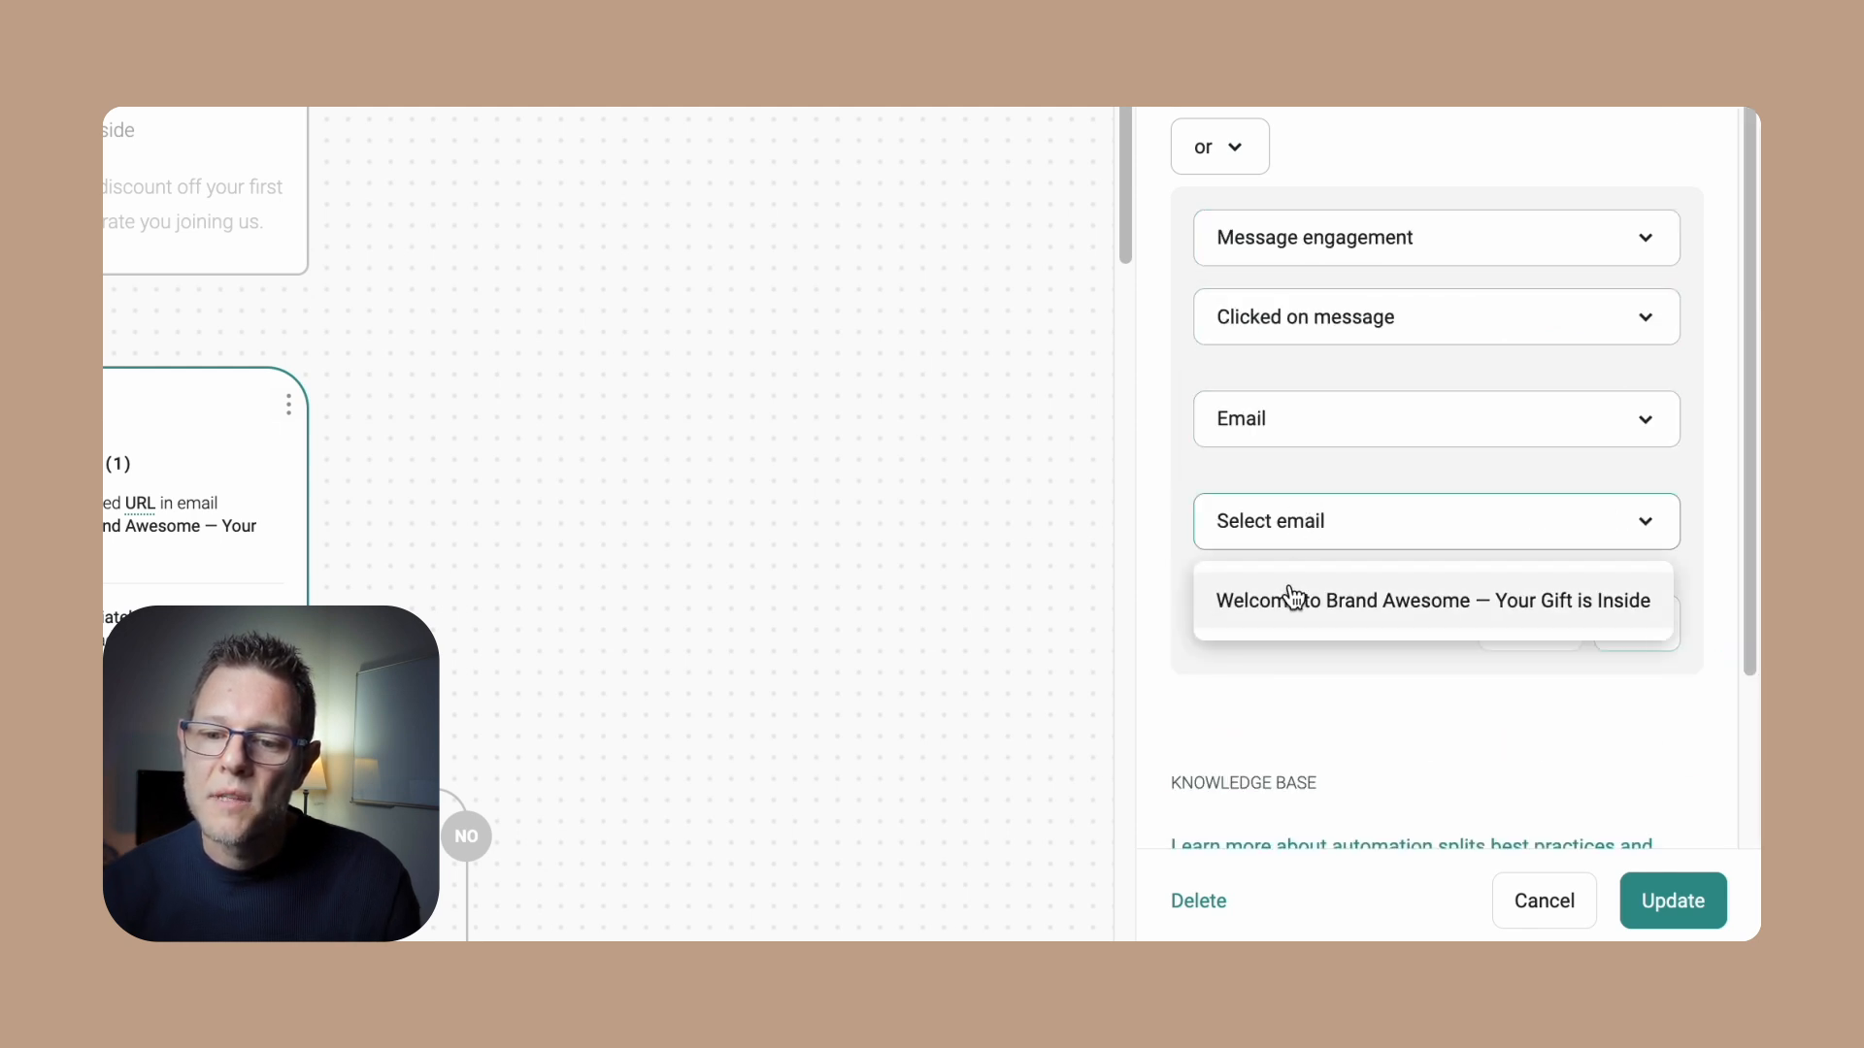
pyautogui.click(1432, 600)
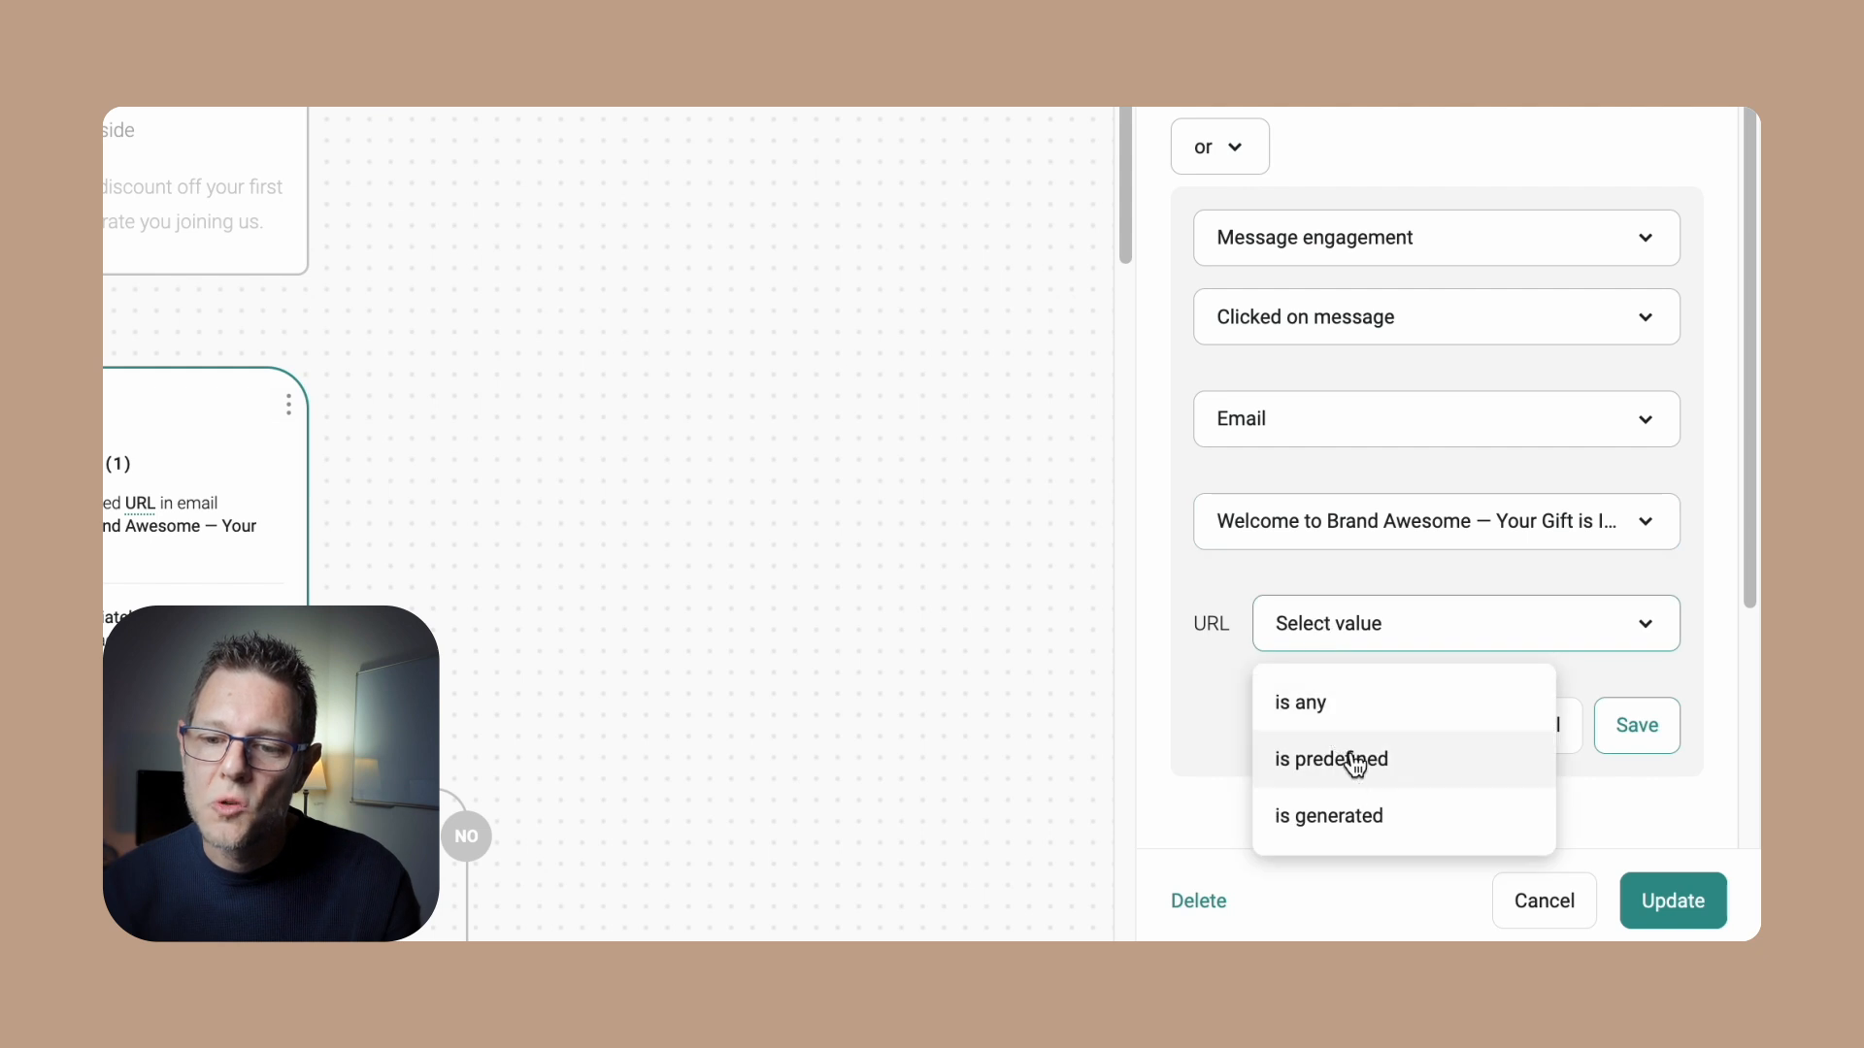
pyautogui.click(1328, 759)
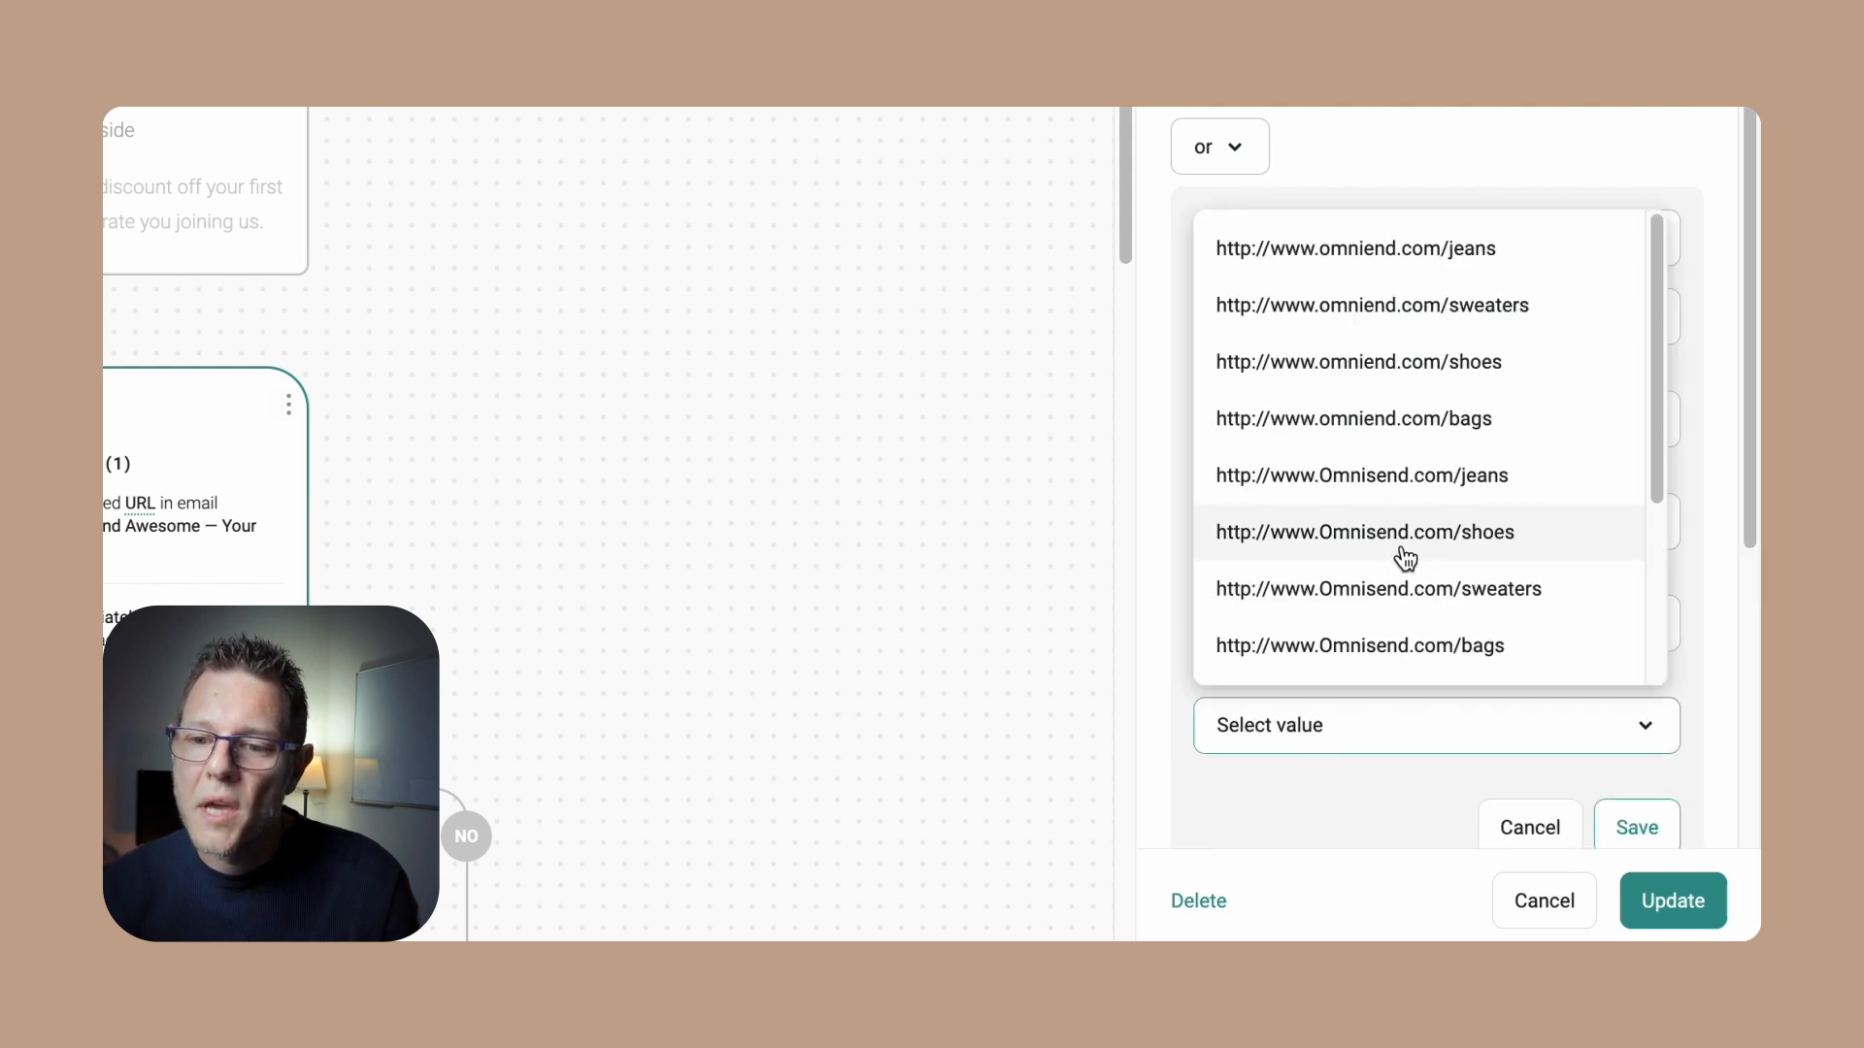
pyautogui.click(1363, 532)
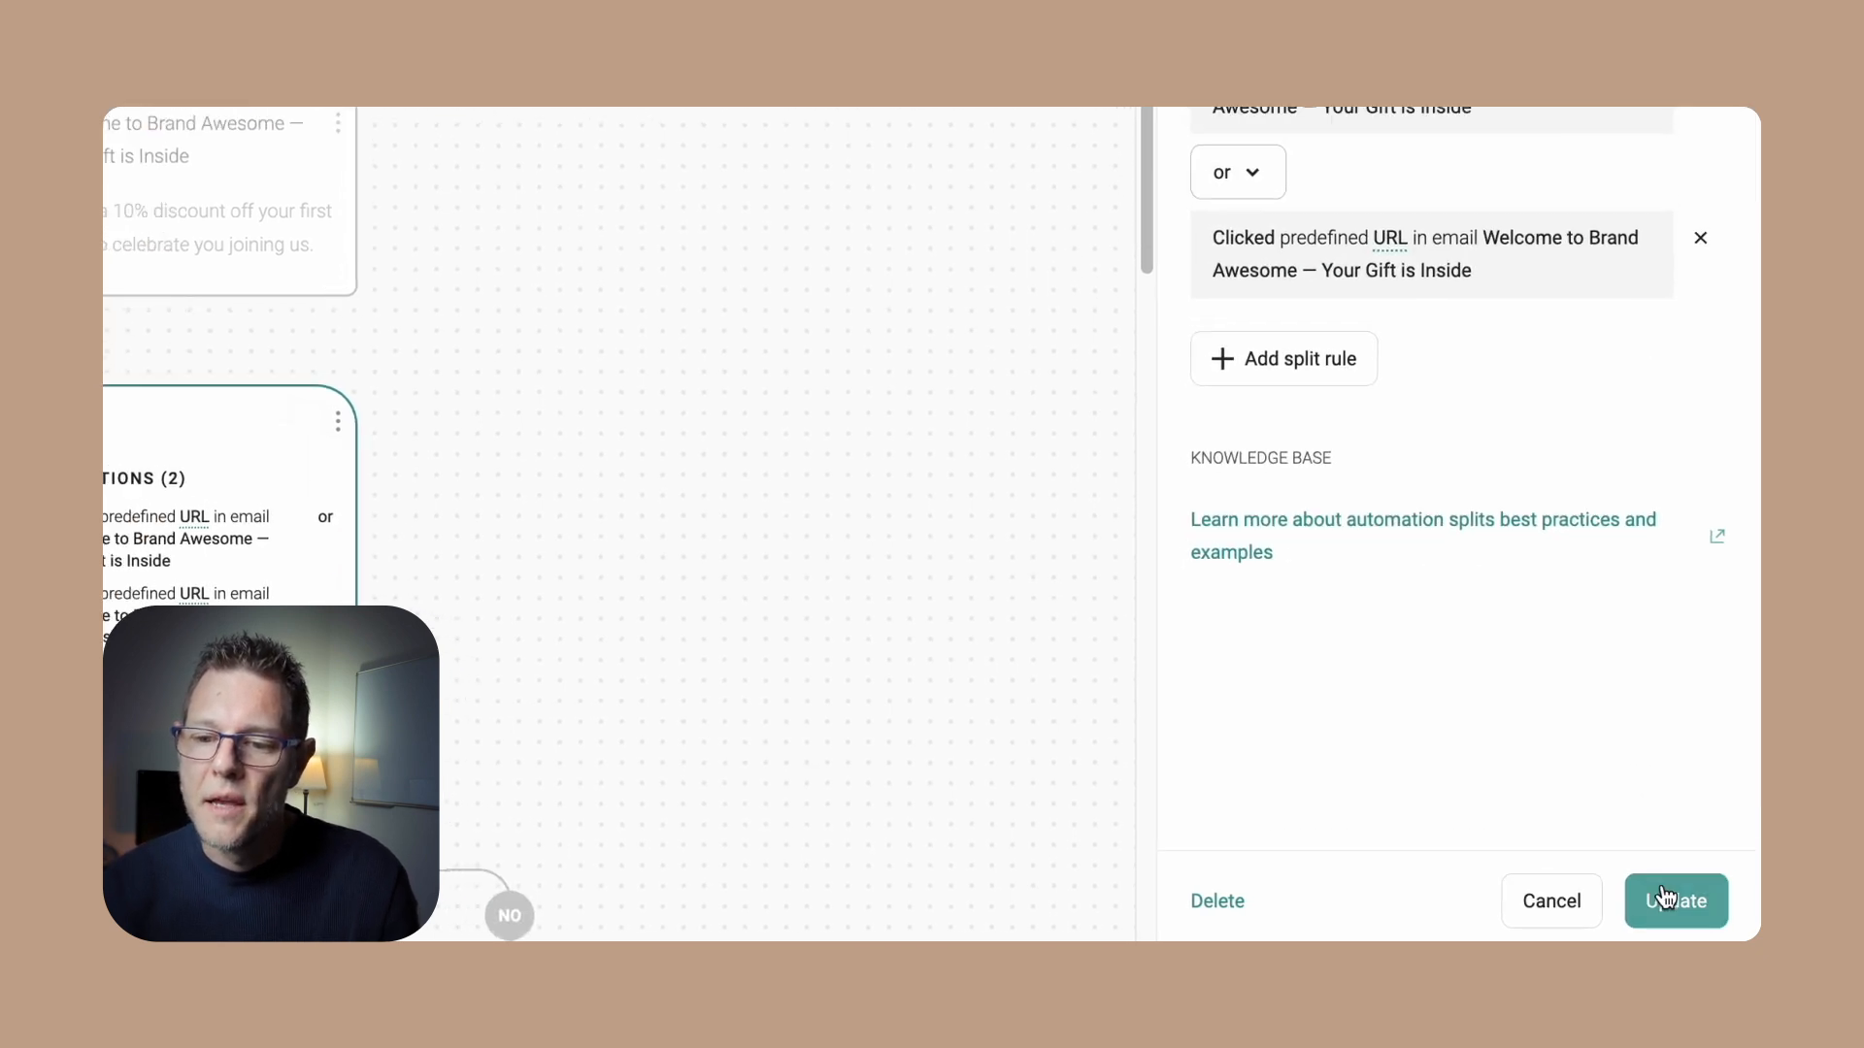
pyautogui.click(1675, 901)
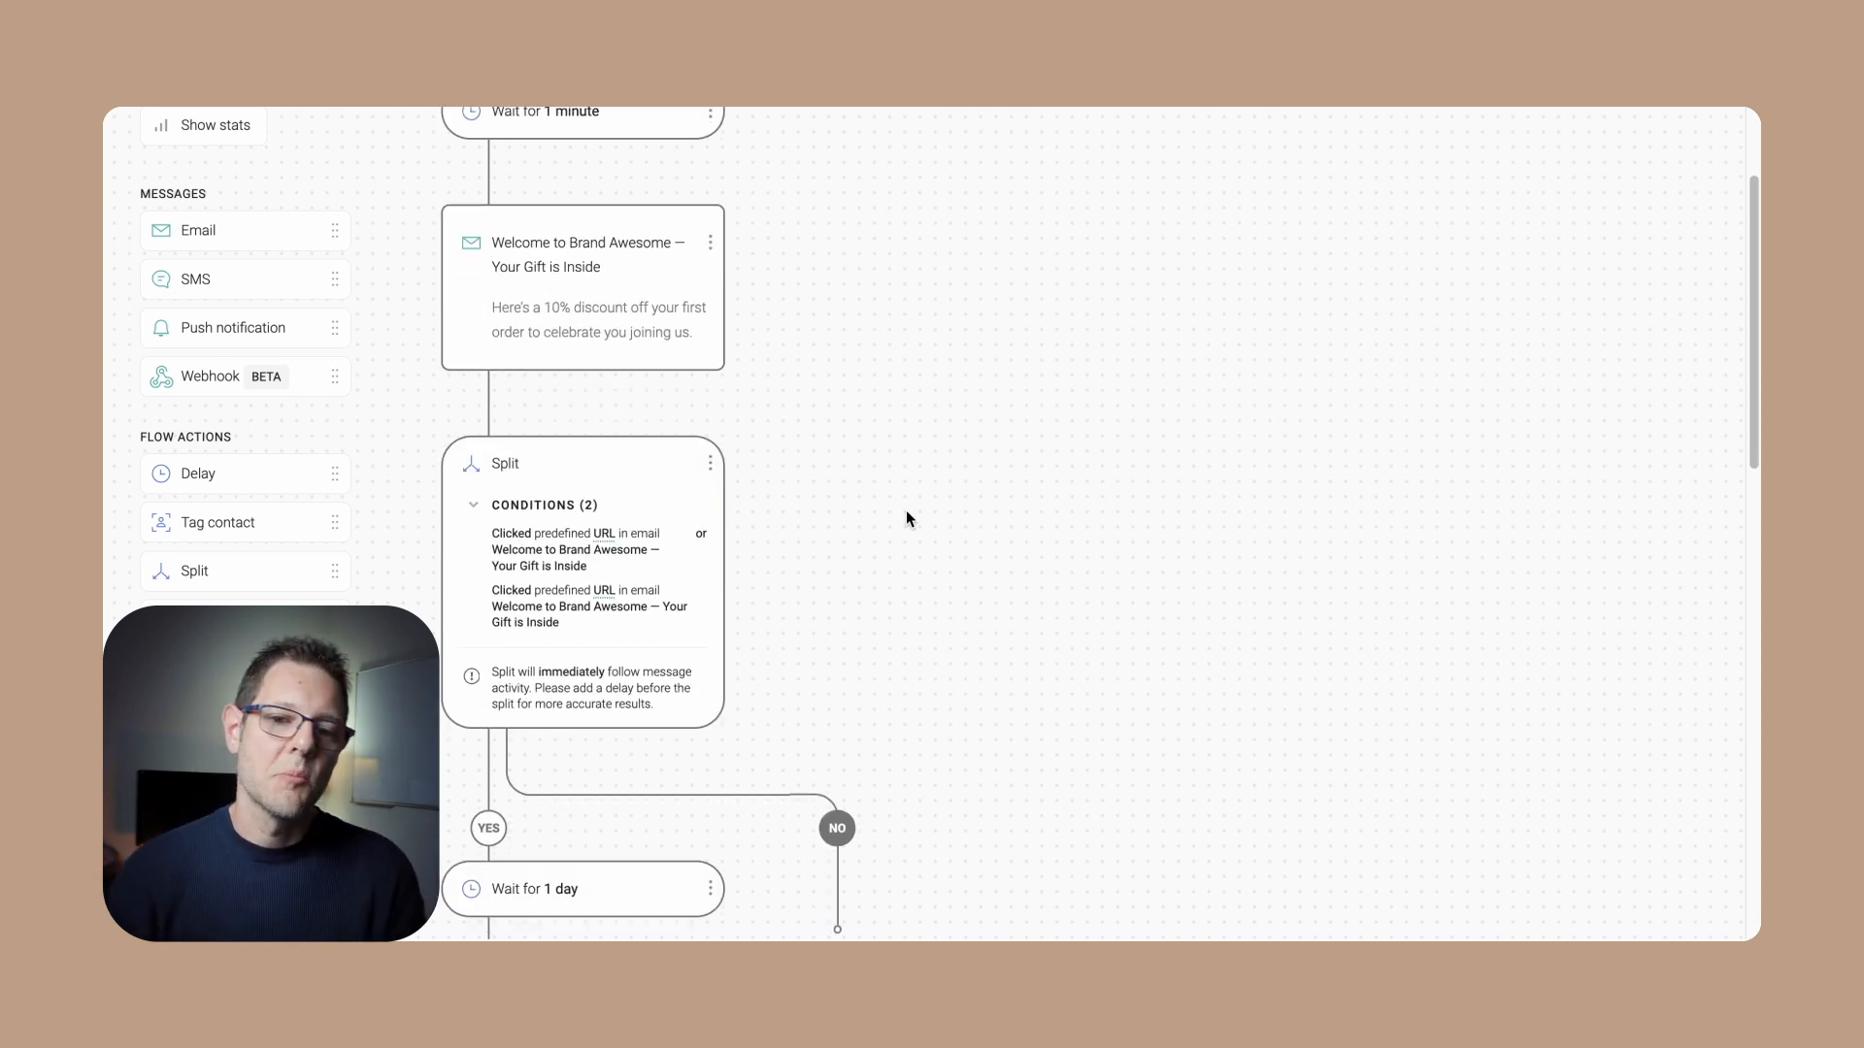
# Add a 1-day wait and the Customer Favorite Shoes email to the NO branch and select that email
pyautogui.scroll(-3)
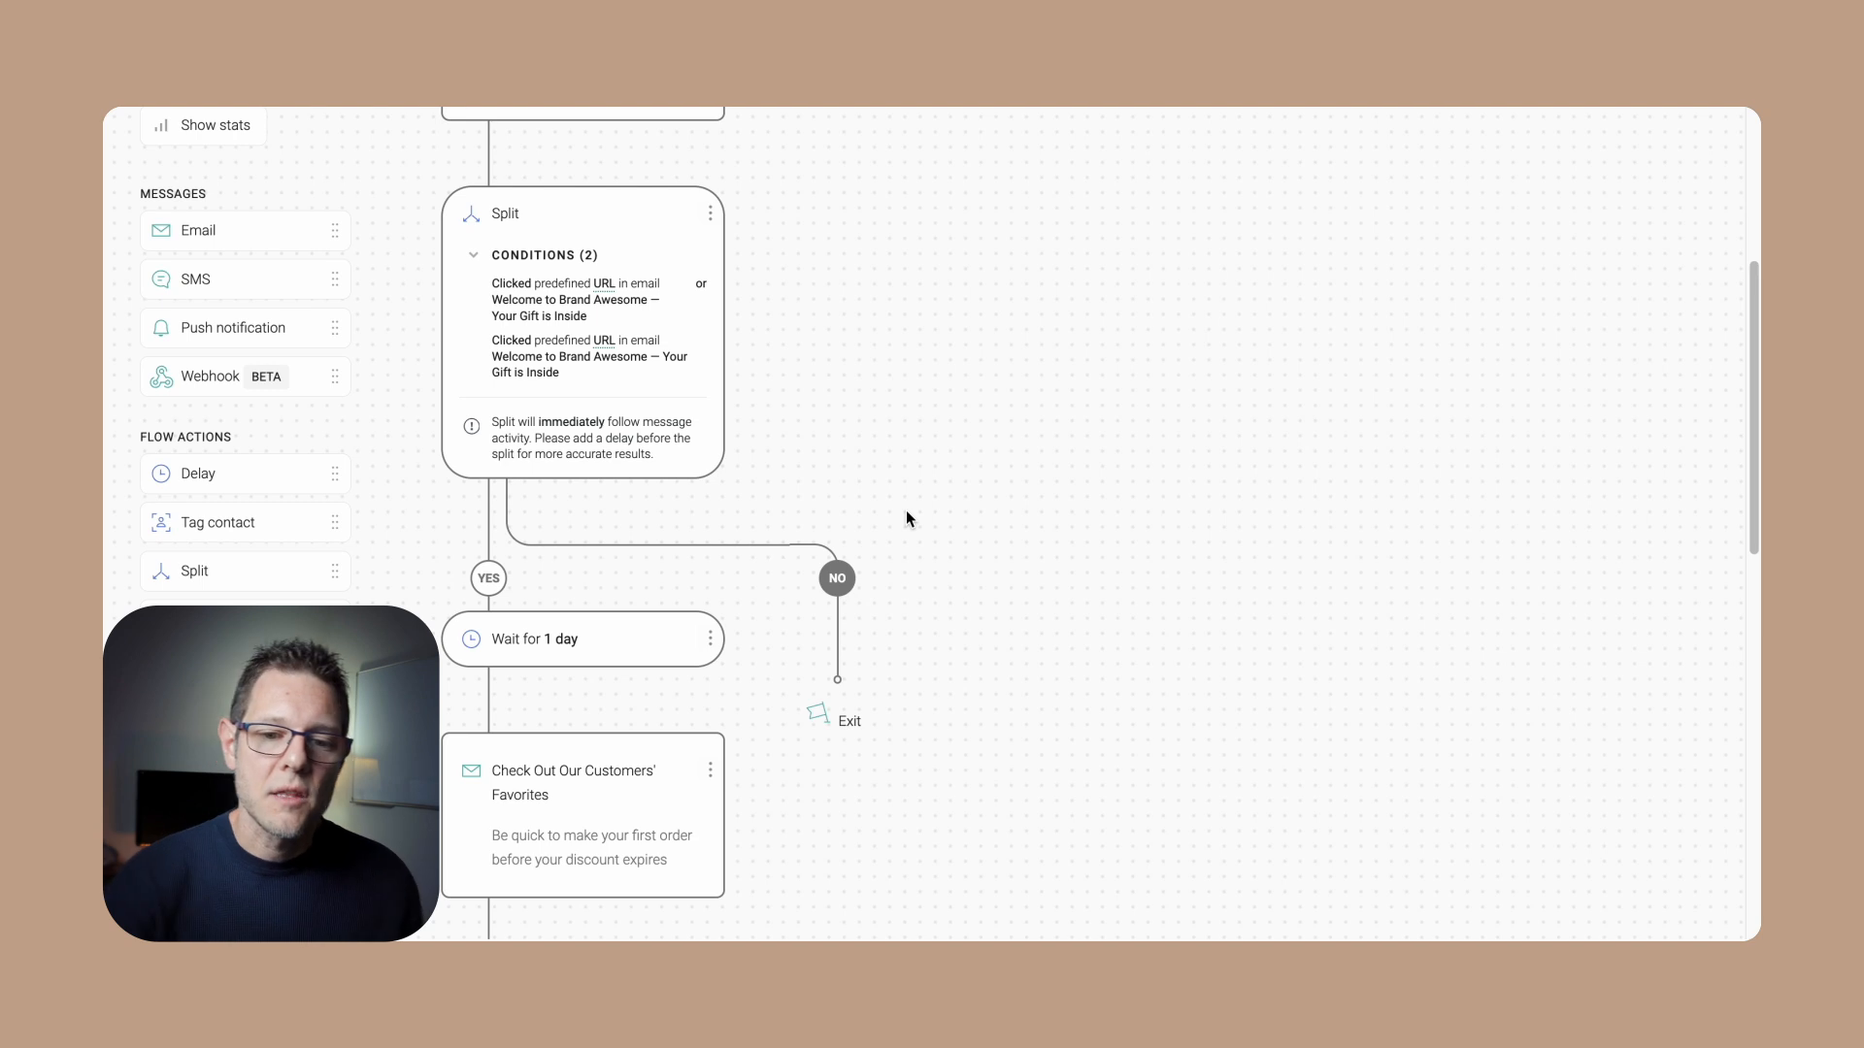
pyautogui.scroll(-3)
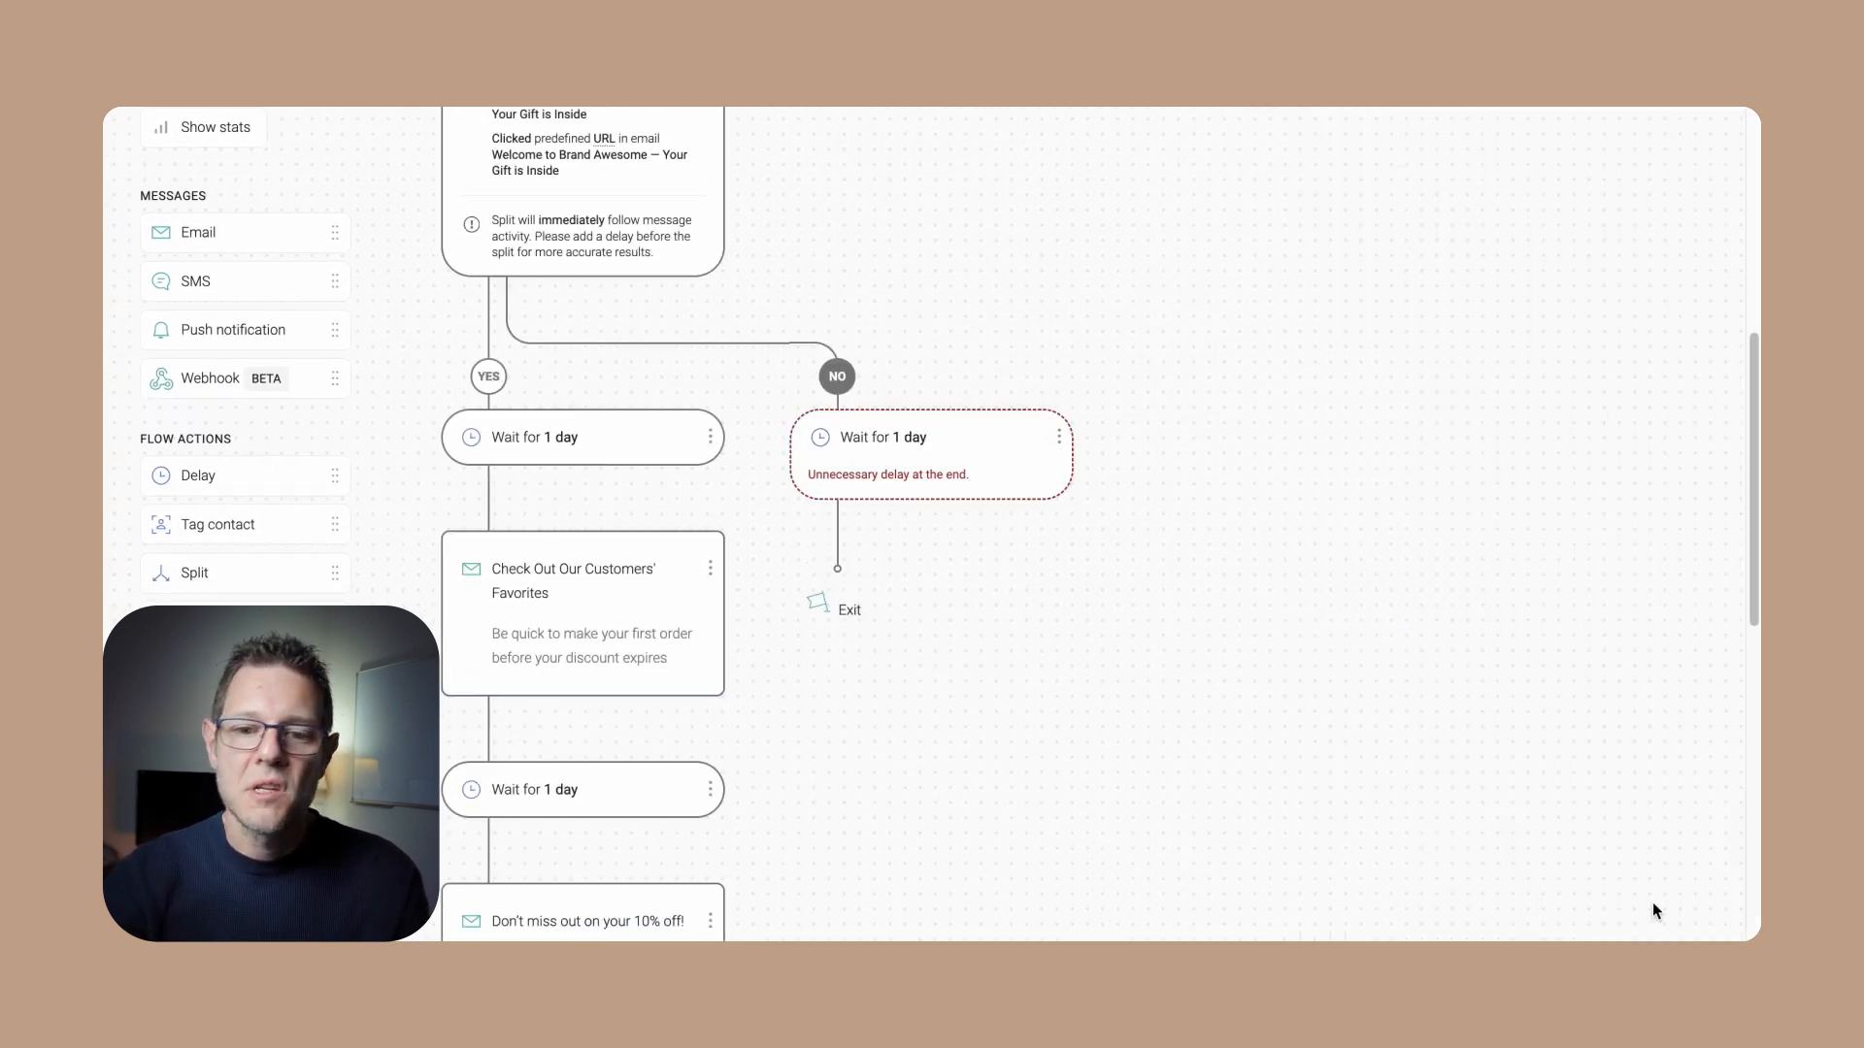
pyautogui.scroll(-3)
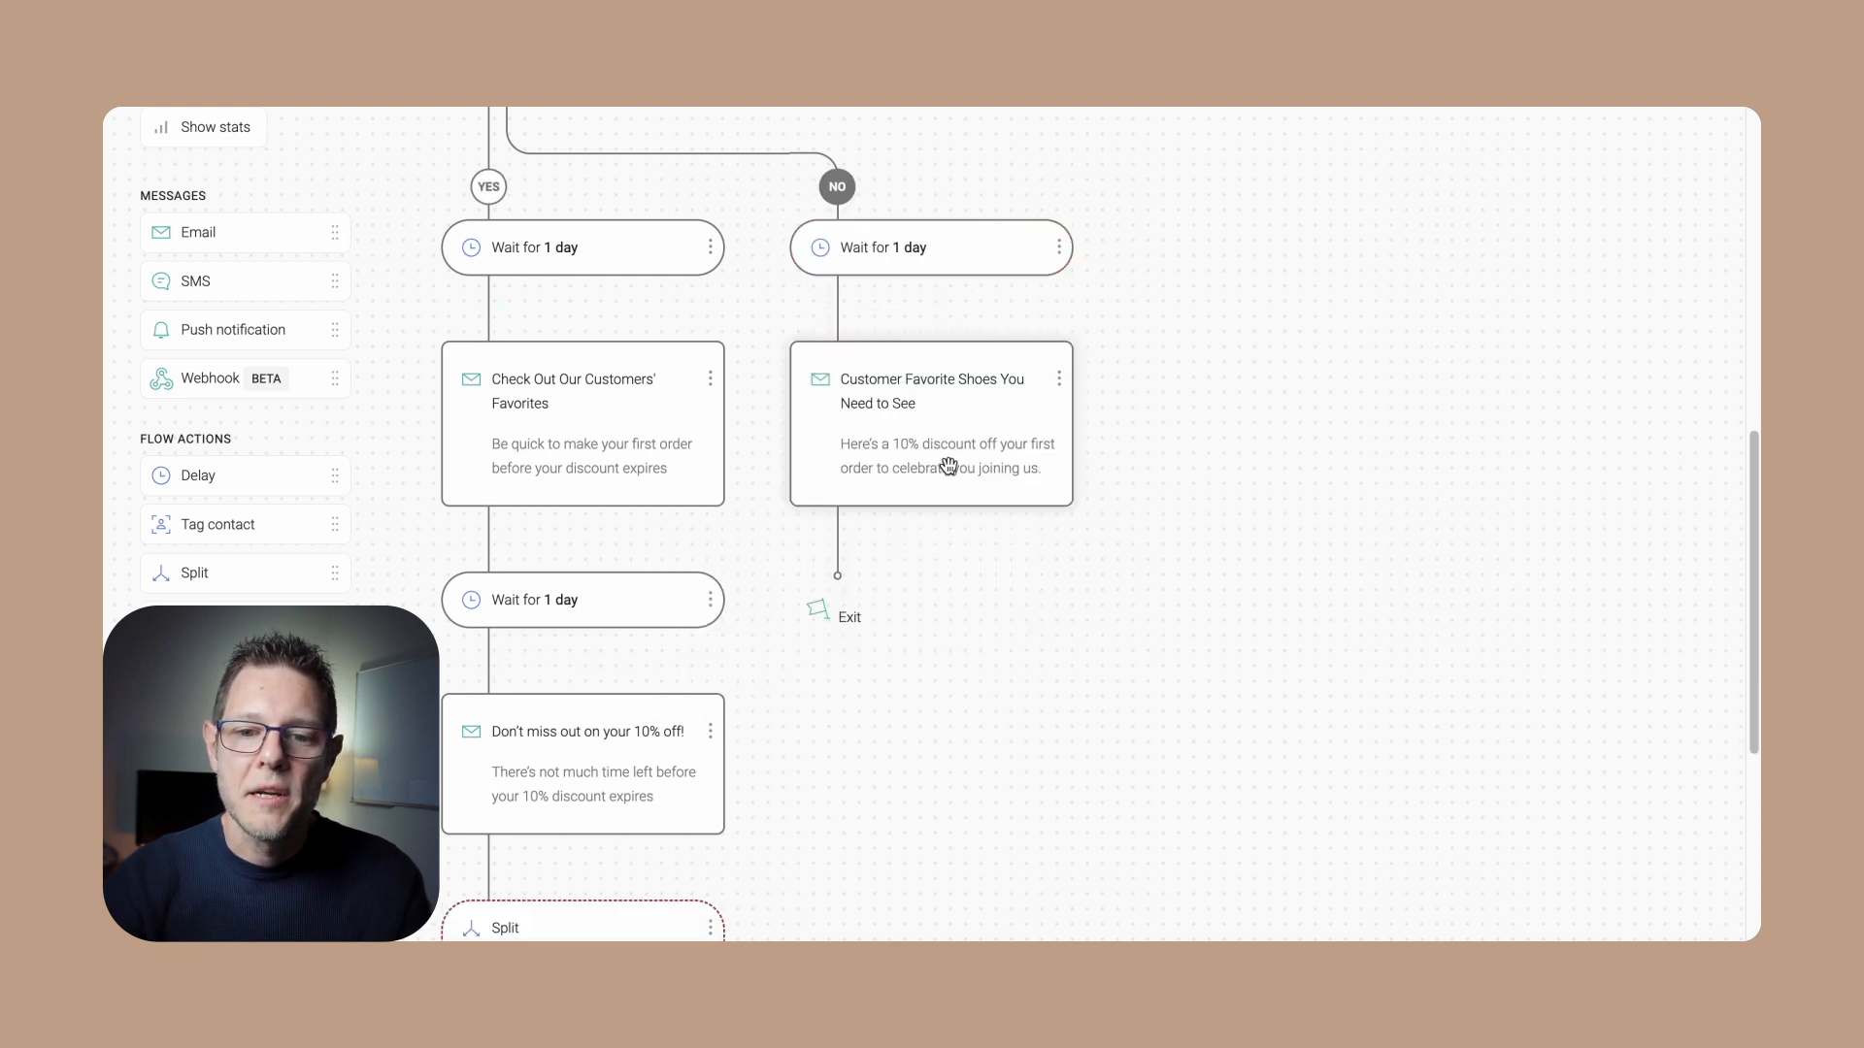
pyautogui.click(930, 423)
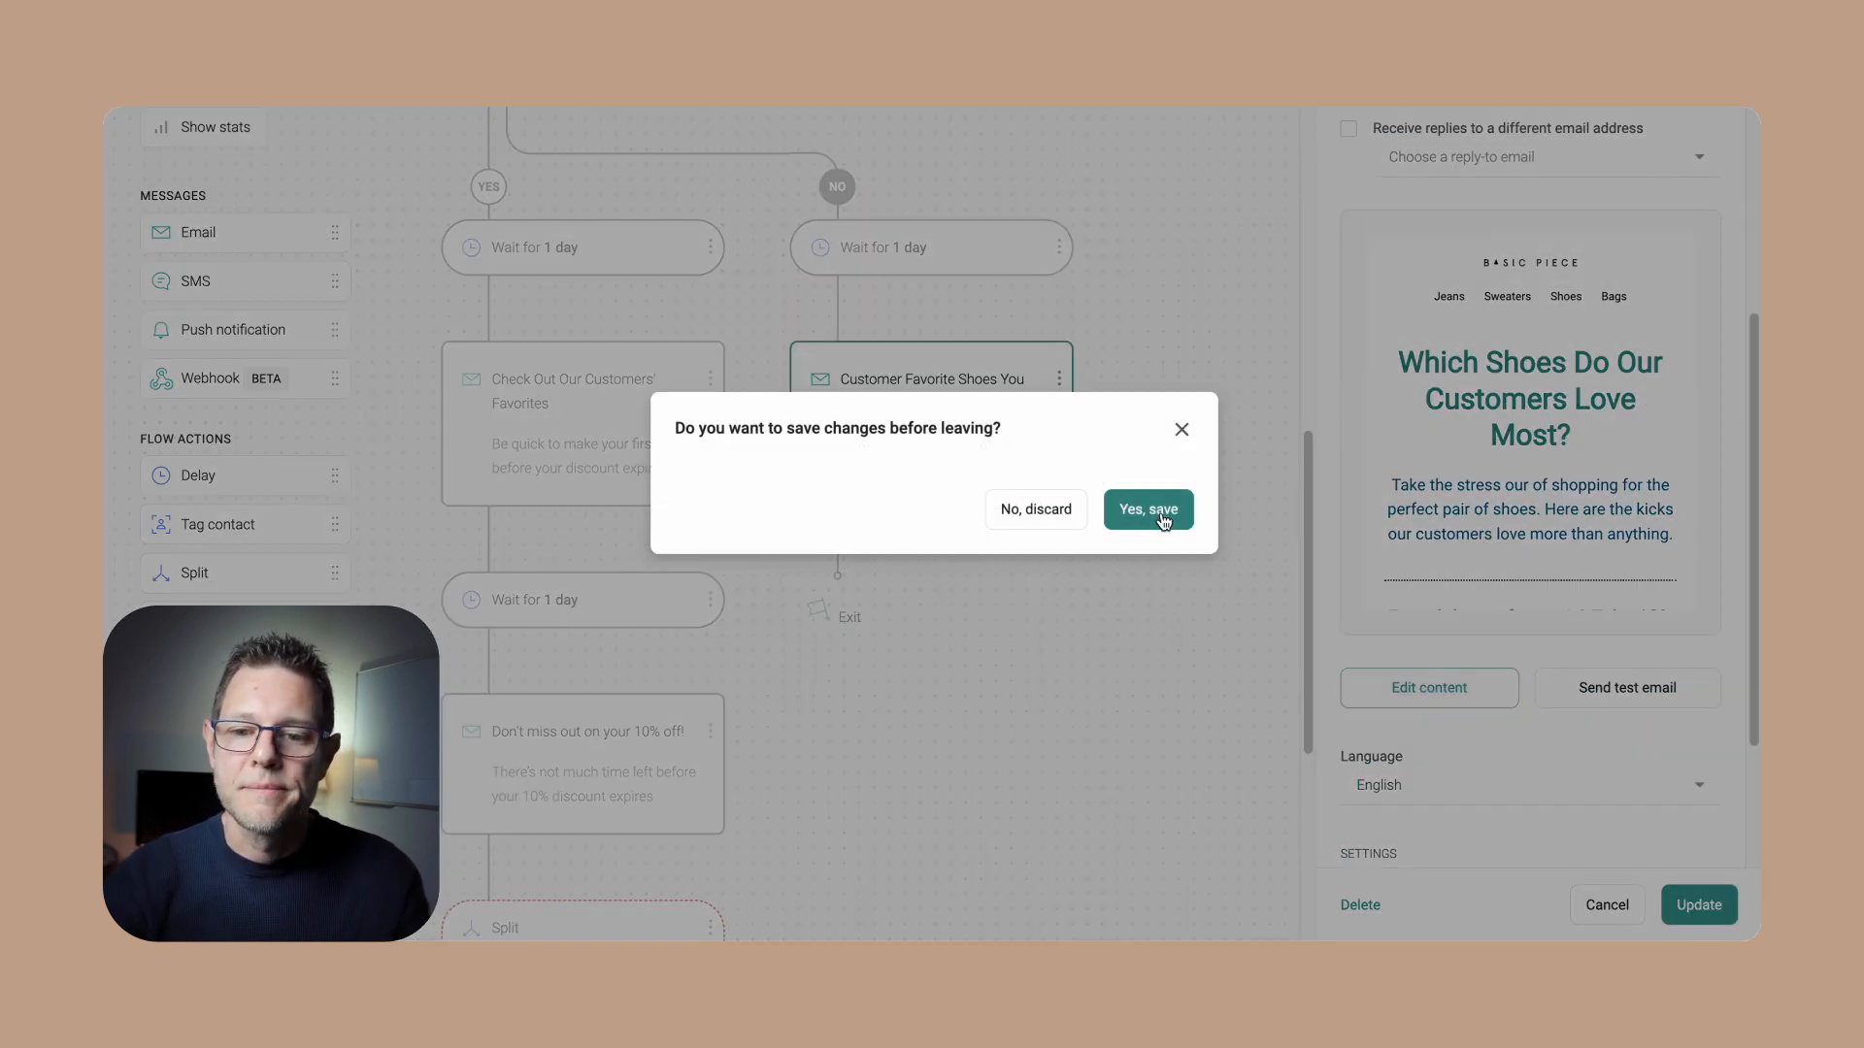
# Confirm 'Yes, save' for the workflow changes and inspect the email's discount code section
pyautogui.click(1146, 508)
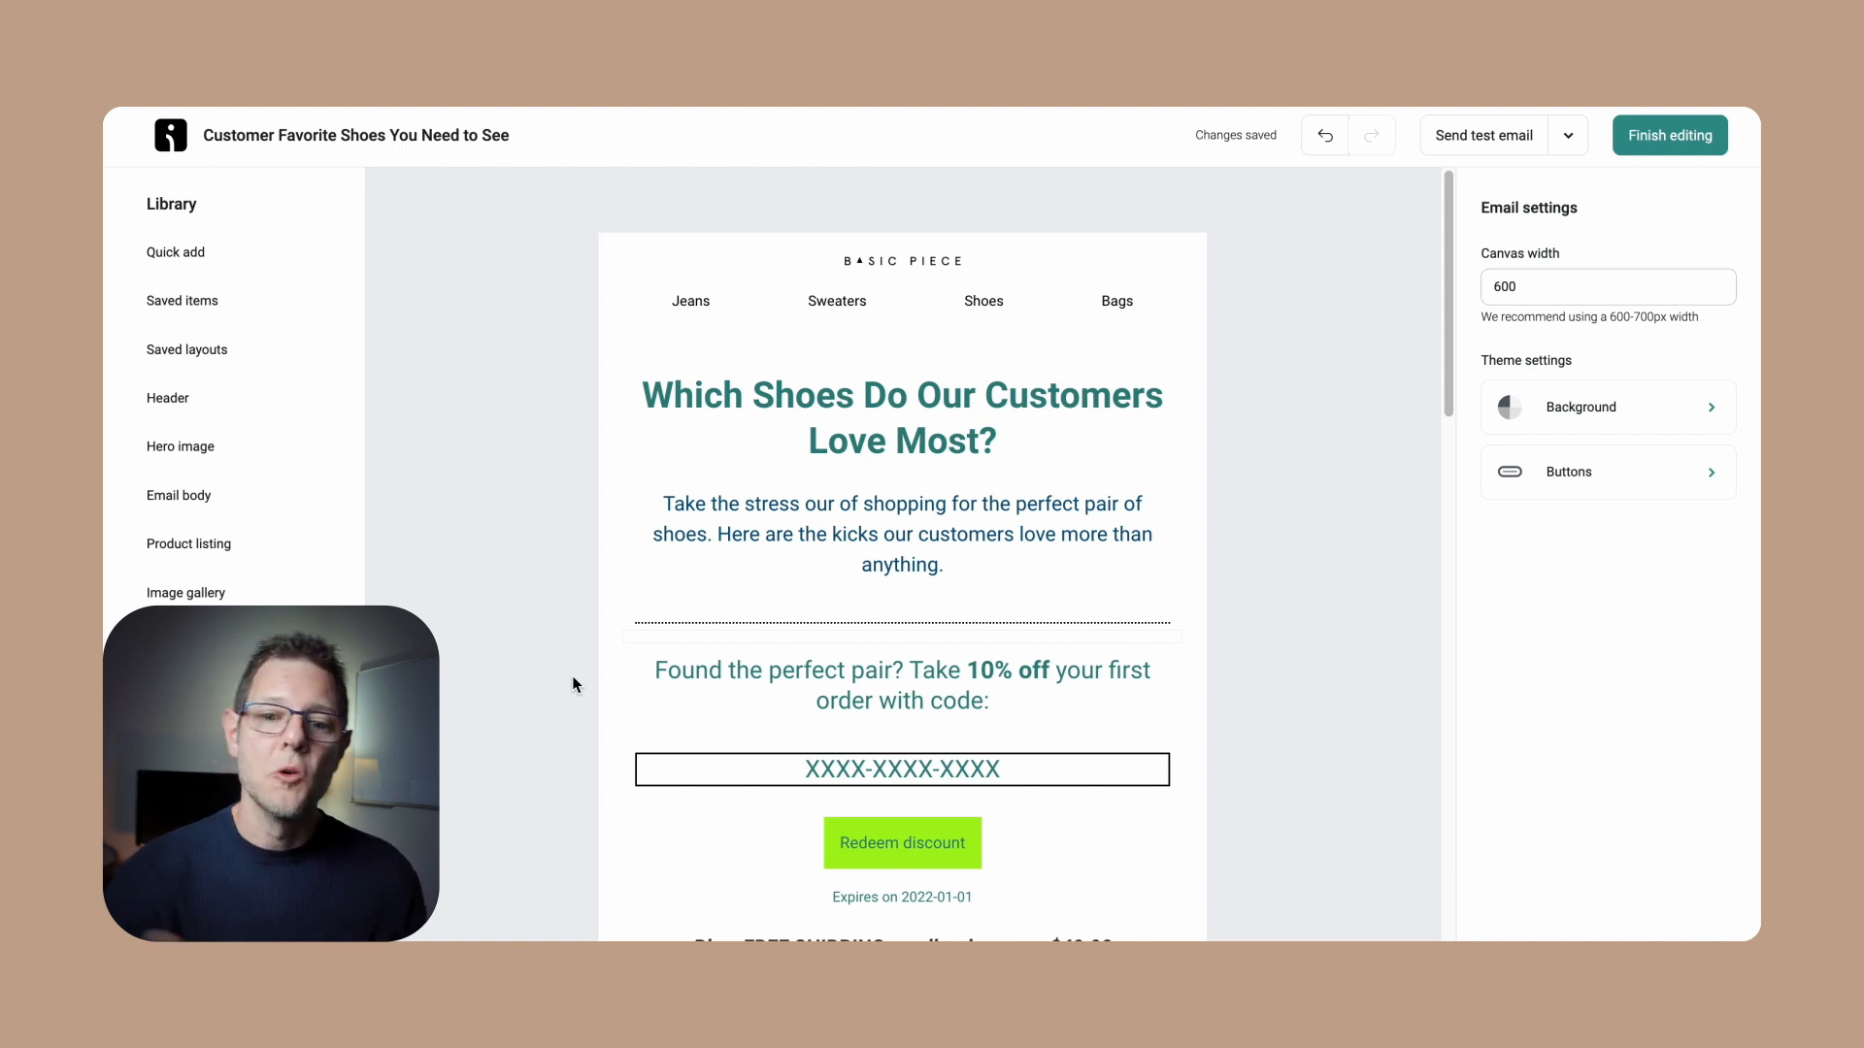
pyautogui.scroll(-3)
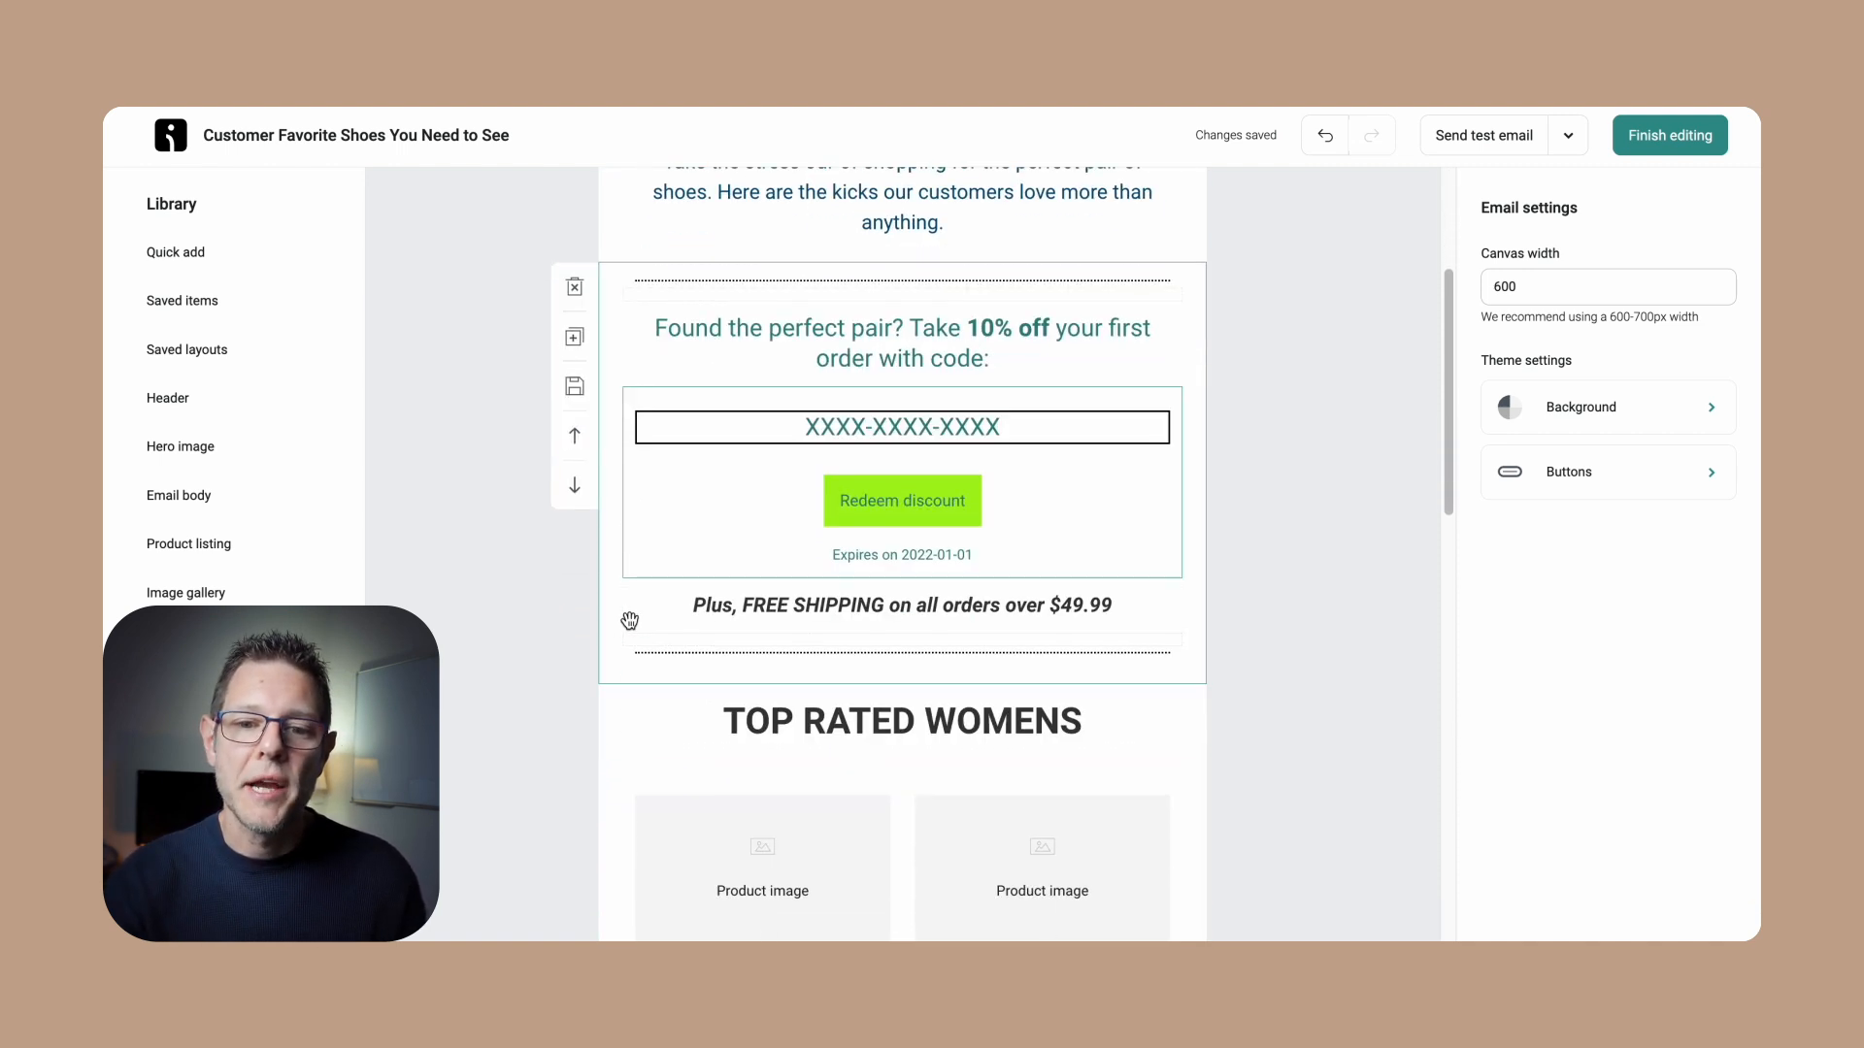
pyautogui.click(568, 610)
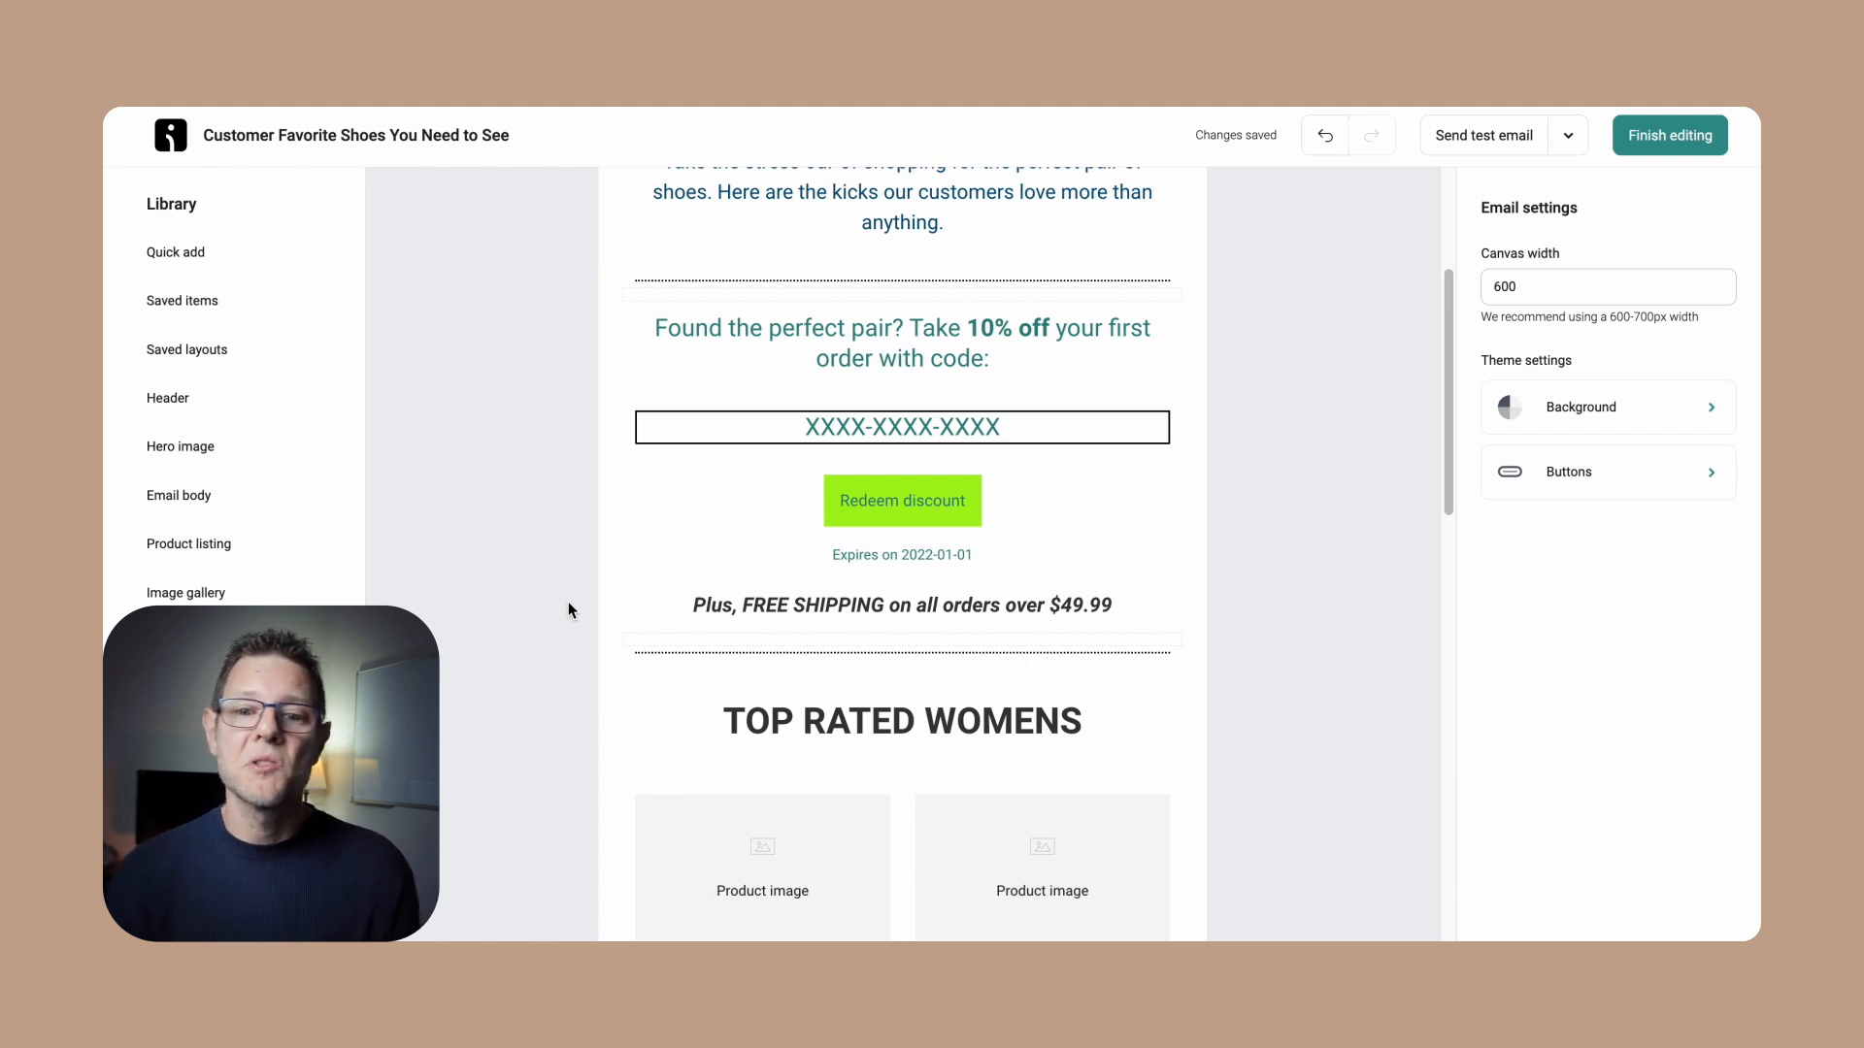
pyautogui.moveTo(505, 623)
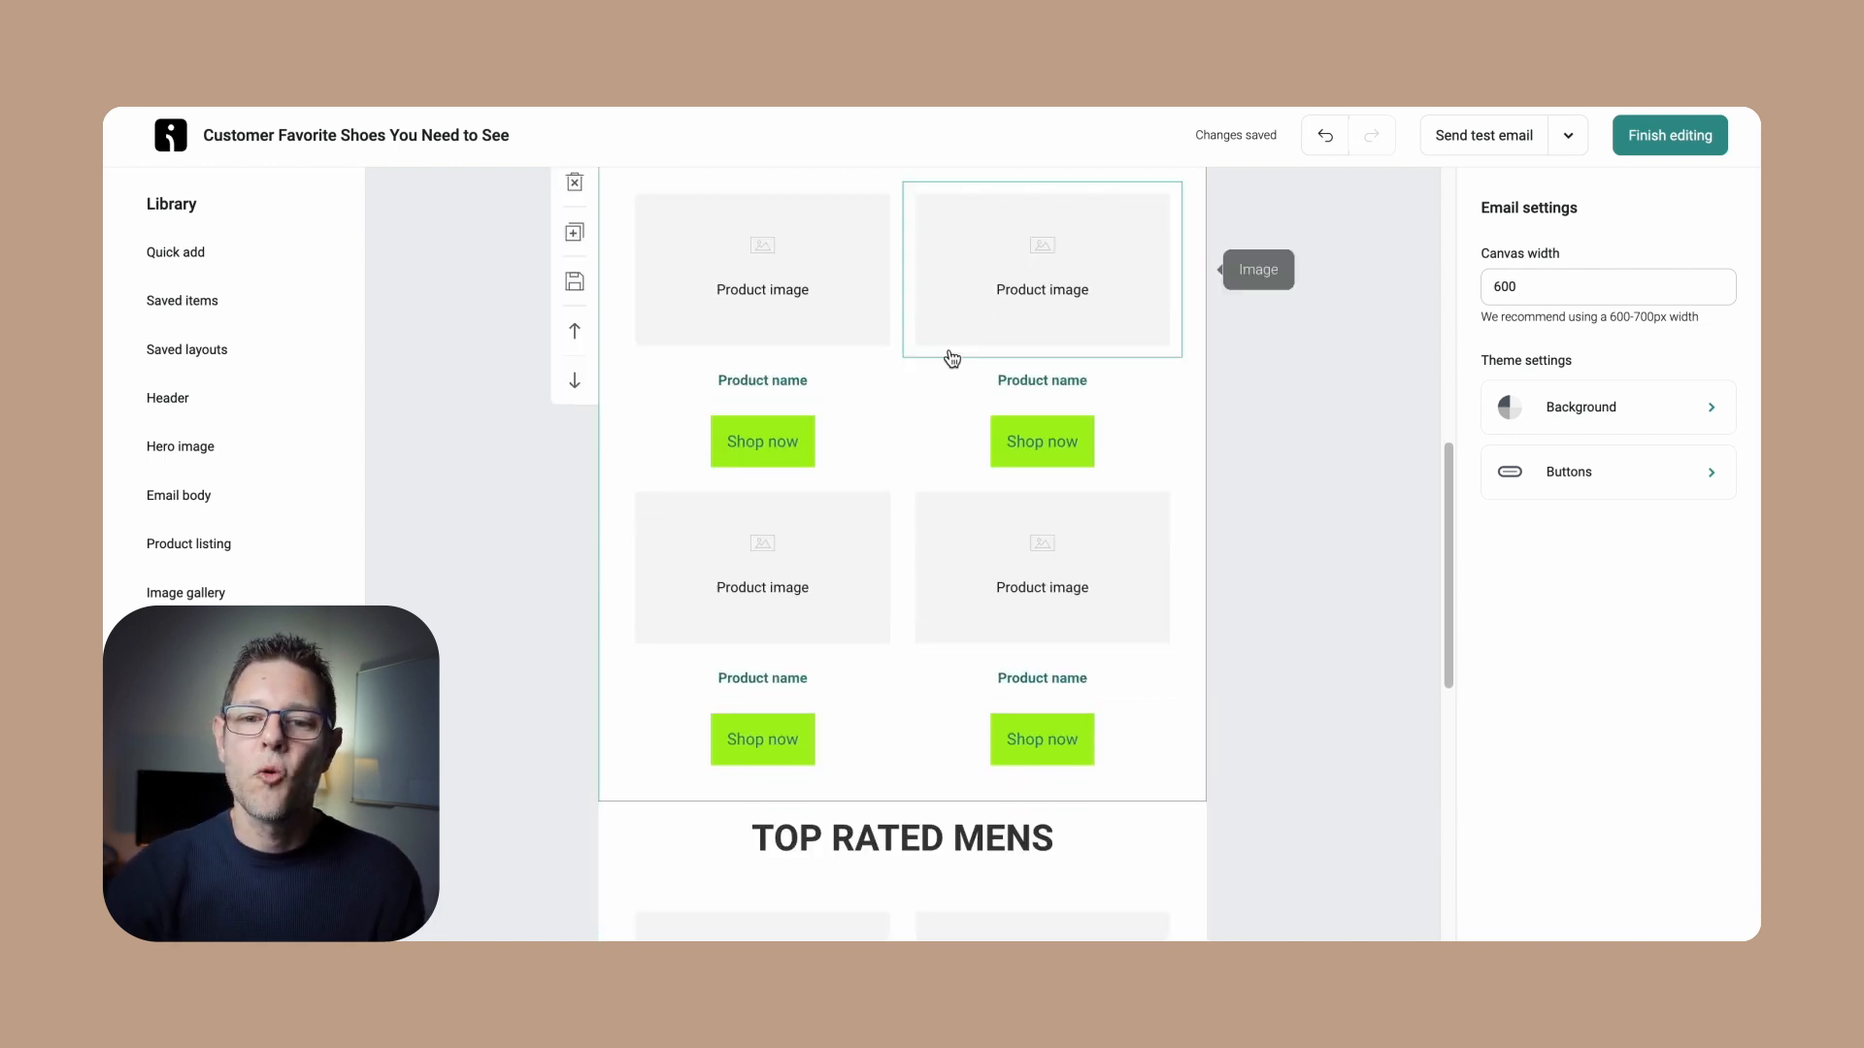
# Review the top-rated women's and men's shoe picks and shop-all links, then finish editing
pyautogui.scroll(-3)
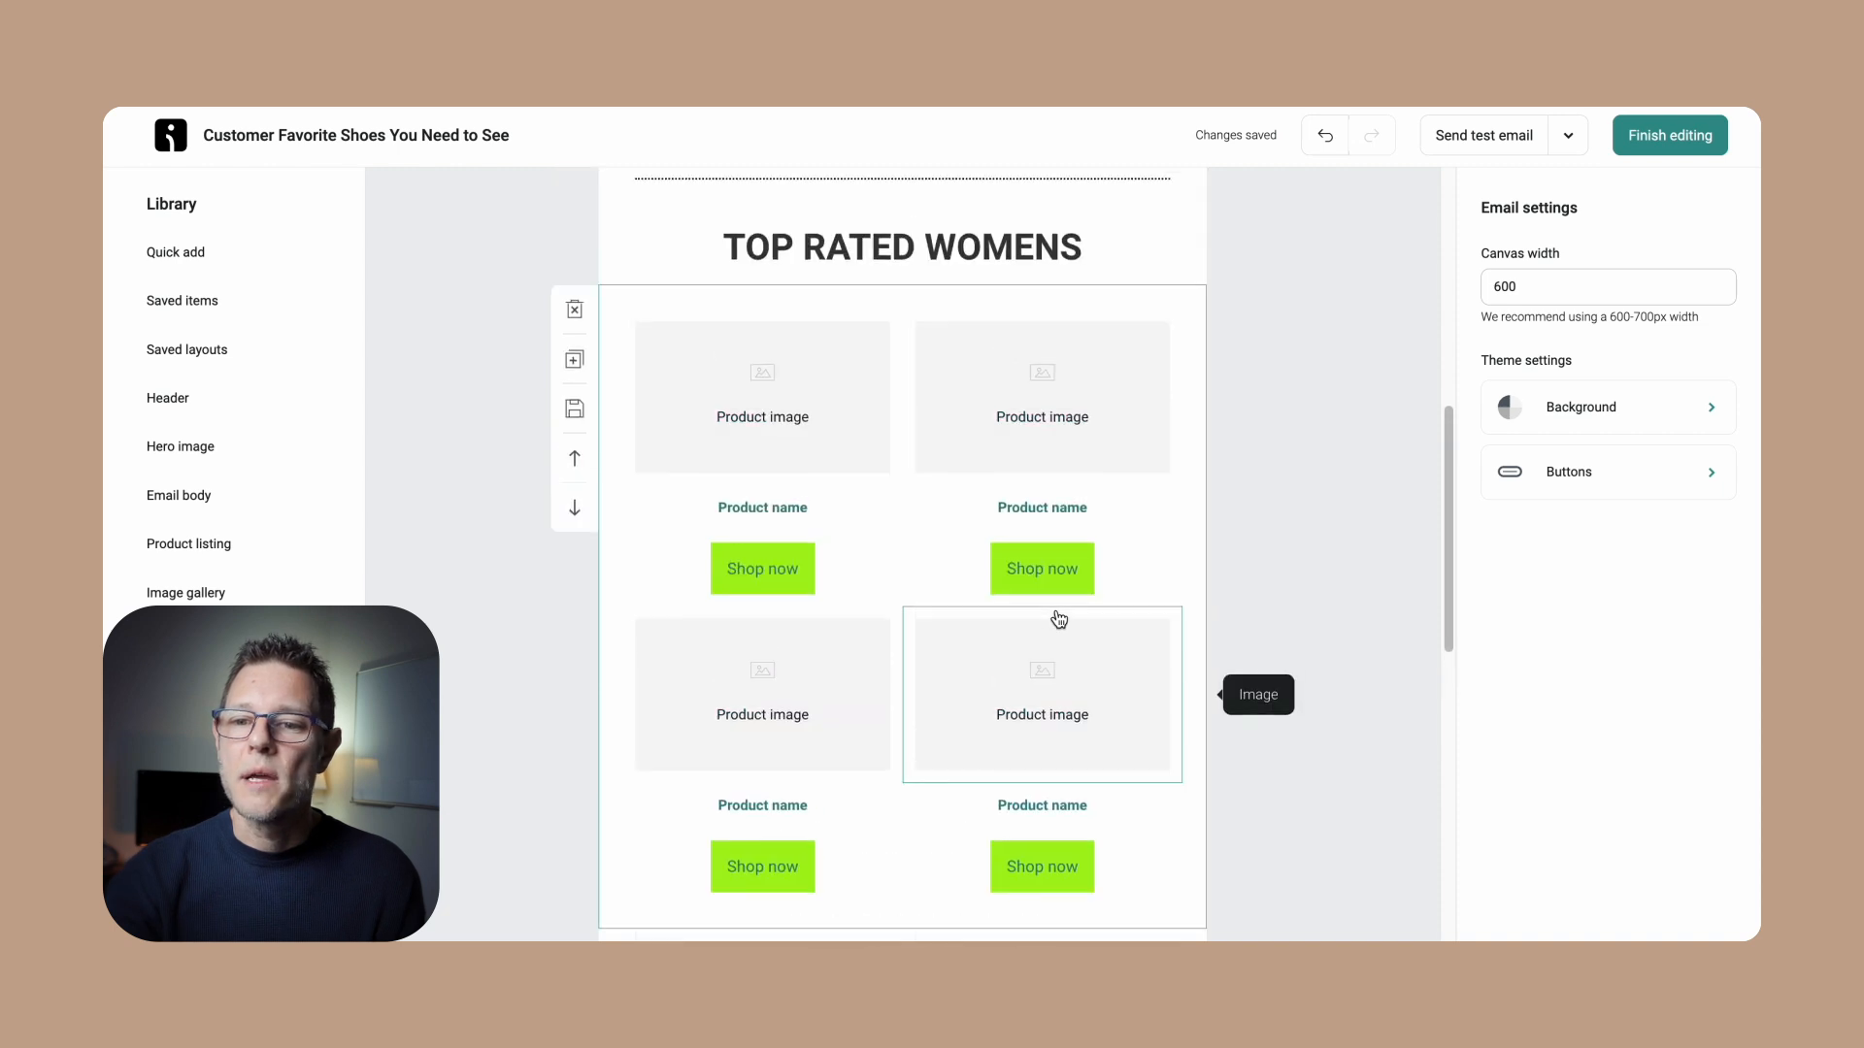
pyautogui.scroll(-3)
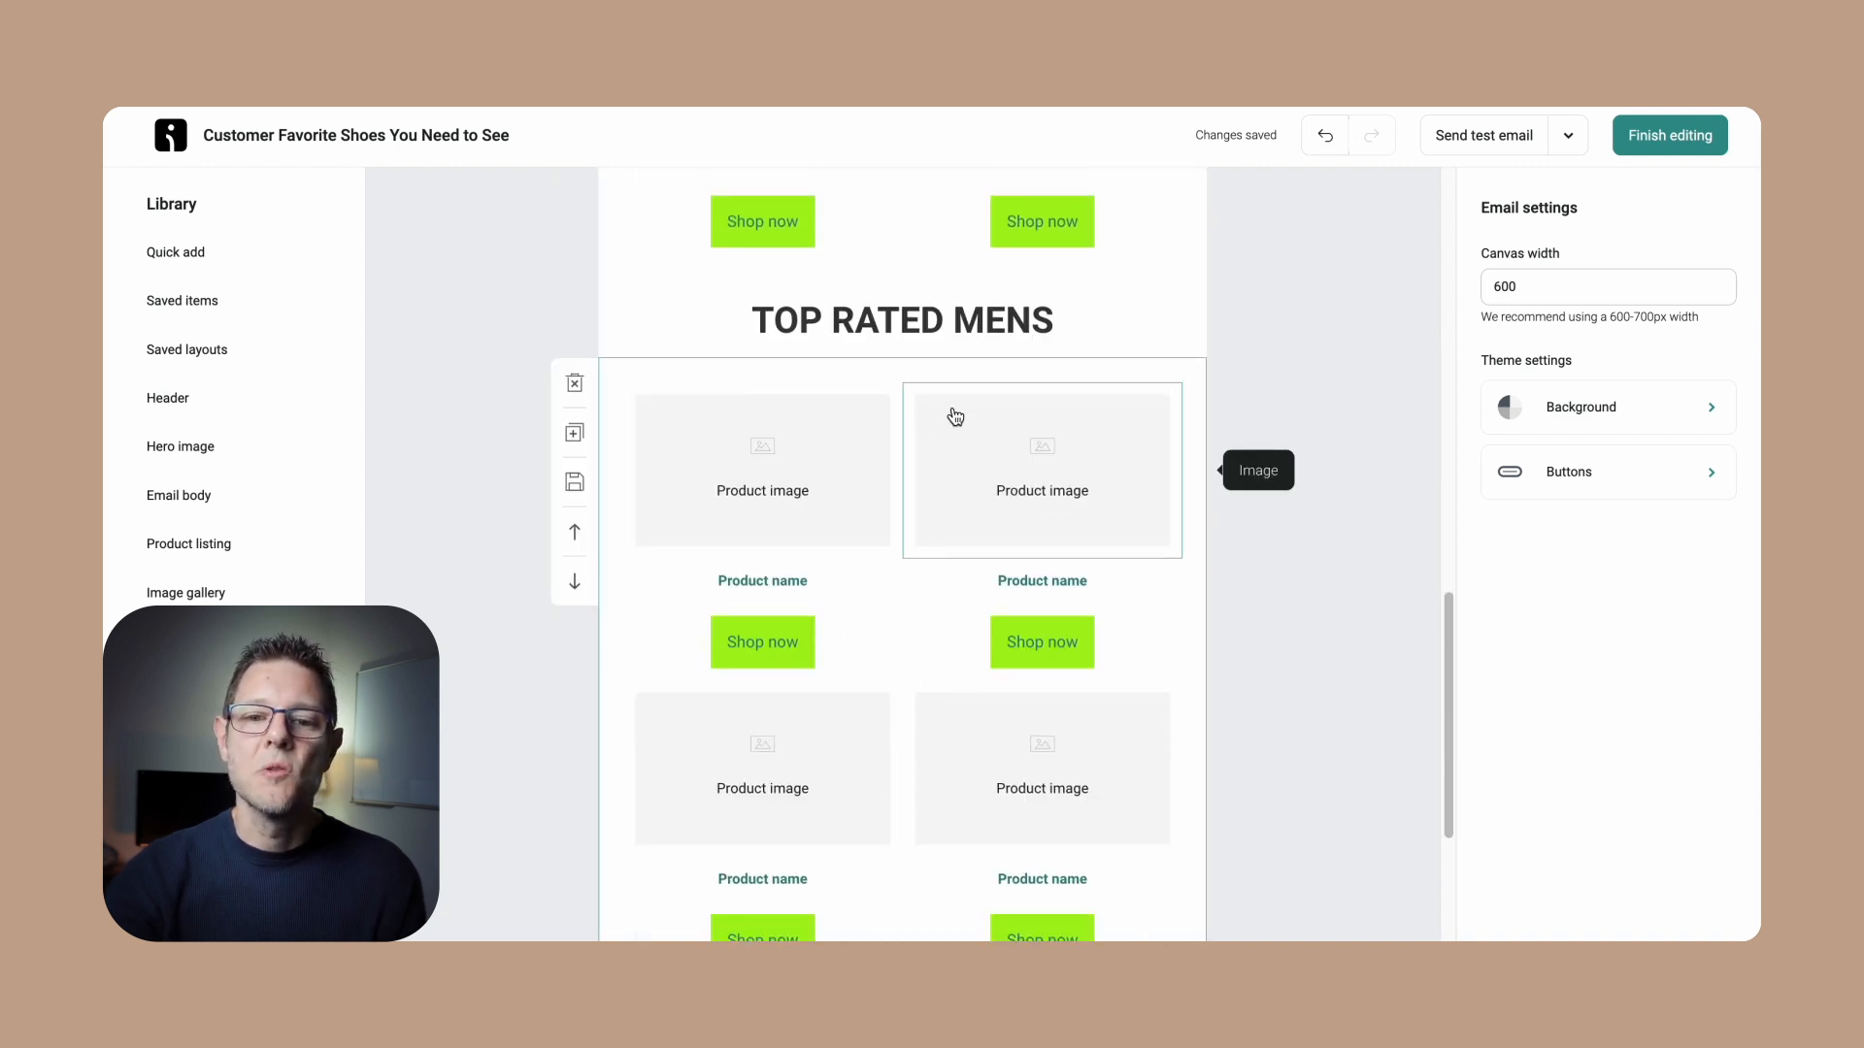
pyautogui.scroll(-3)
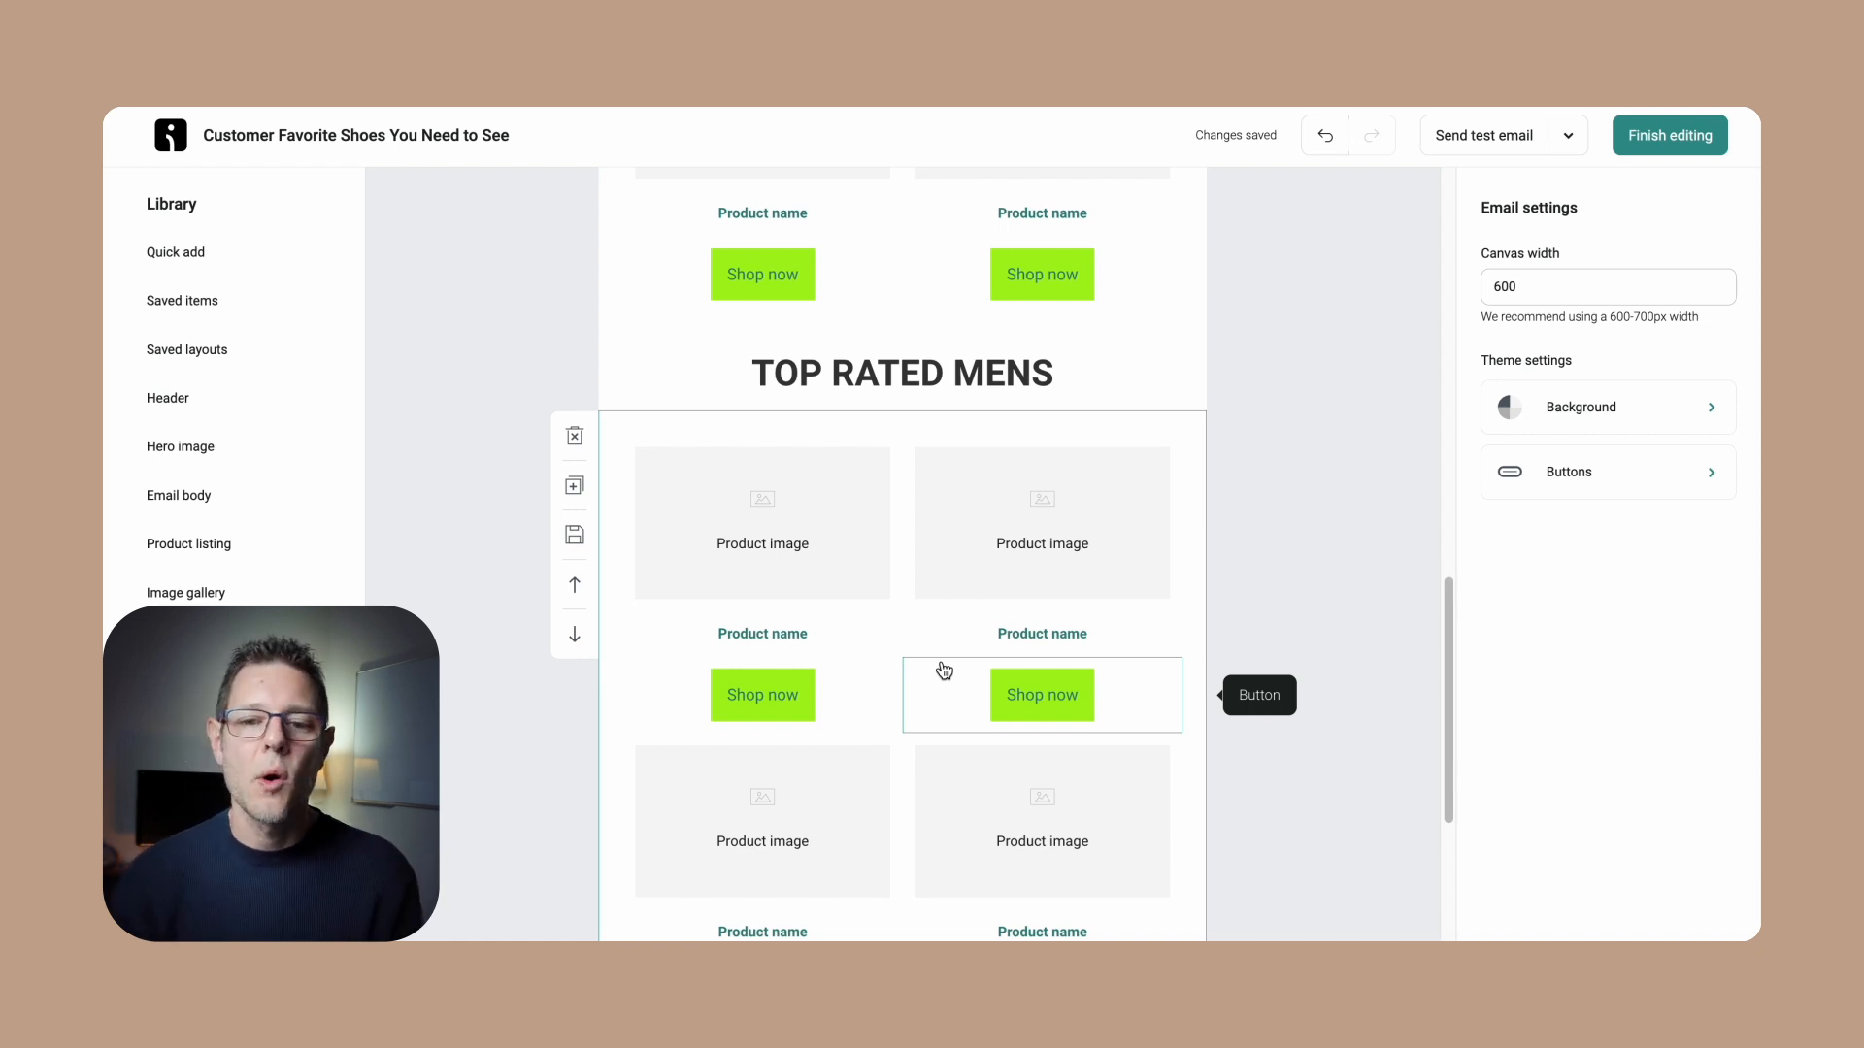
pyautogui.scroll(-3)
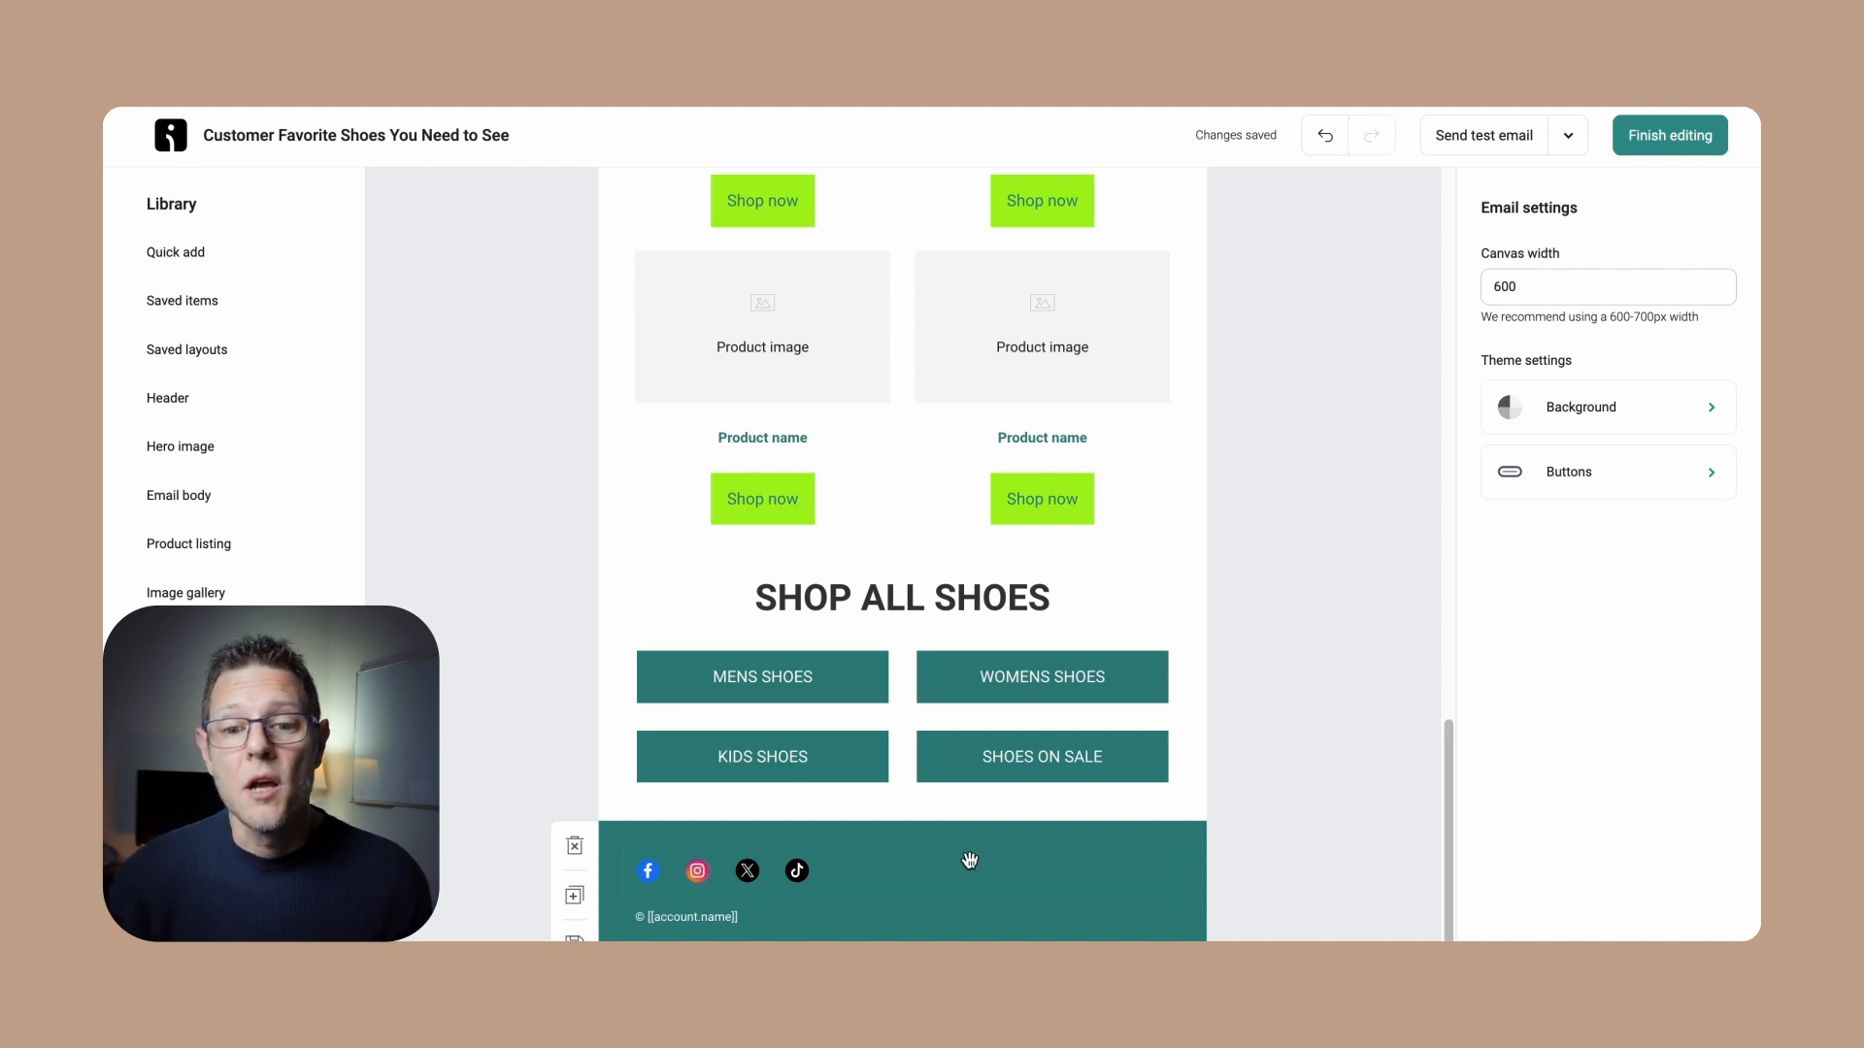
pyautogui.click(901, 596)
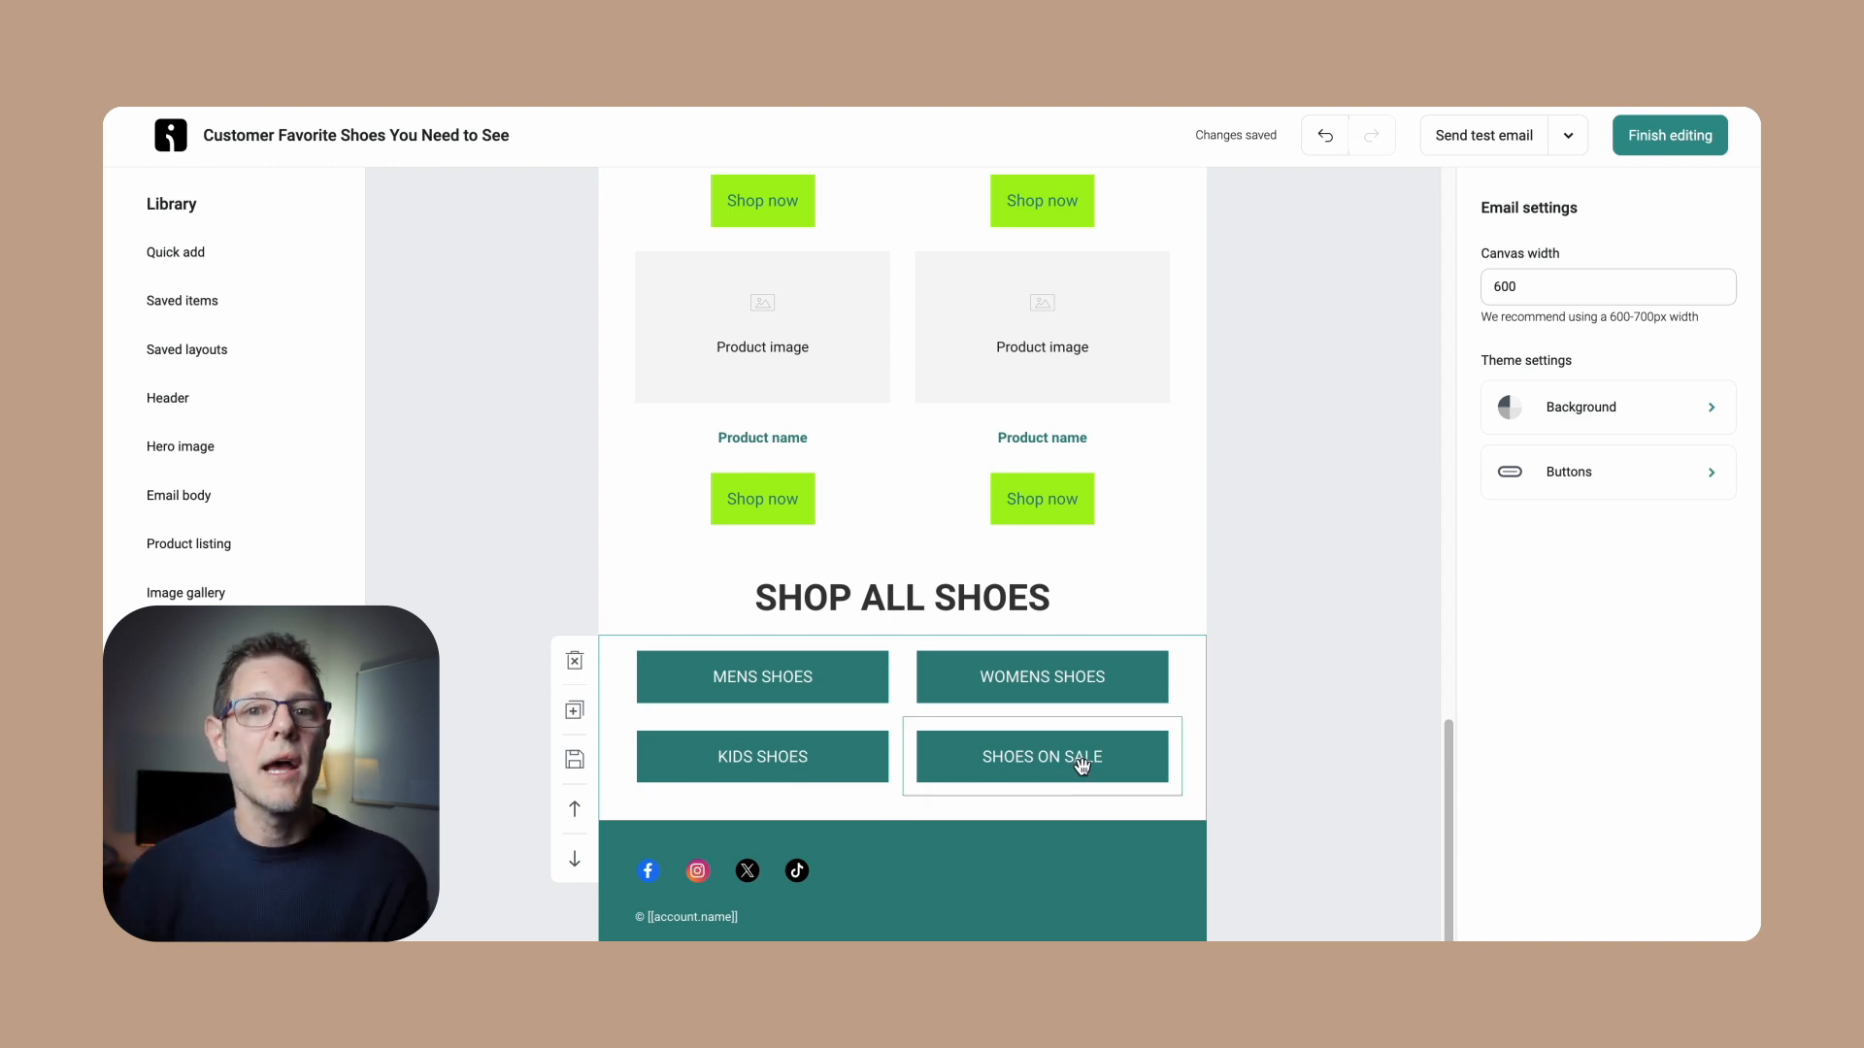
pyautogui.scroll(-3)
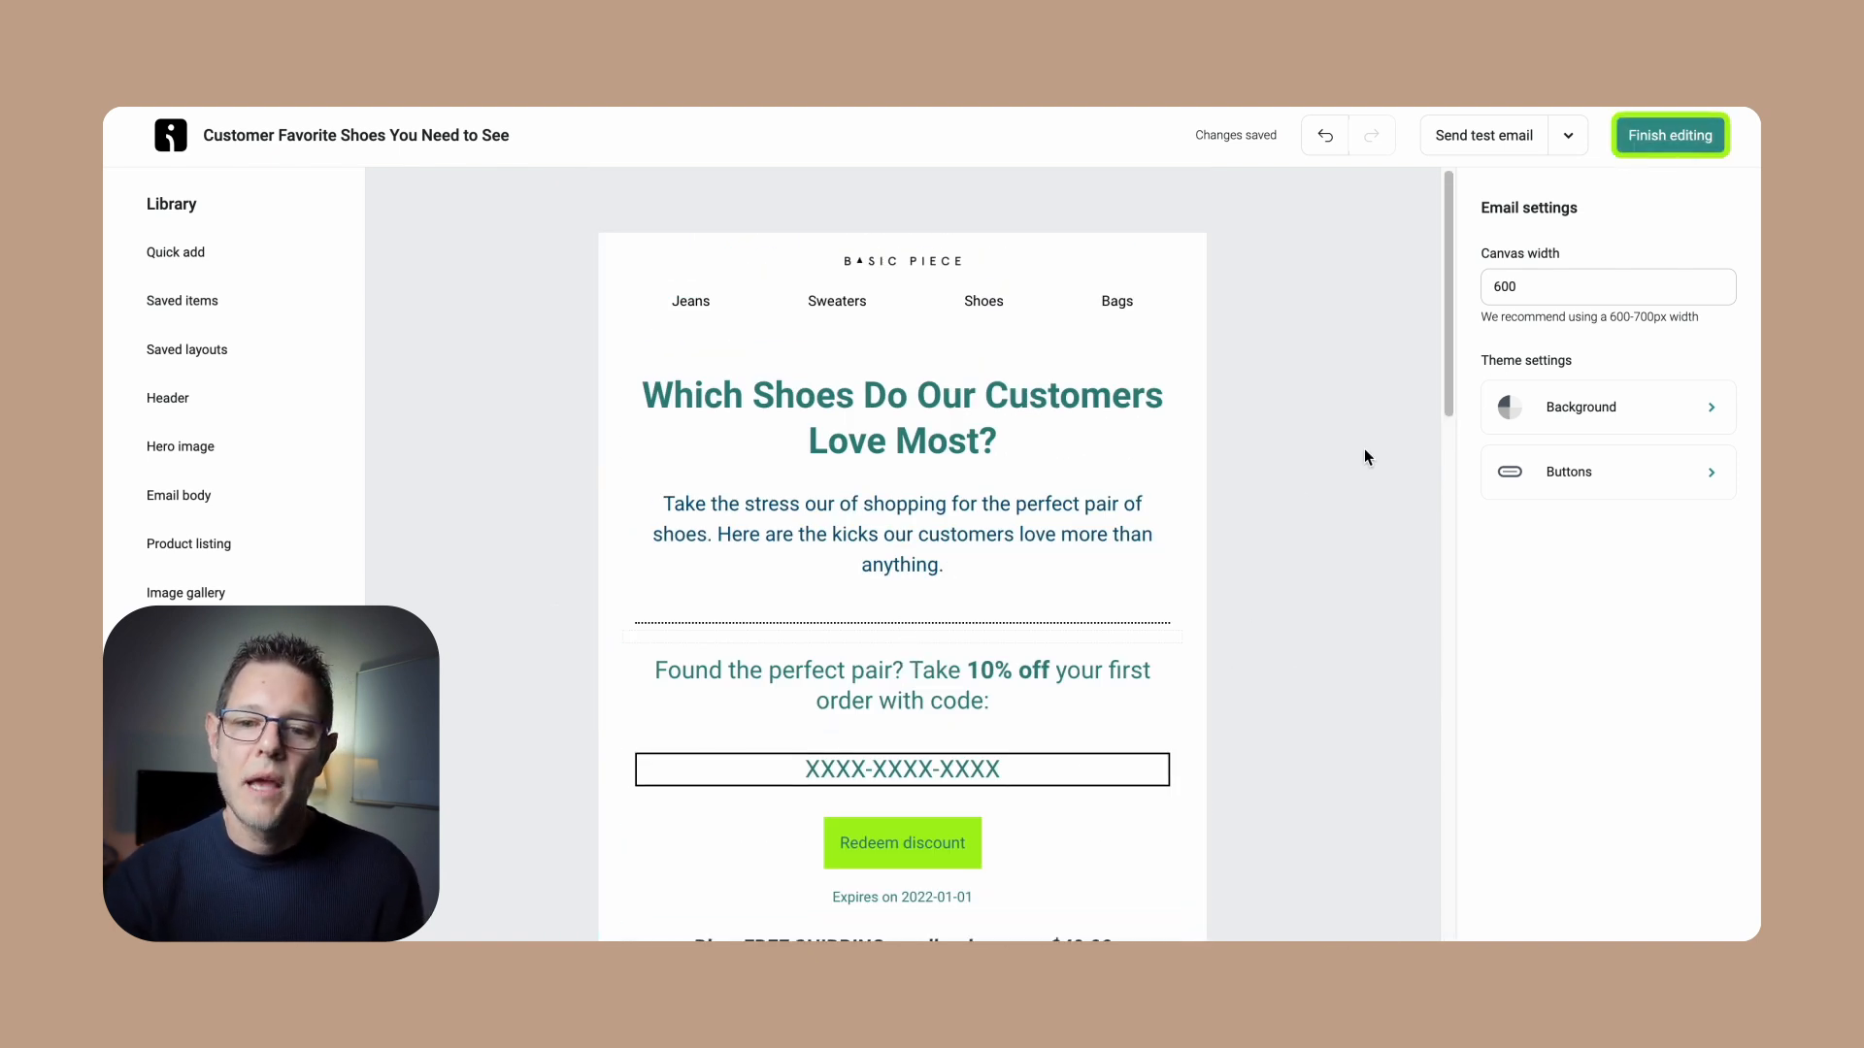
pyautogui.click(1669, 134)
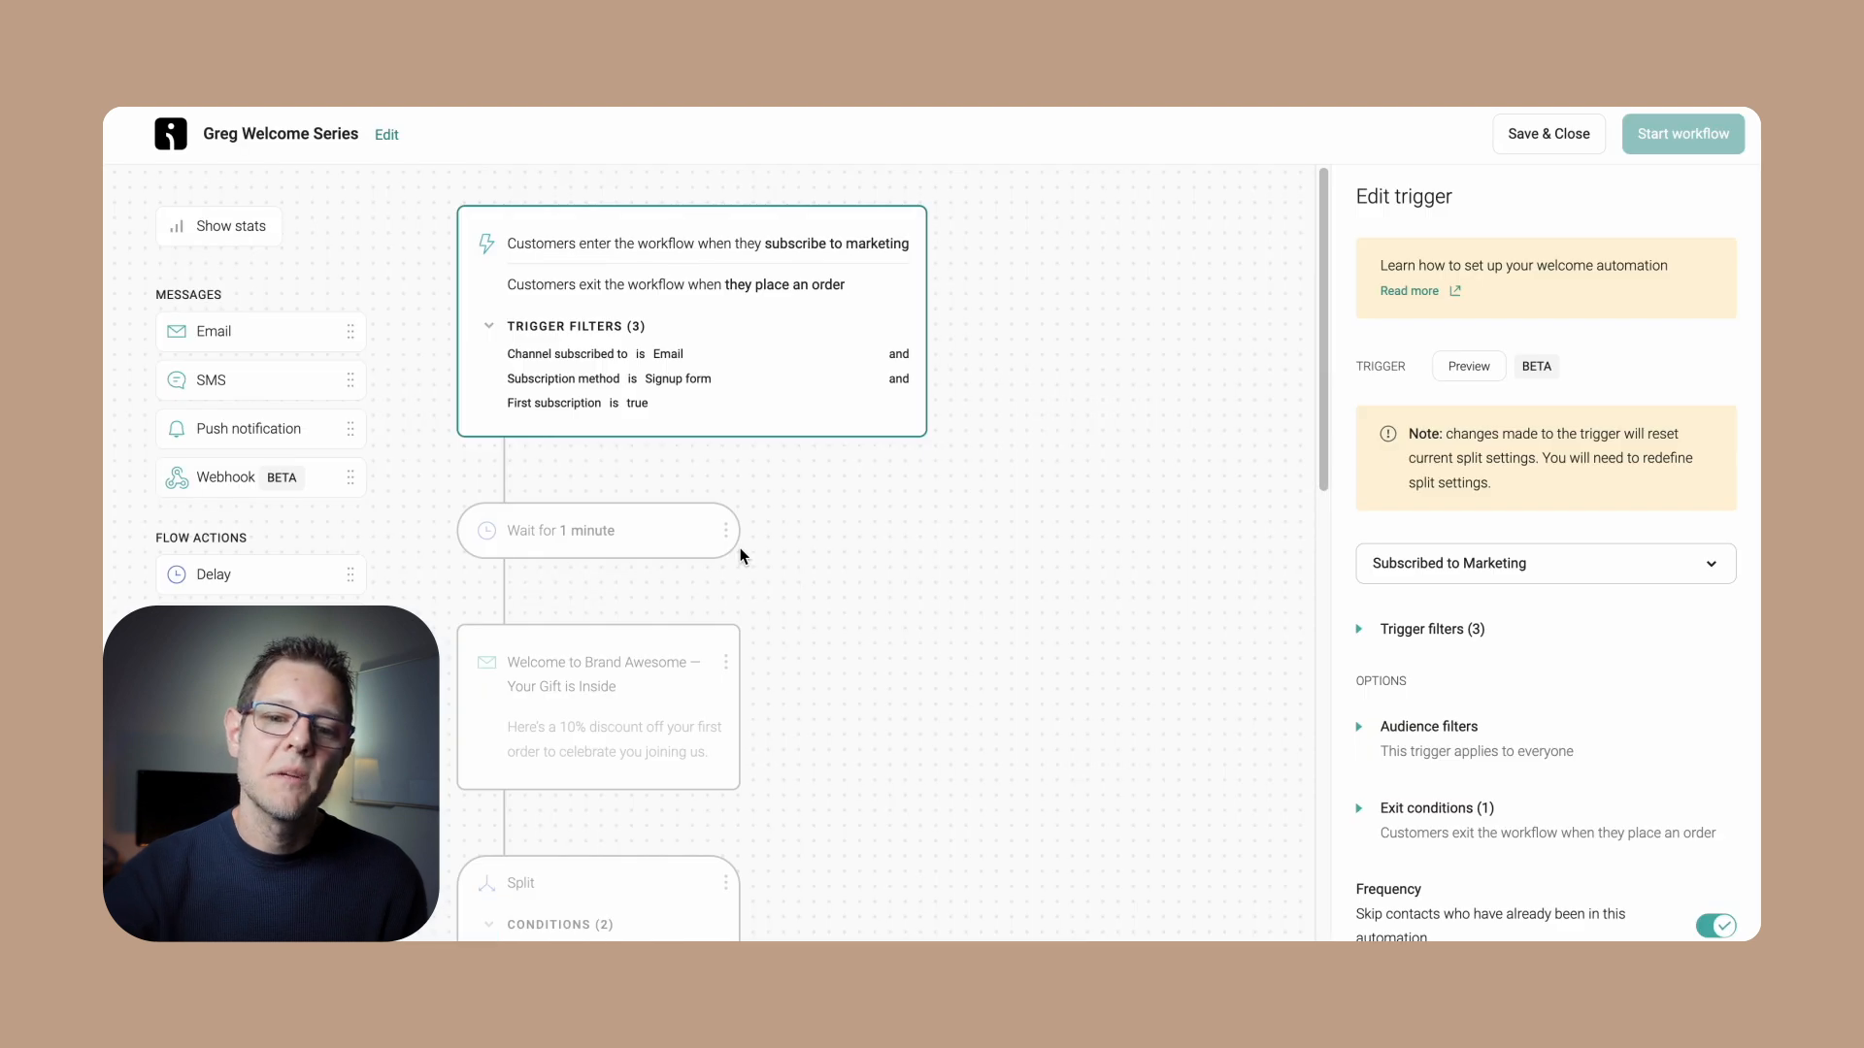
pyautogui.scroll(-3)
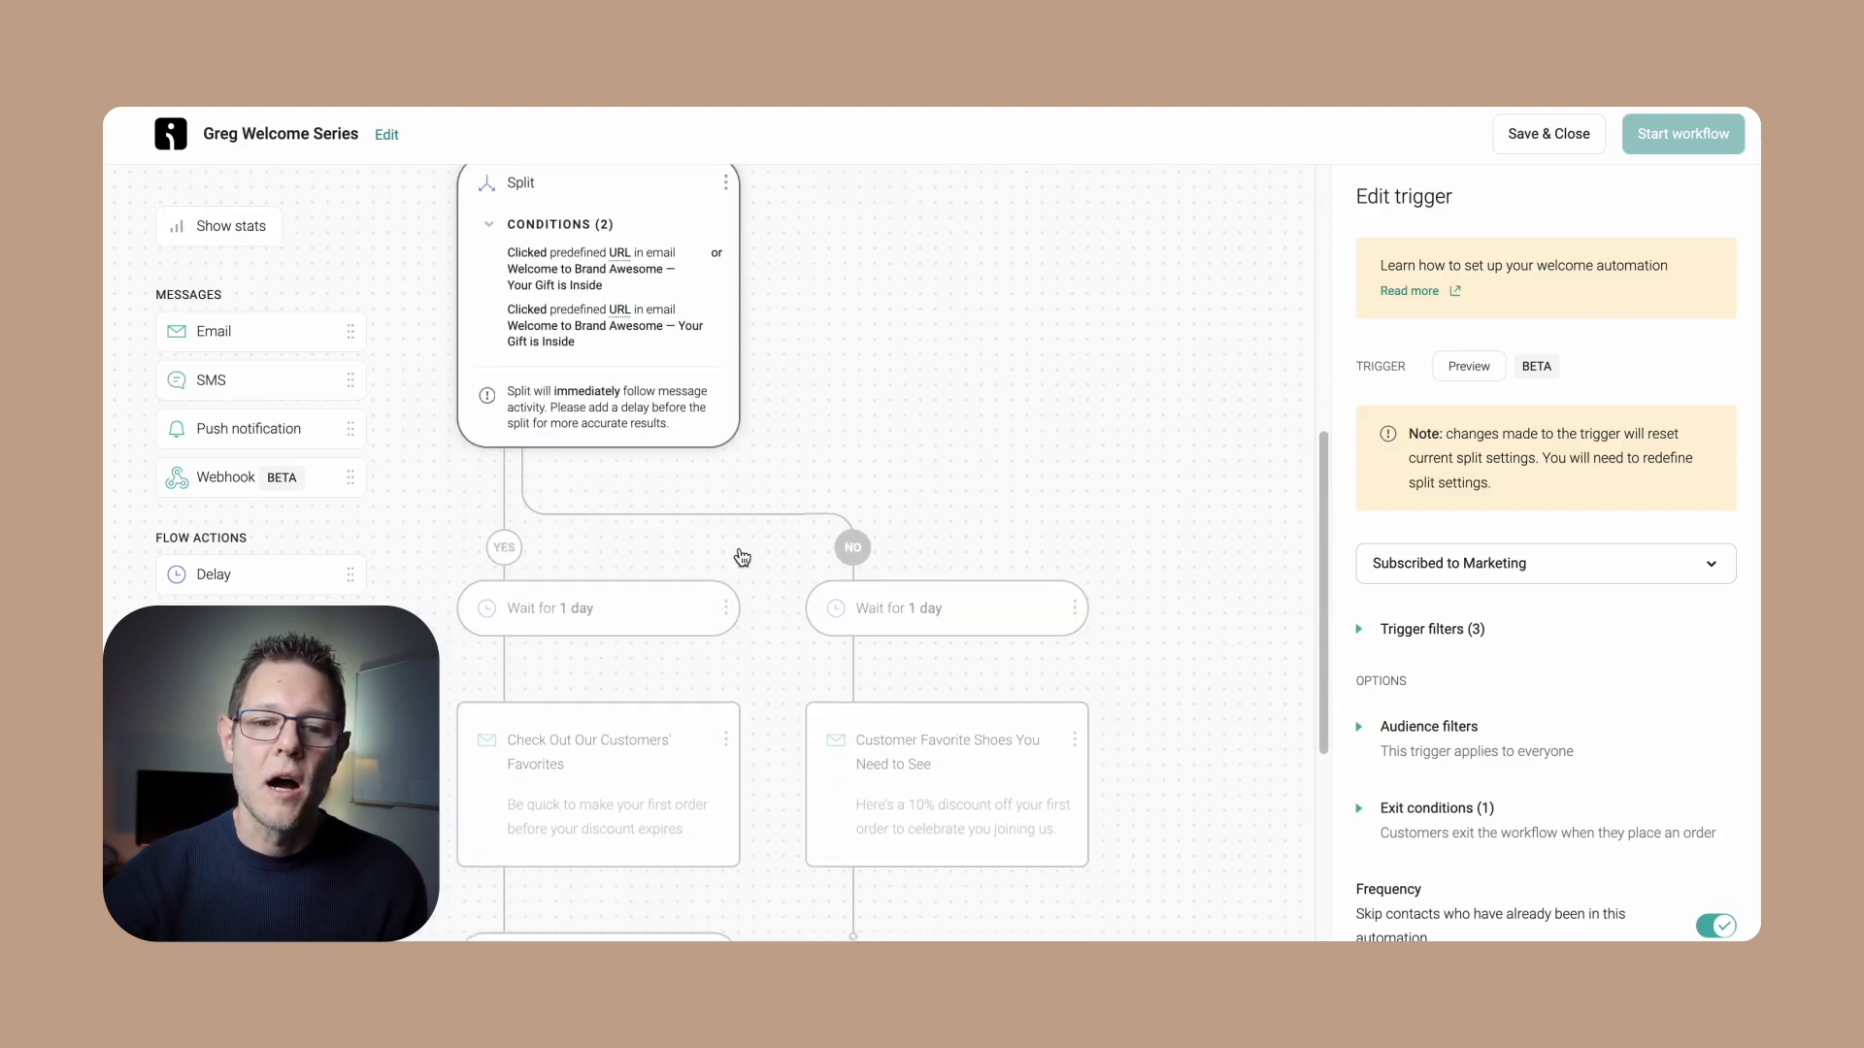
pyautogui.scroll(-3)
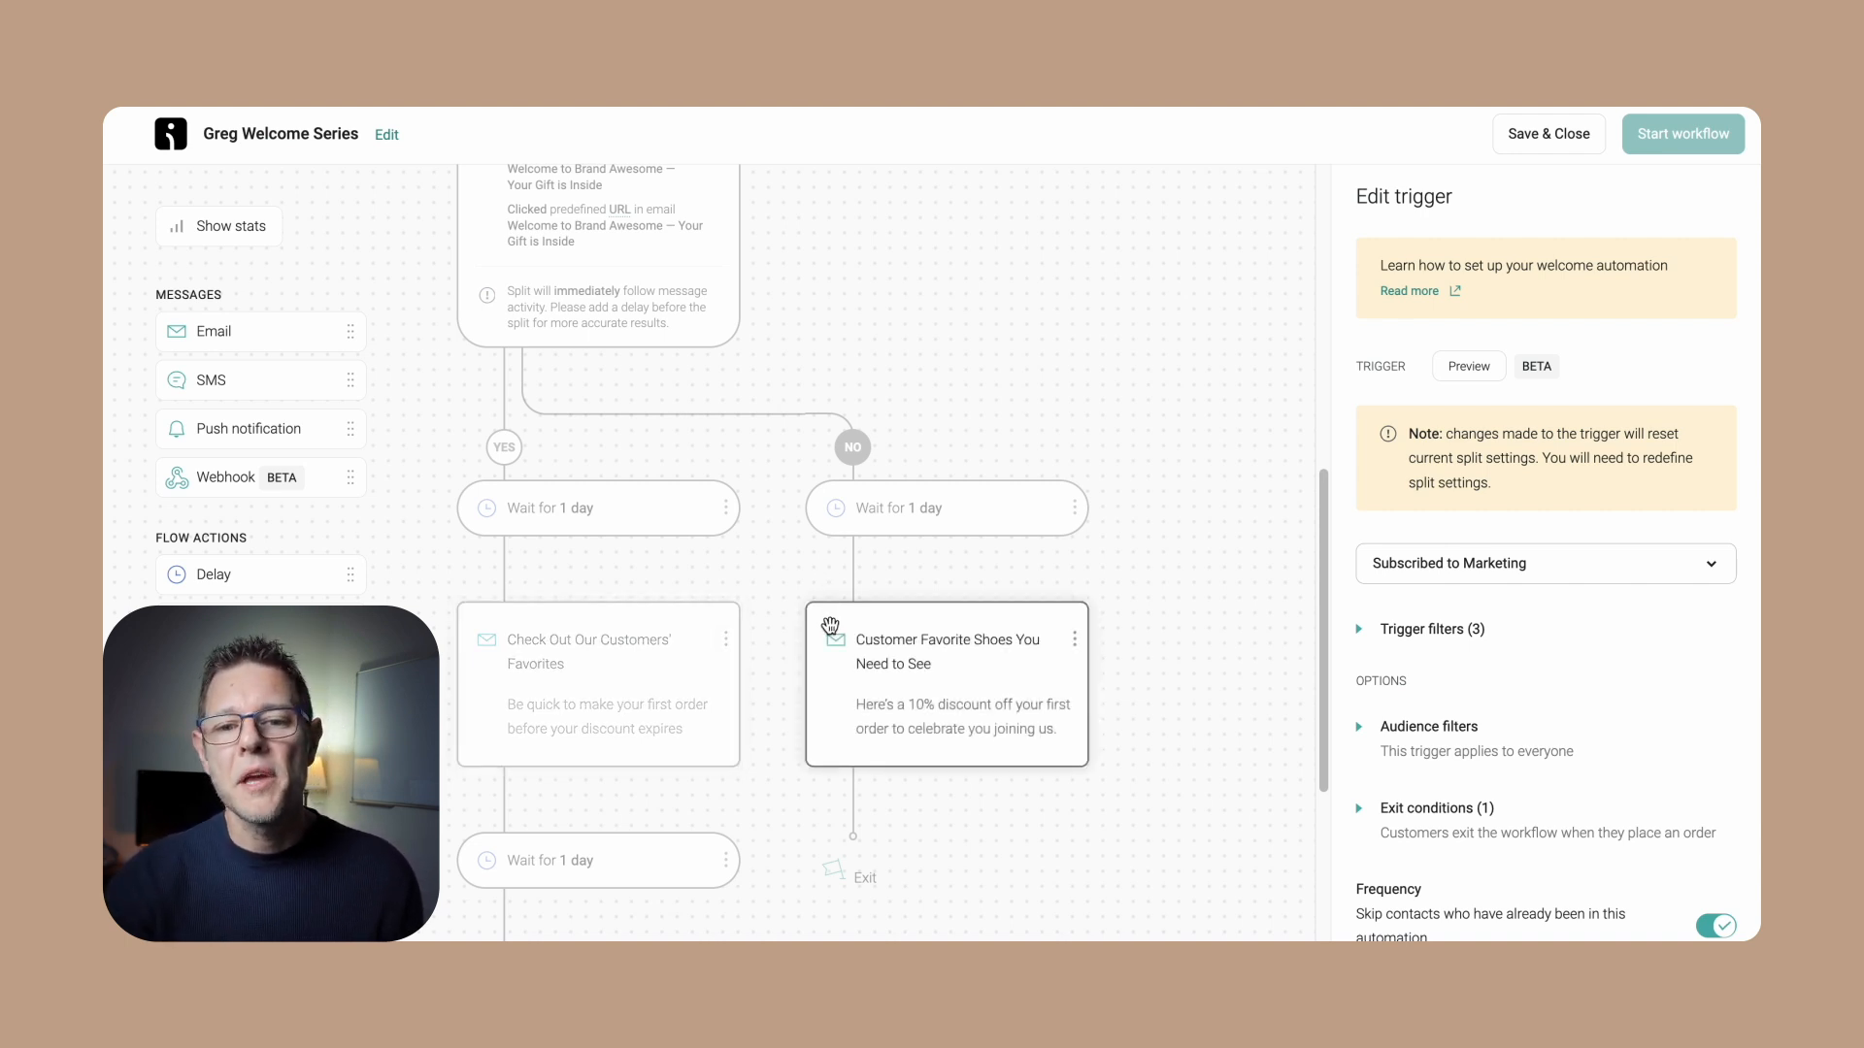
pyautogui.scroll(-3)
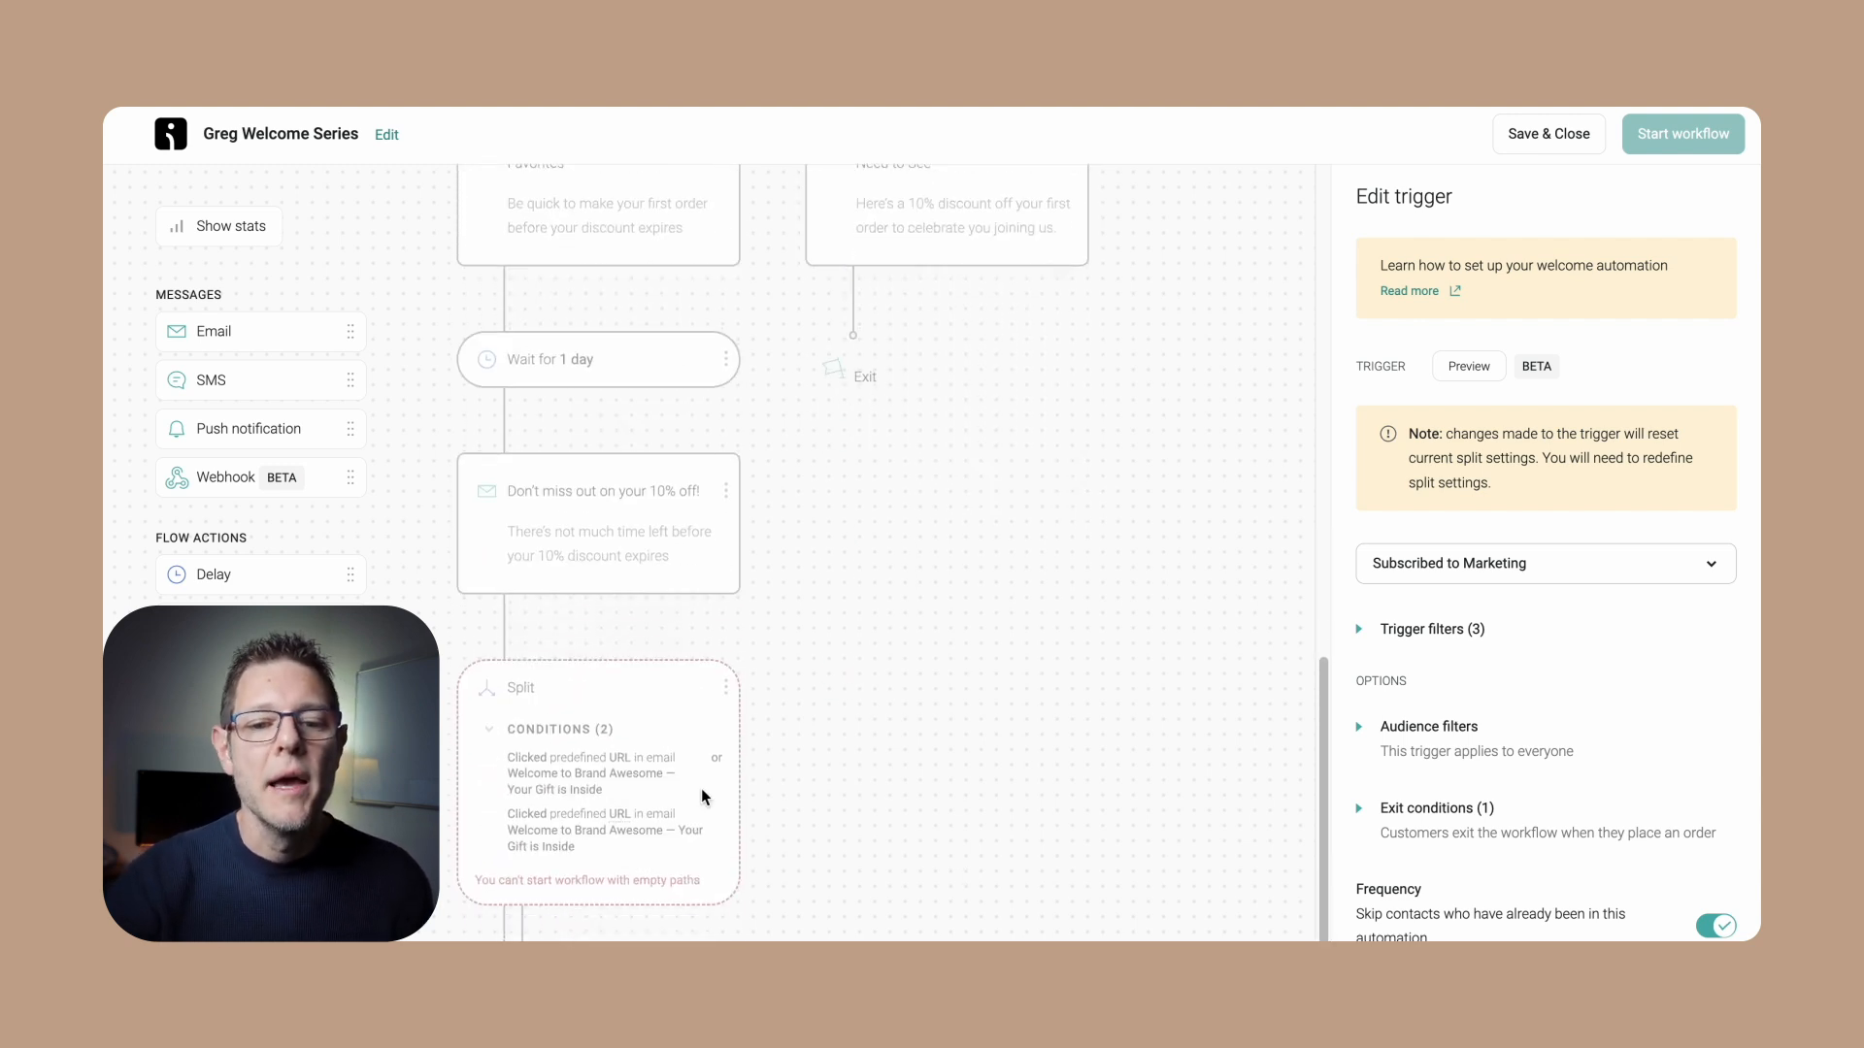
pyautogui.scroll(-3)
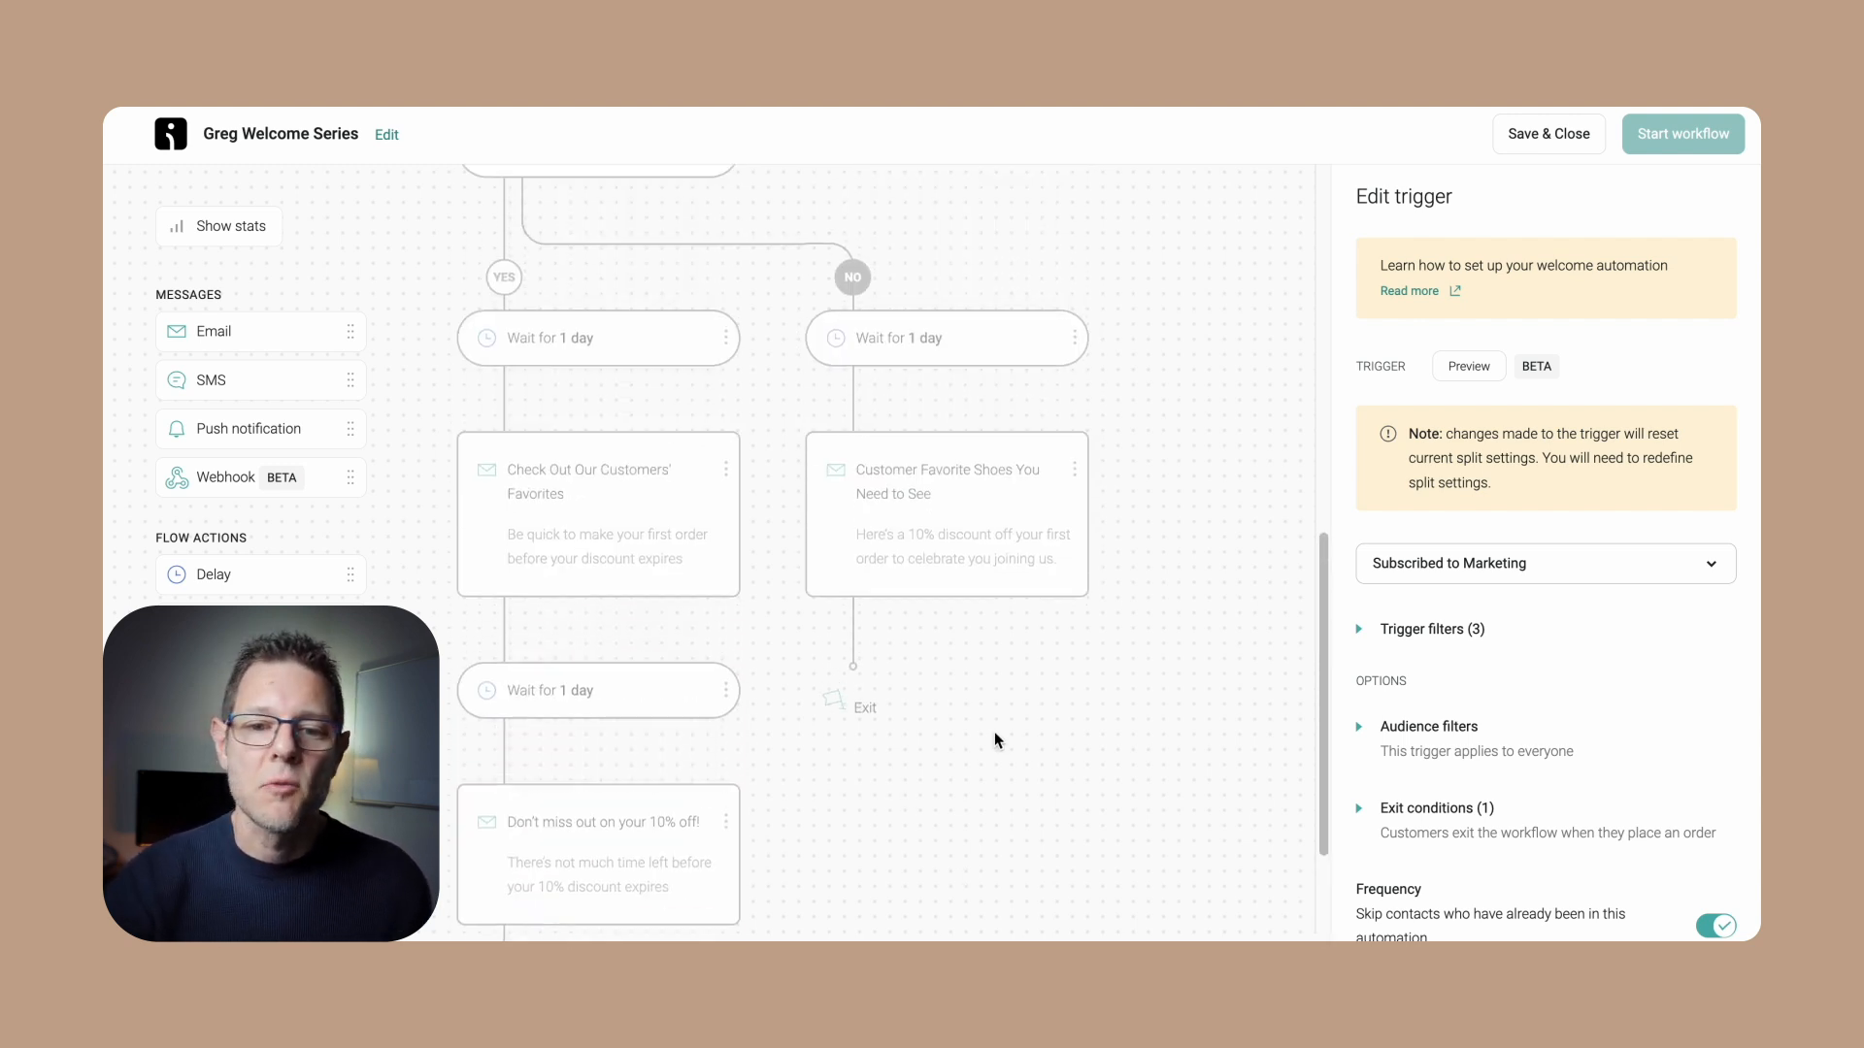